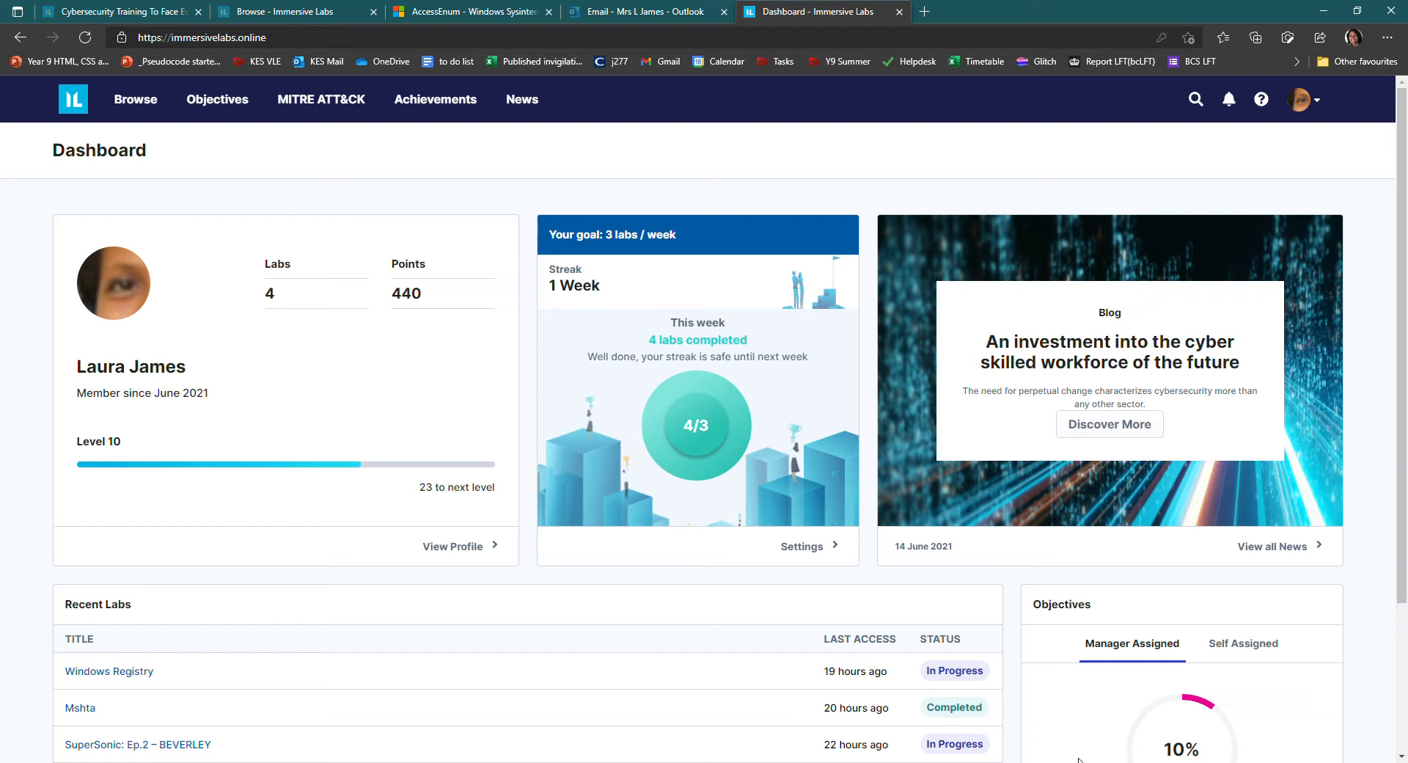
{"action": "mouse_move", "coordinate": [1088, 759]}
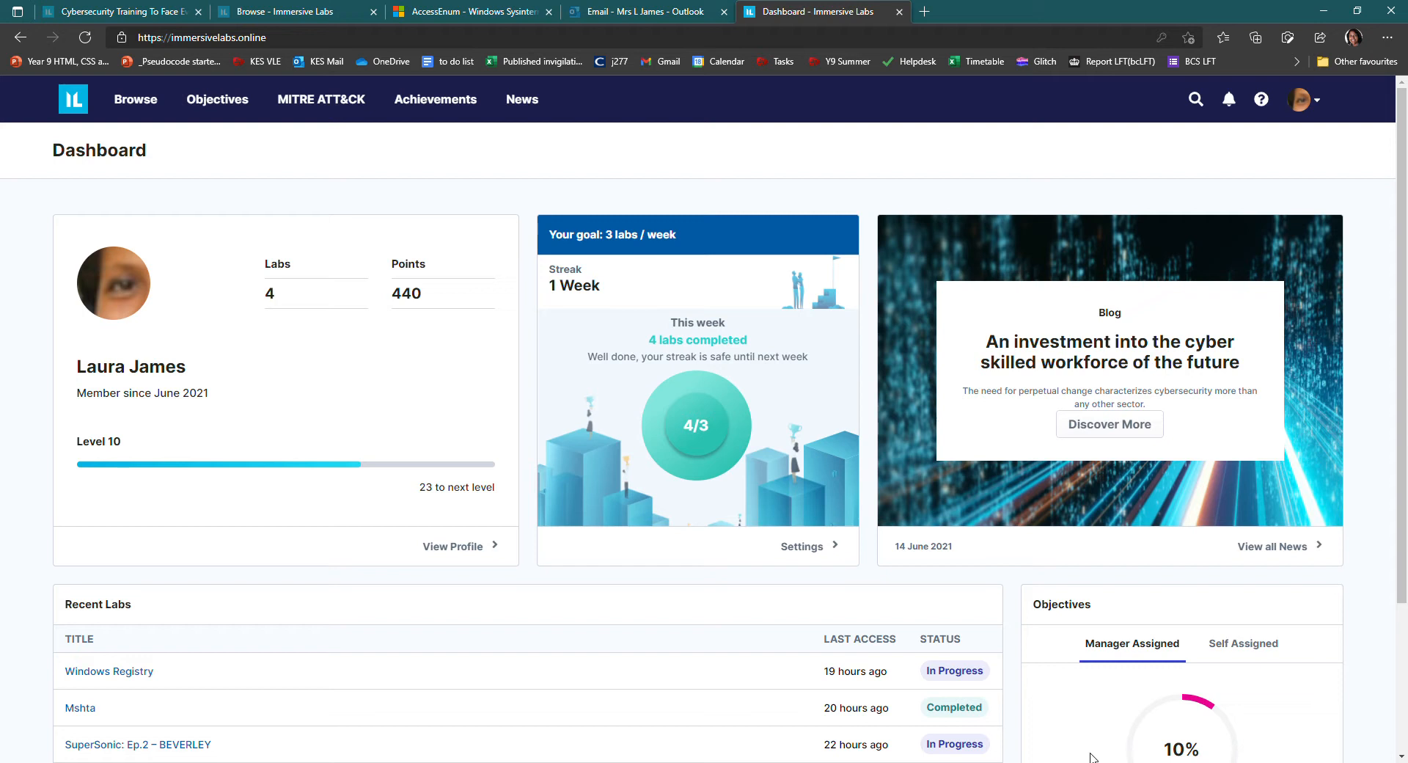
{"action": "mouse_move", "coordinate": [1142, 756]}
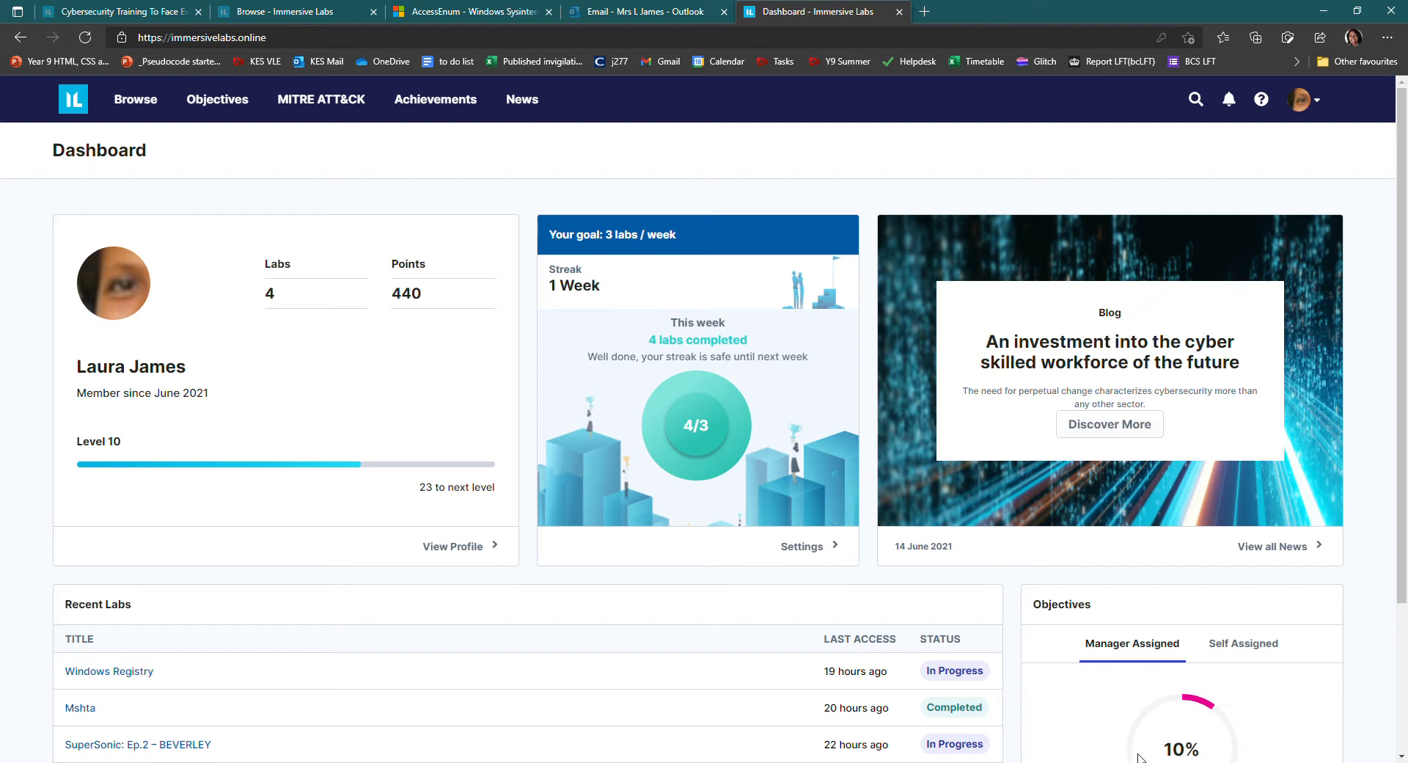
{"action": "mouse_move", "coordinate": [1115, 748]}
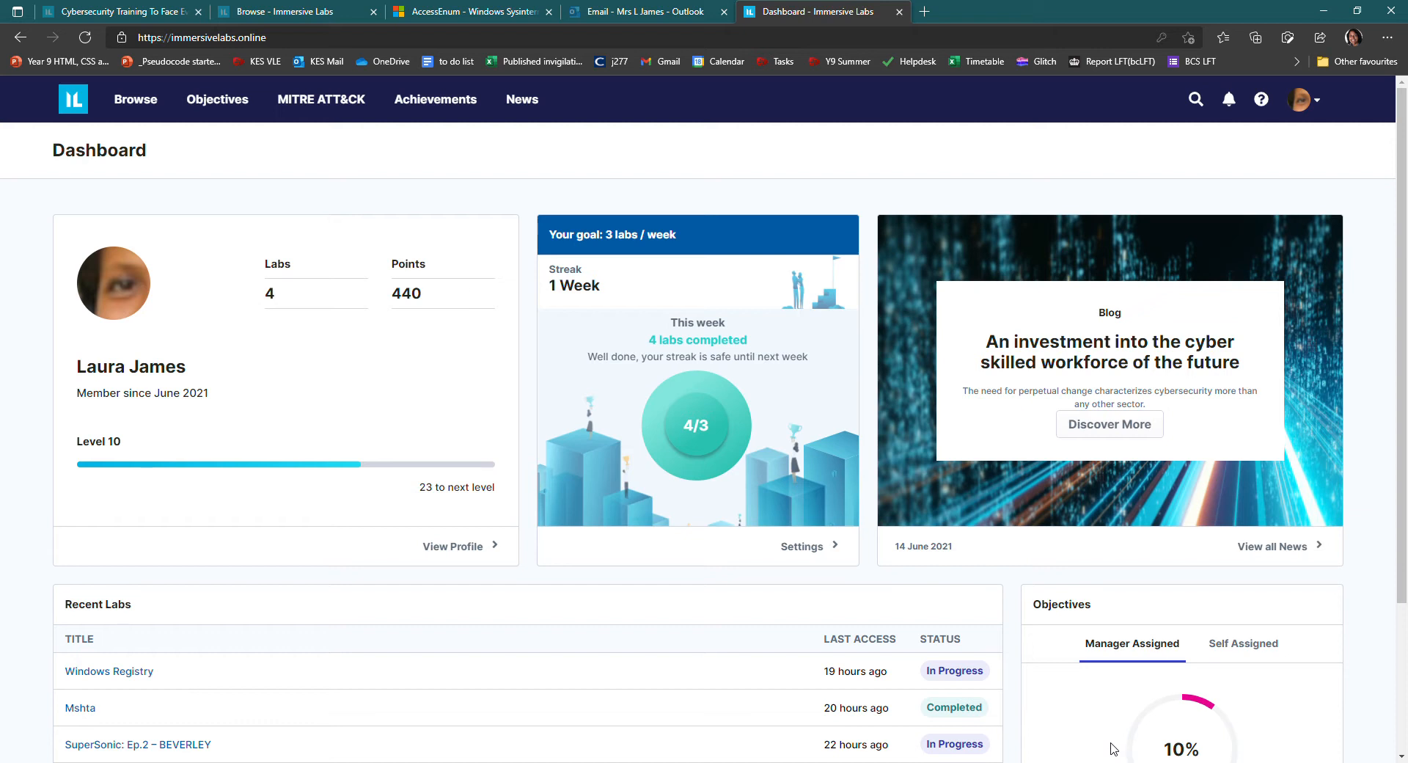
{"action": "mouse_move", "coordinate": [1312, 156]}
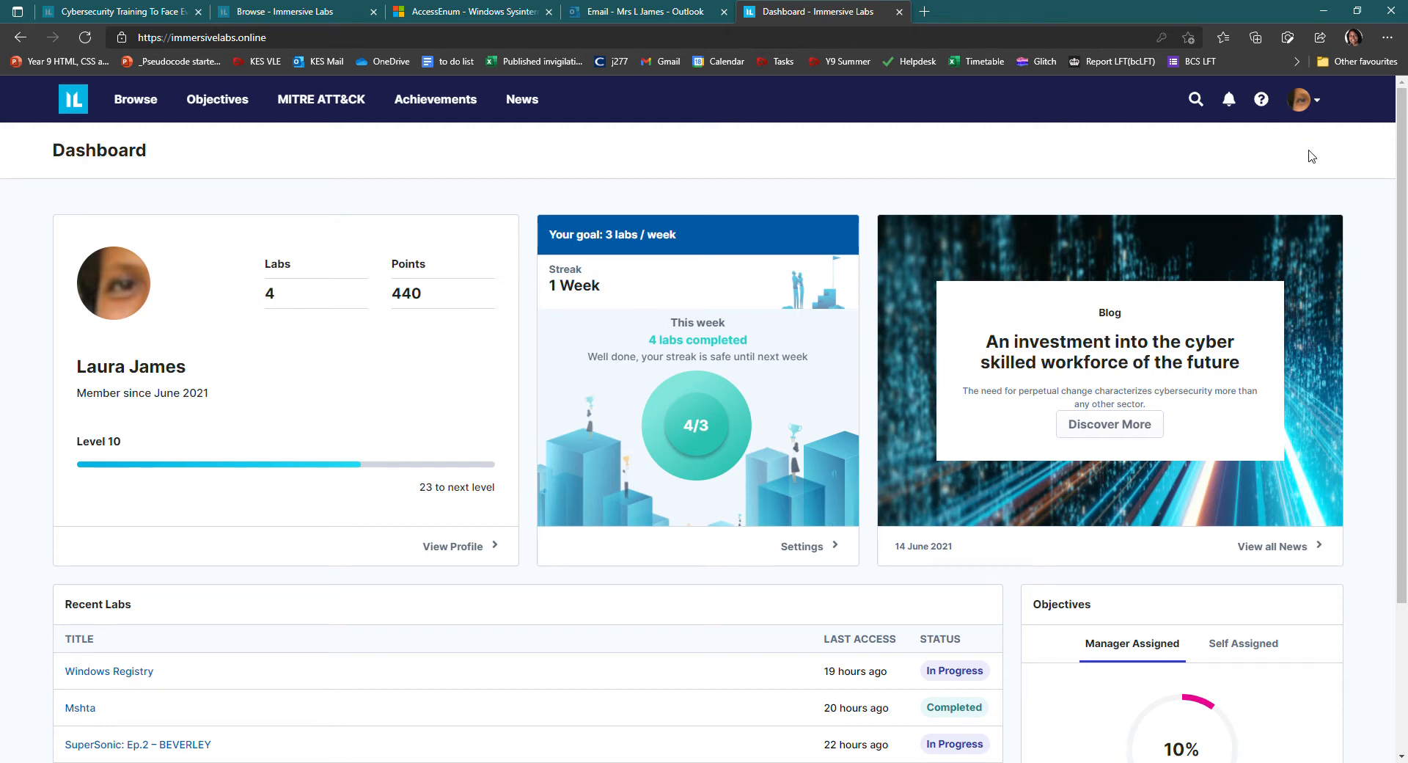
Sign out of the Immersive Labs account and sign back in with the saved details
{"action": "left_click", "coordinate": [1306, 100]}
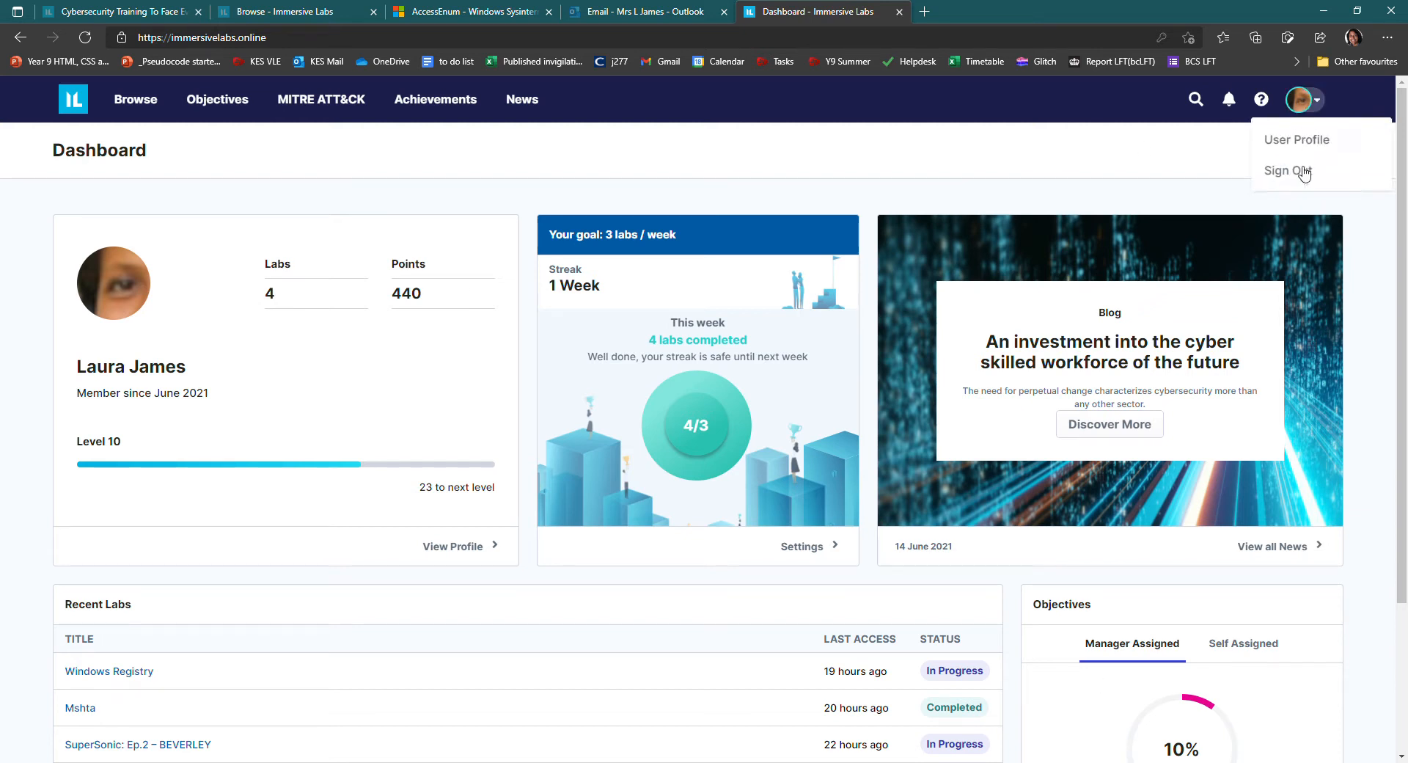
{"action": "left_click", "coordinate": [1285, 170]}
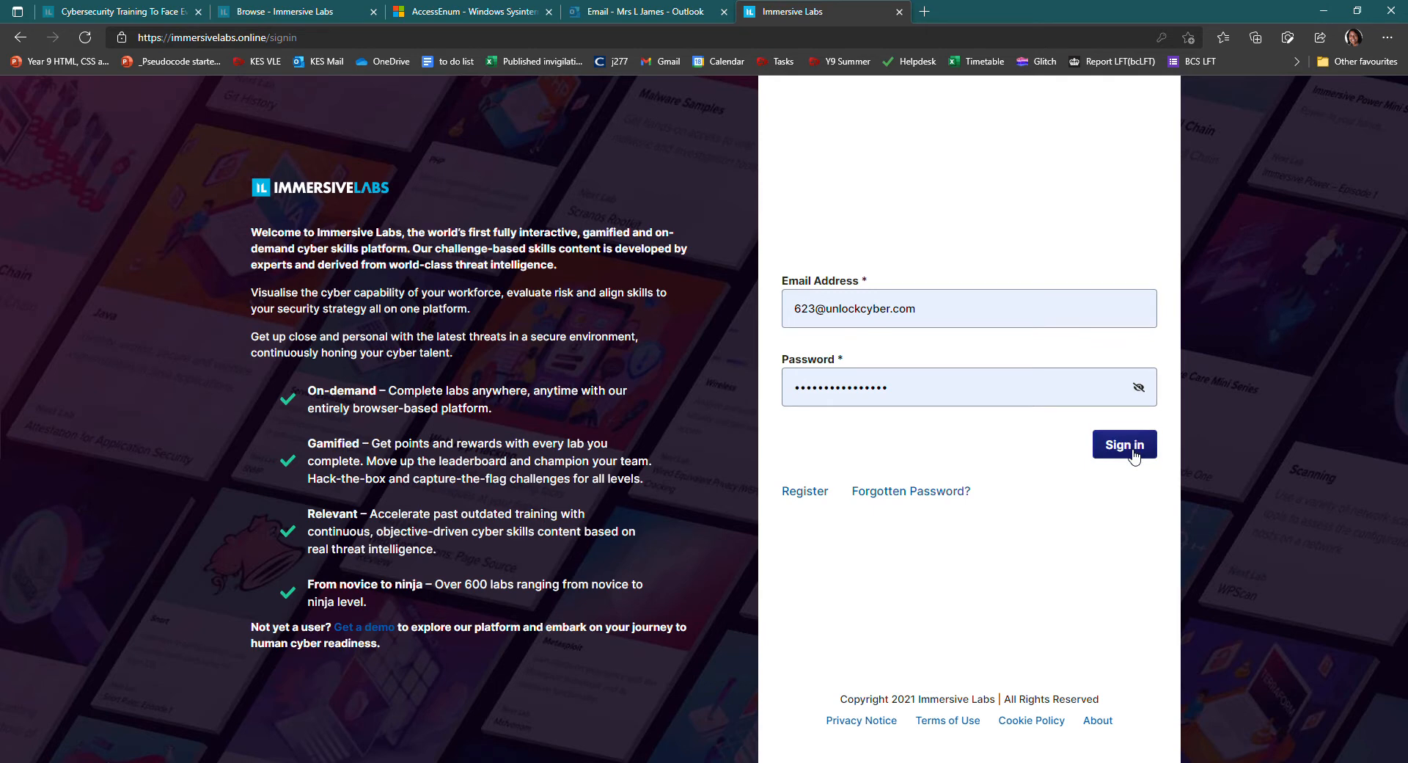
{"action": "left_click", "coordinate": [1124, 444]}
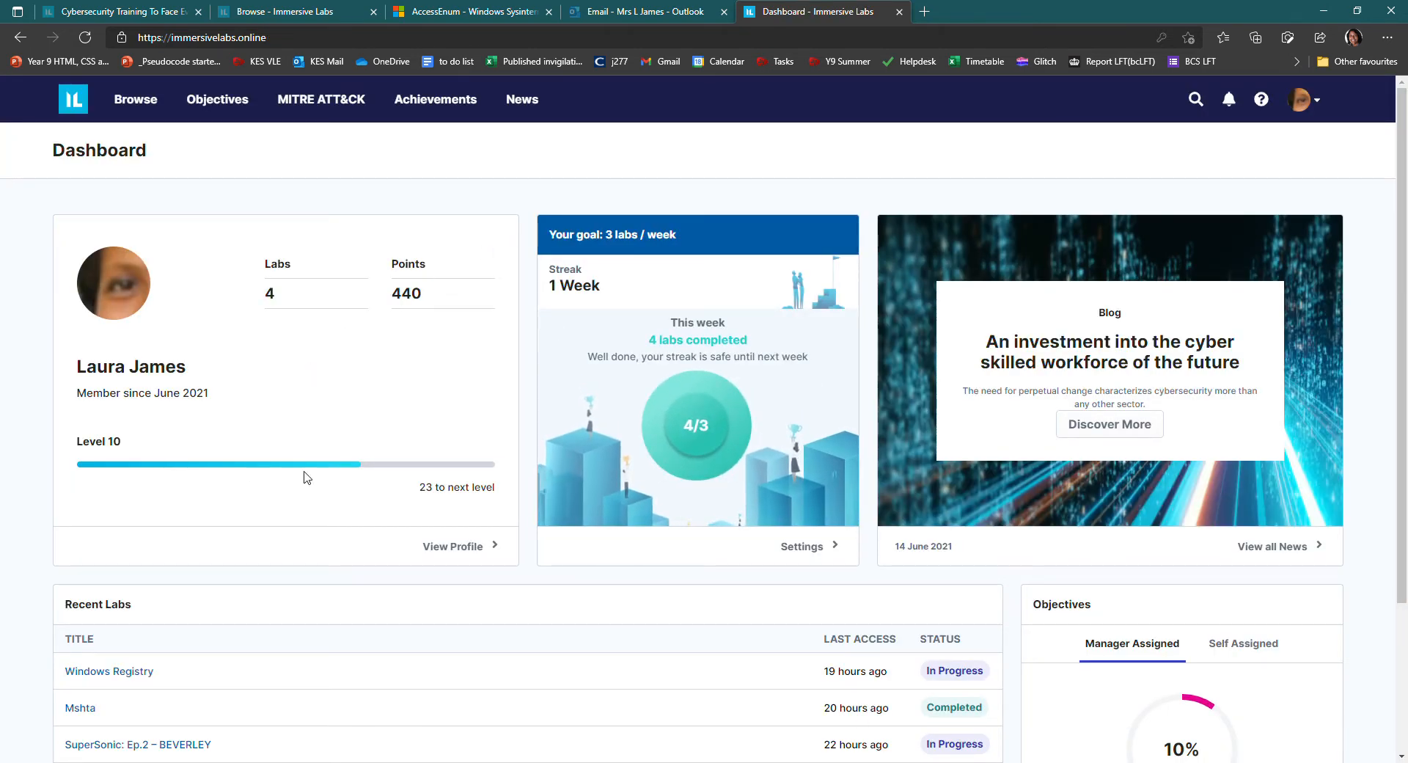
{"action": "mouse_move", "coordinate": [992, 537]}
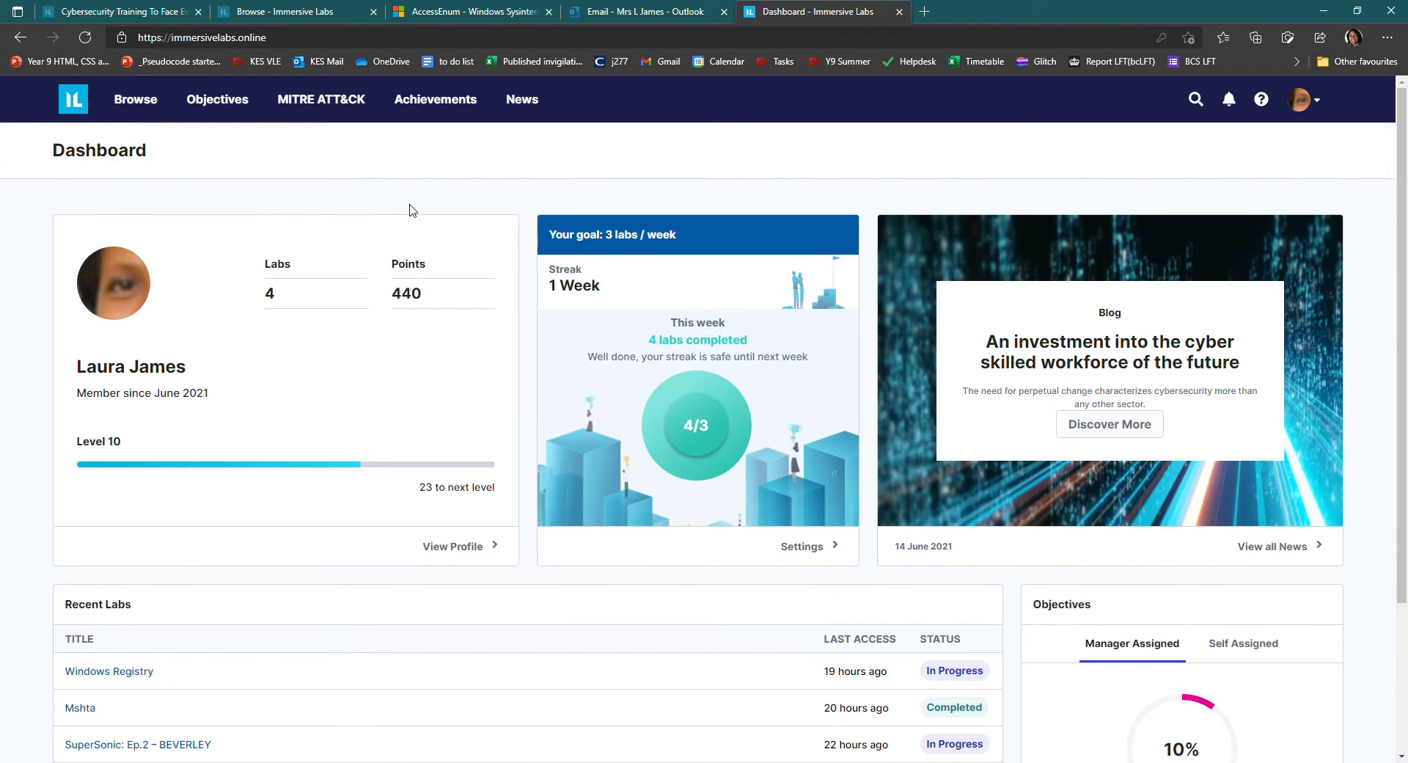
Browse the lab collections catalogue, scrolling through the Fundamentals and Offensive series
{"action": "left_click", "coordinate": [135, 99]}
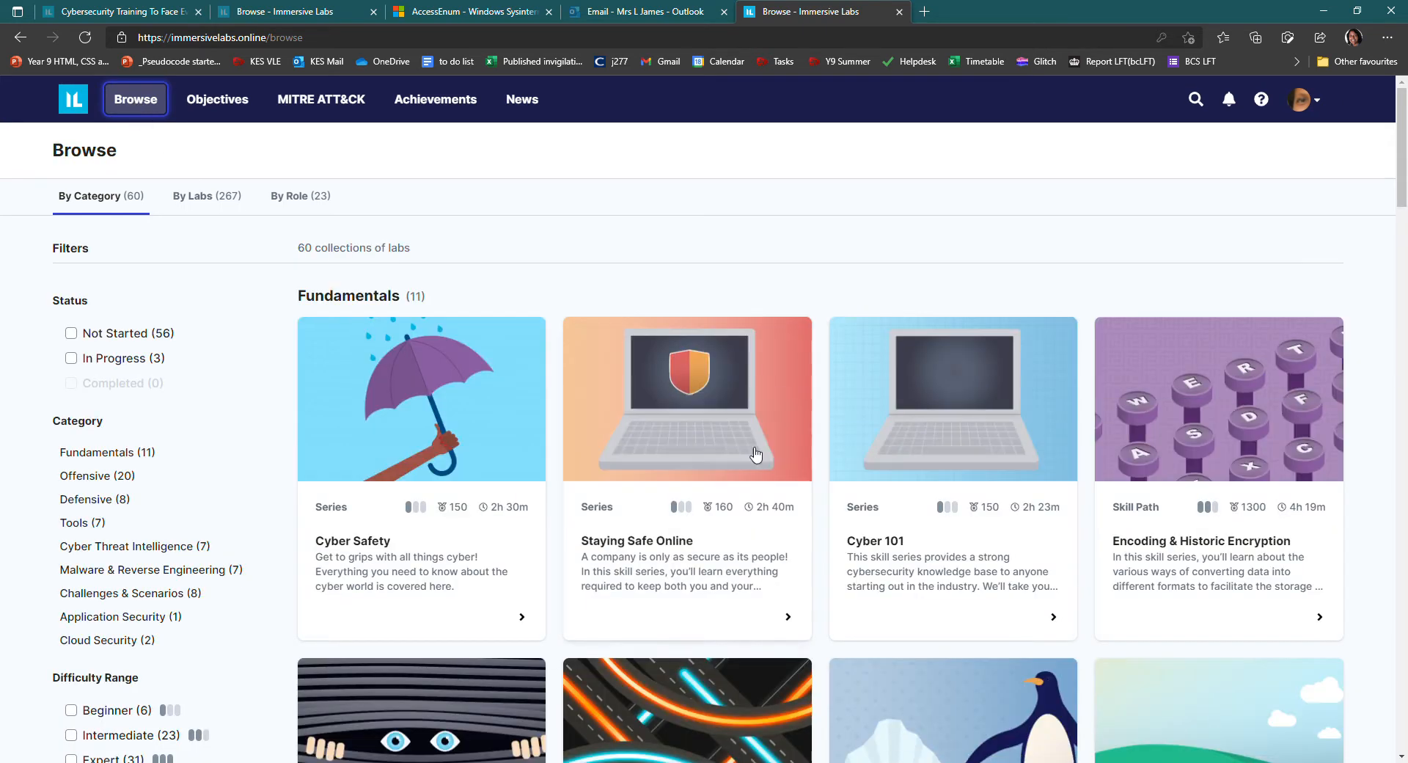
{"action": "scroll", "scroll_direction": "down", "scroll_amount": 3}
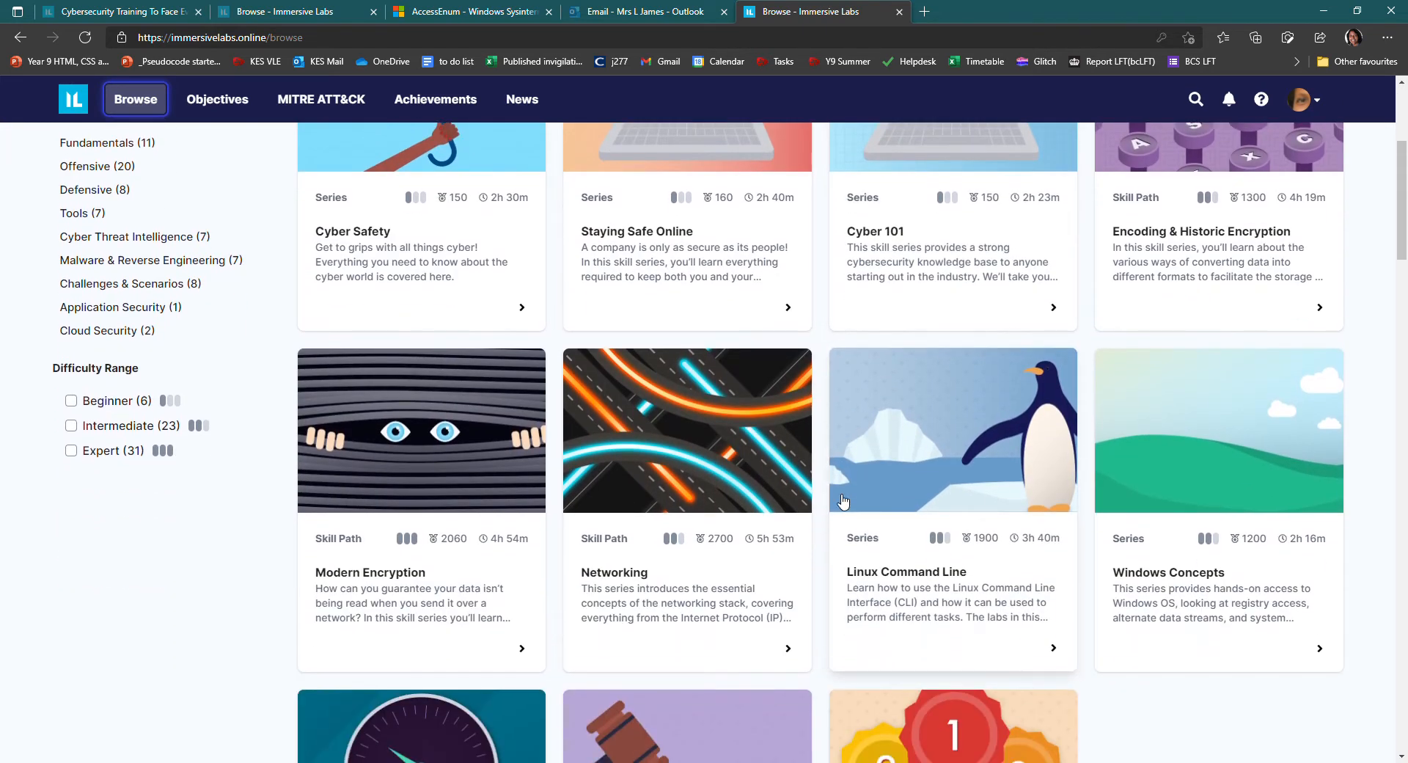
{"action": "scroll", "scroll_direction": "down", "scroll_amount": 3}
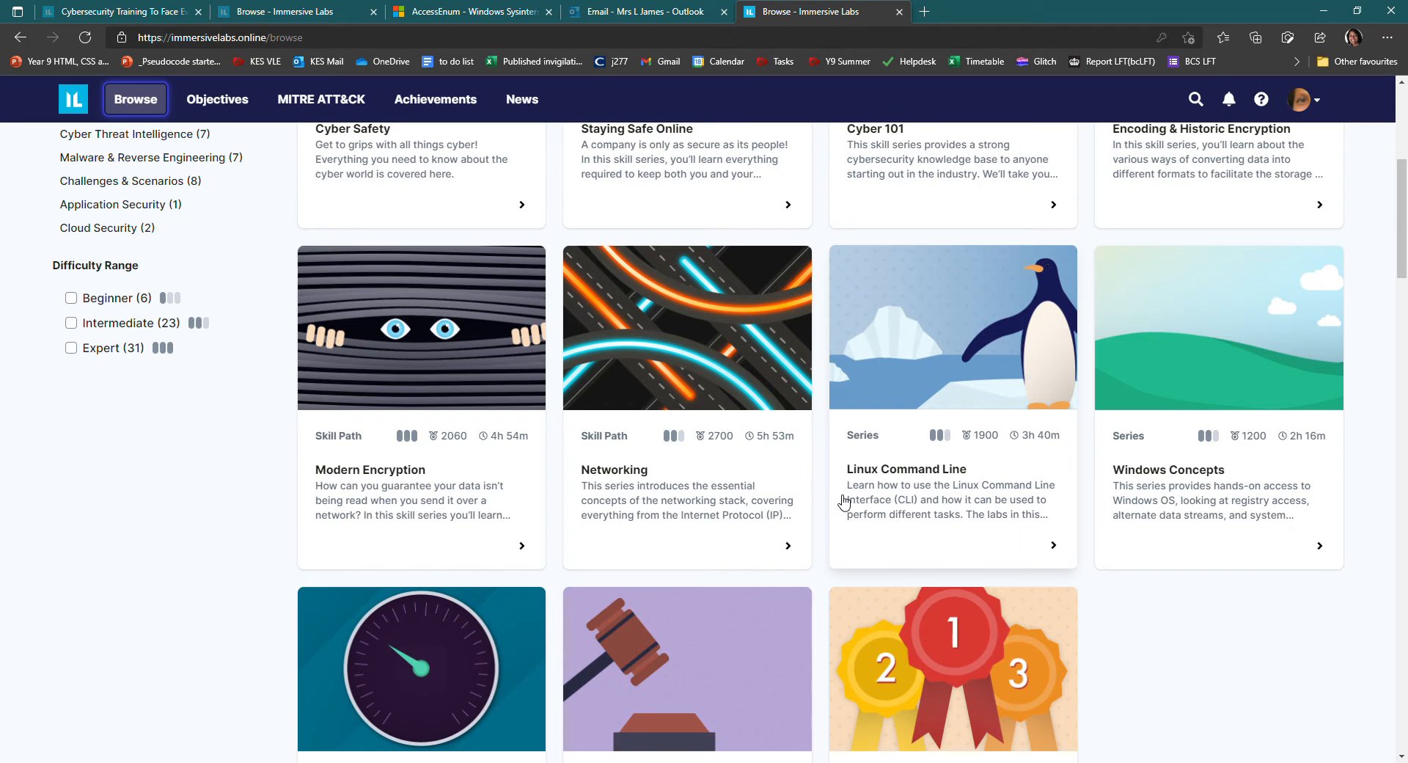
{"action": "mouse_move", "coordinate": [839, 498]}
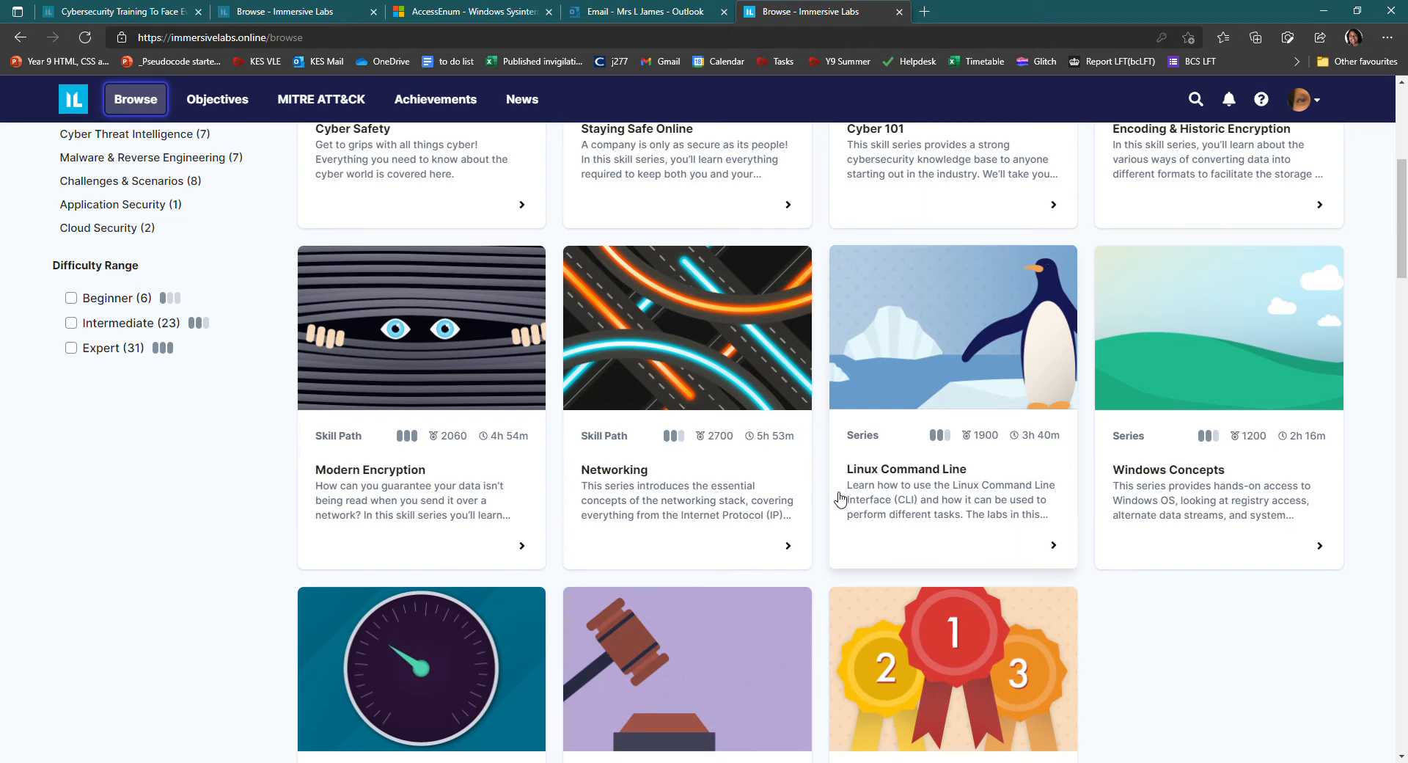
{"action": "scroll", "scroll_direction": "down", "scroll_amount": 3}
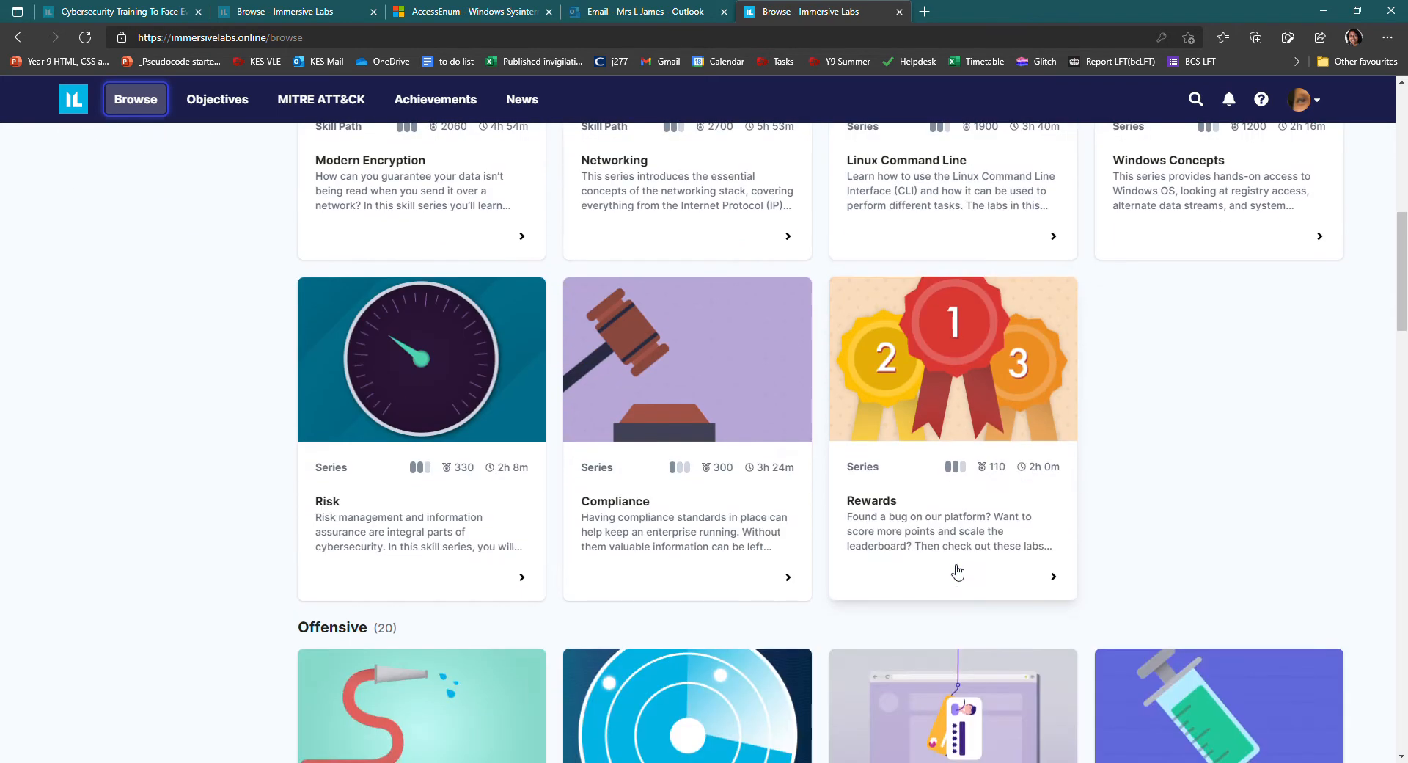
{"action": "scroll", "scroll_direction": "down", "scroll_amount": 3}
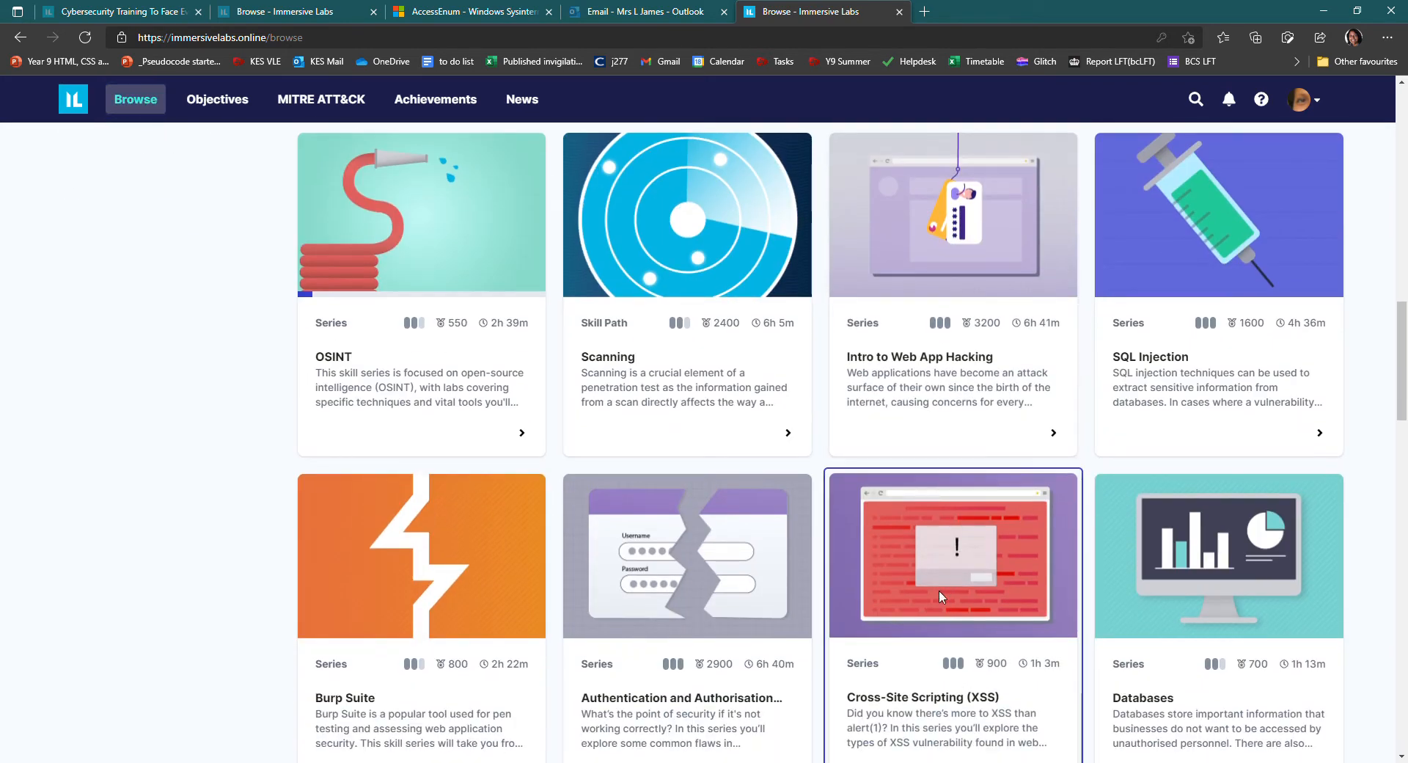
{"action": "scroll", "scroll_direction": "down", "scroll_amount": 3}
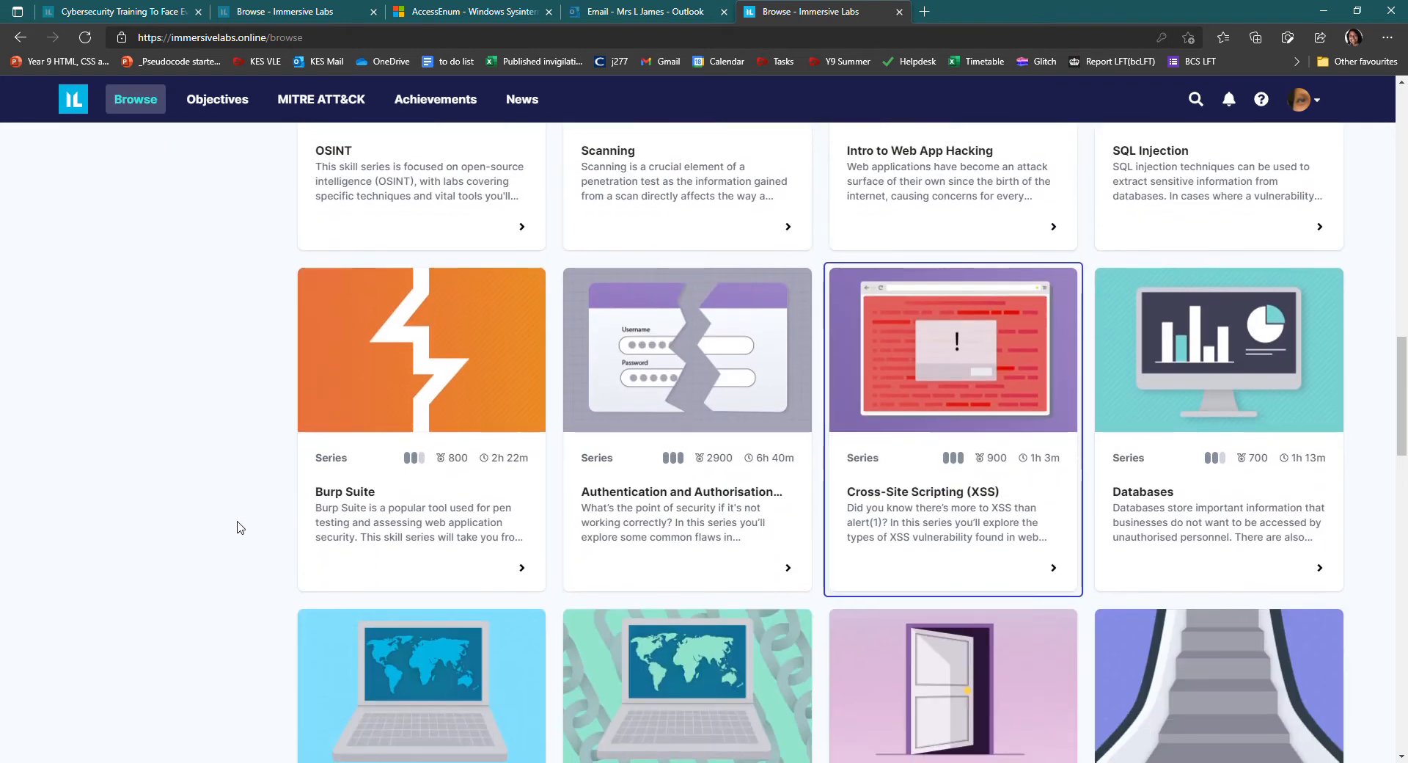
{"action": "scroll", "scroll_direction": "down", "scroll_amount": 3}
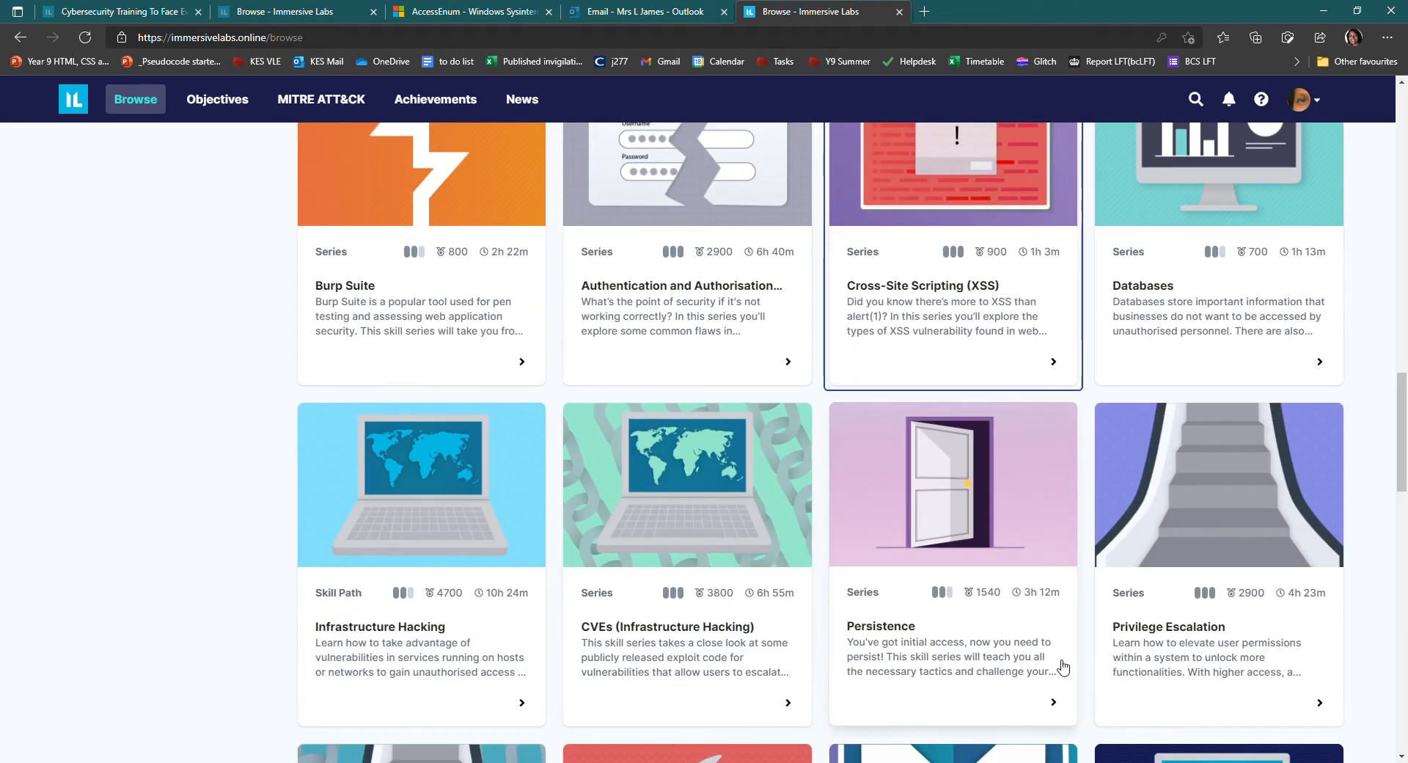
{"action": "scroll", "scroll_direction": "down", "scroll_amount": 3}
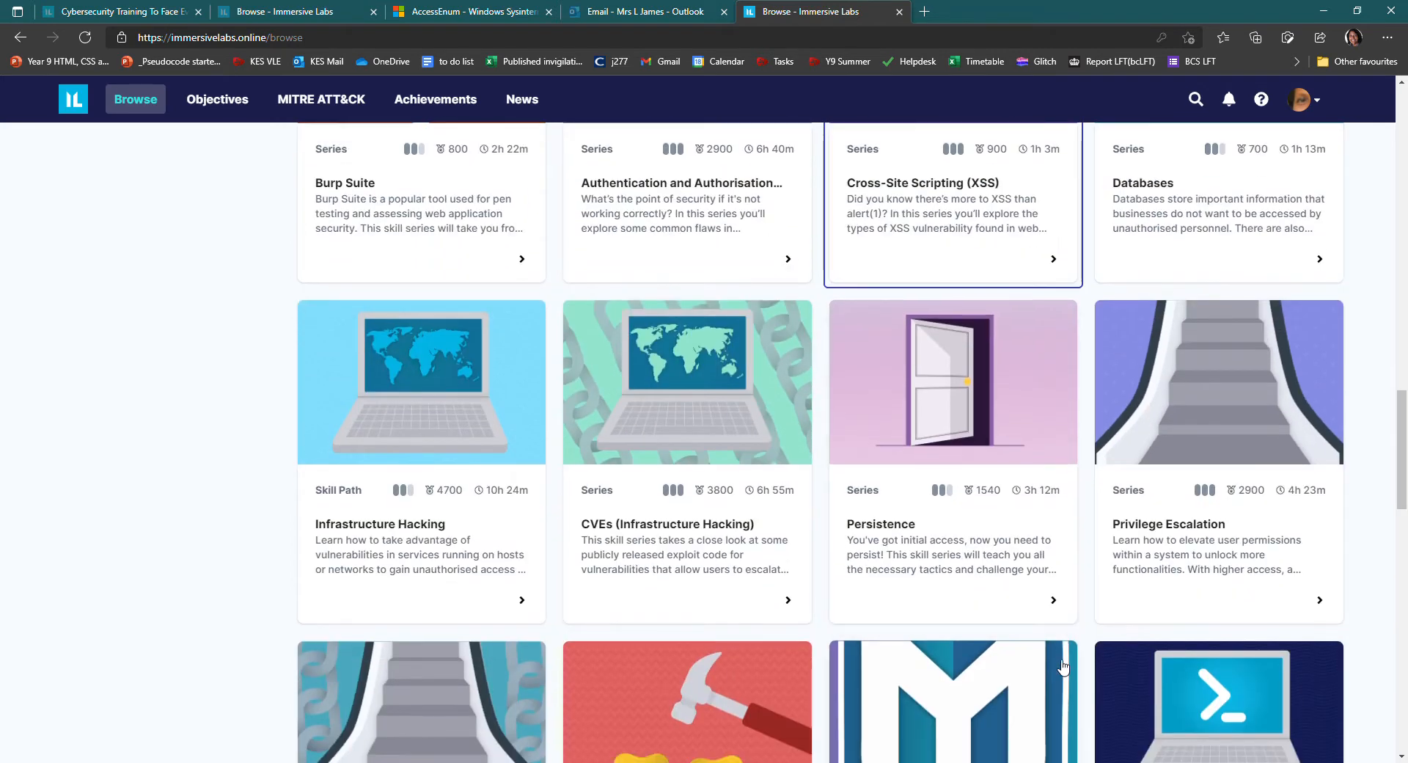
{"action": "mouse_move", "coordinate": [760, 504]}
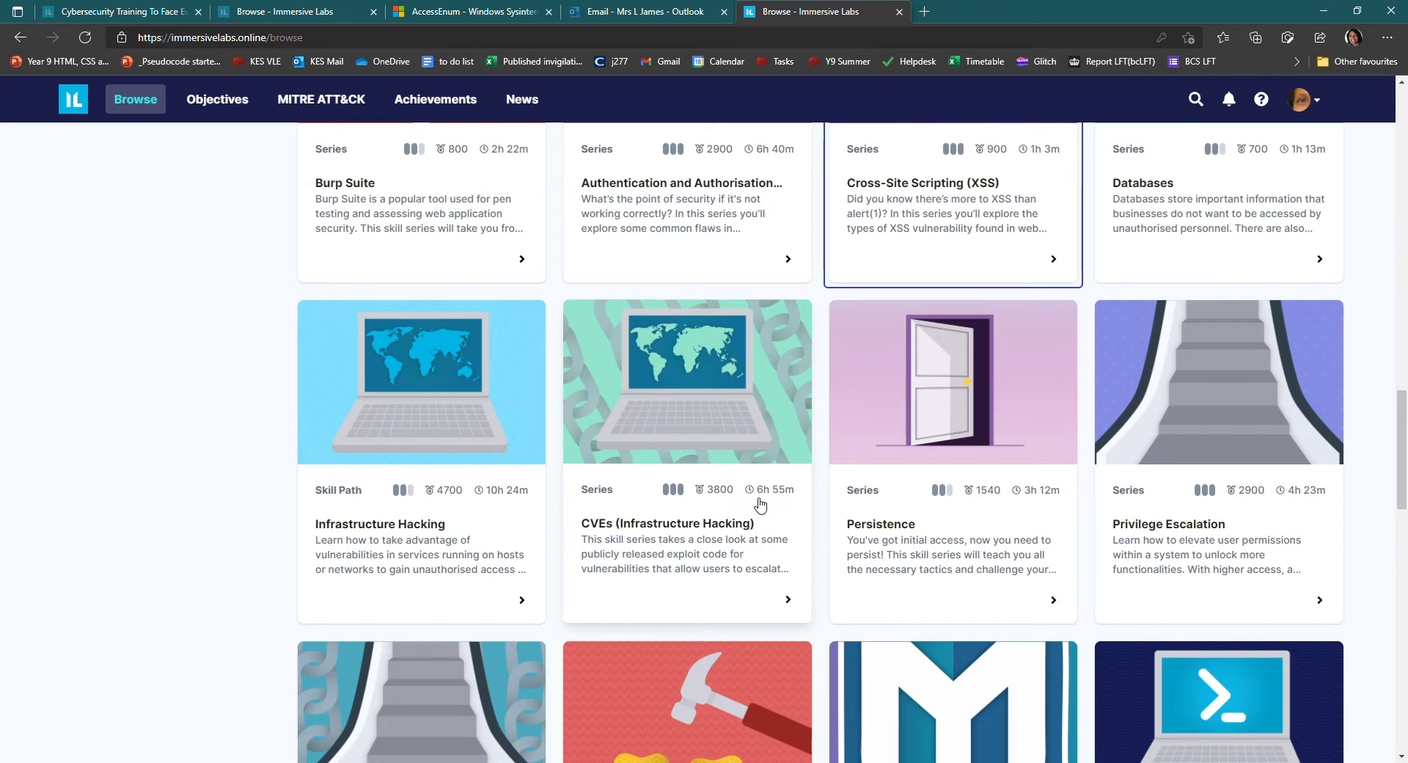
{"action": "mouse_move", "coordinate": [939, 554]}
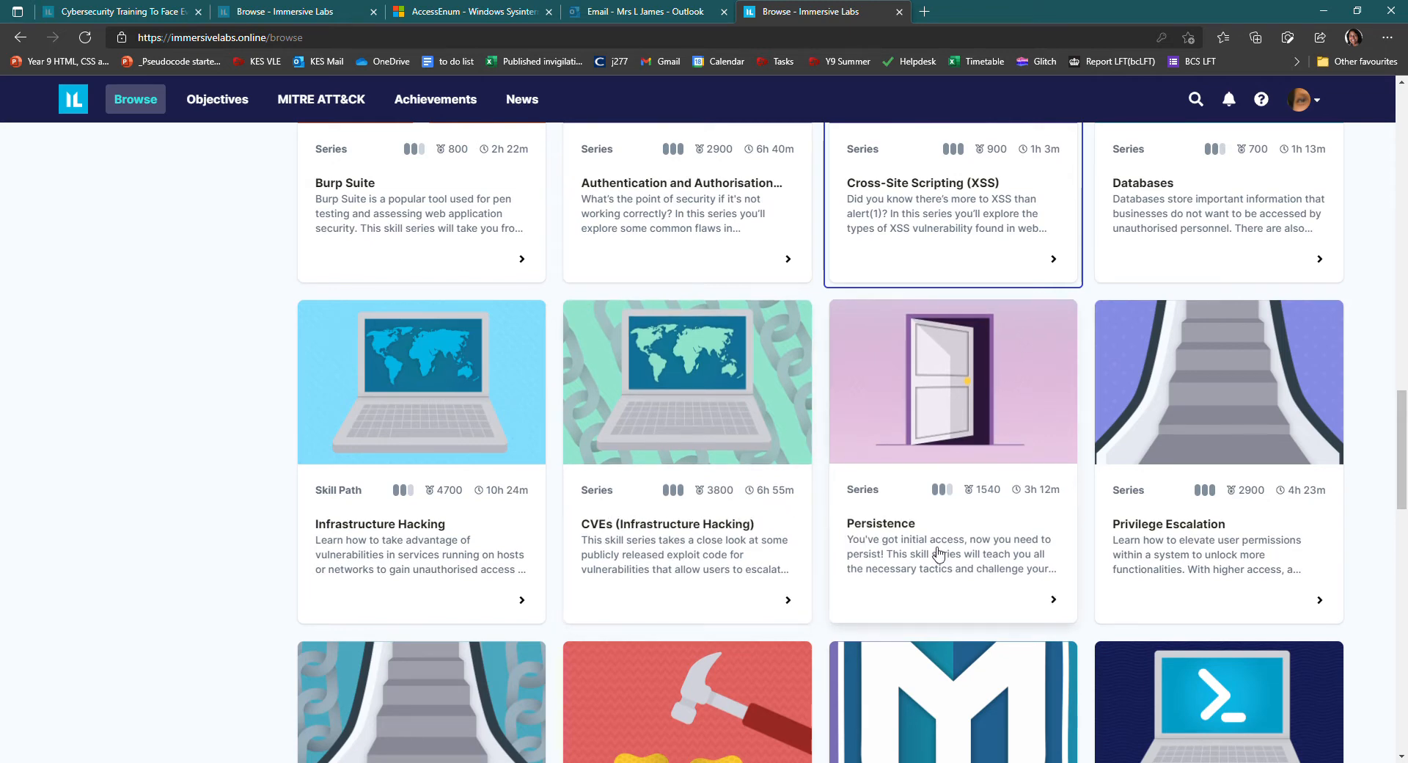
{"action": "scroll", "scroll_direction": "down", "scroll_amount": 3}
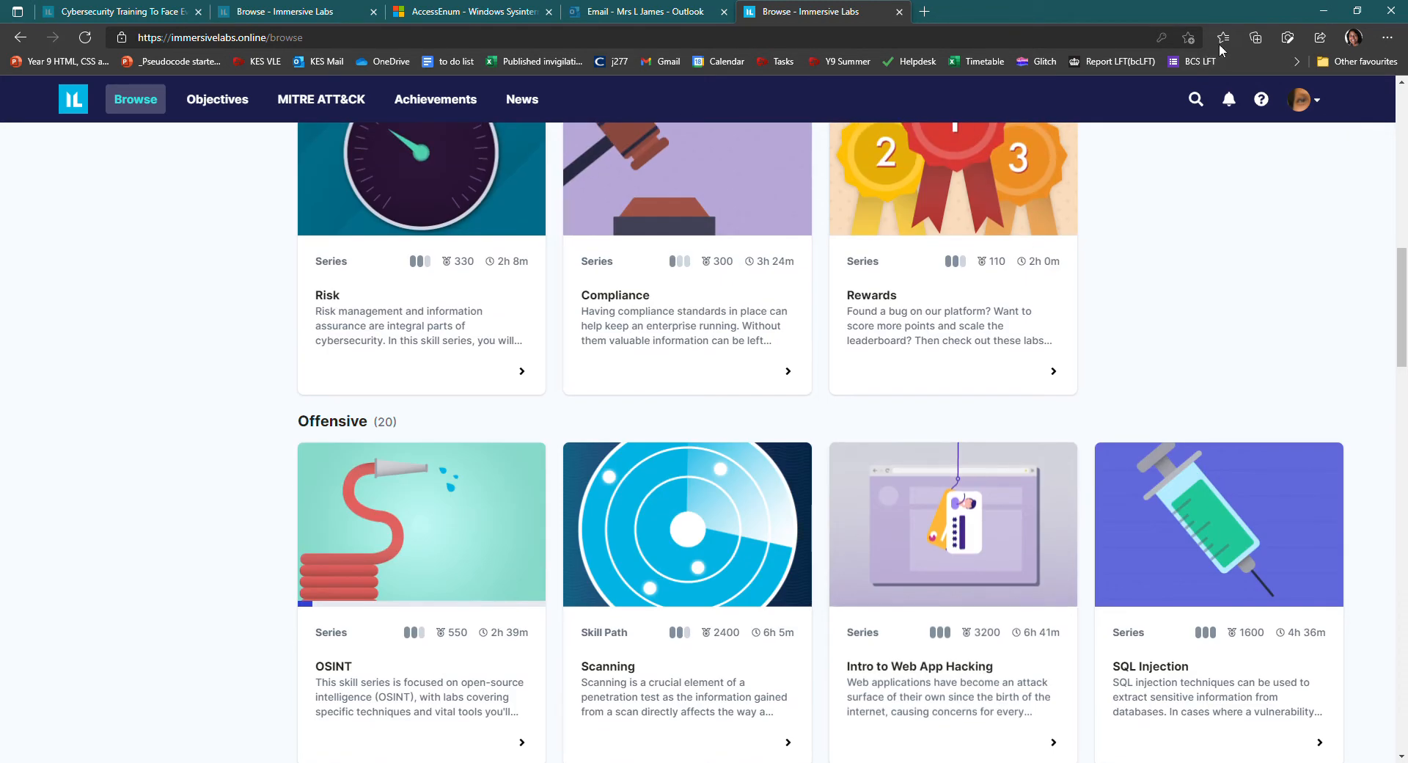
Show Your Notifications listing the Unlock Cyber Competition custom objectives
{"action": "left_click", "coordinate": [1229, 100]}
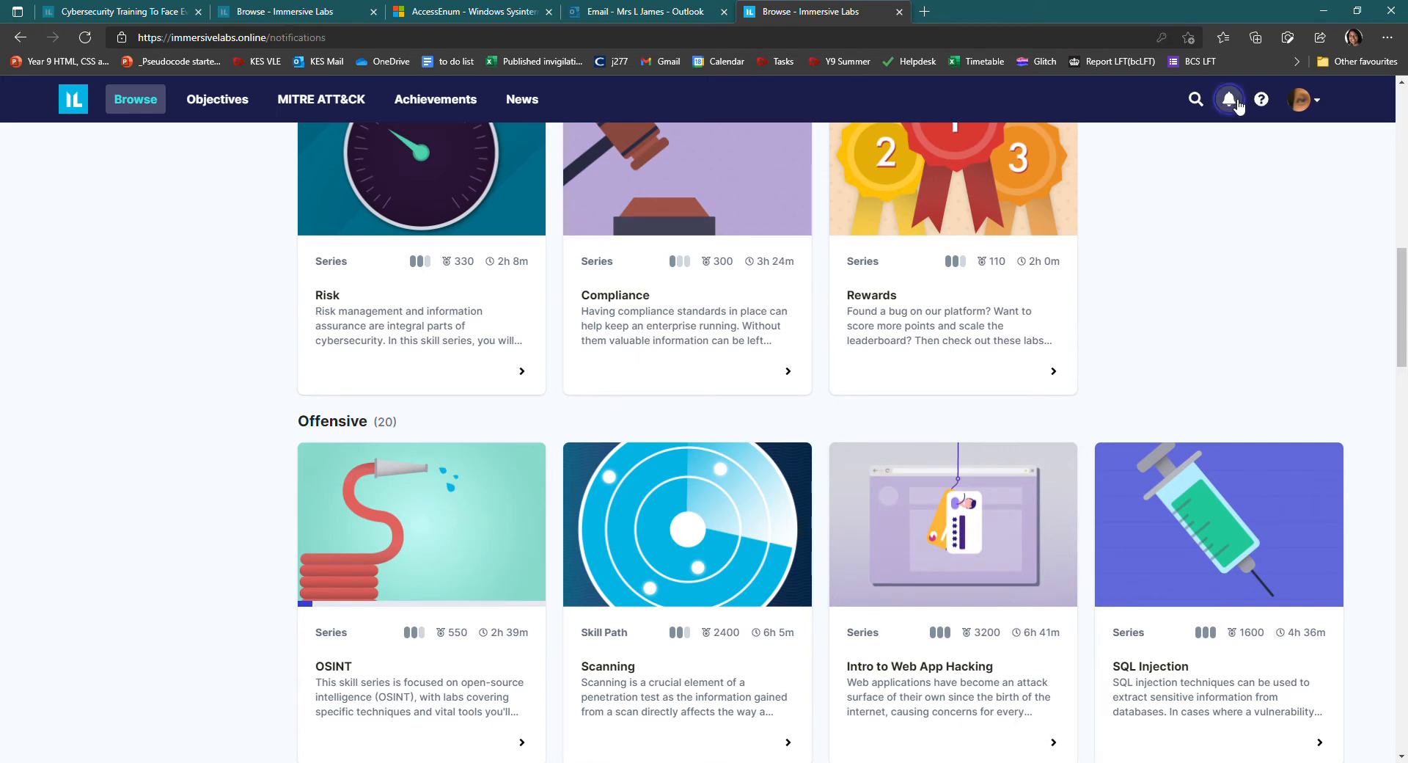
{"action": "left_click", "coordinate": [1230, 99]}
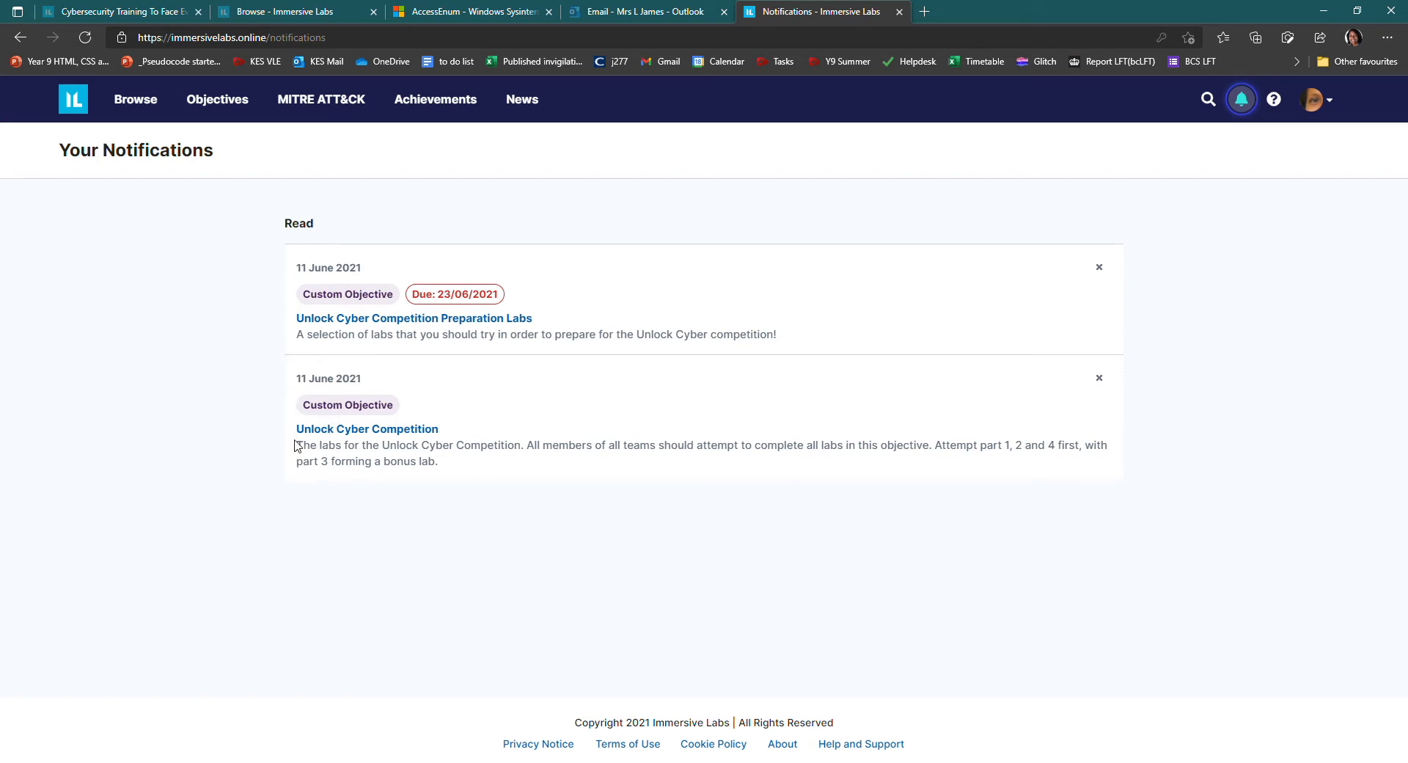
{"action": "mouse_move", "coordinate": [374, 437]}
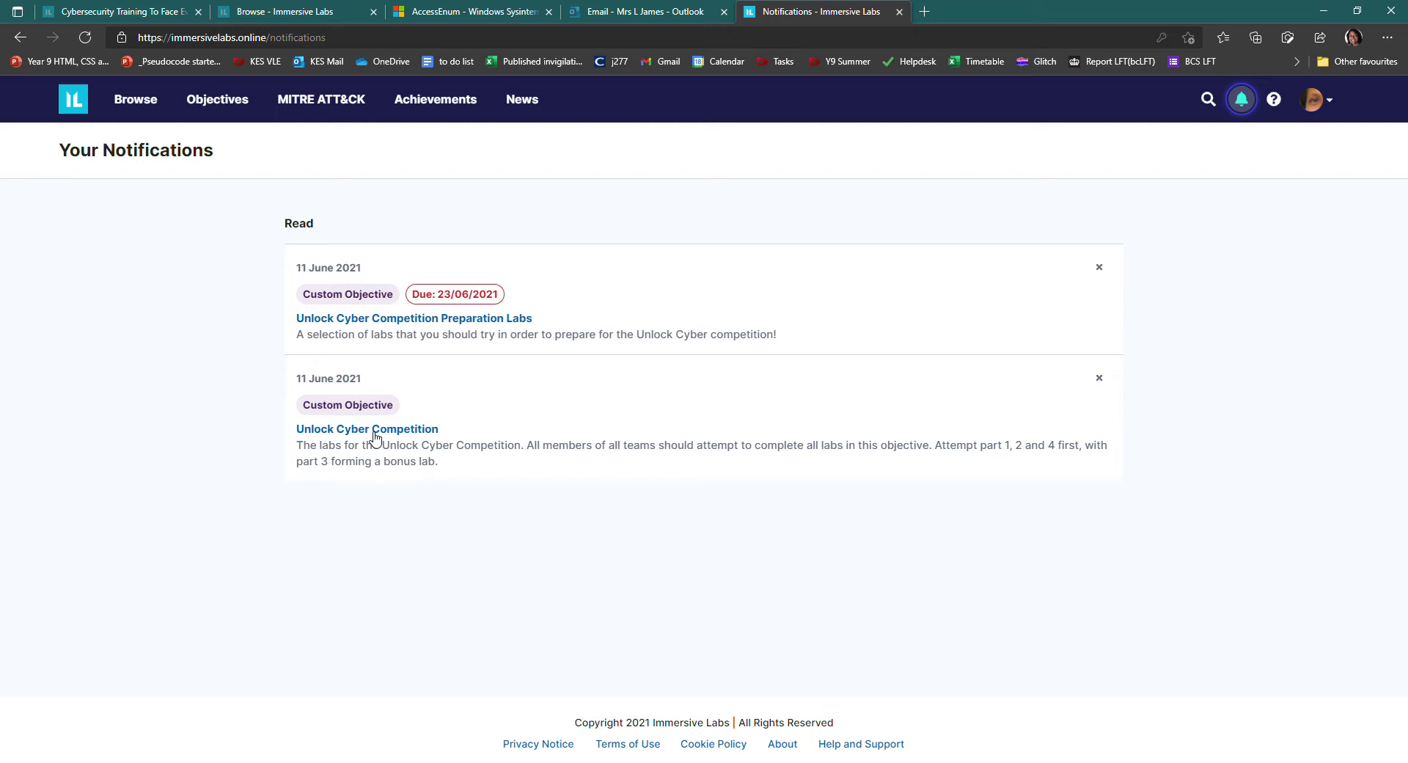
{"action": "mouse_move", "coordinate": [357, 320]}
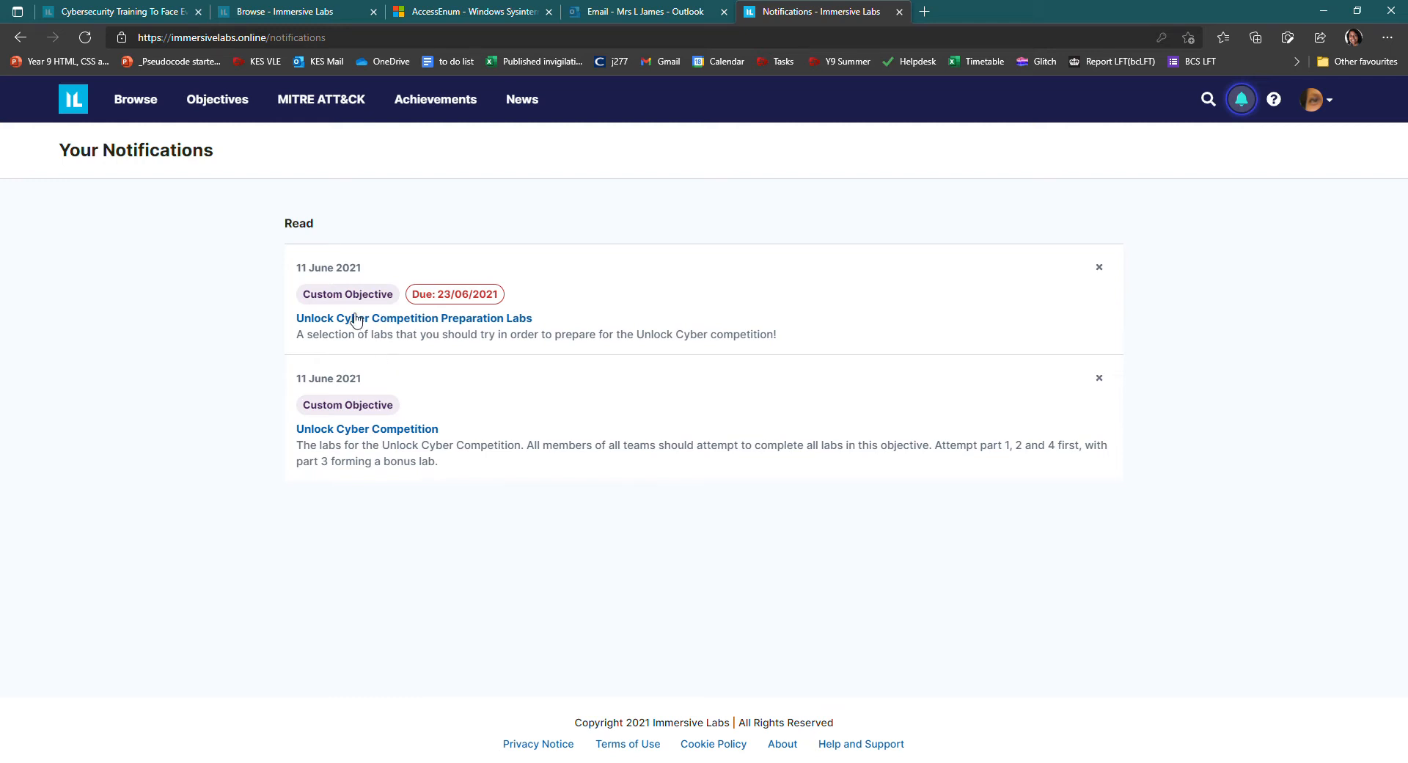
{"action": "mouse_move", "coordinate": [349, 326]}
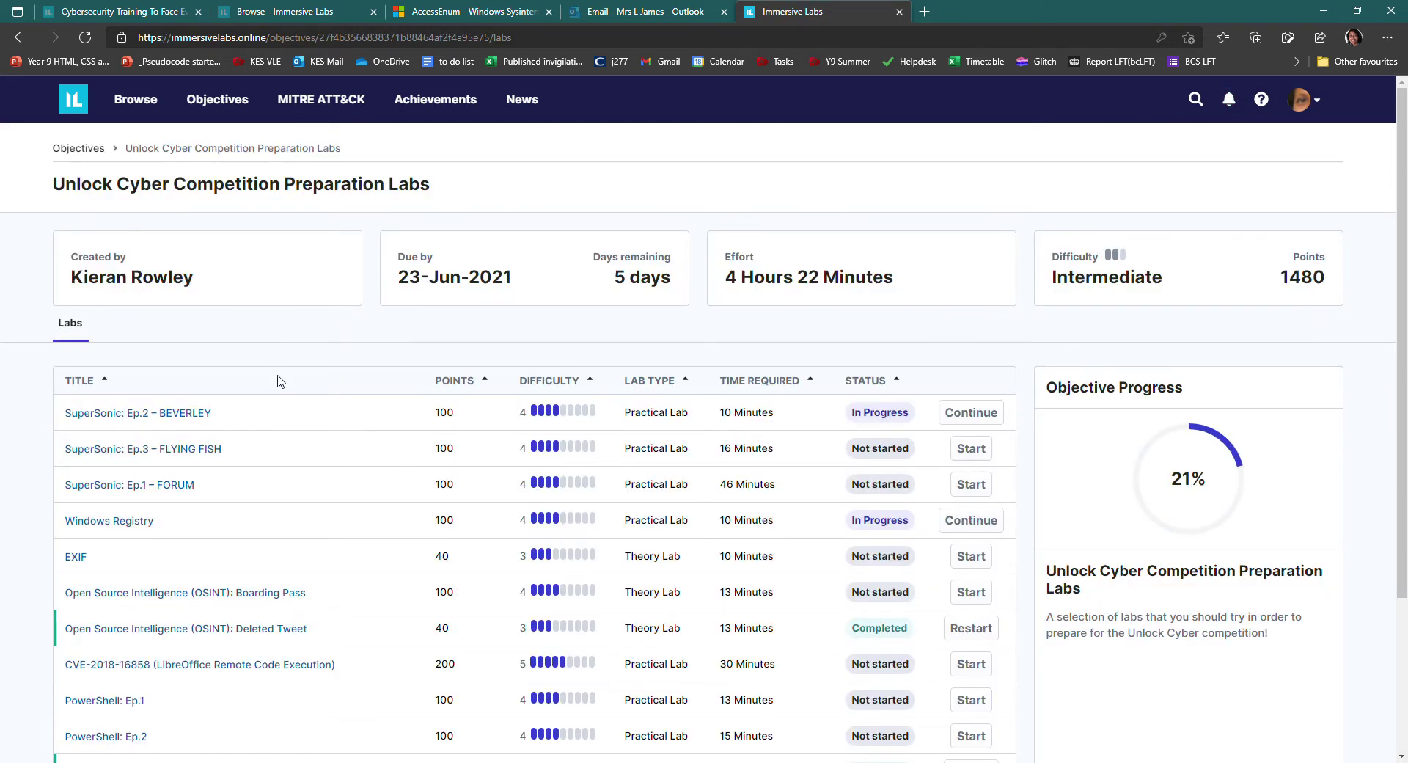
{"action": "mouse_move", "coordinate": [1123, 647]}
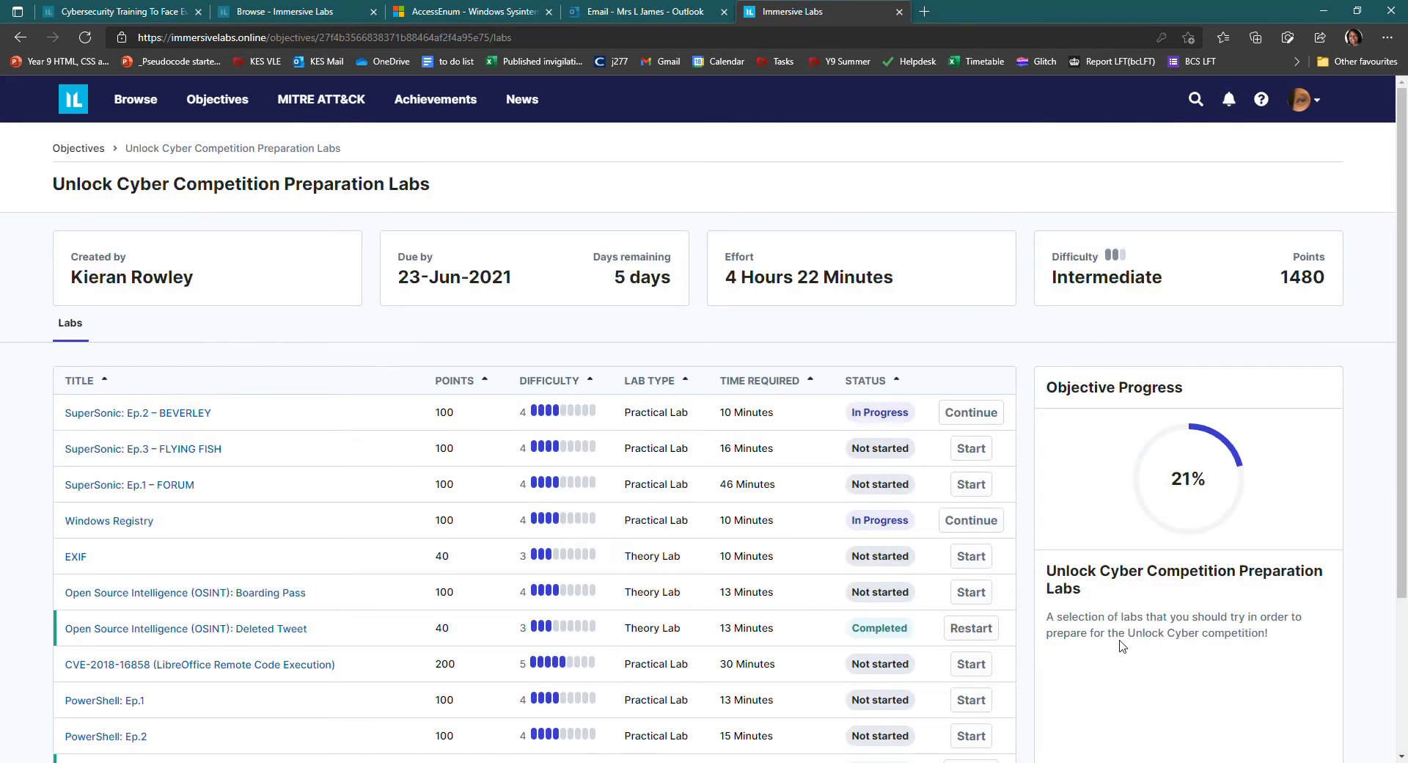
View page 2 of the objective's labs to confirm Mshta is Completed, then return to page 1
{"action": "left_click_drag", "start_coordinate": [1055, 616], "coordinate": [1269, 633]}
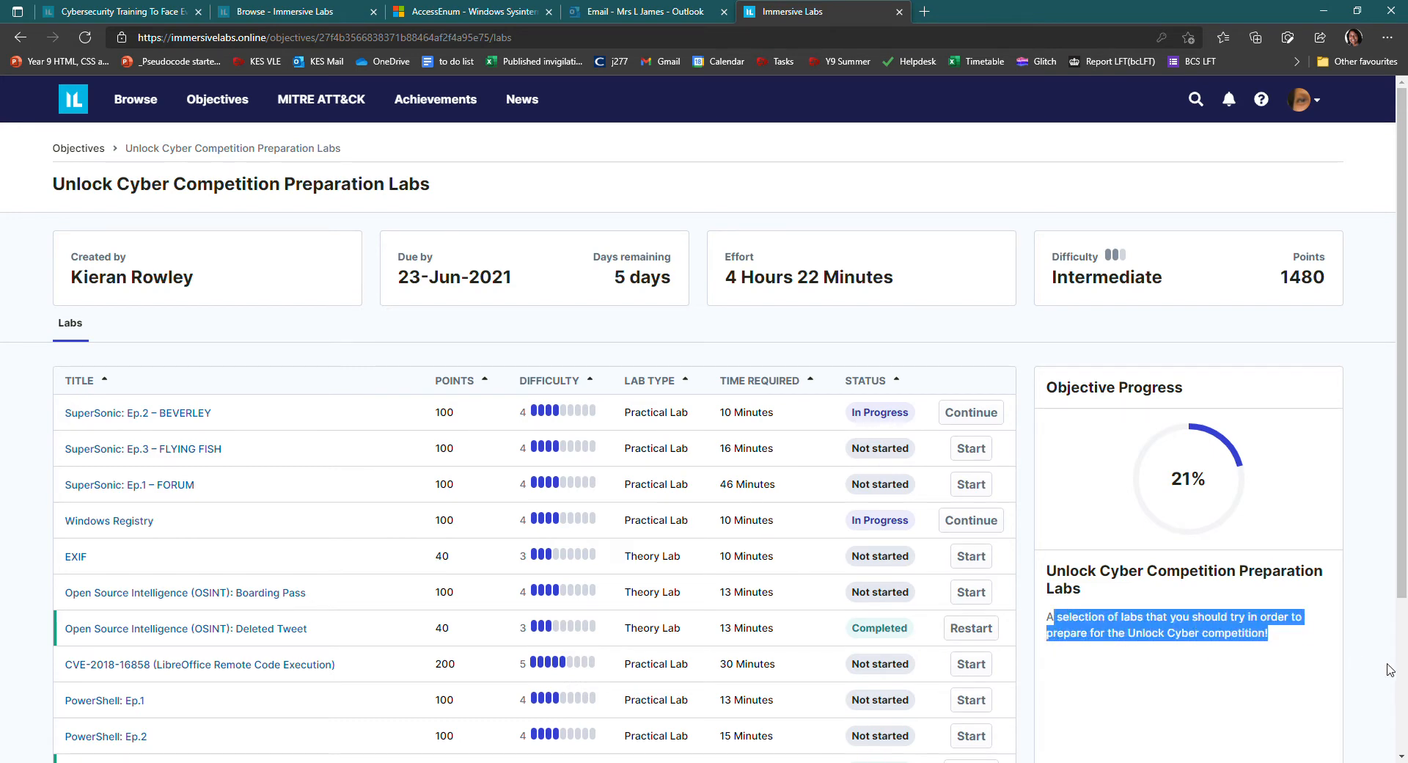
{"action": "mouse_move", "coordinate": [1018, 676]}
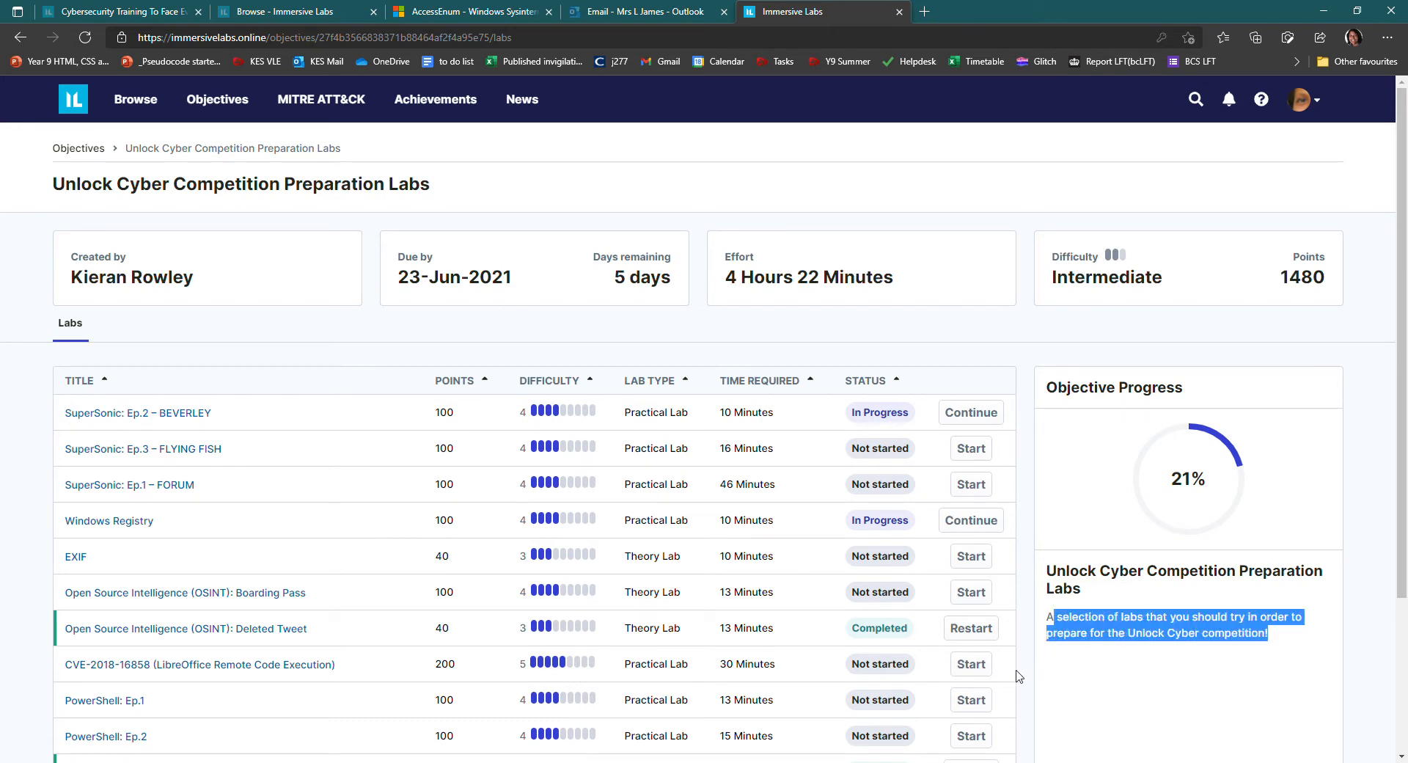
{"action": "left_click", "coordinate": [1020, 678]}
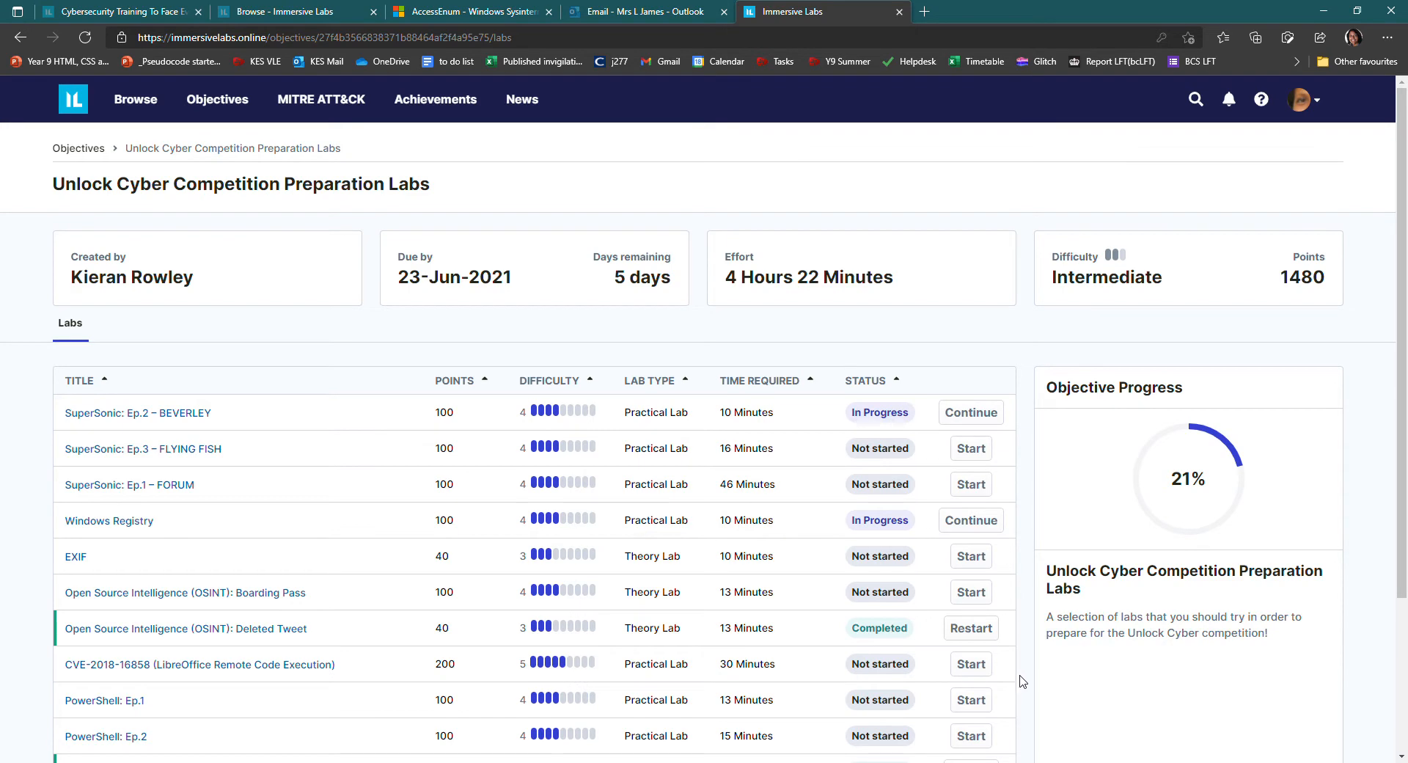
{"action": "scroll", "scroll_direction": "down", "scroll_amount": 3}
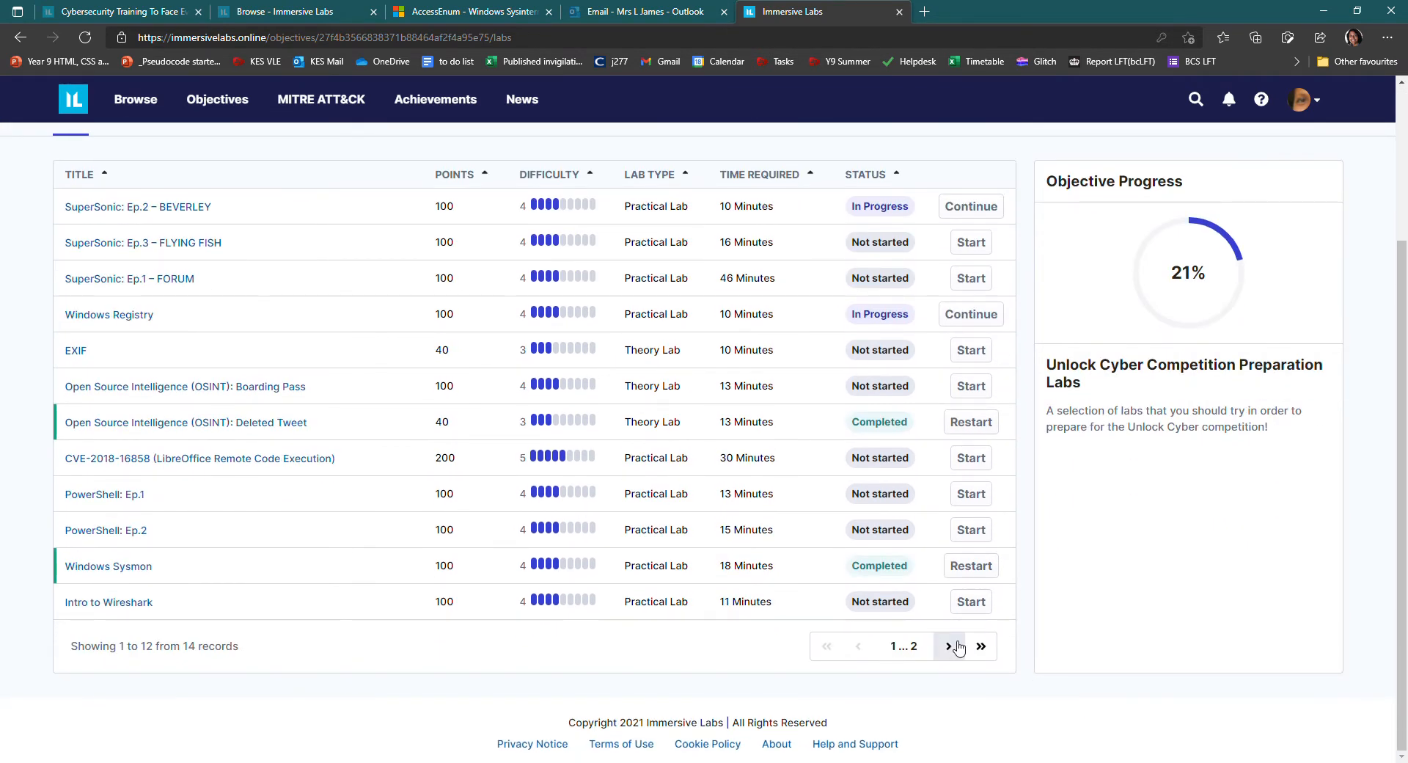
{"action": "left_click", "coordinate": [951, 647]}
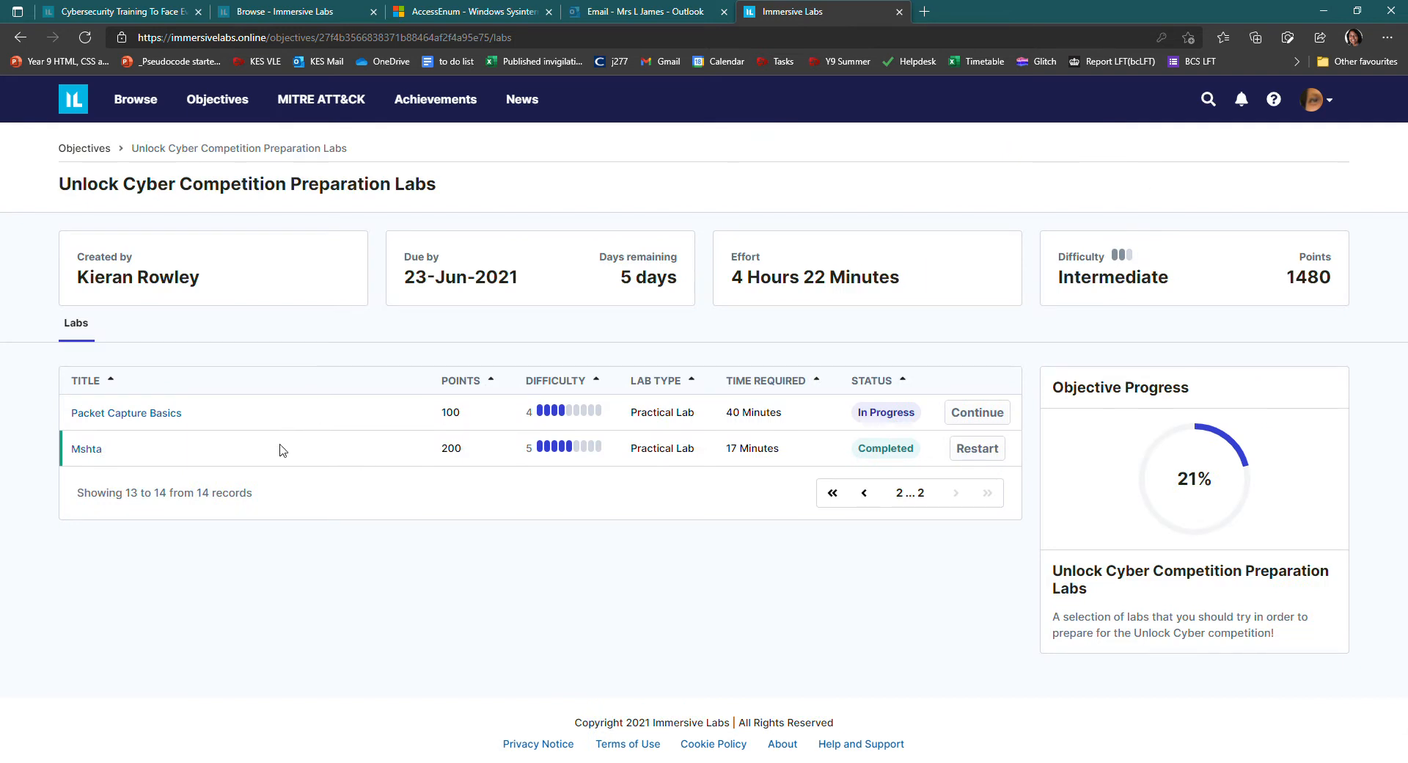
{"action": "mouse_move", "coordinate": [865, 492]}
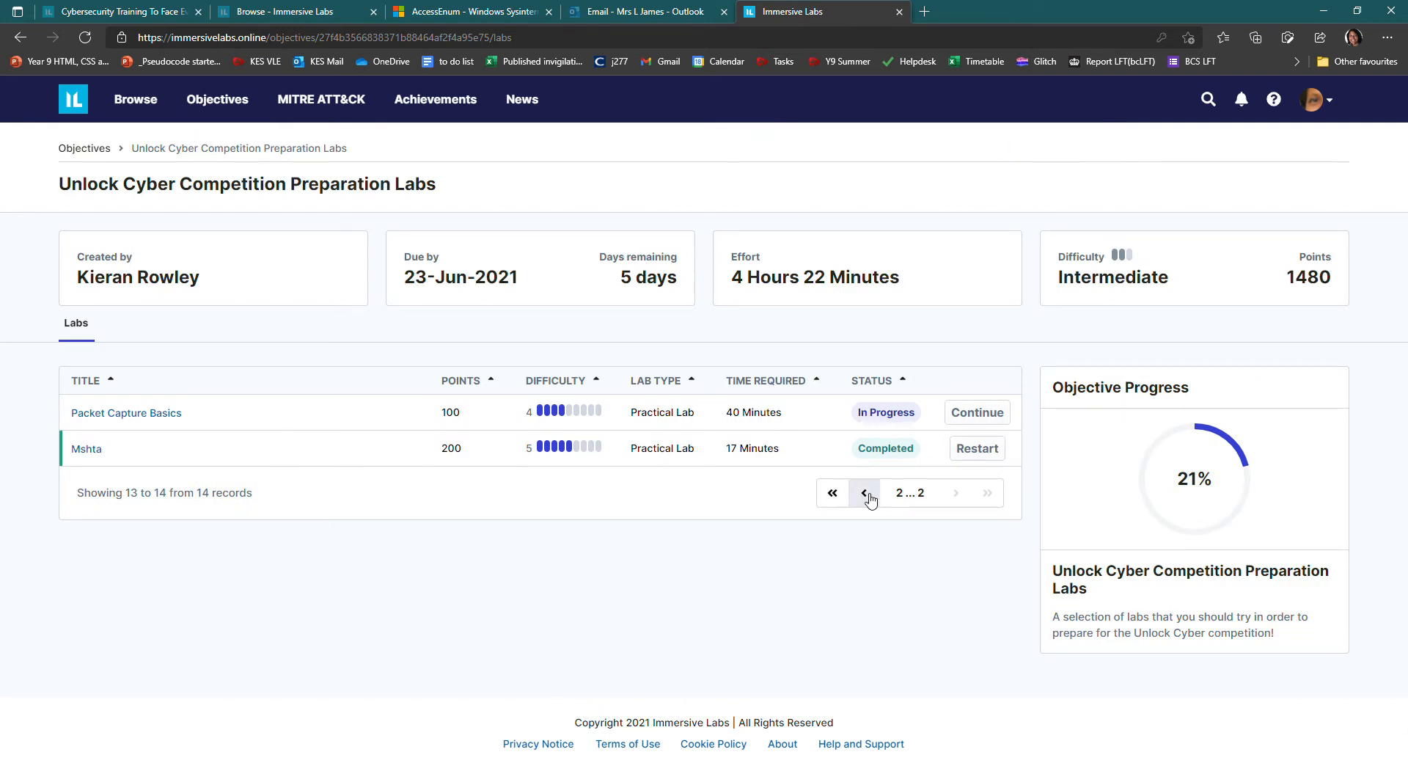
{"action": "left_click", "coordinate": [866, 493]}
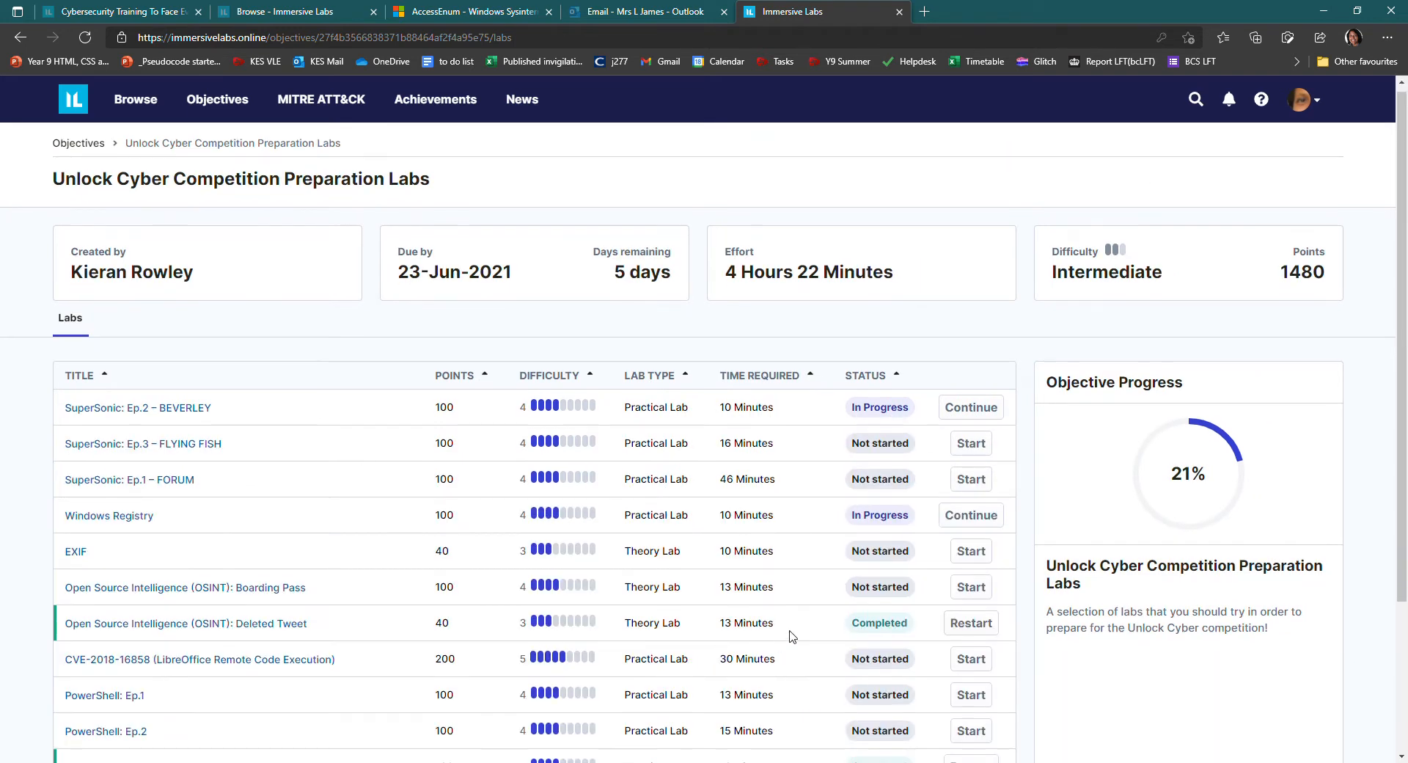
{"action": "scroll", "scroll_direction": "down", "scroll_amount": 3}
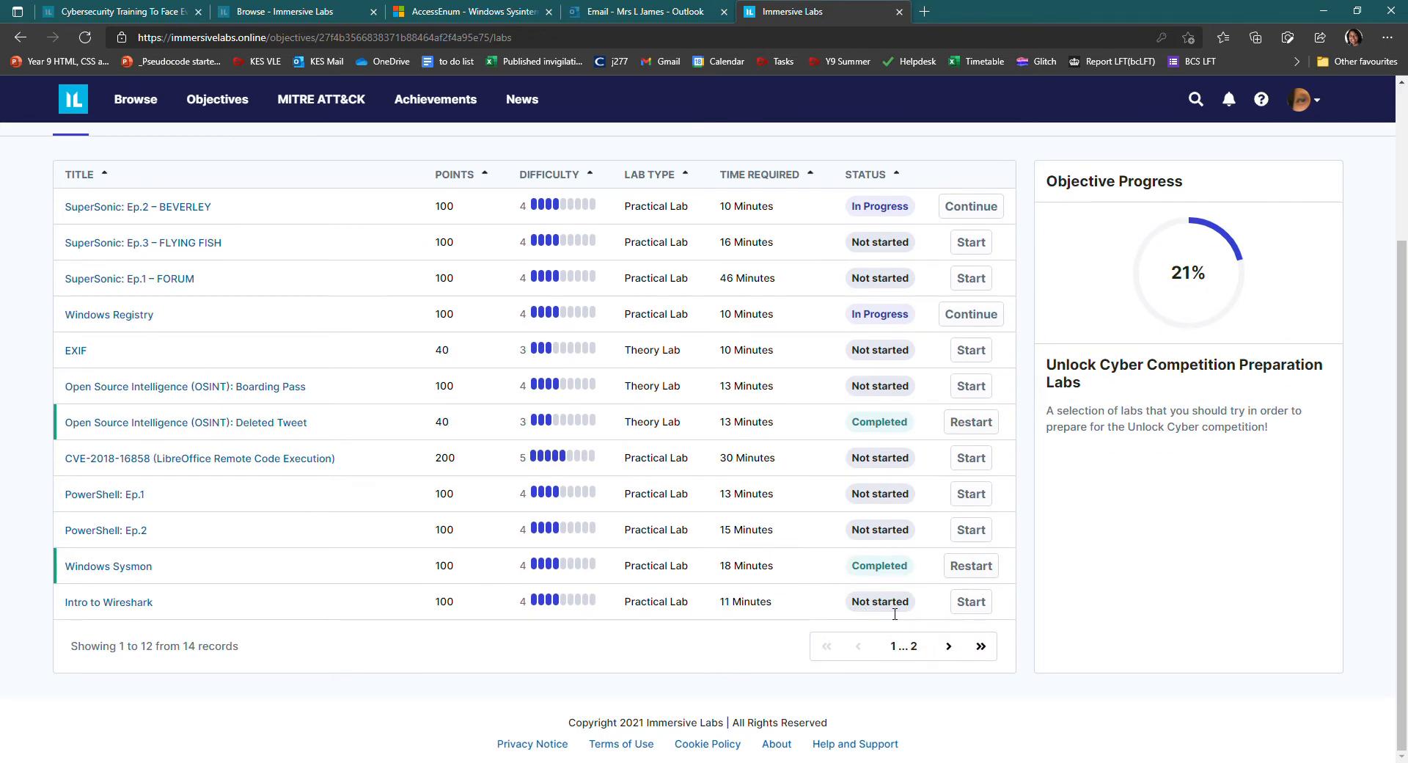
{"action": "mouse_move", "coordinate": [914, 627]}
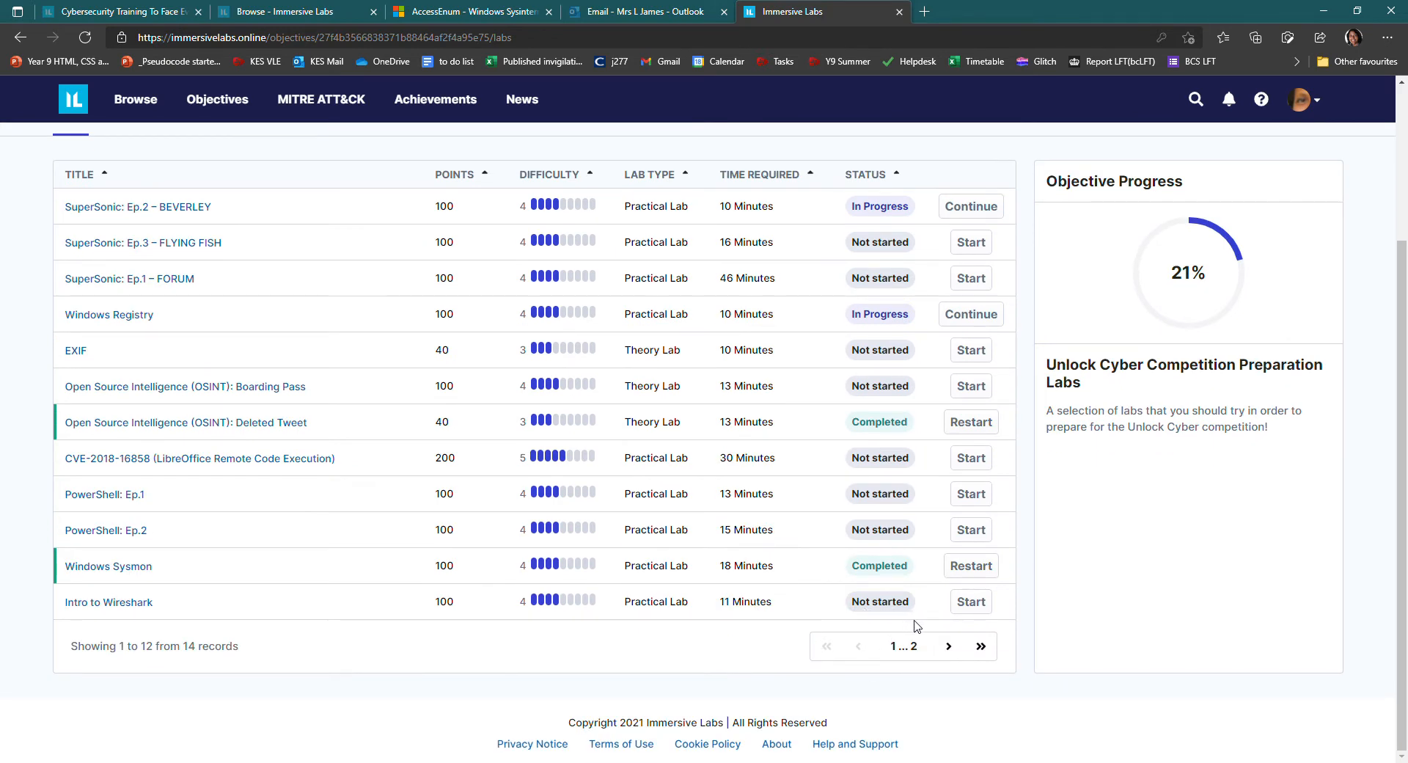
{"action": "mouse_move", "coordinate": [267, 418]}
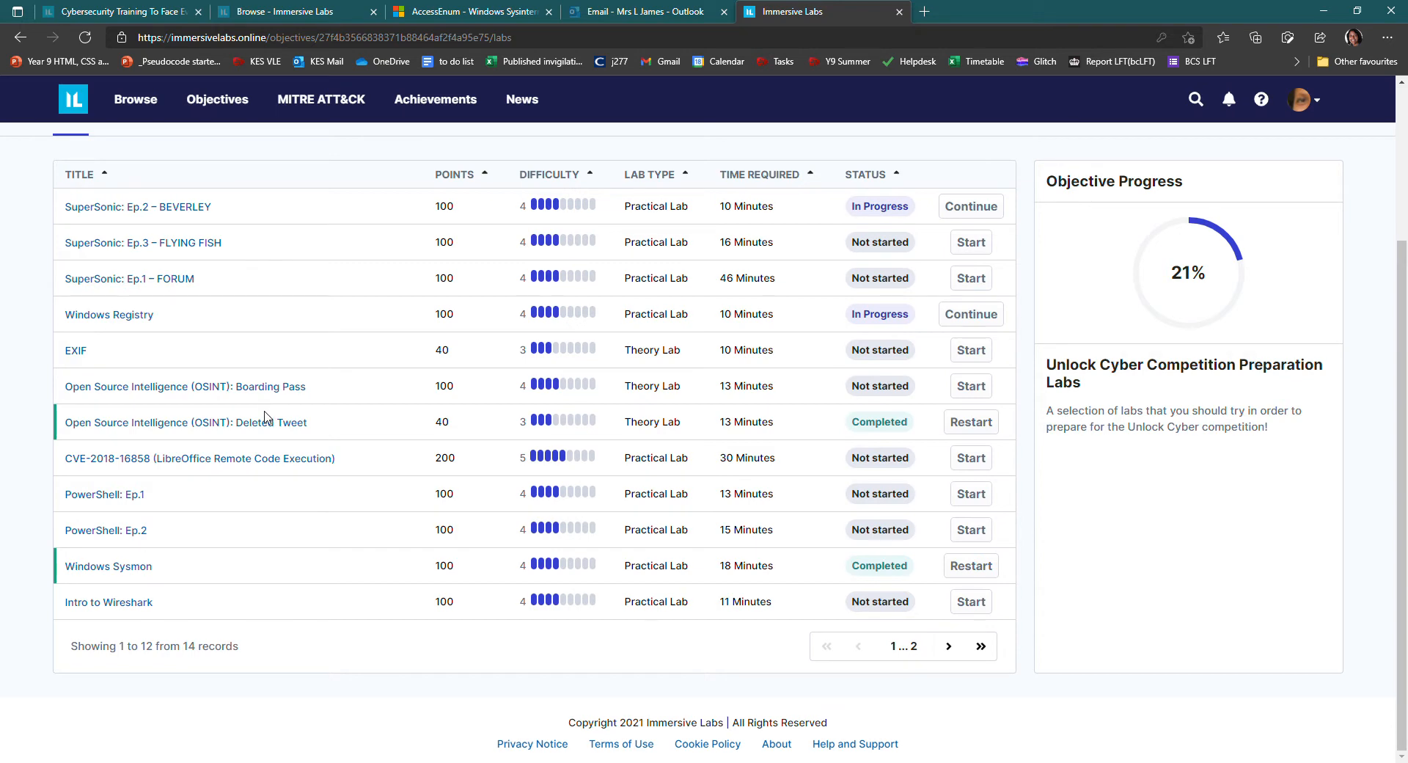
{"action": "mouse_move", "coordinate": [279, 408]}
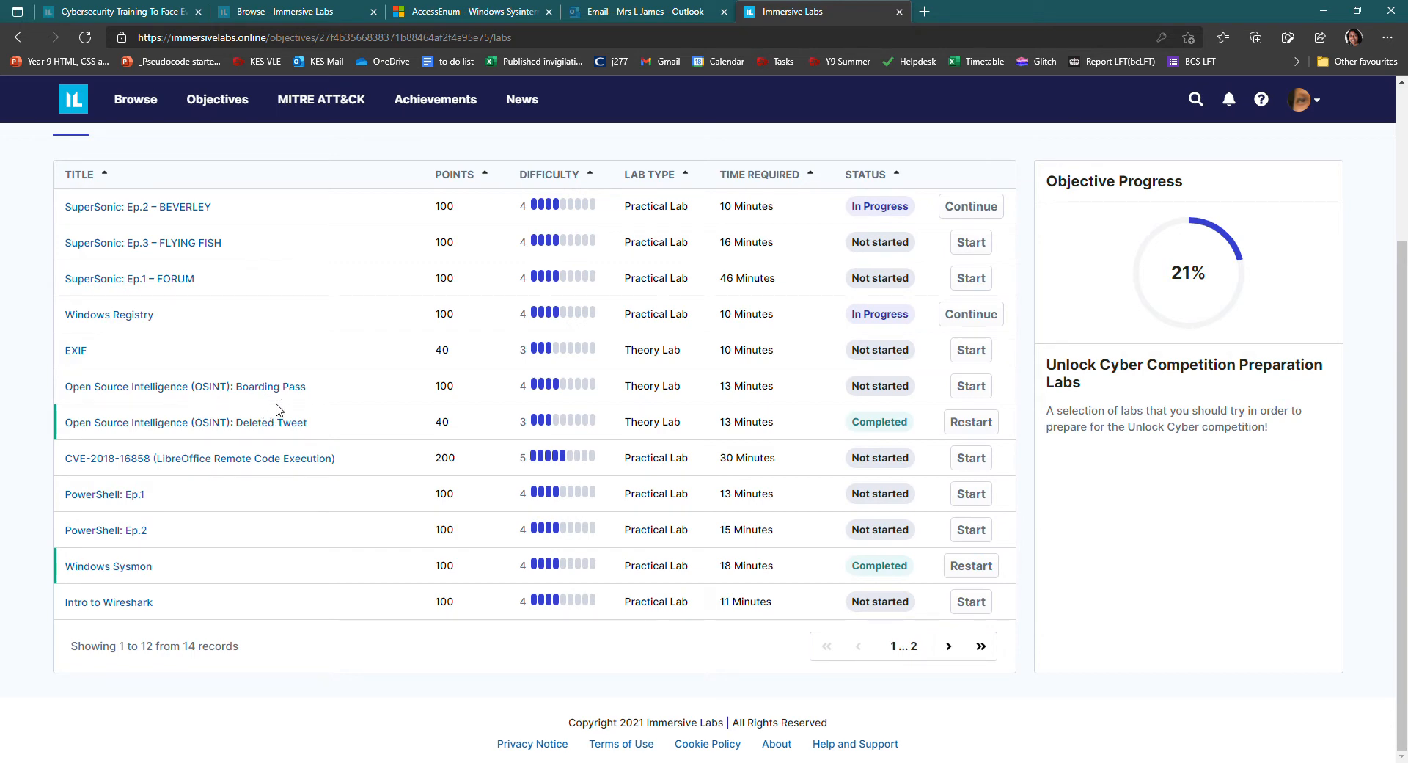
{"action": "mouse_move", "coordinate": [179, 248]}
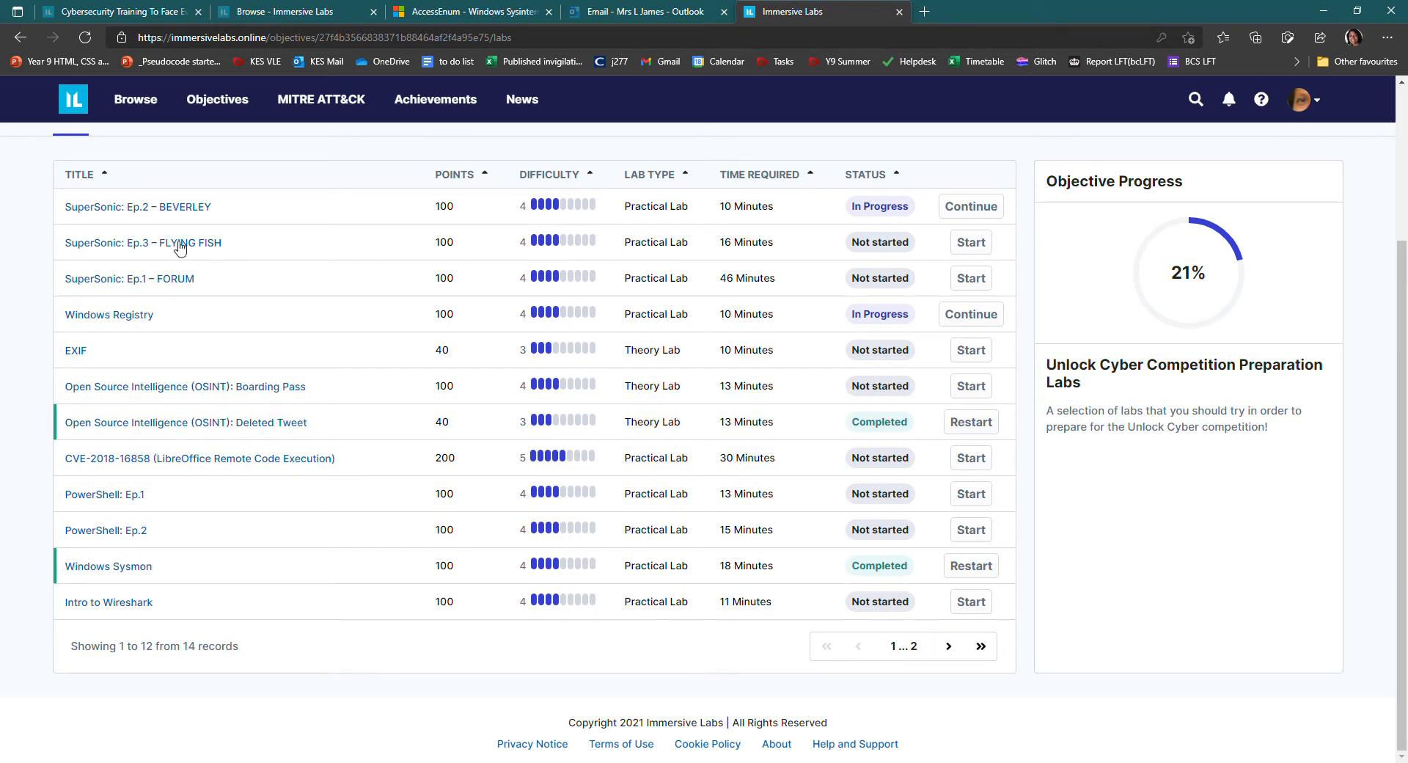
{"action": "mouse_move", "coordinate": [89, 290]}
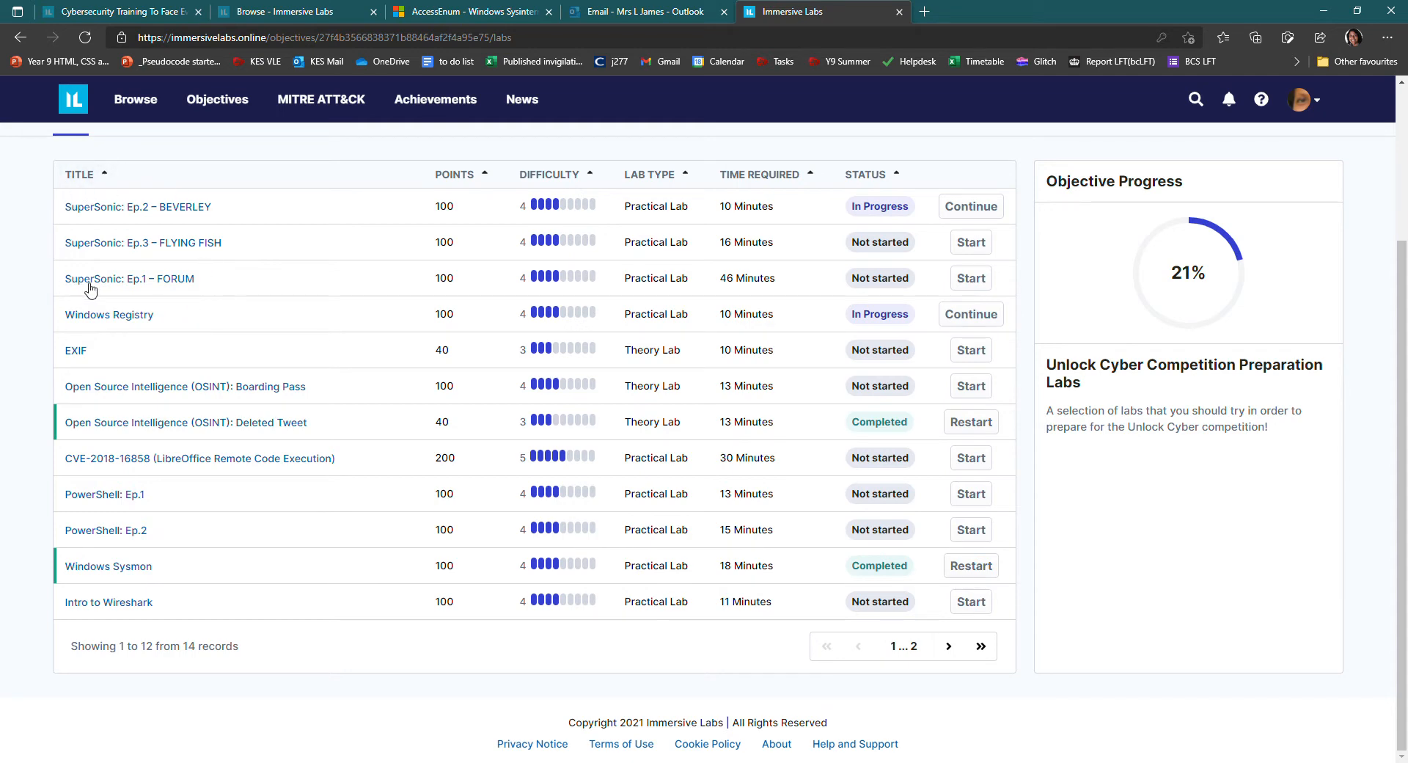
{"action": "mouse_move", "coordinate": [203, 293]}
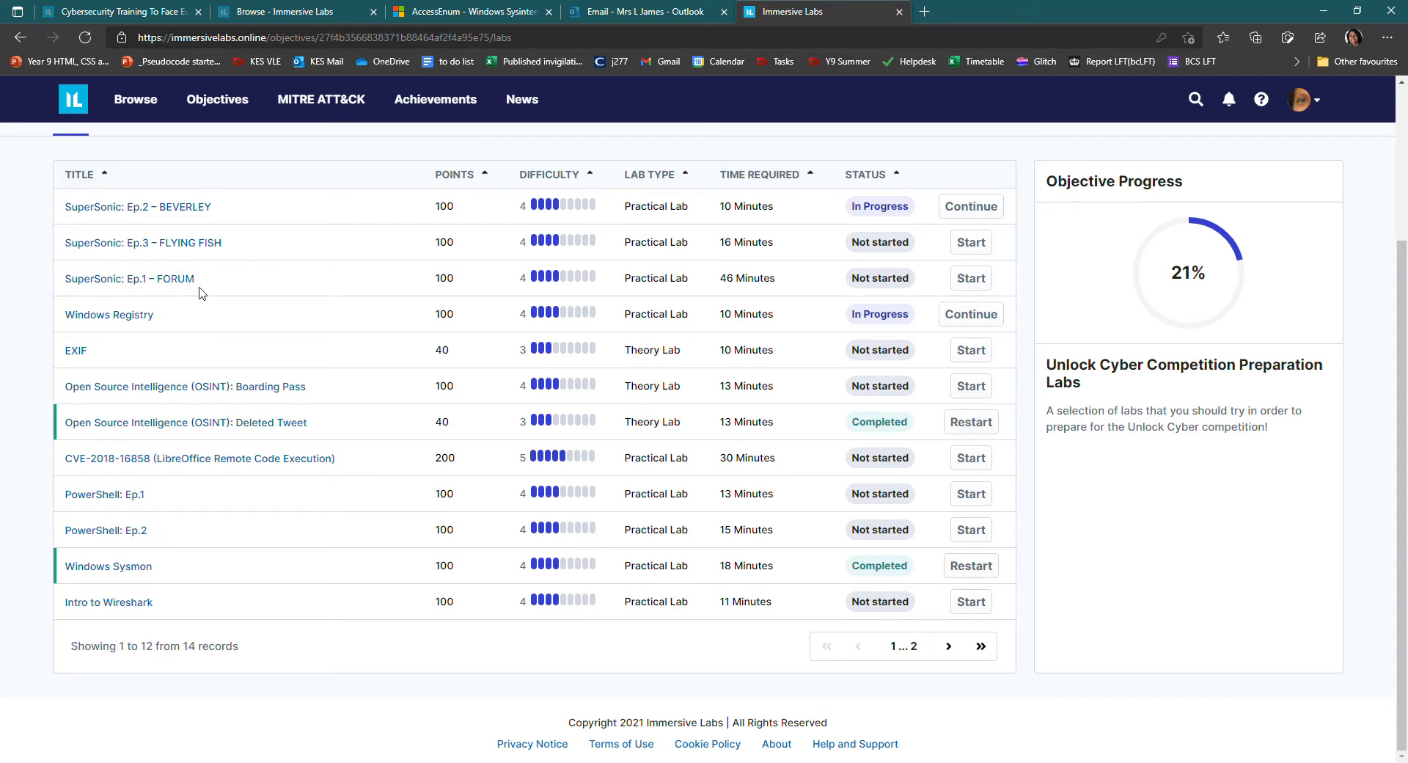
{"action": "mouse_move", "coordinate": [144, 245]}
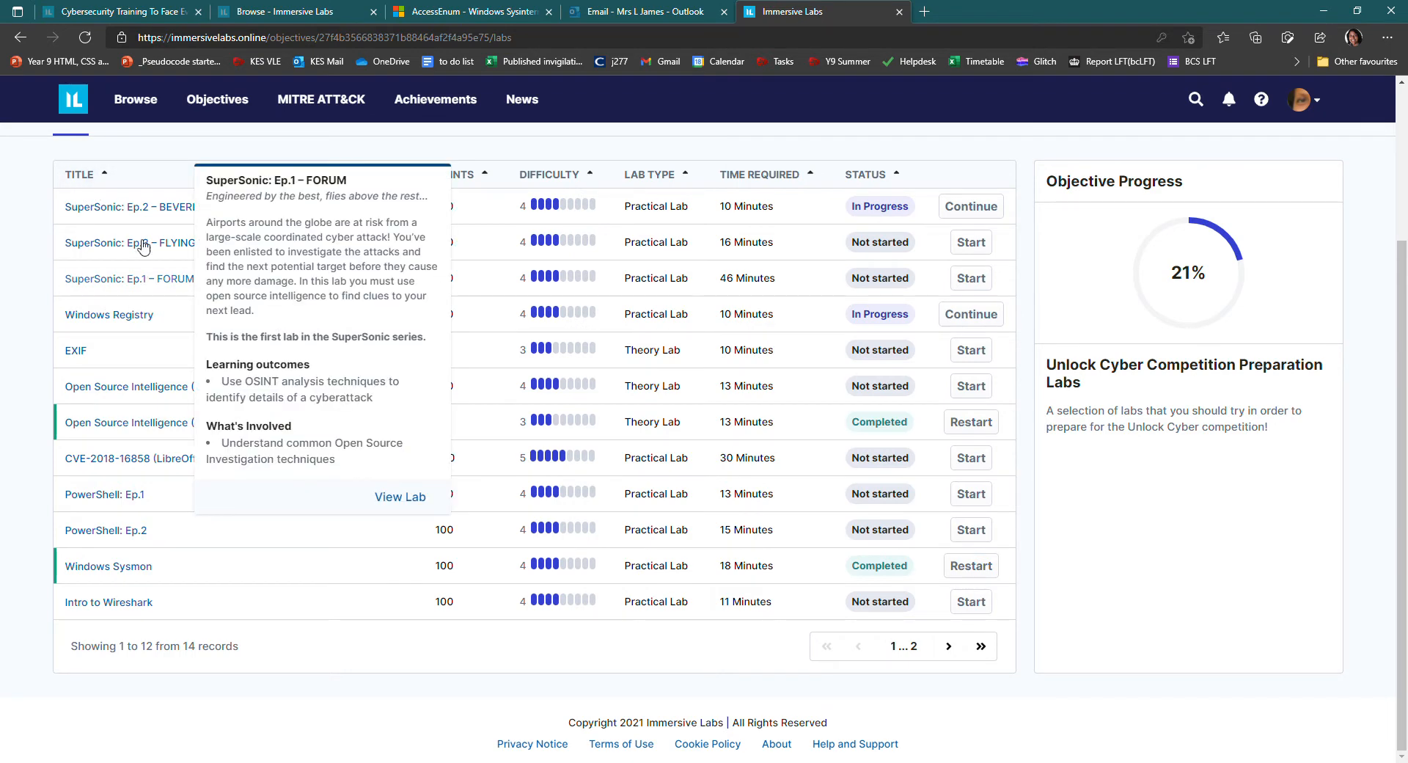
{"action": "mouse_move", "coordinate": [141, 262]}
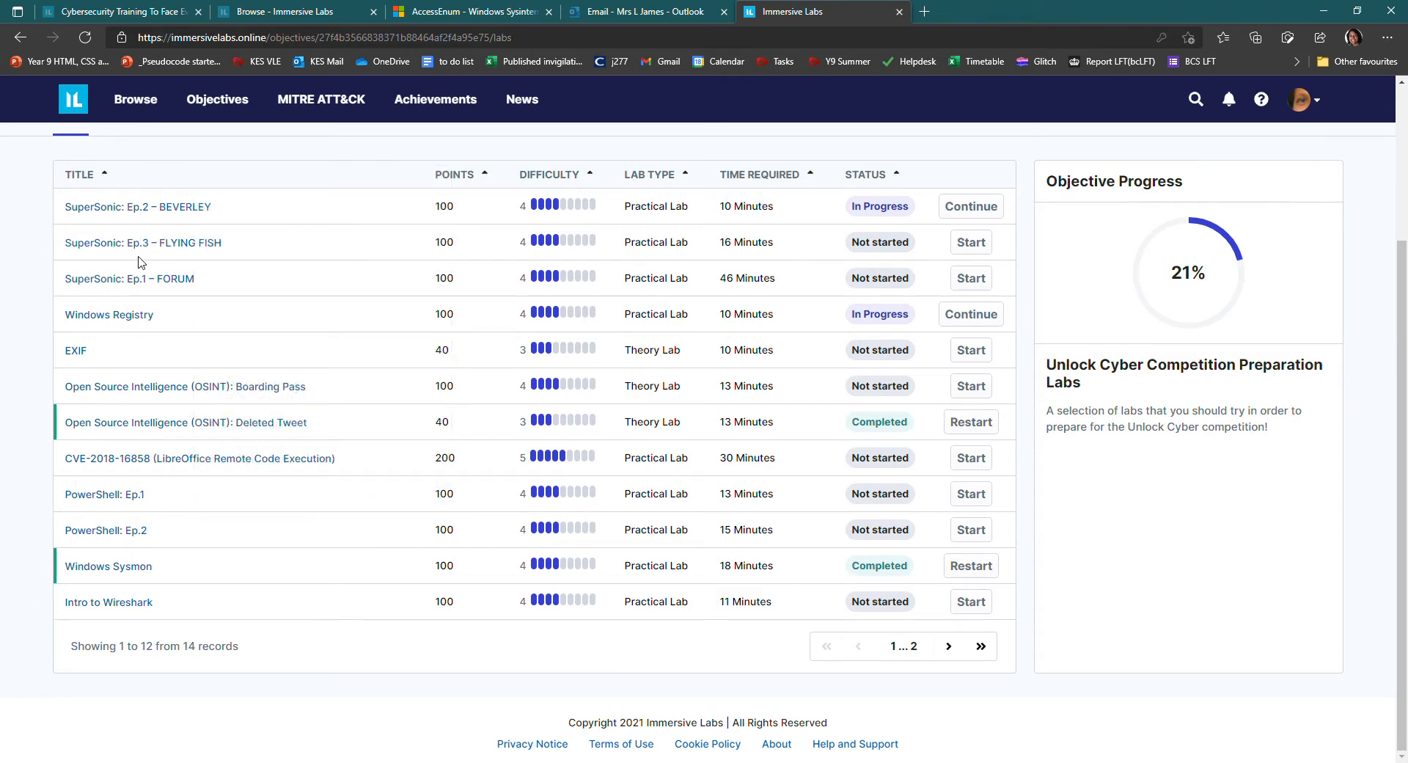
{"action": "mouse_move", "coordinate": [120, 497]}
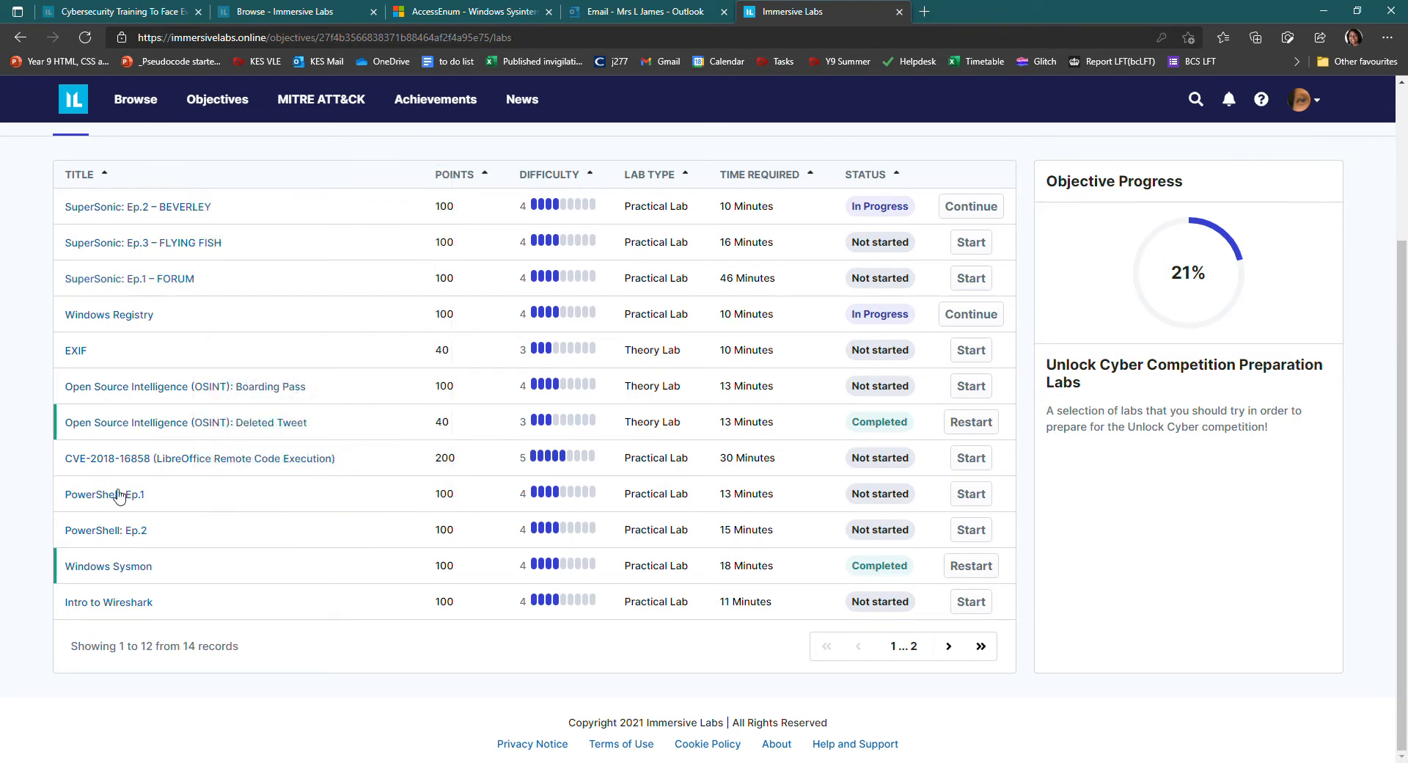
{"action": "mouse_move", "coordinate": [150, 497]}
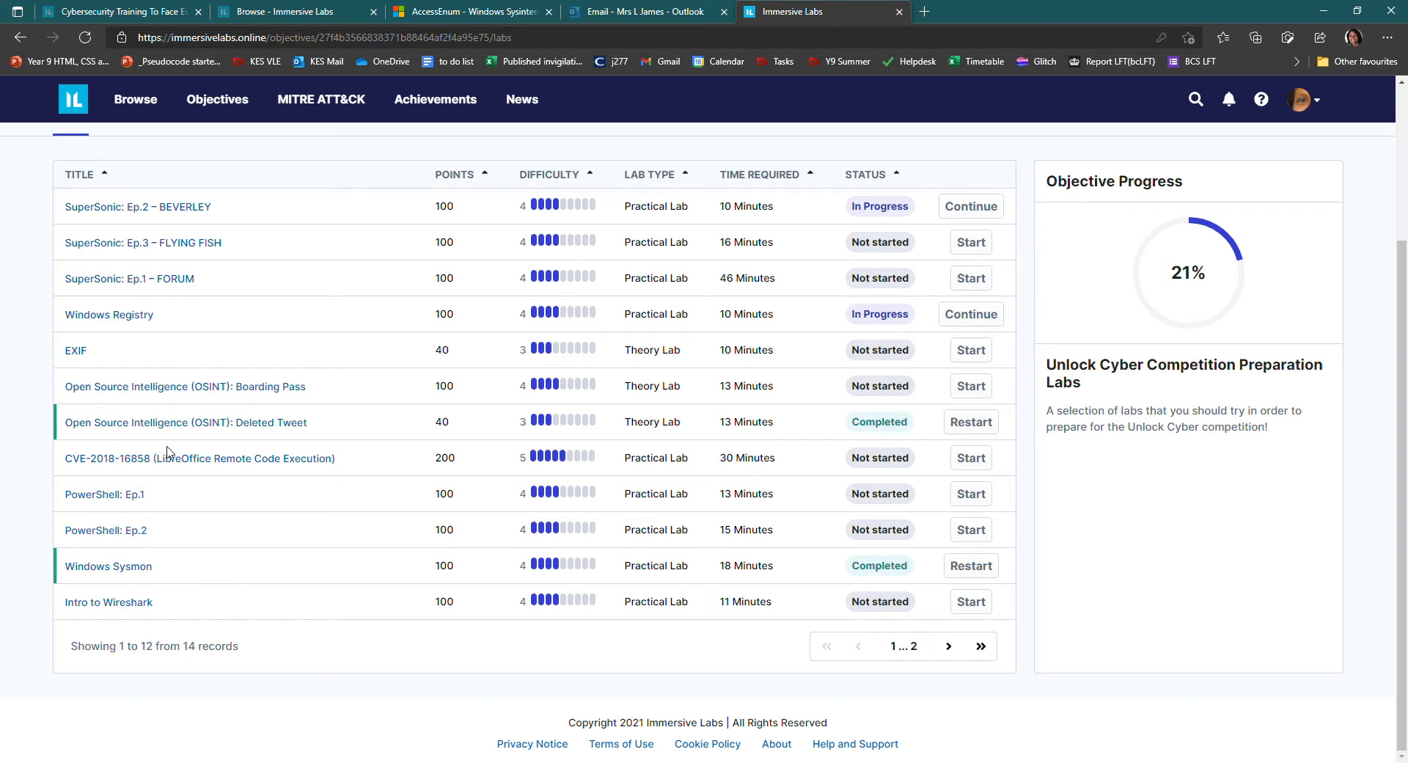
{"action": "mouse_move", "coordinate": [183, 446]}
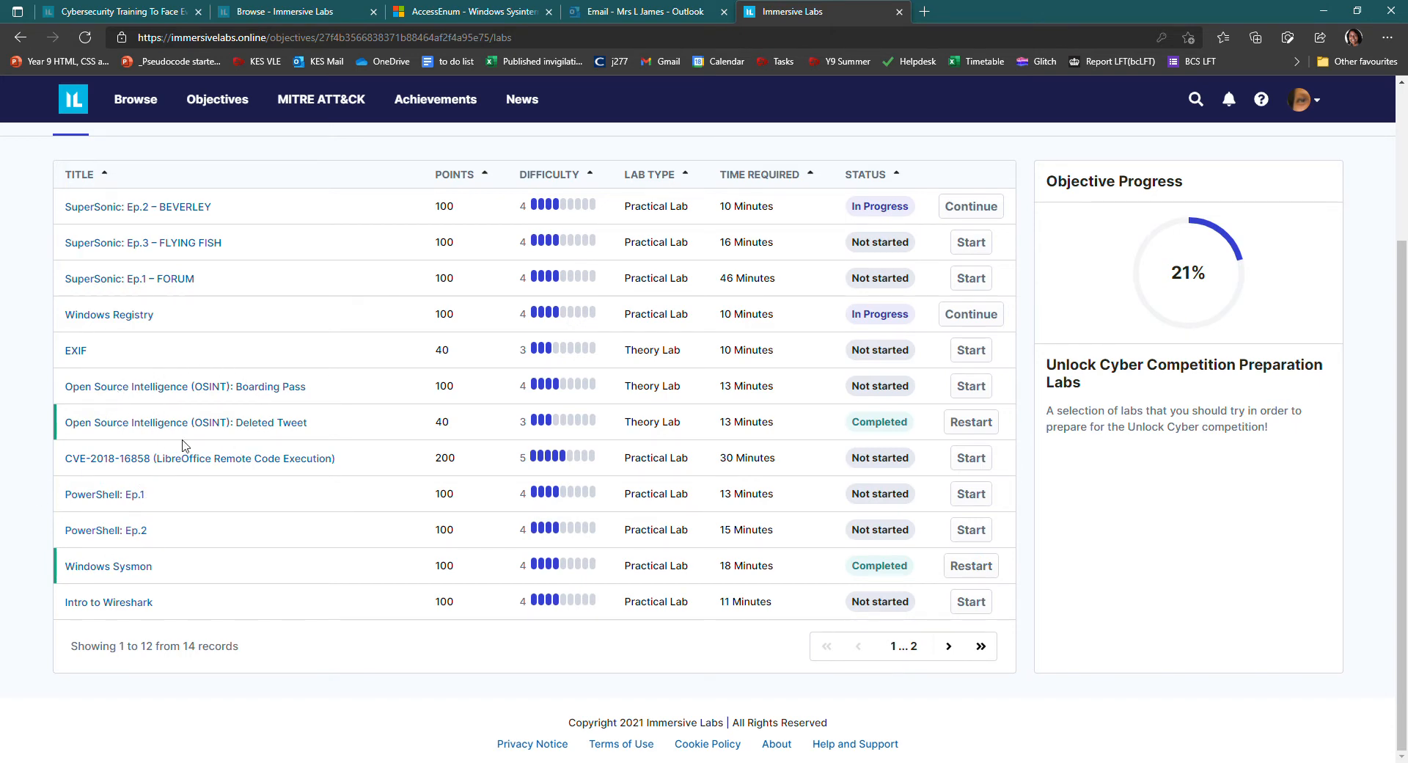
{"action": "mouse_move", "coordinate": [419, 249]}
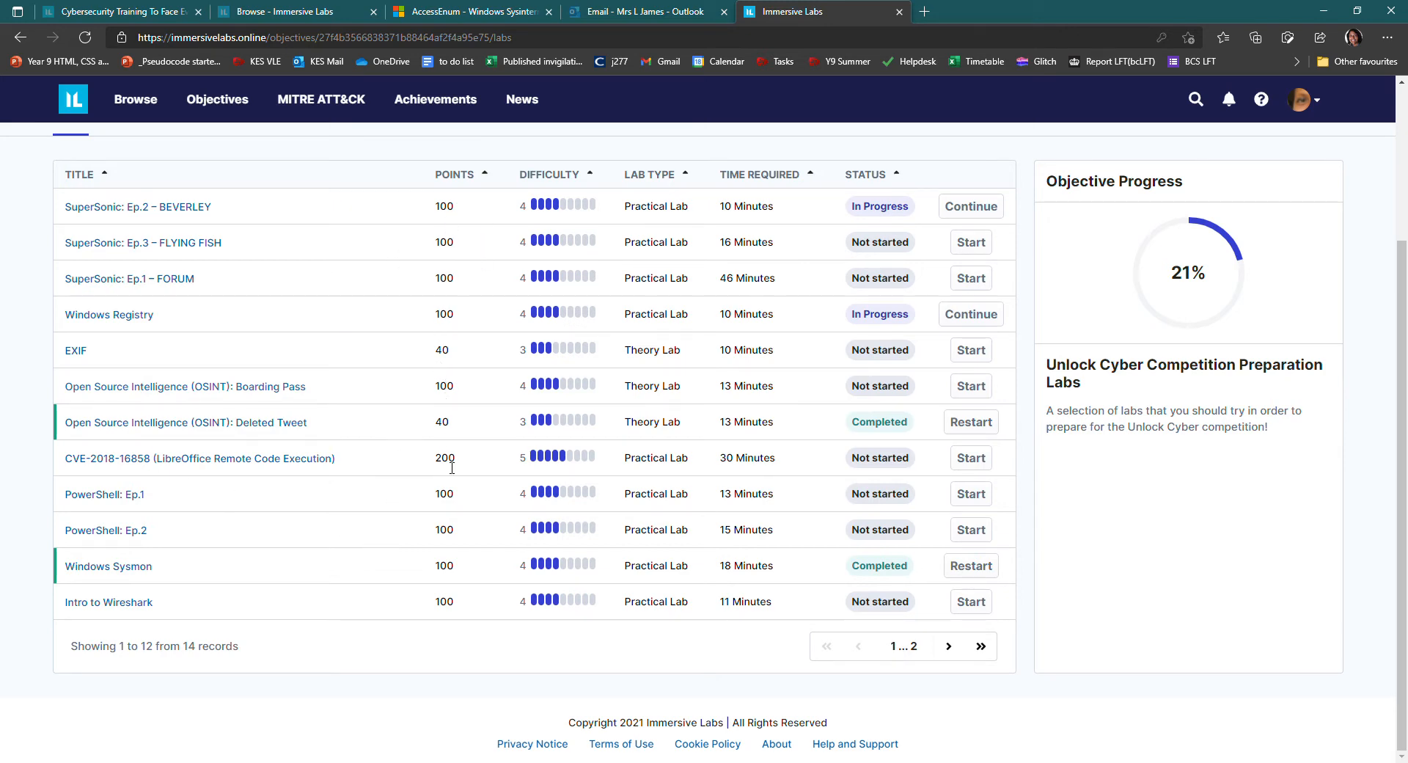
{"action": "mouse_move", "coordinate": [596, 272]}
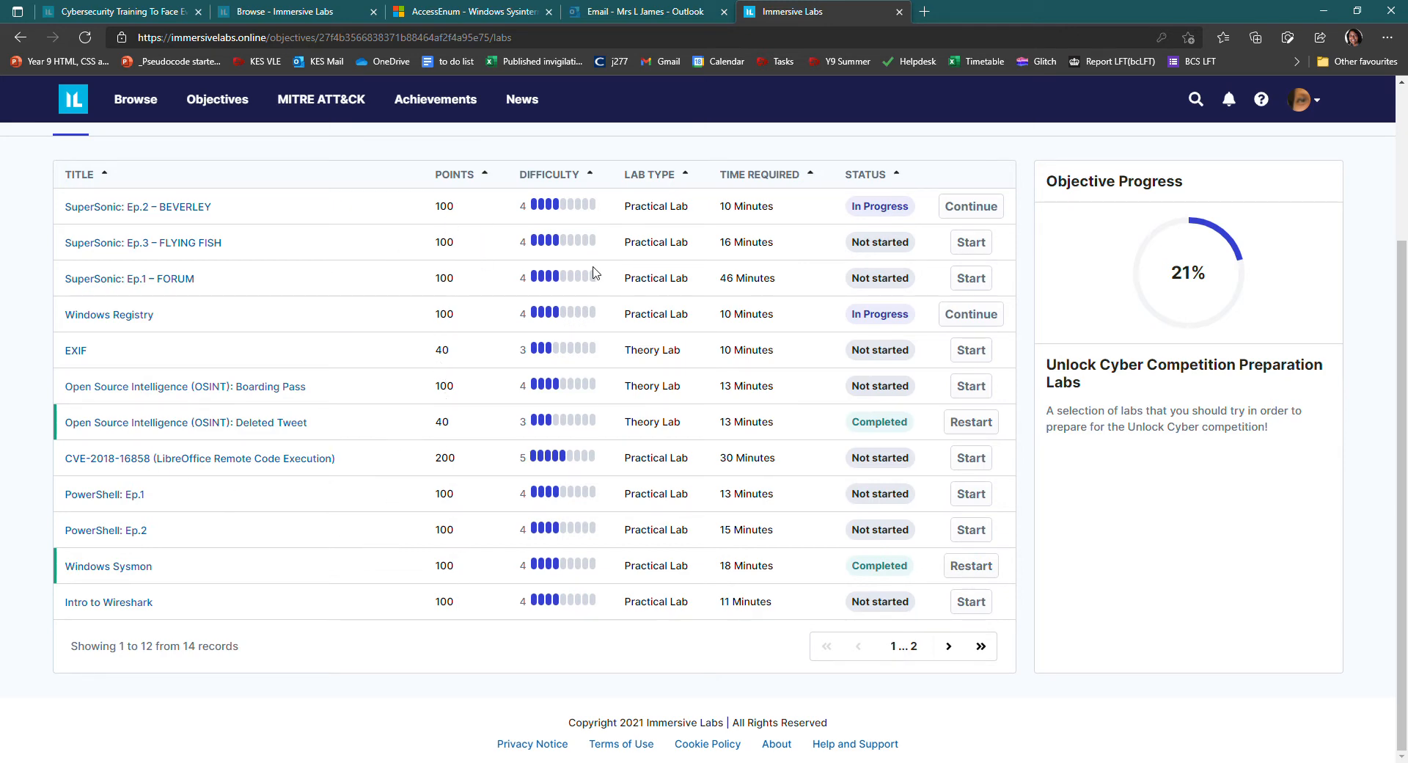
{"action": "mouse_move", "coordinate": [590, 609]}
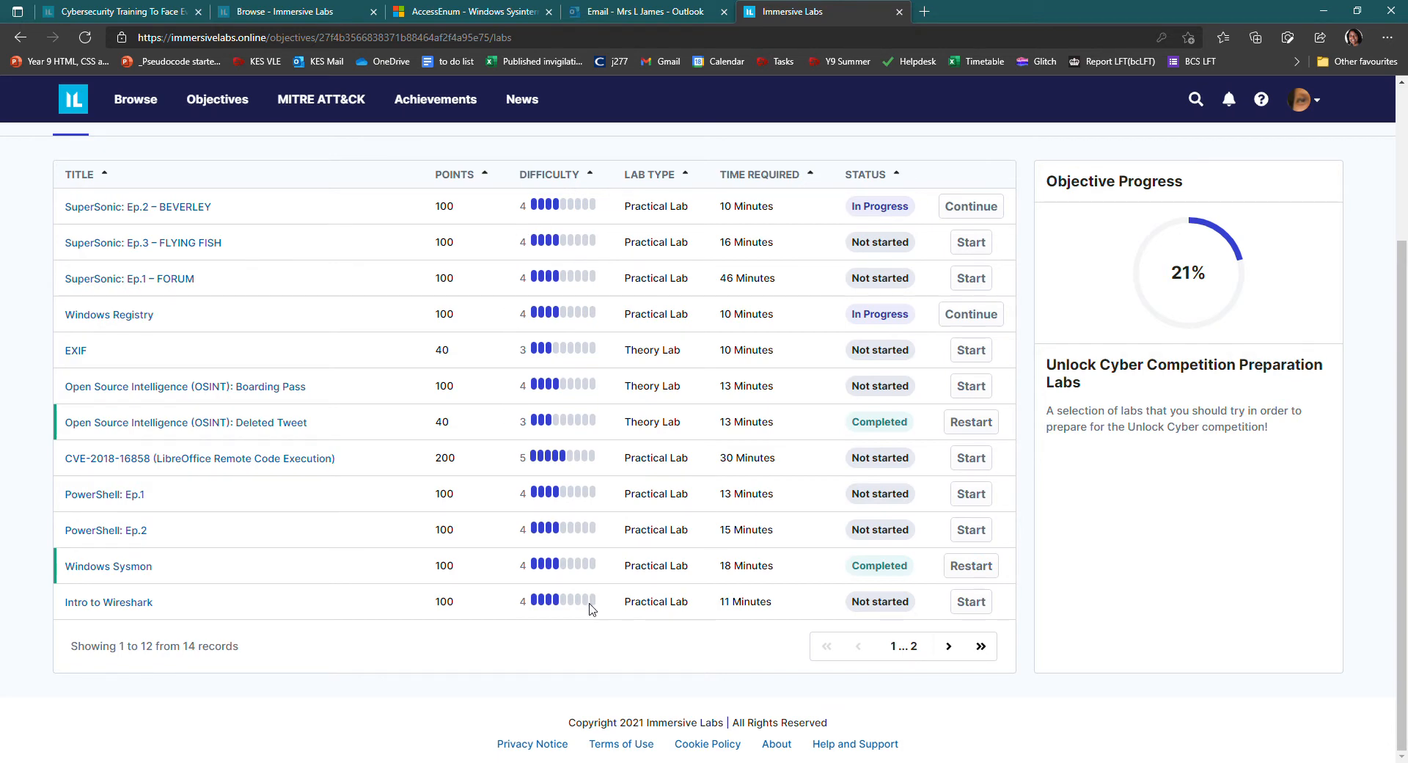
{"action": "mouse_move", "coordinate": [534, 712]}
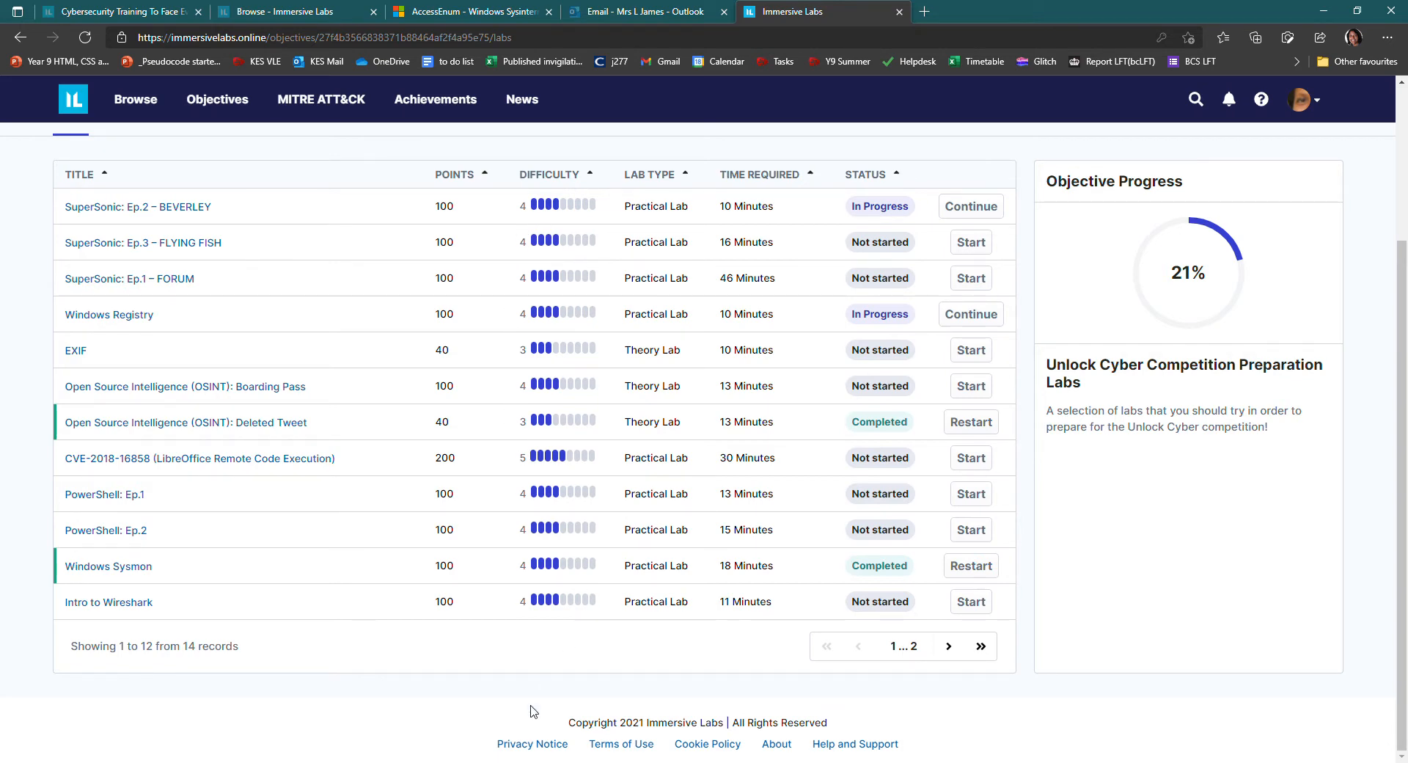
{"action": "mouse_move", "coordinate": [716, 748]}
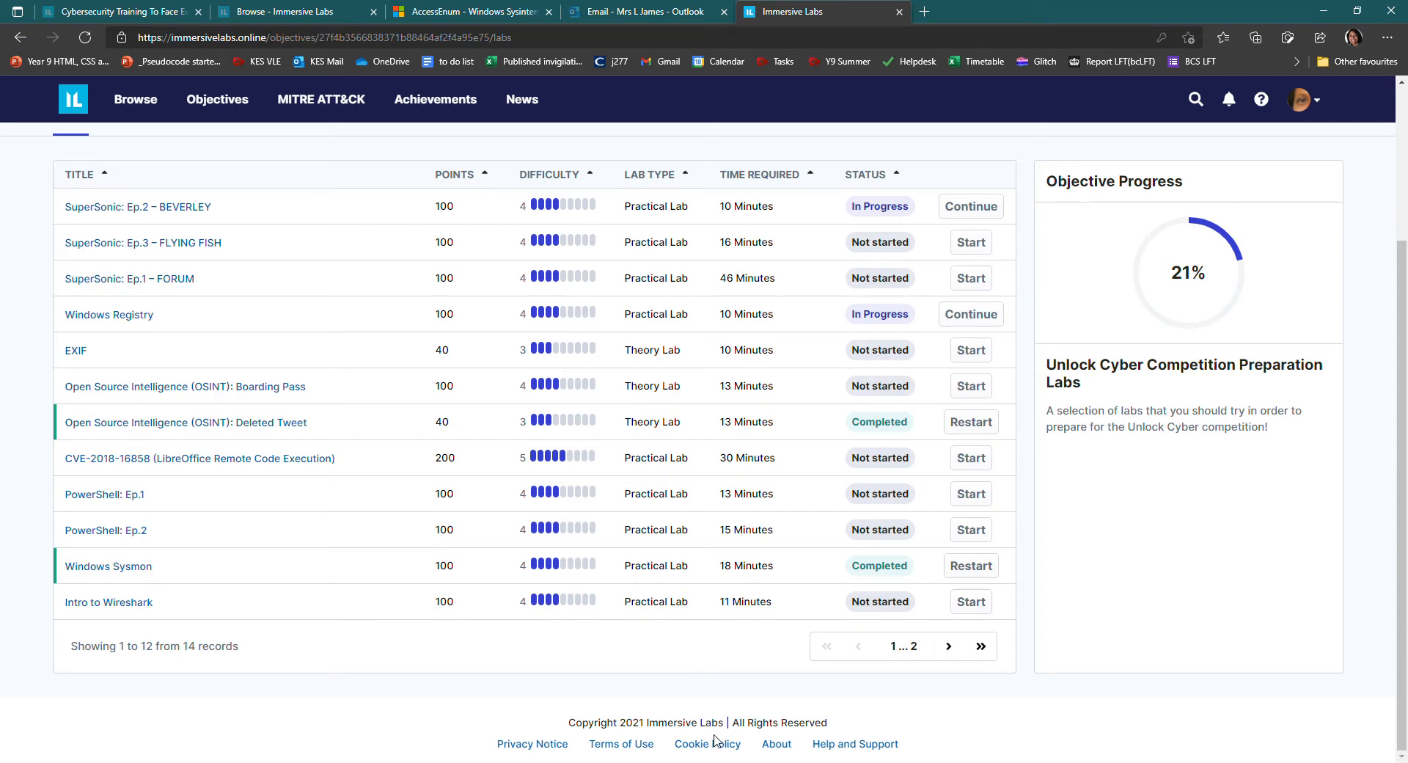
{"action": "mouse_move", "coordinate": [808, 718]}
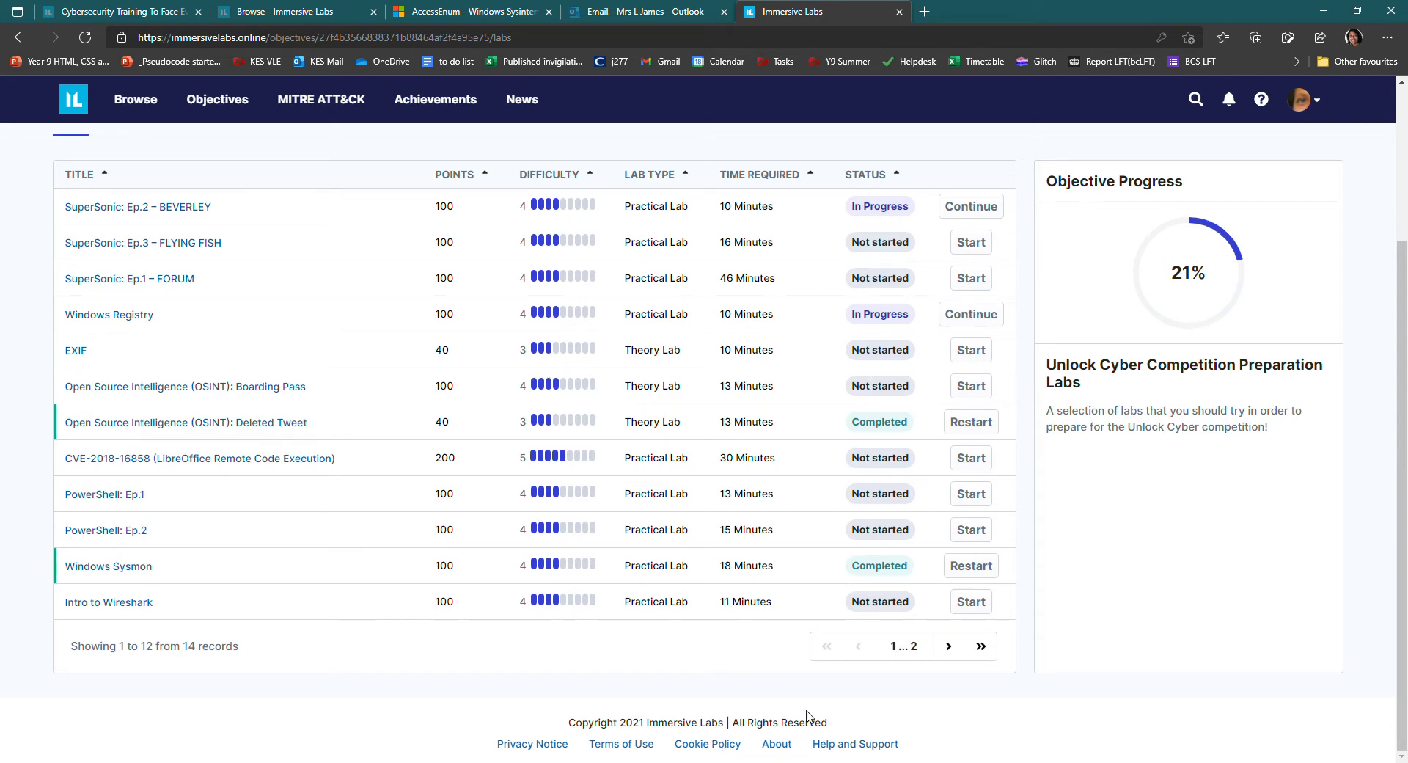
{"action": "mouse_move", "coordinate": [788, 656]}
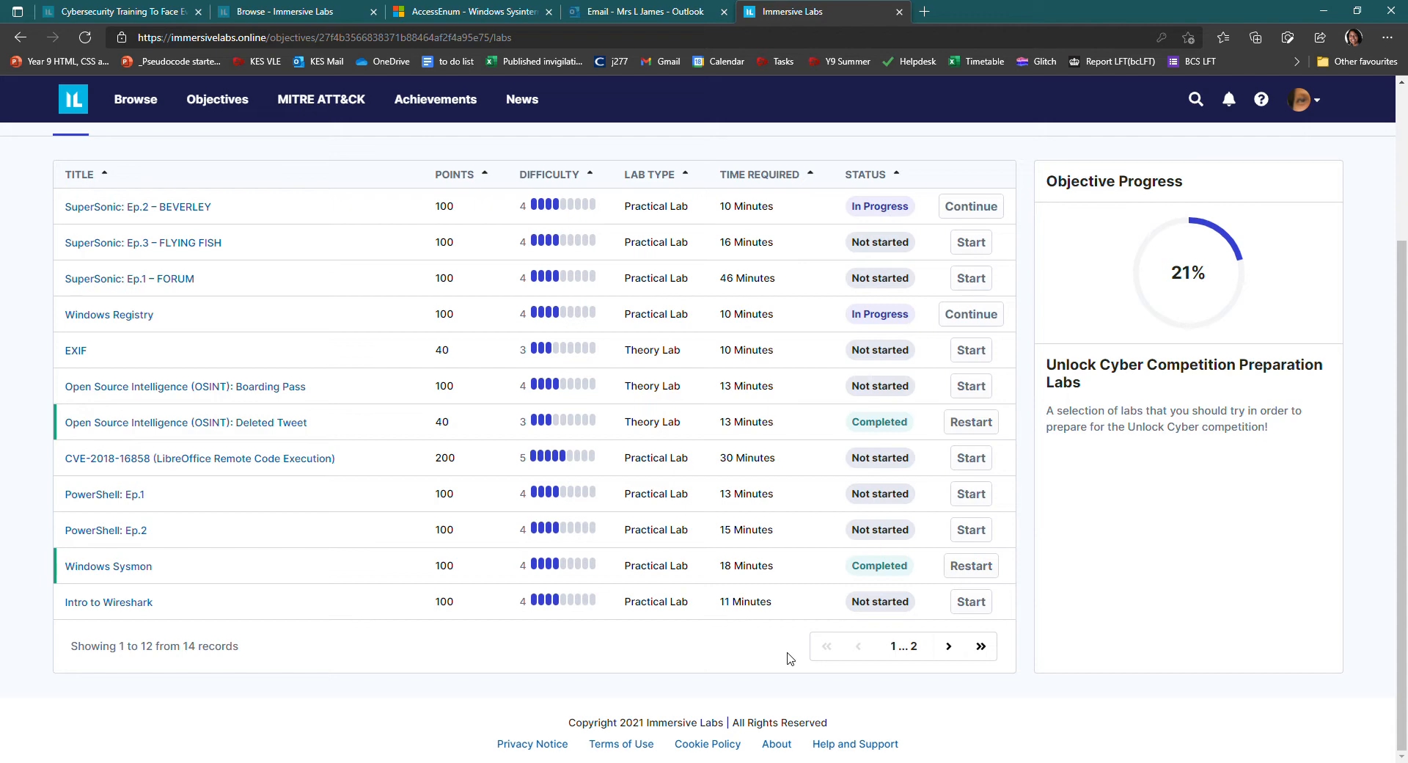
{"action": "mouse_move", "coordinate": [911, 659]}
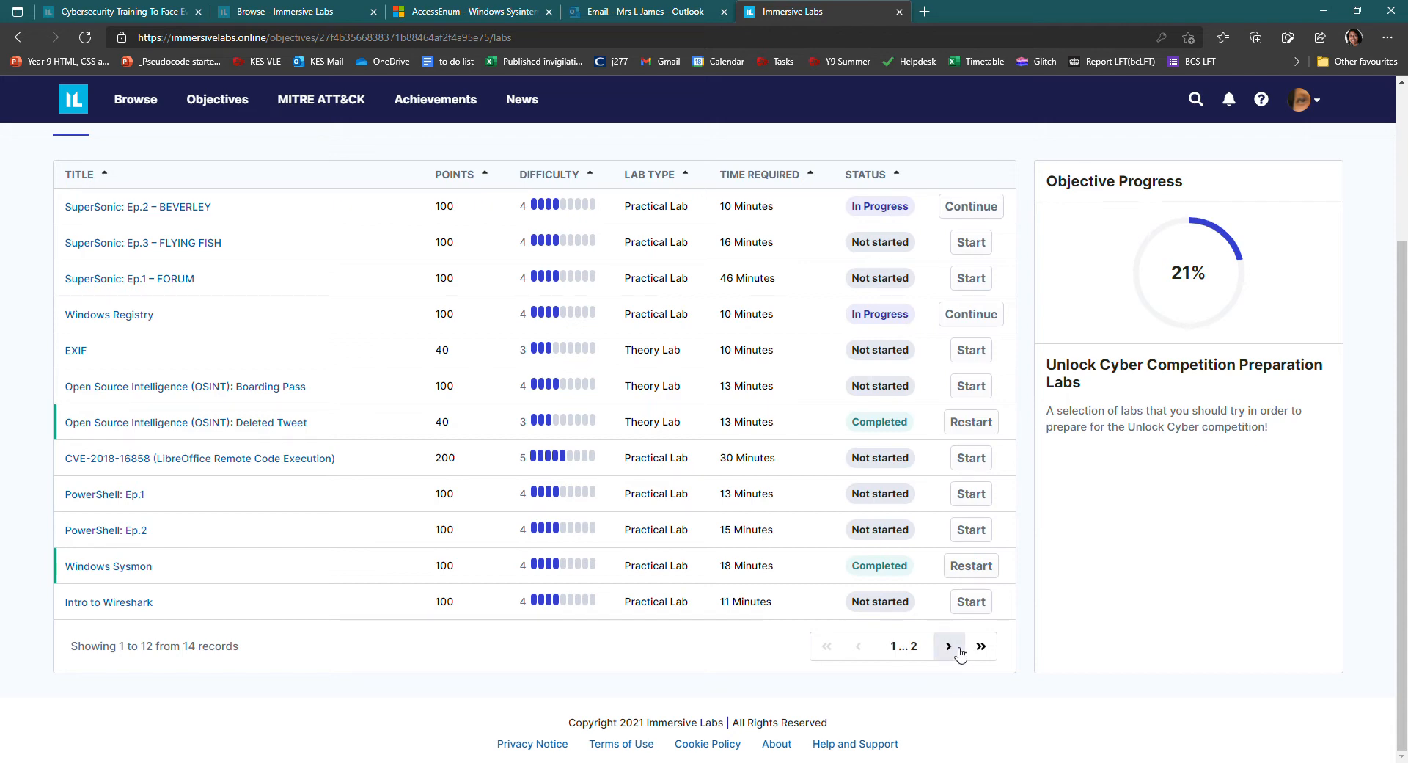
{"action": "left_click", "coordinate": [948, 645]}
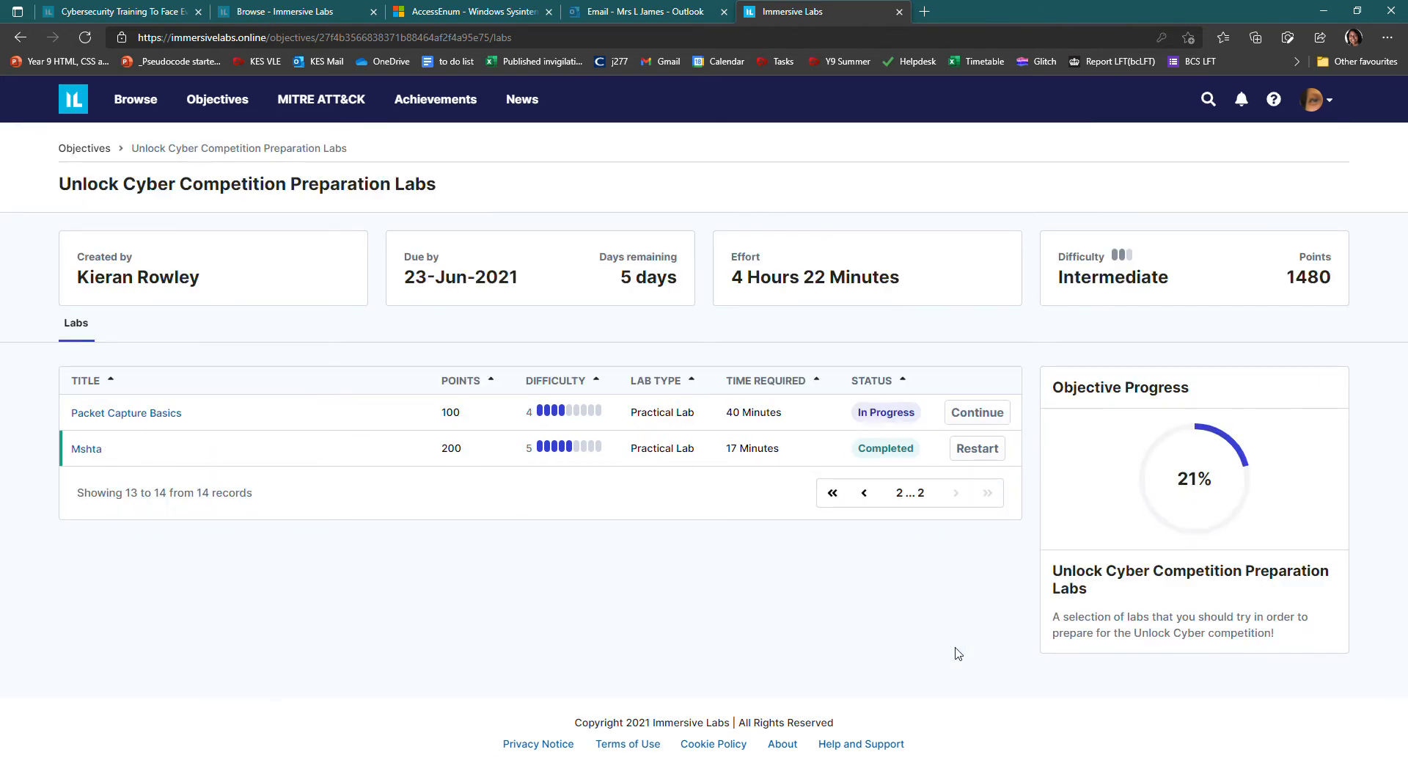
{"action": "mouse_move", "coordinate": [85, 449]}
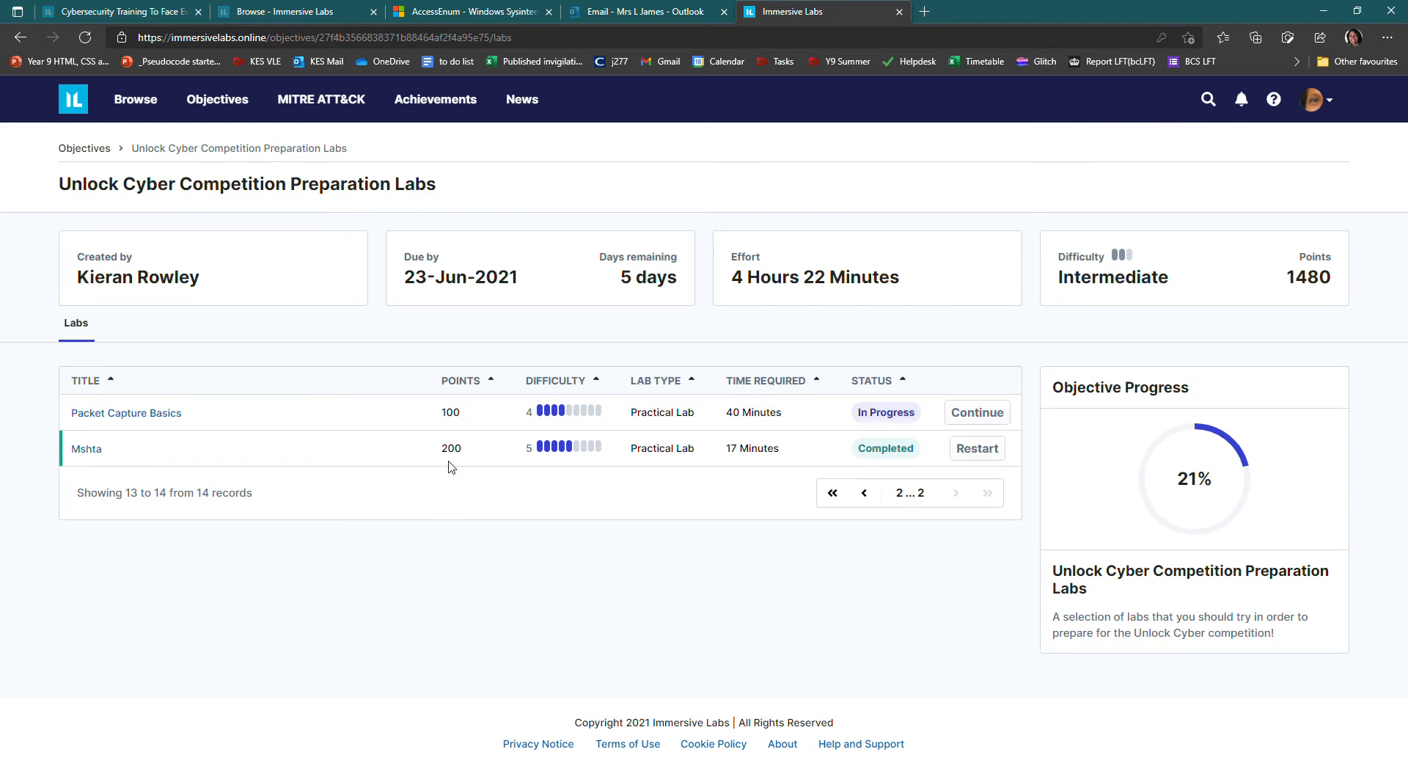
{"action": "mouse_move", "coordinate": [540, 475]}
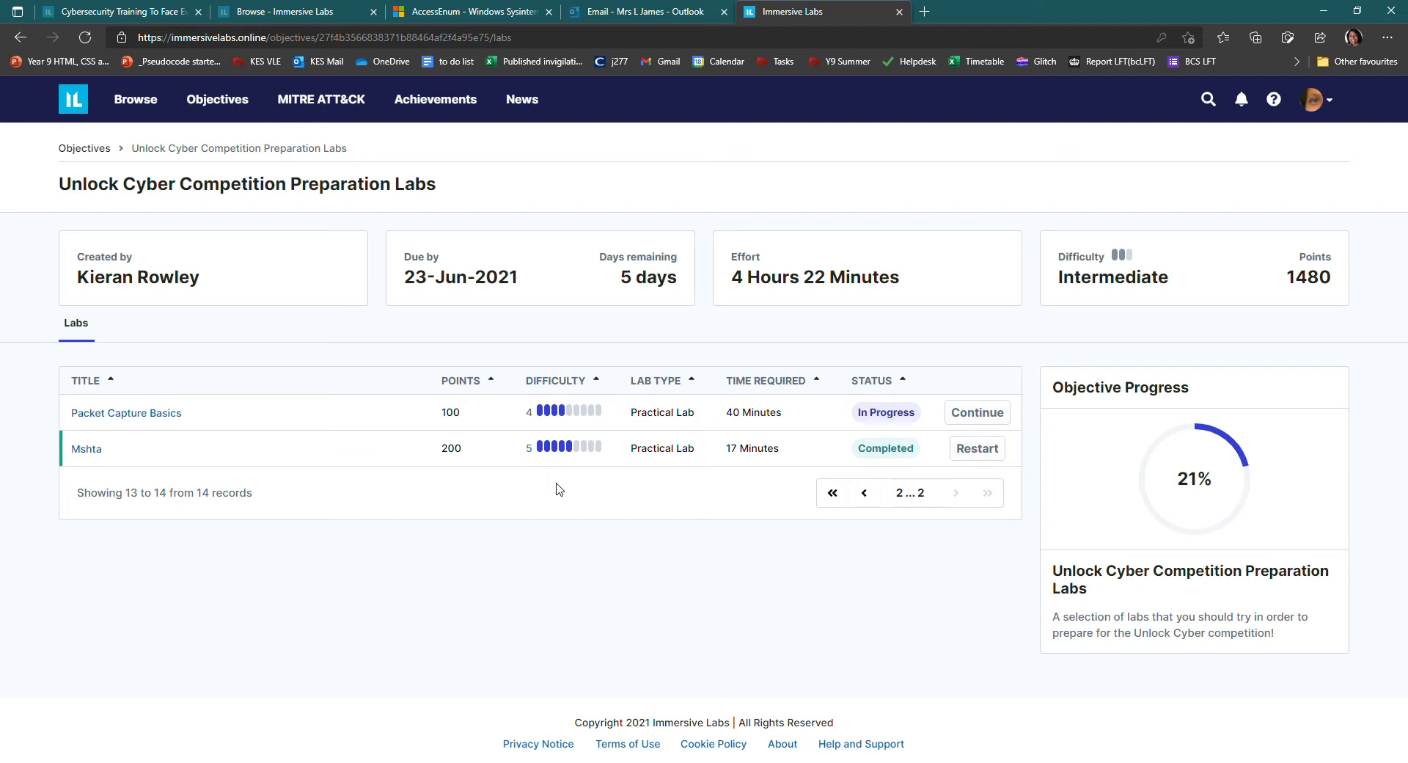
{"action": "mouse_move", "coordinate": [753, 574]}
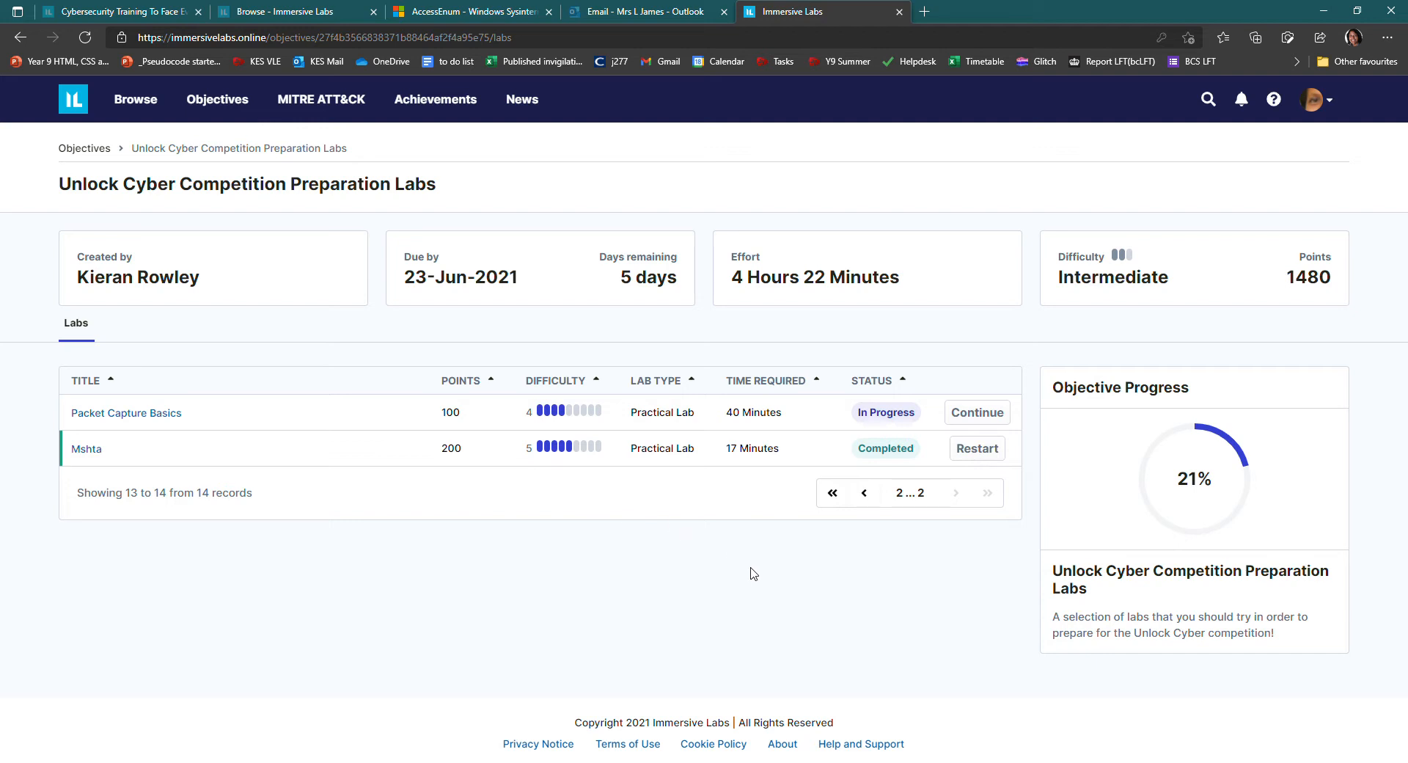
{"action": "mouse_move", "coordinate": [753, 578]}
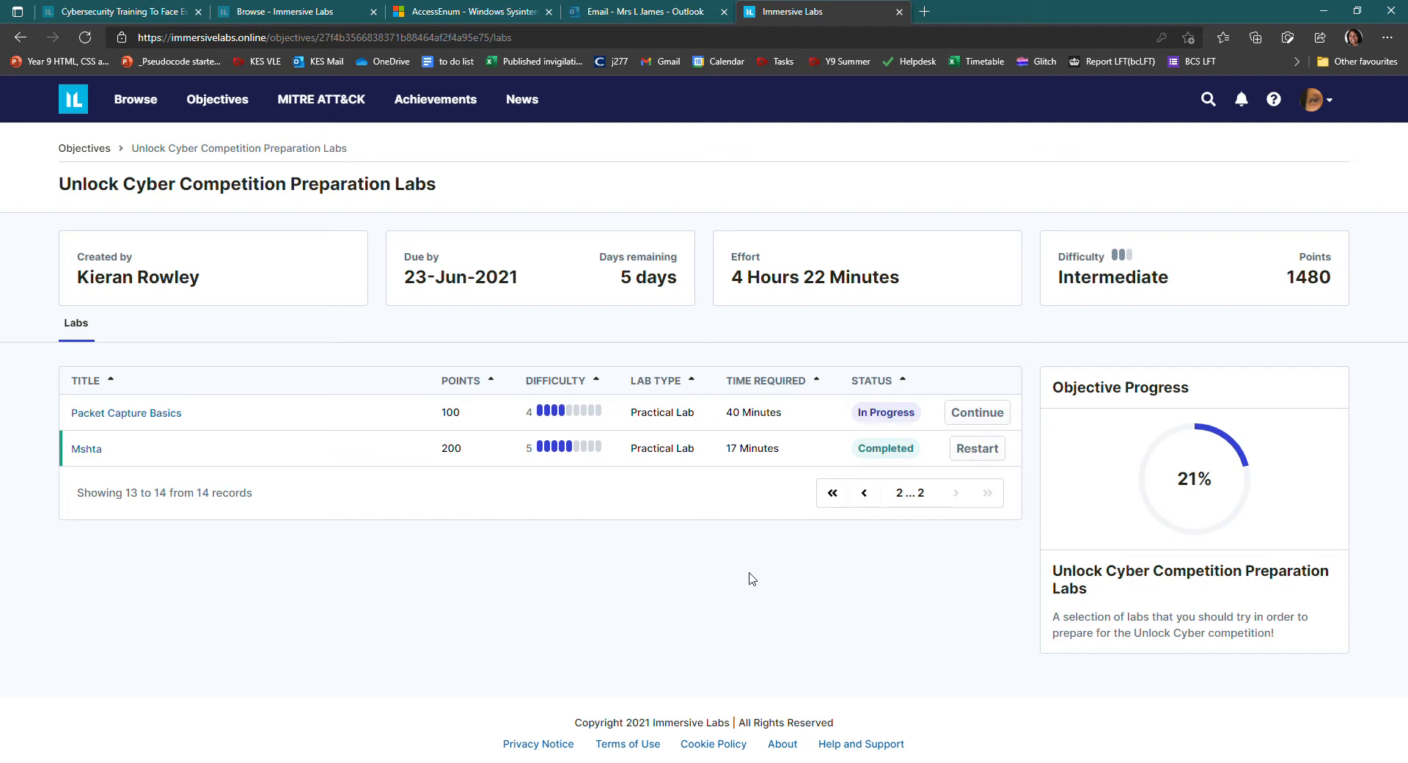
{"action": "mouse_move", "coordinate": [722, 475]}
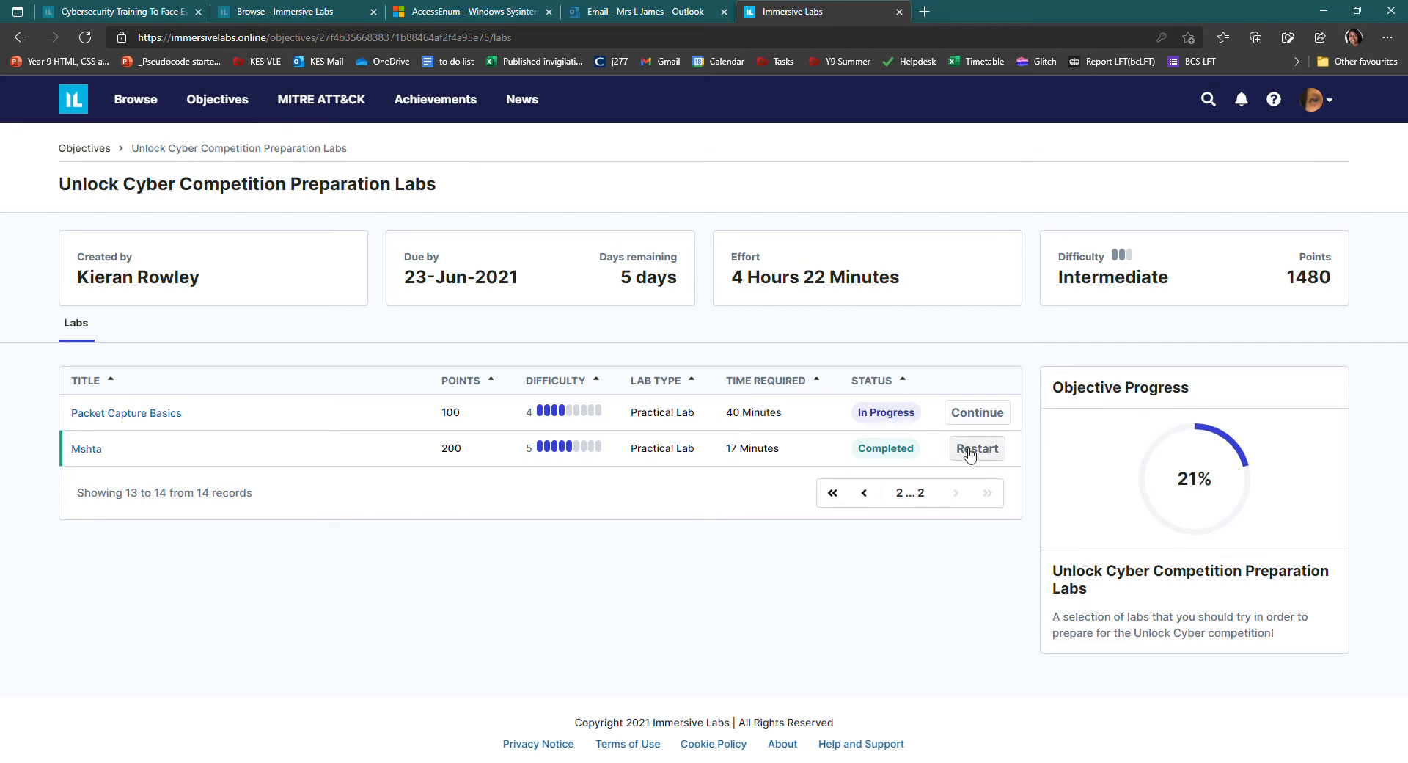
Restart the completed Mshta lab and review its five questions at 0% progress
{"action": "left_click", "coordinate": [977, 449]}
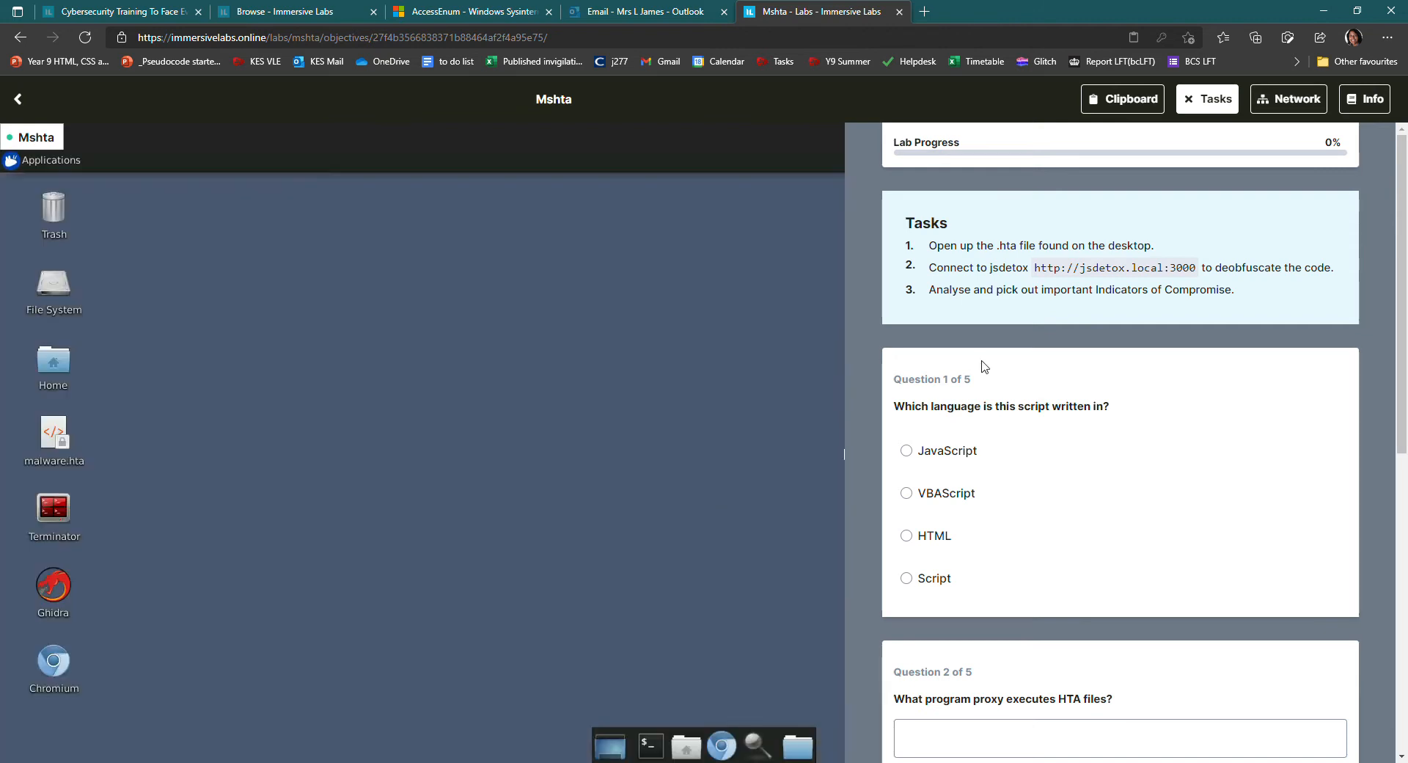
{"action": "mouse_move", "coordinate": [1014, 104]}
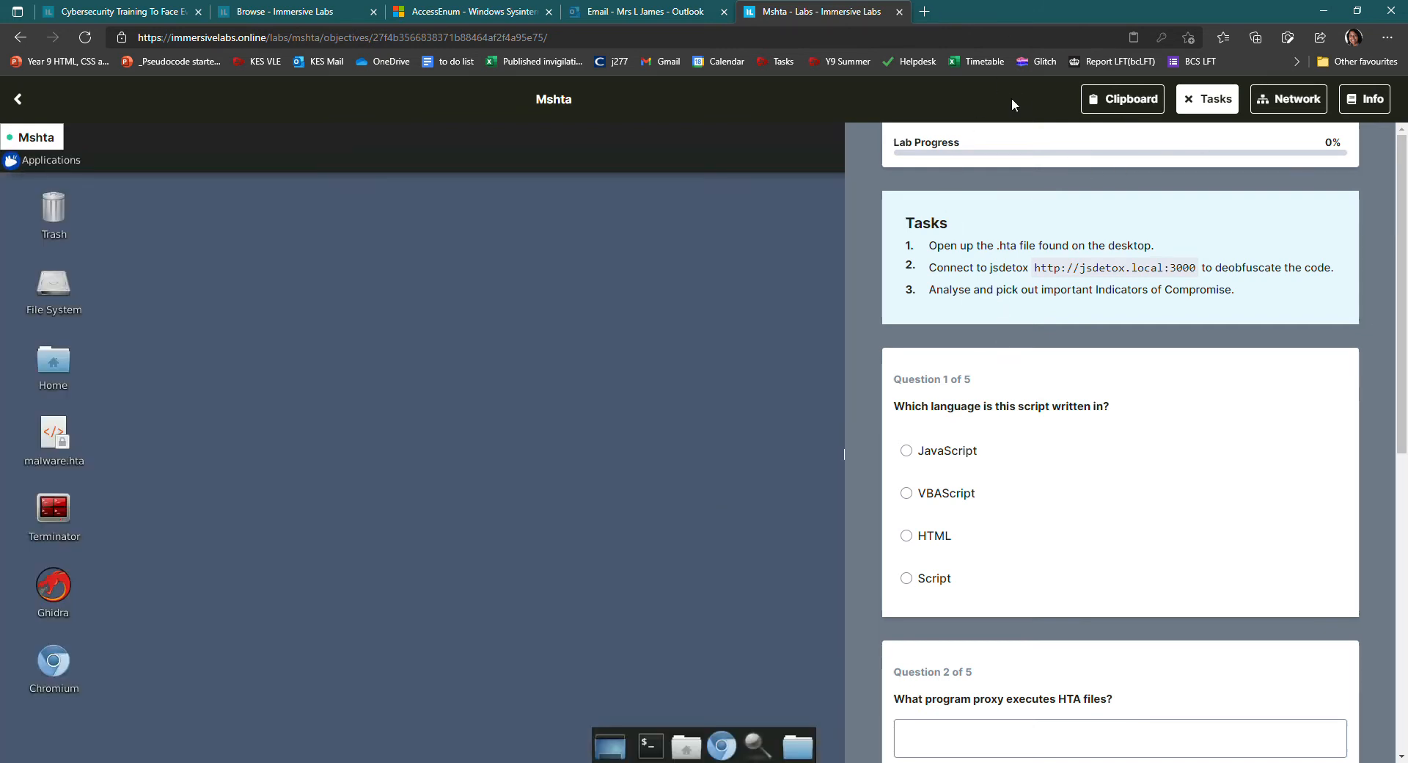
{"action": "mouse_move", "coordinate": [1235, 114]}
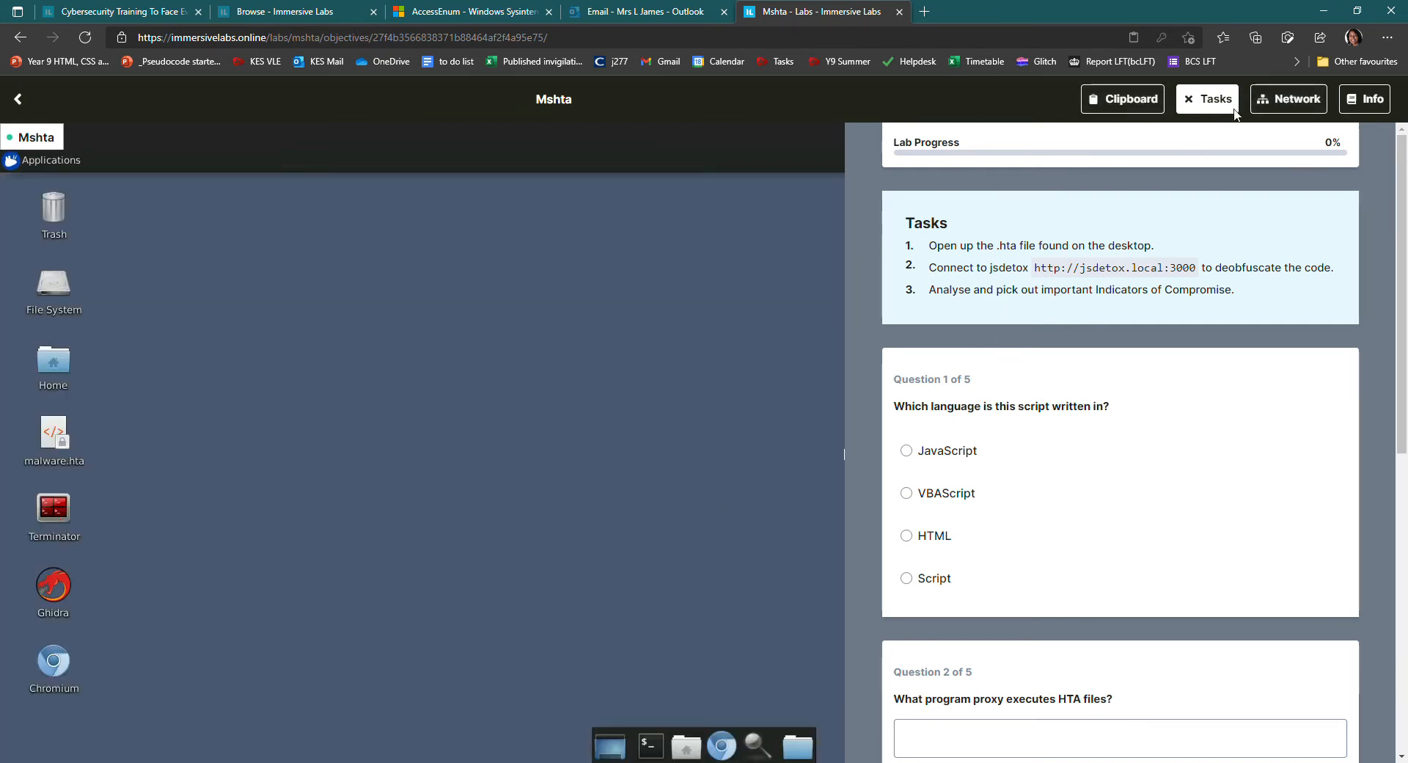
{"action": "scroll", "scroll_direction": "down", "scroll_amount": 3}
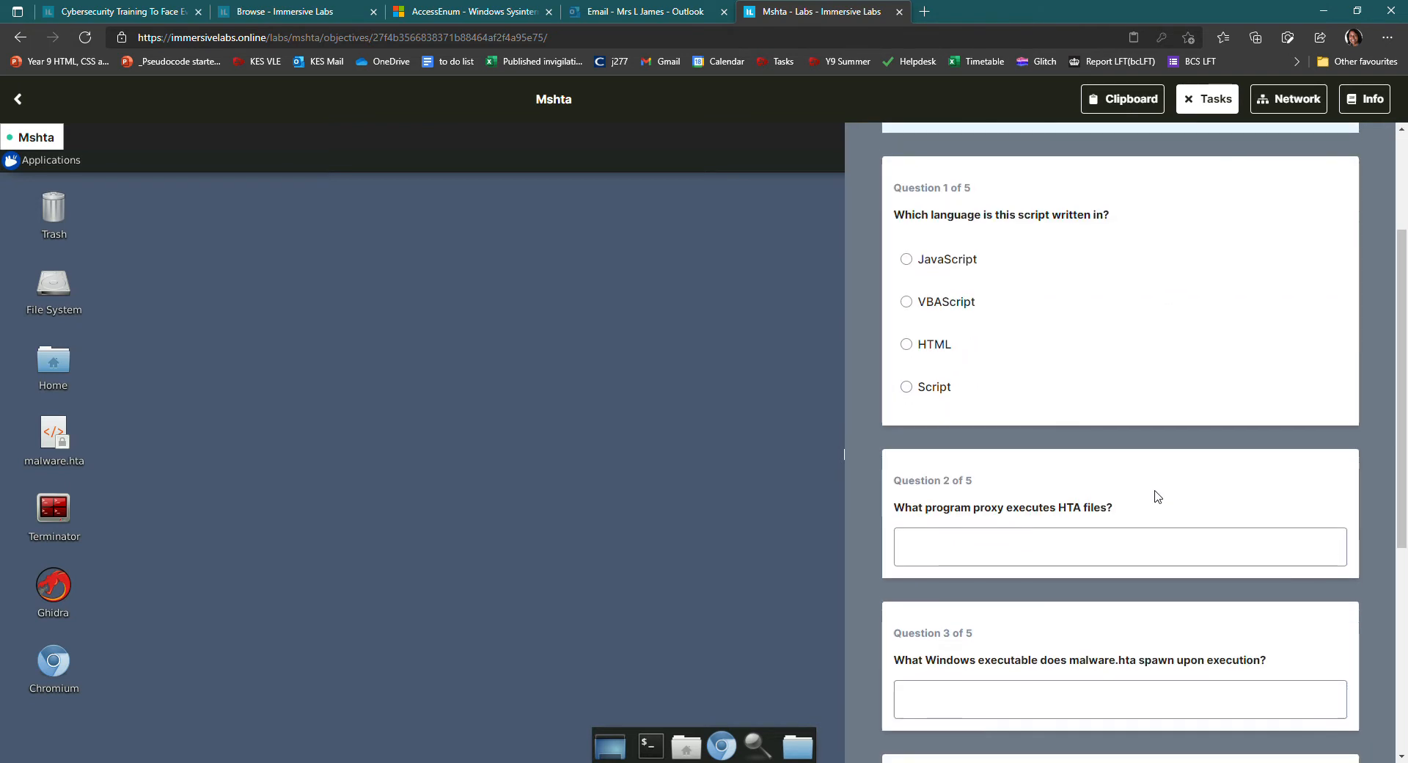
{"action": "scroll", "scroll_direction": "down", "scroll_amount": 3}
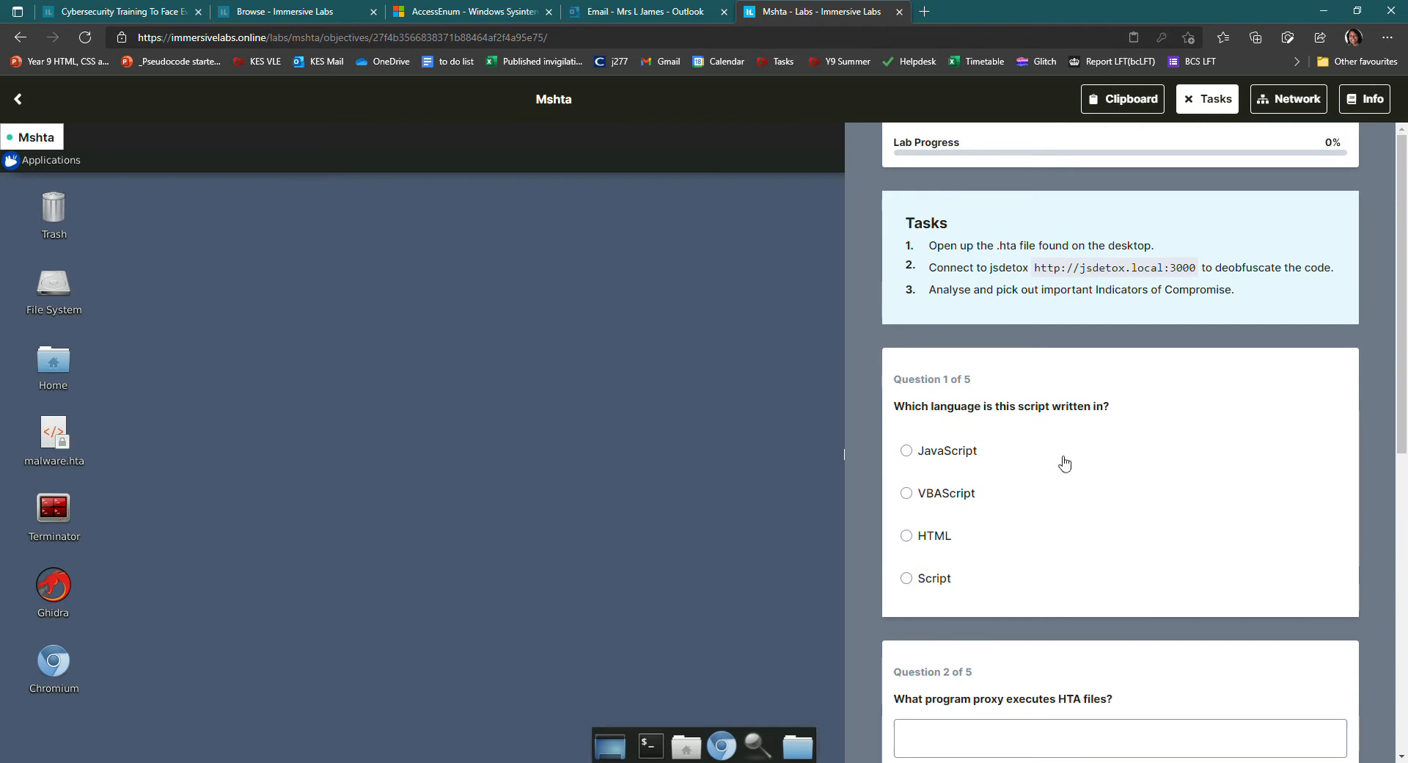
{"action": "mouse_move", "coordinate": [832, 374]}
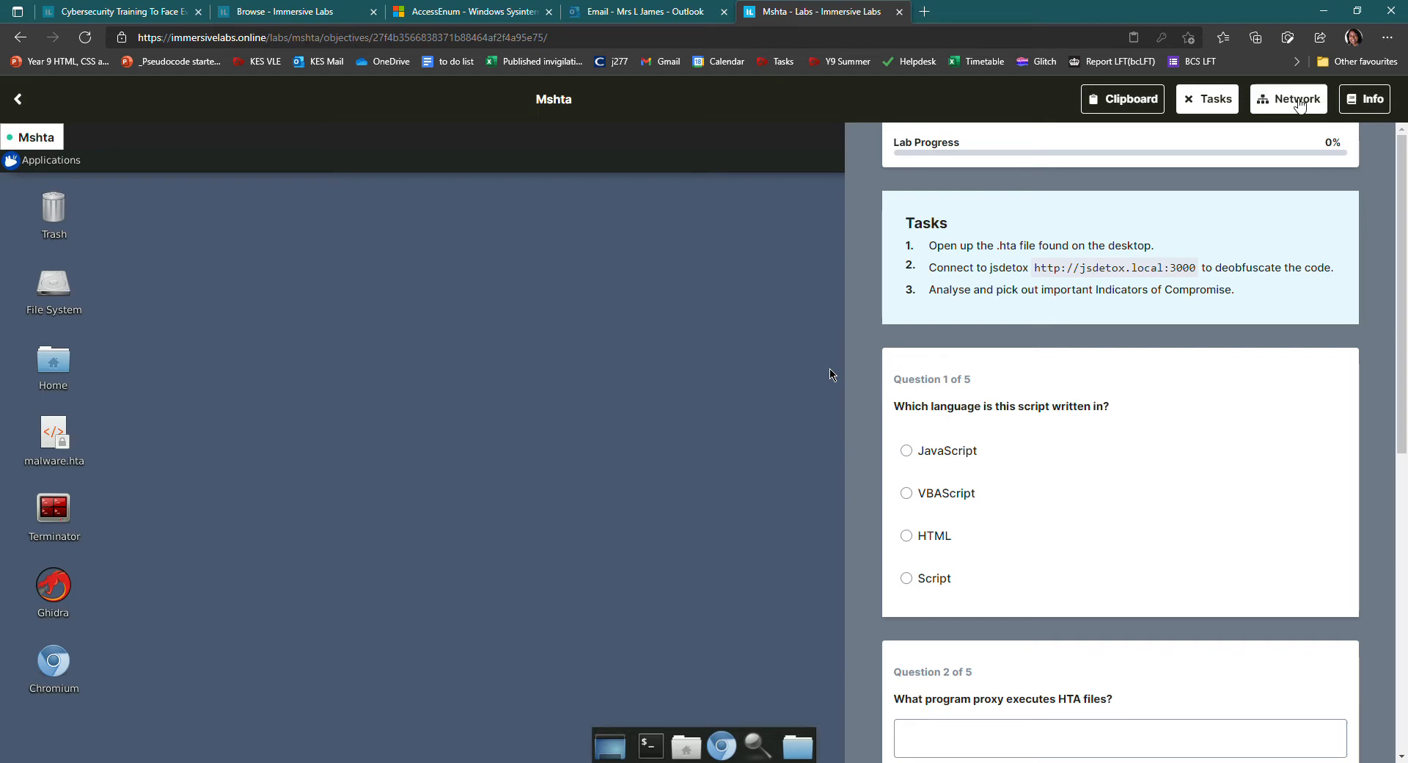
{"action": "mouse_move", "coordinate": [1382, 104]}
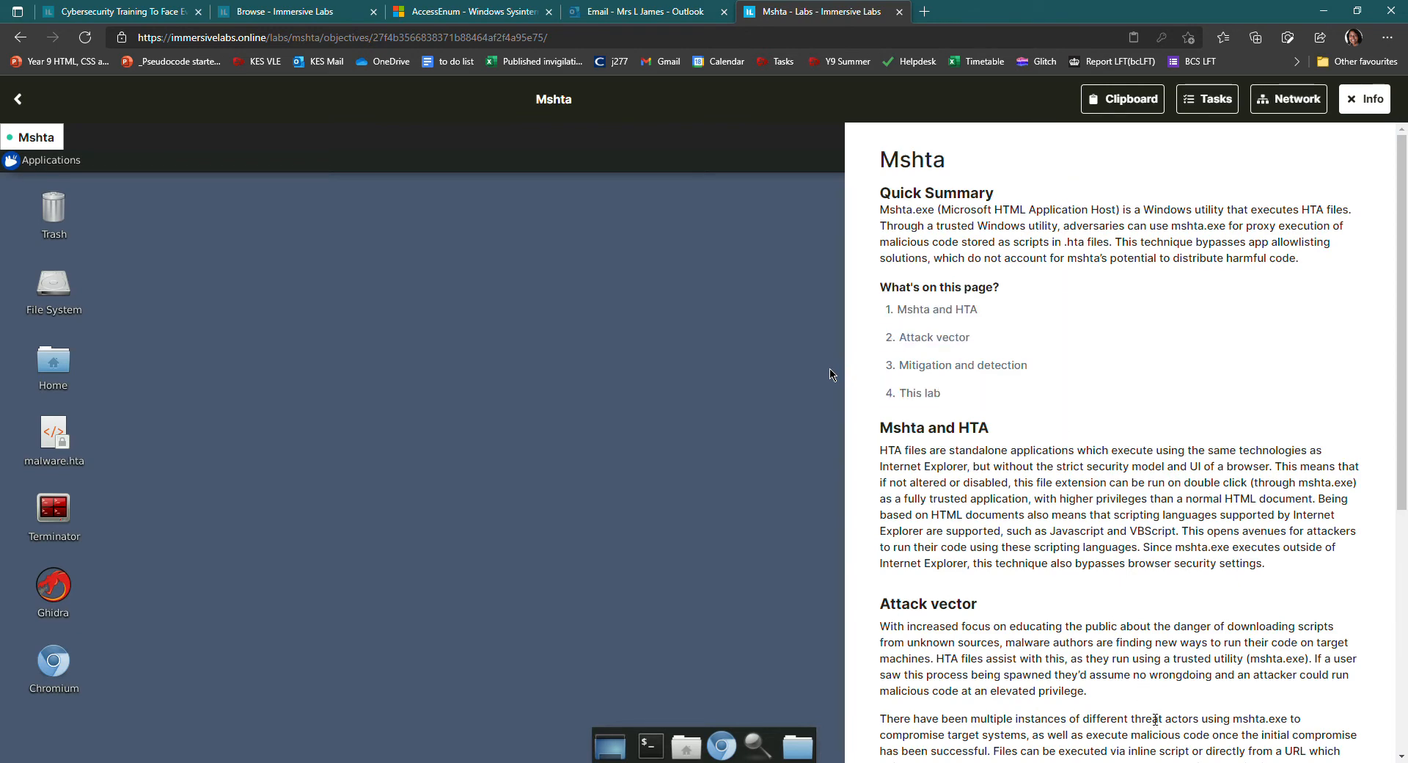
{"action": "mouse_move", "coordinate": [1186, 756]}
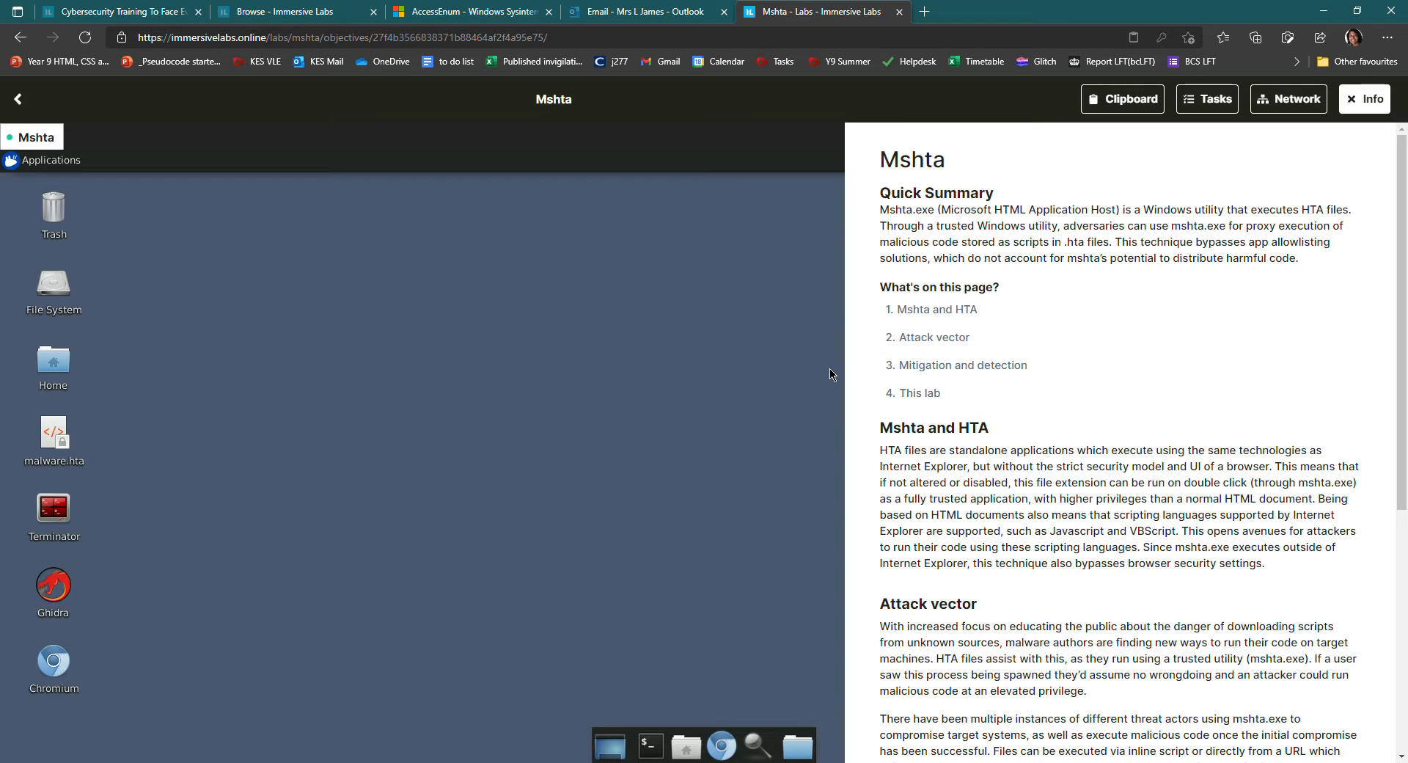
Highlight the Attack vector heading in the Mshta background briefing while reading
{"action": "double_click", "coordinate": [928, 604]}
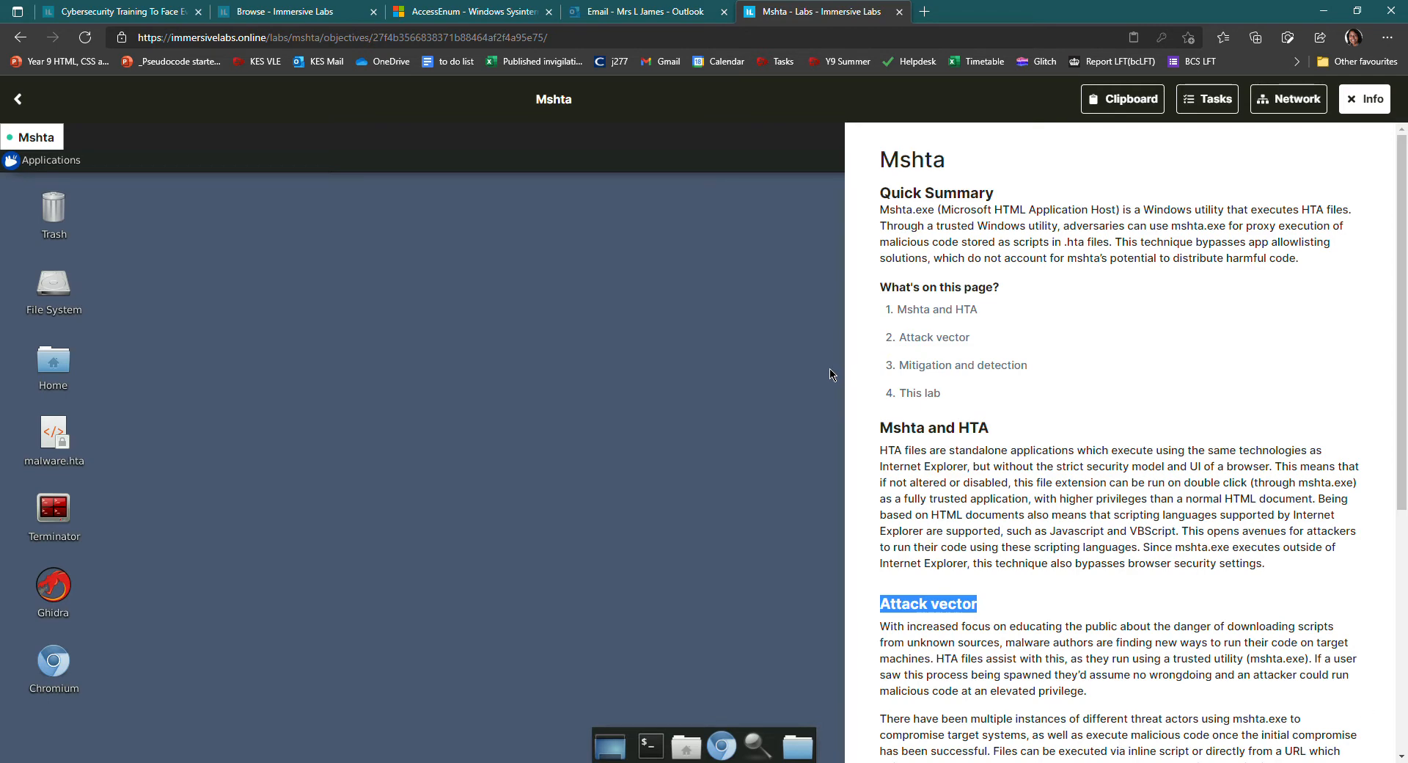
{"action": "mouse_move", "coordinate": [710, 384]}
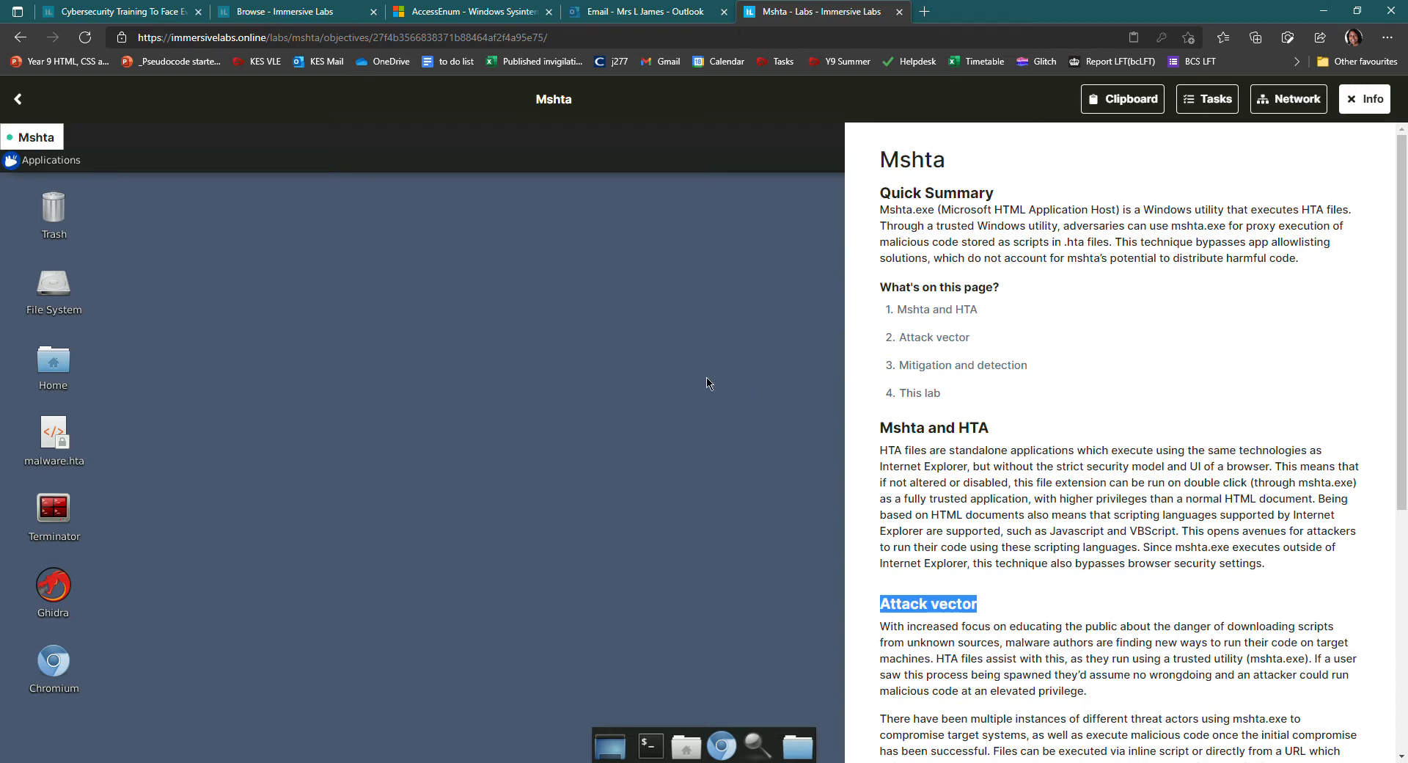
{"action": "mouse_move", "coordinate": [649, 468]}
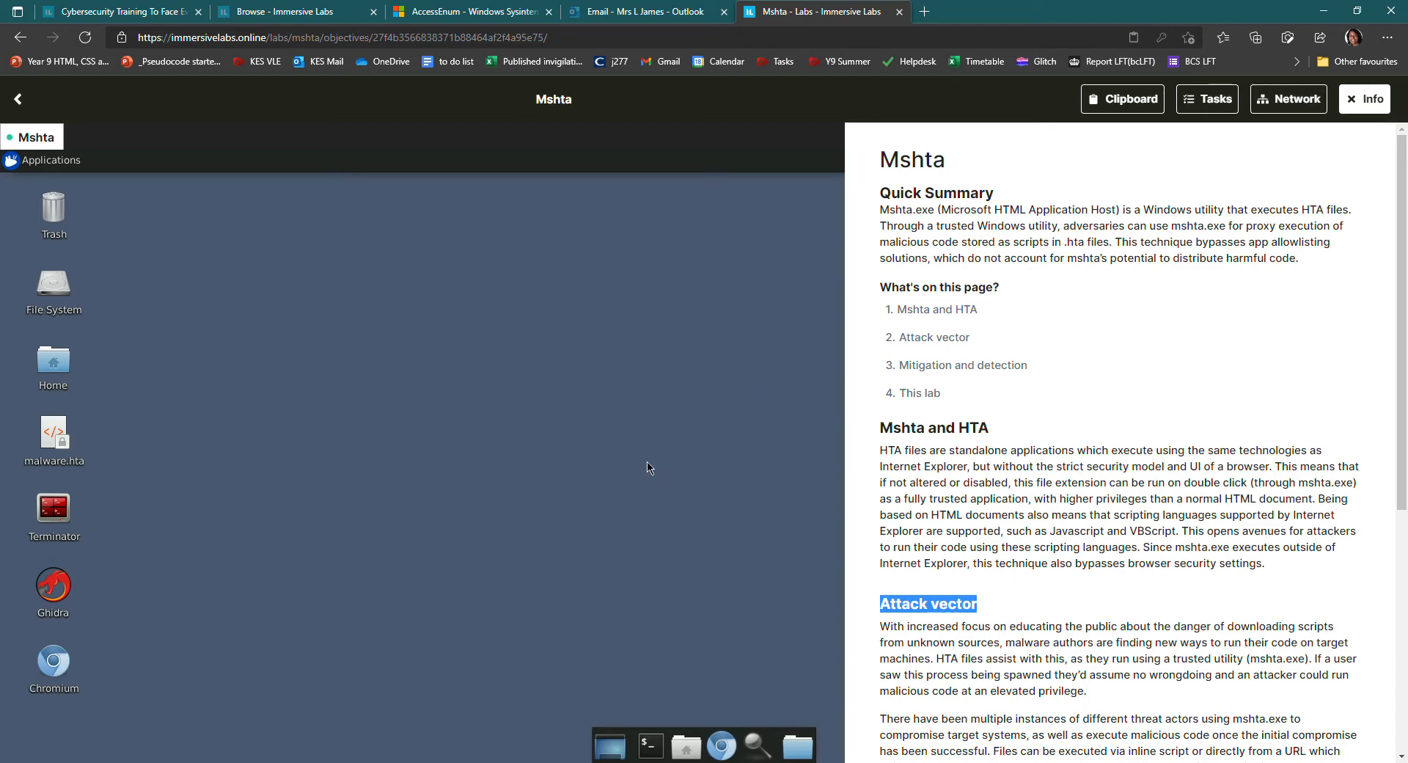
{"action": "mouse_move", "coordinate": [427, 365]}
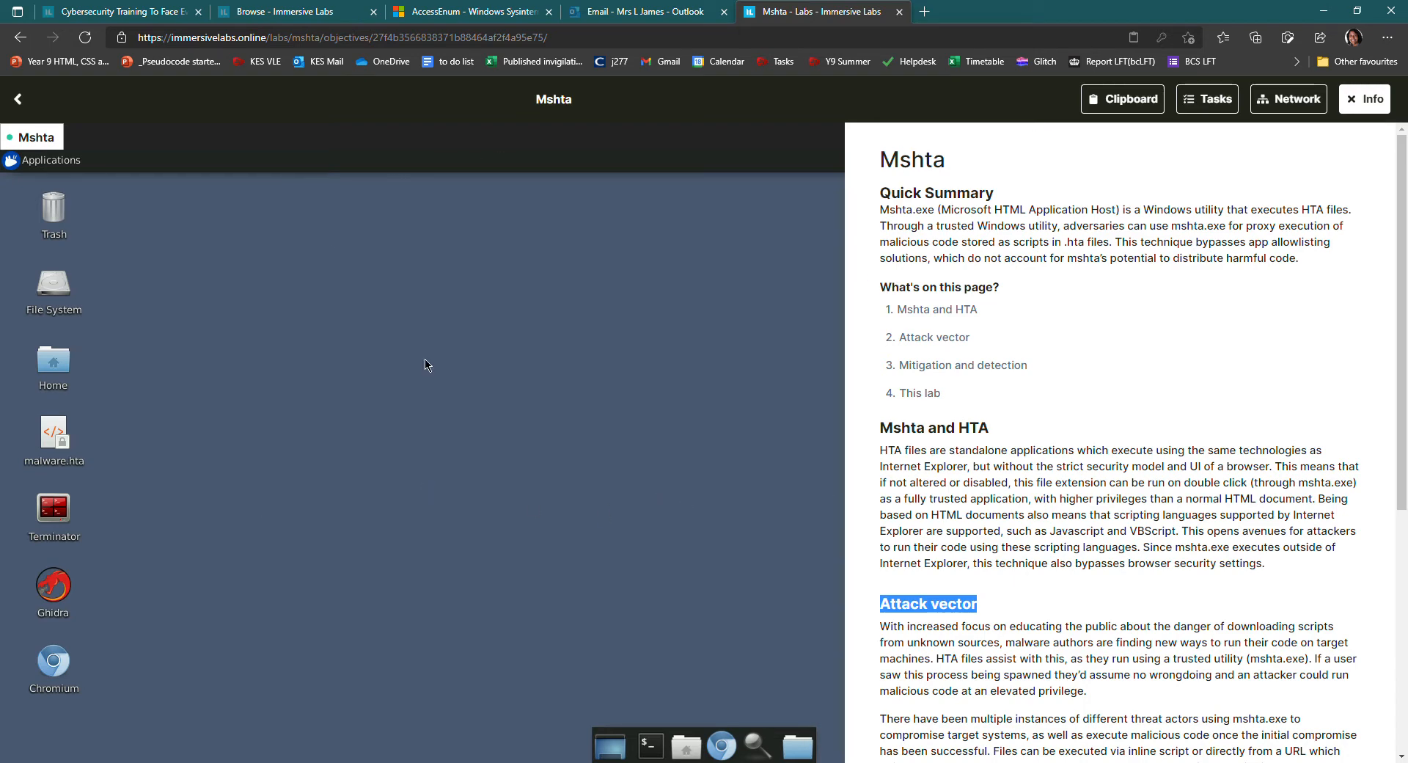
{"action": "mouse_move", "coordinate": [374, 457]}
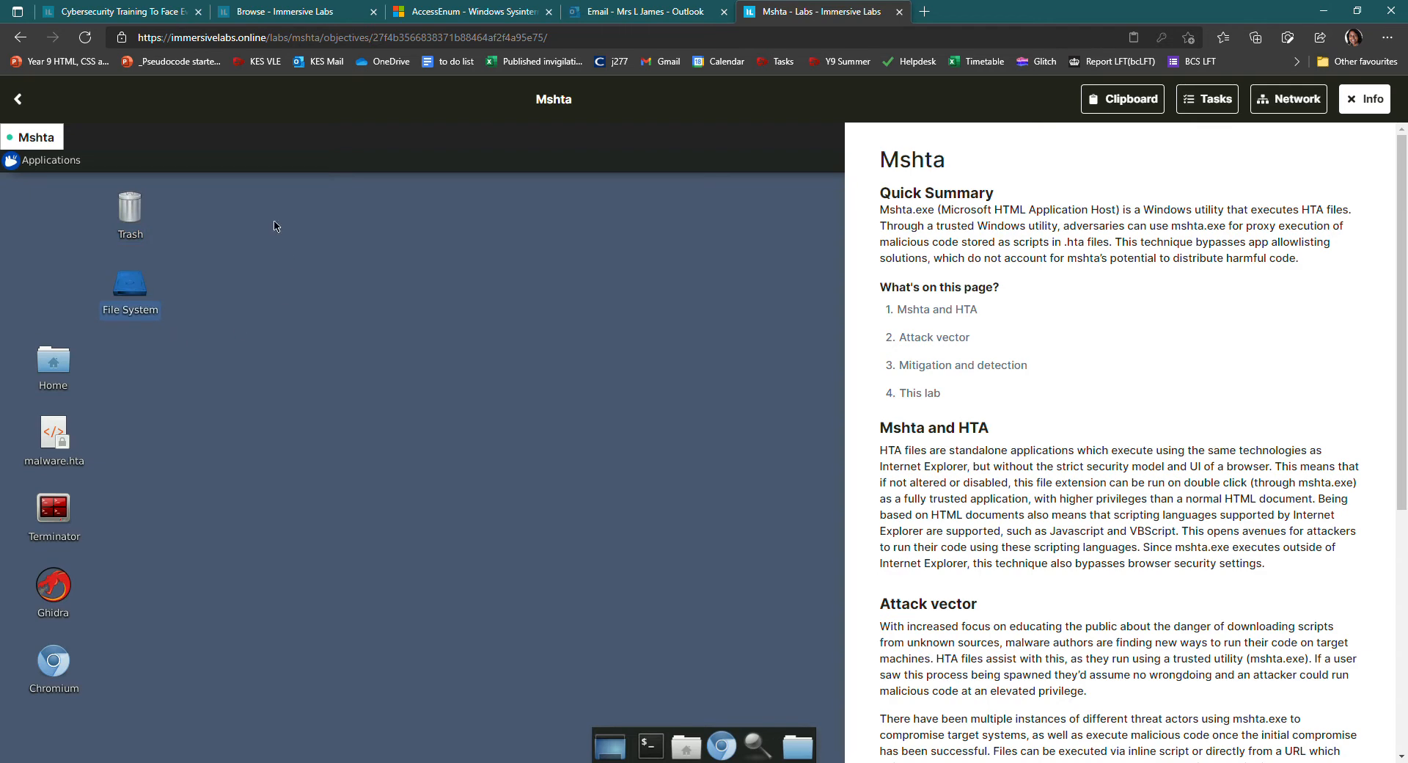
{"action": "mouse_move", "coordinate": [399, 430]}
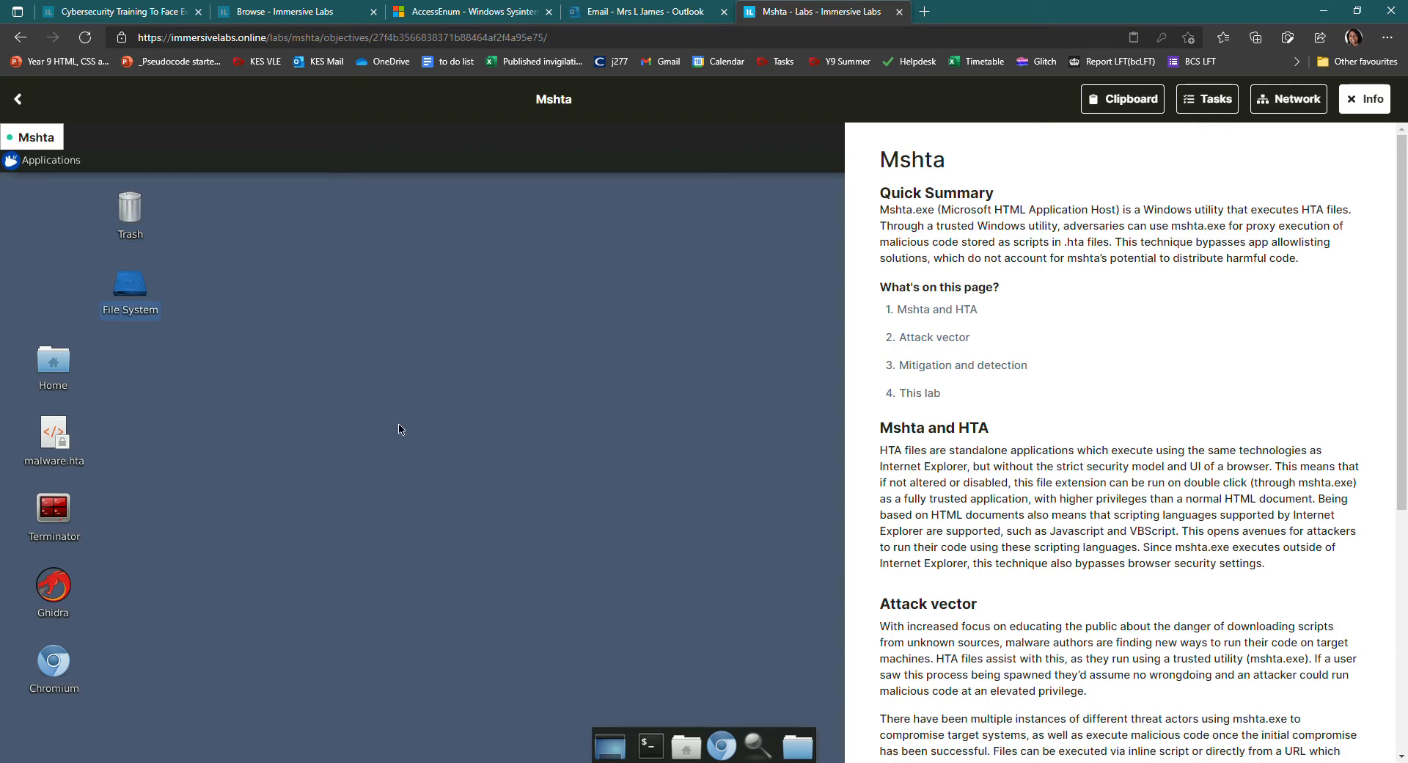
{"action": "mouse_move", "coordinate": [386, 408]}
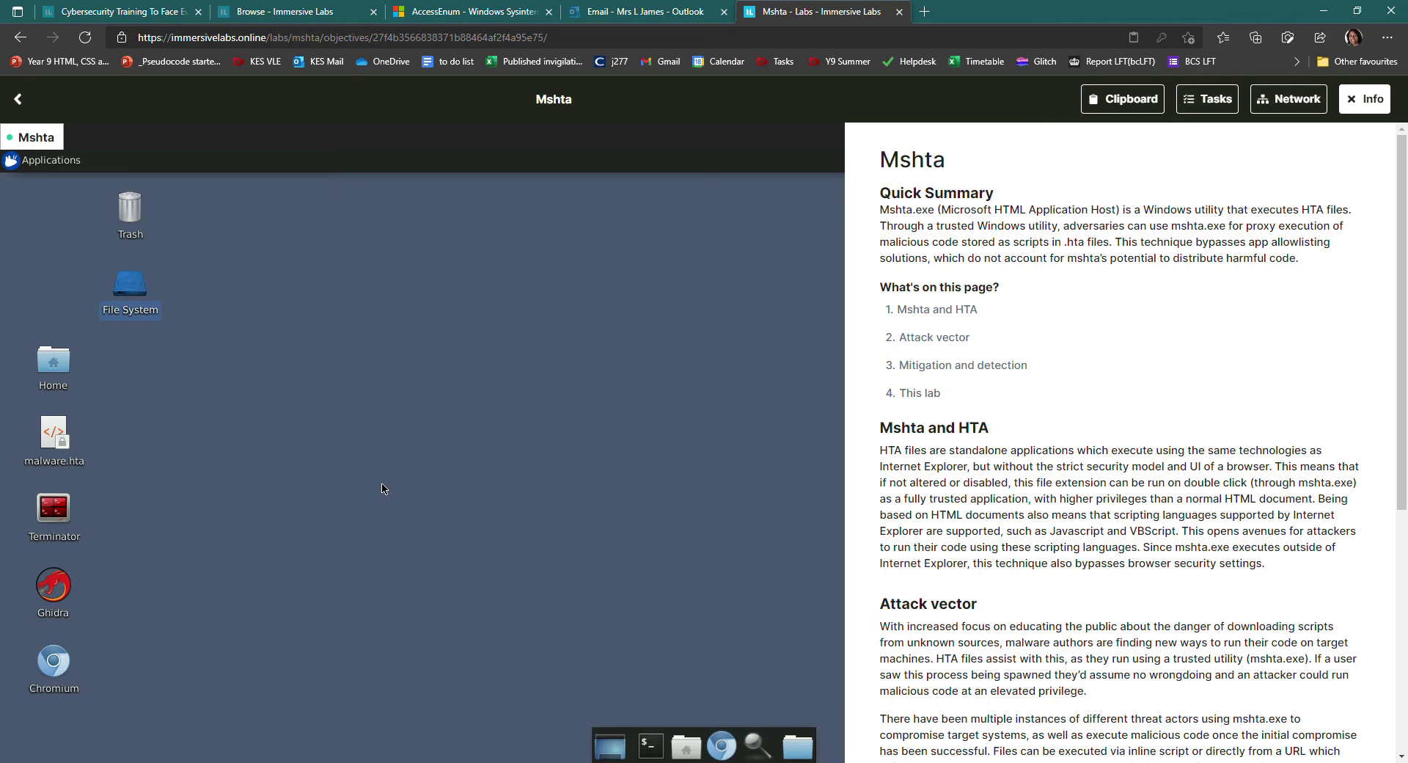
{"action": "mouse_move", "coordinate": [14, 361]}
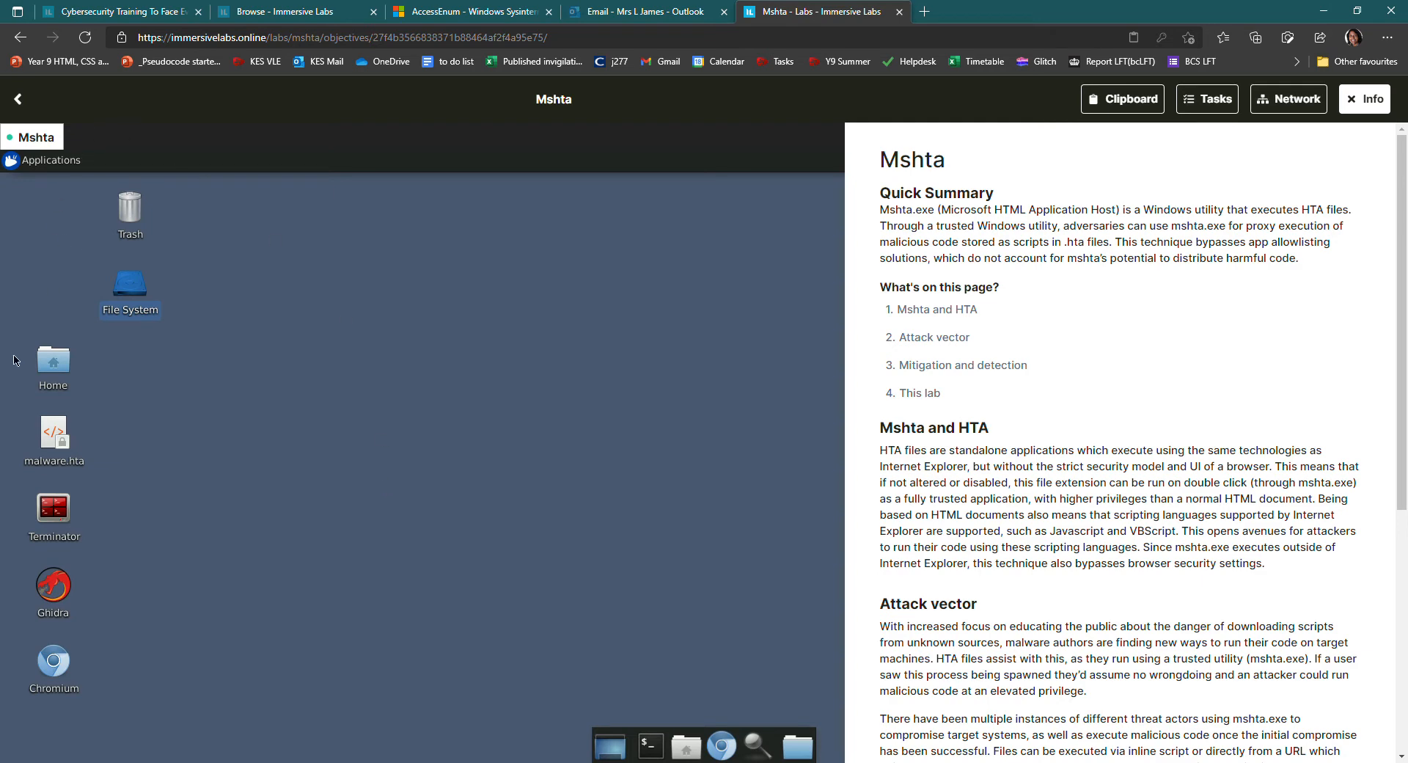
{"action": "mouse_move", "coordinate": [615, 584]}
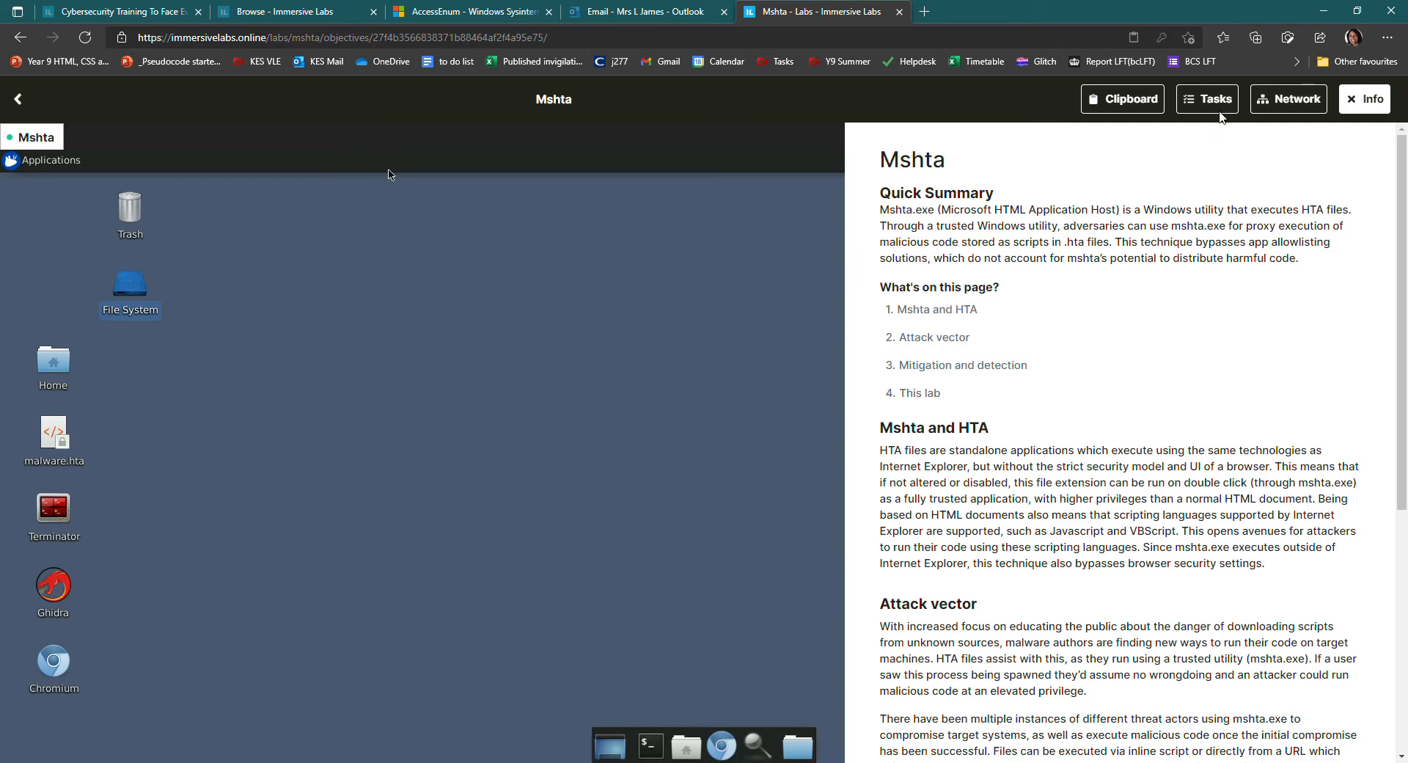
Switch from the background article back to the lab's Tasks list and questions
{"action": "left_click", "coordinate": [1207, 100]}
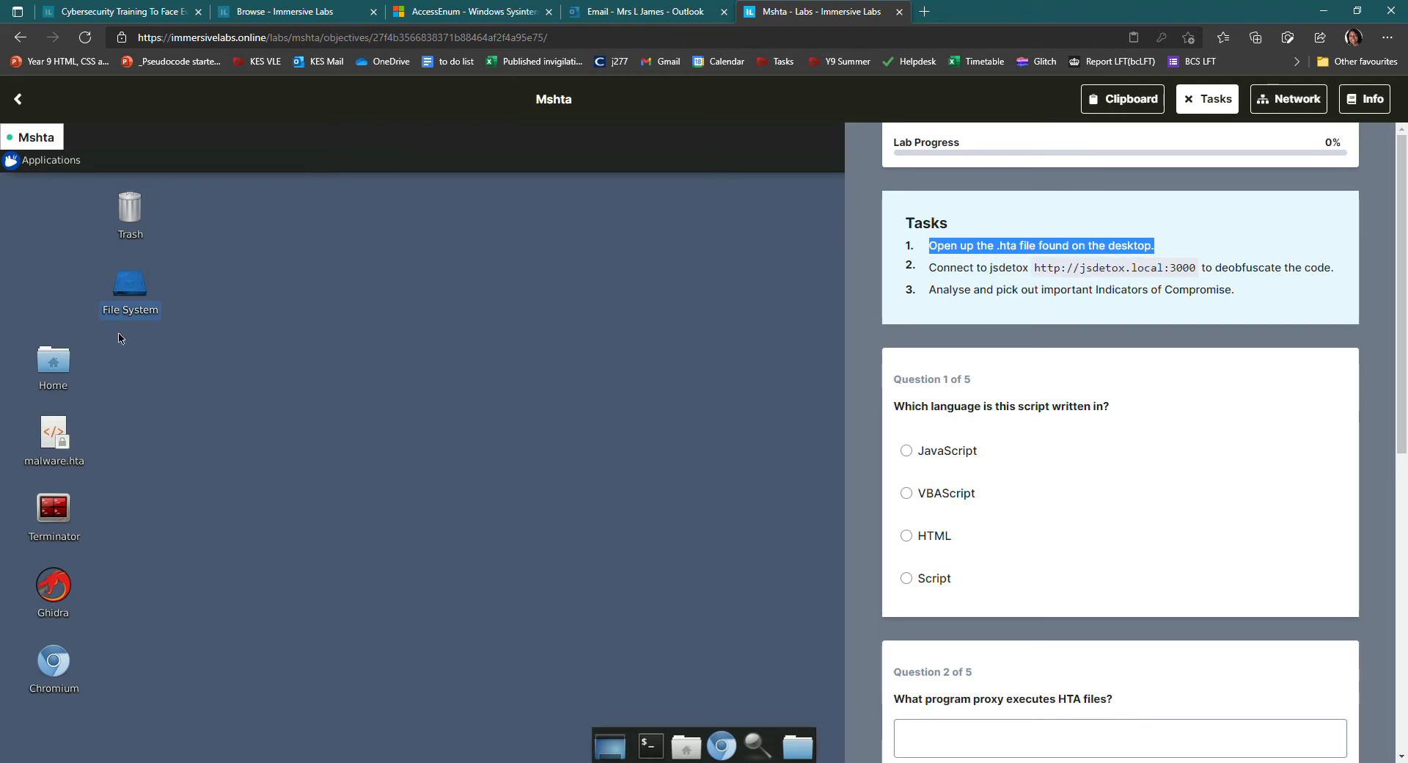
{"action": "mouse_move", "coordinate": [22, 472]}
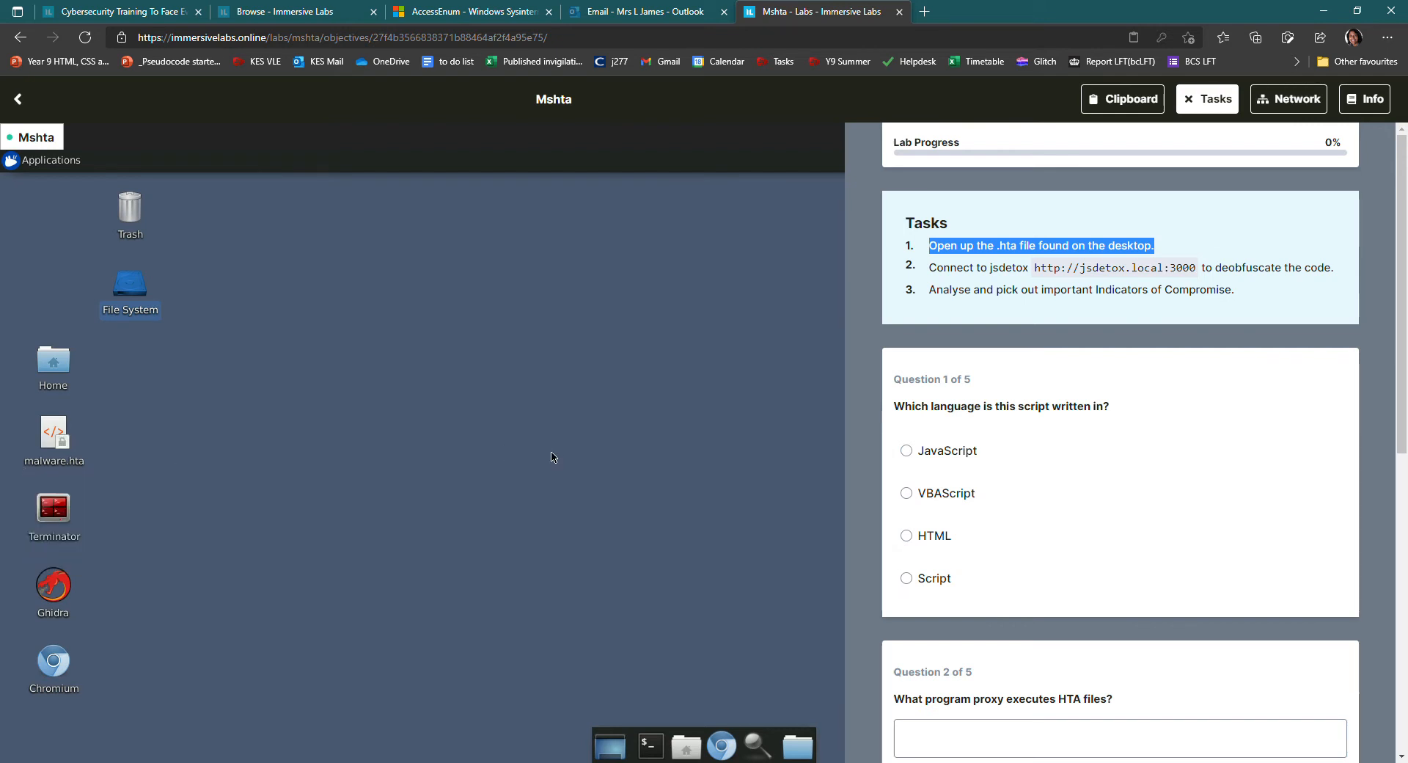
{"action": "mouse_move", "coordinate": [348, 516]}
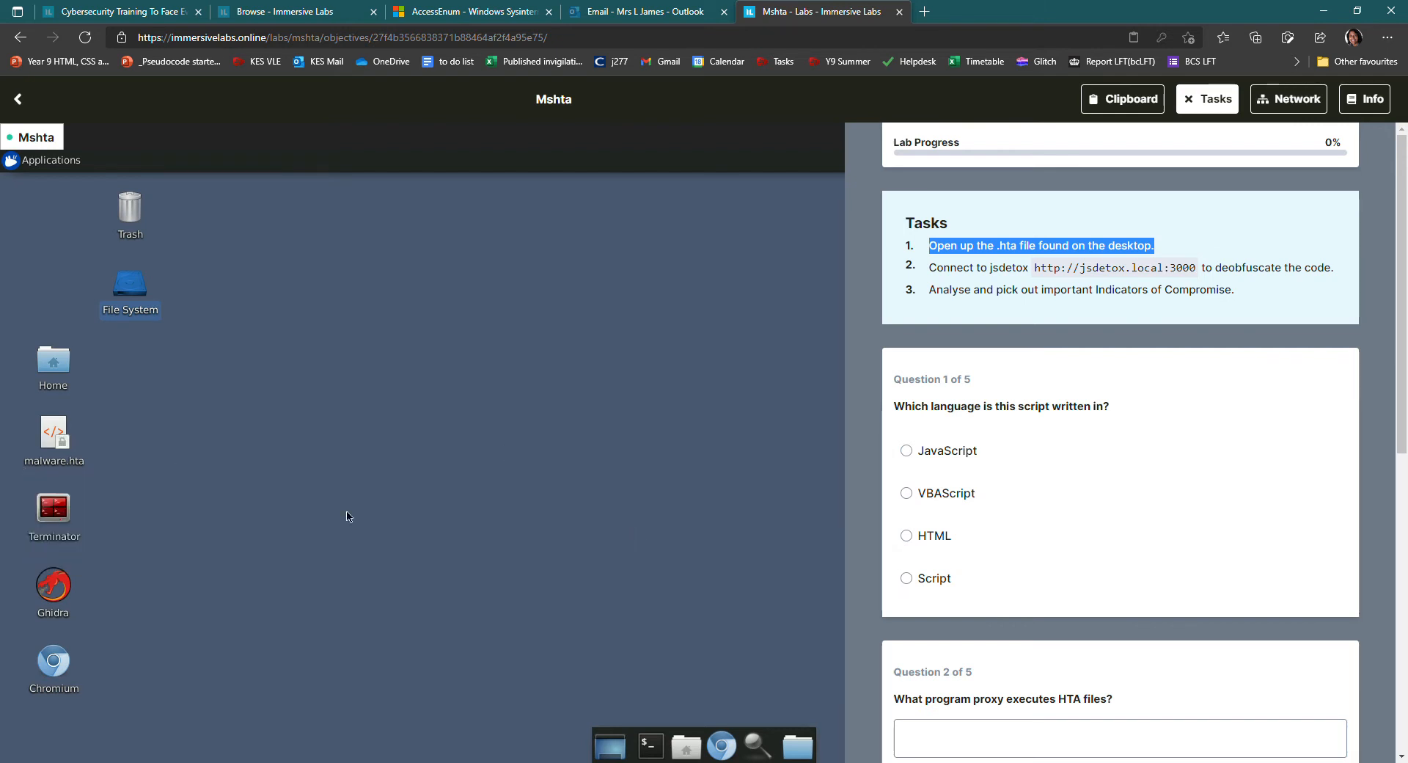
{"action": "mouse_move", "coordinate": [284, 438]}
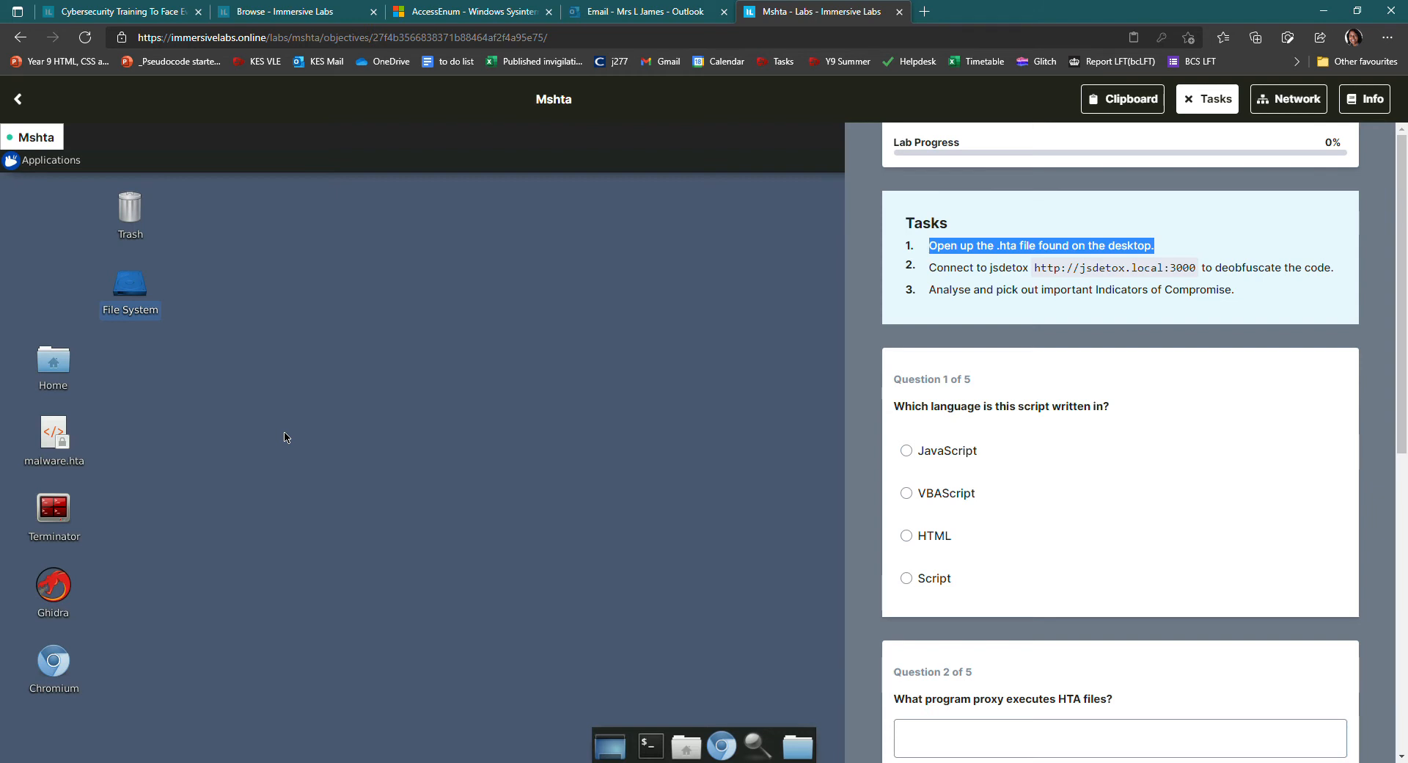
{"action": "mouse_move", "coordinate": [367, 446]}
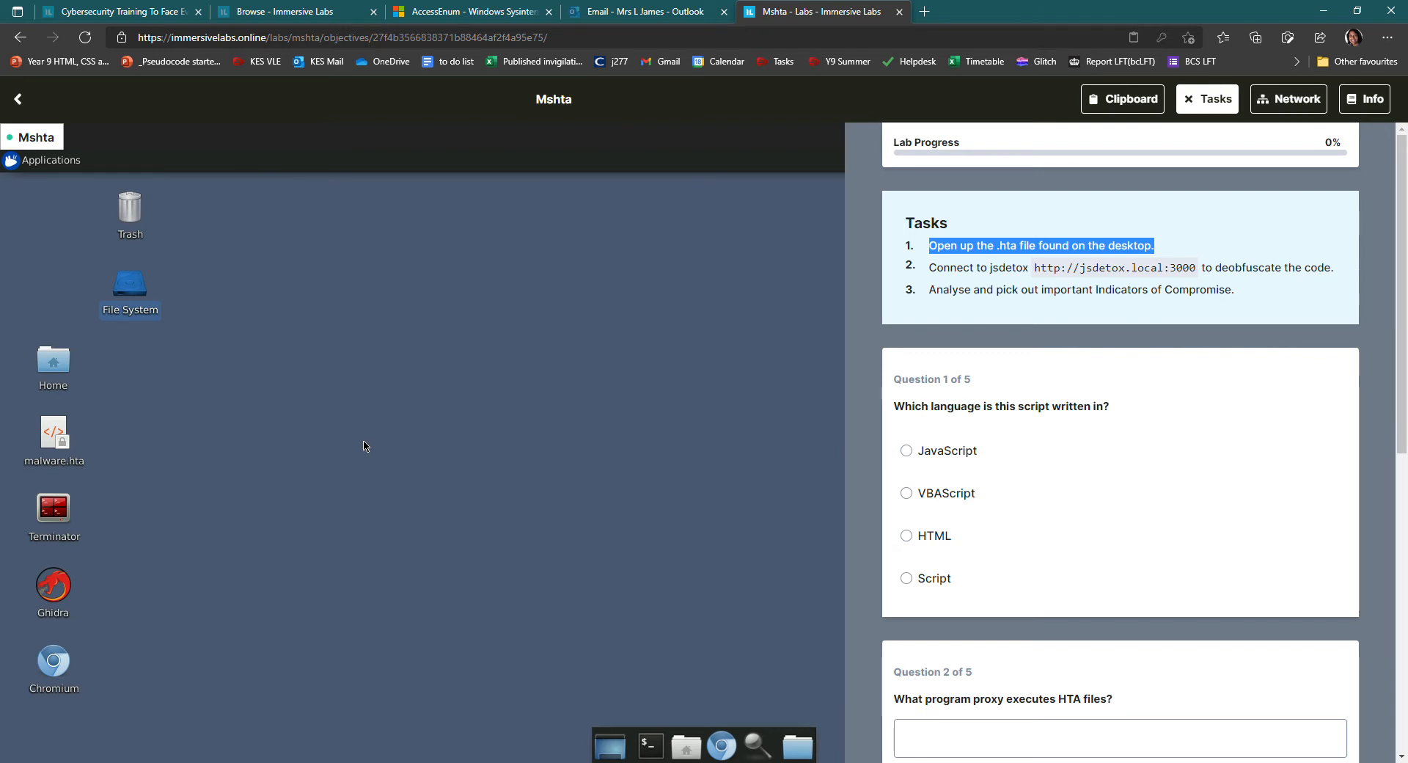
{"action": "mouse_move", "coordinate": [336, 421]}
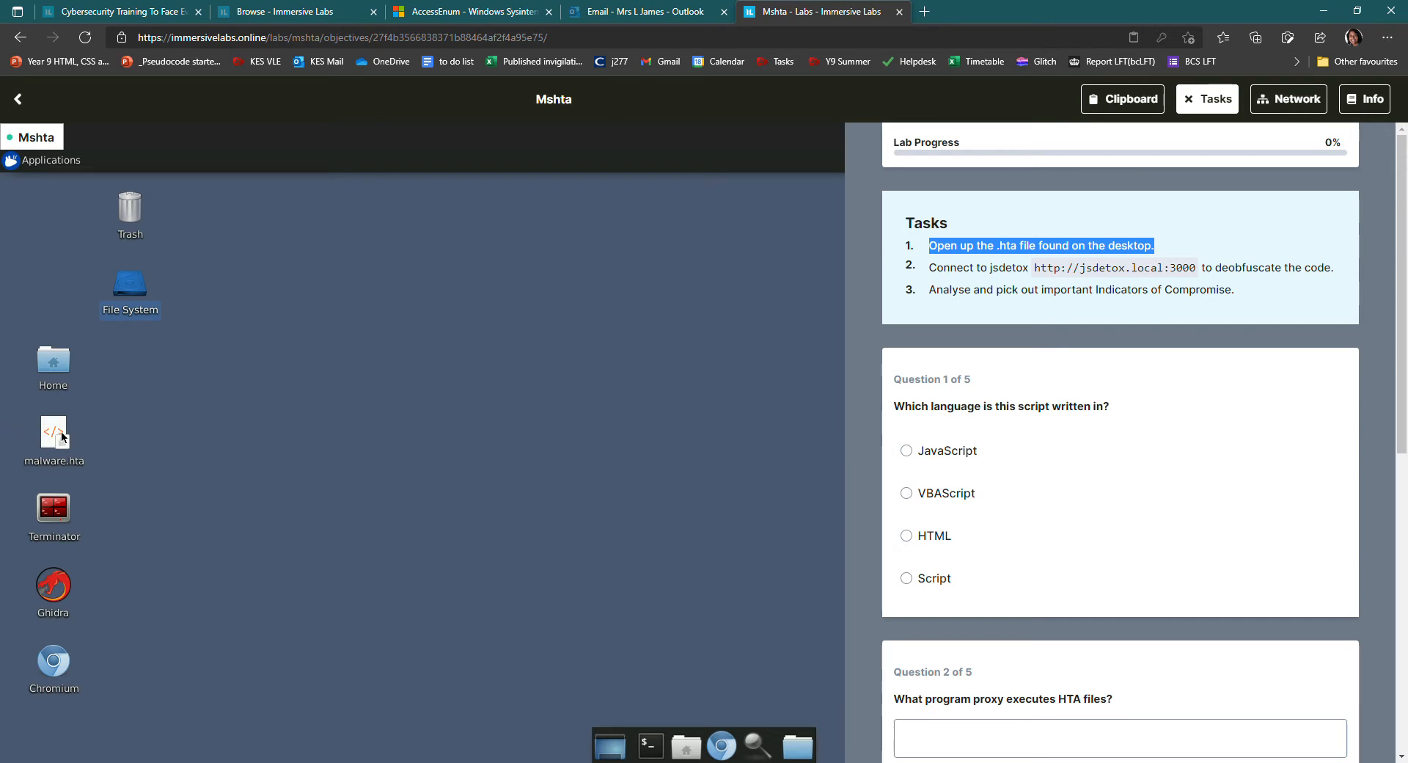
{"action": "mouse_move", "coordinate": [62, 436]}
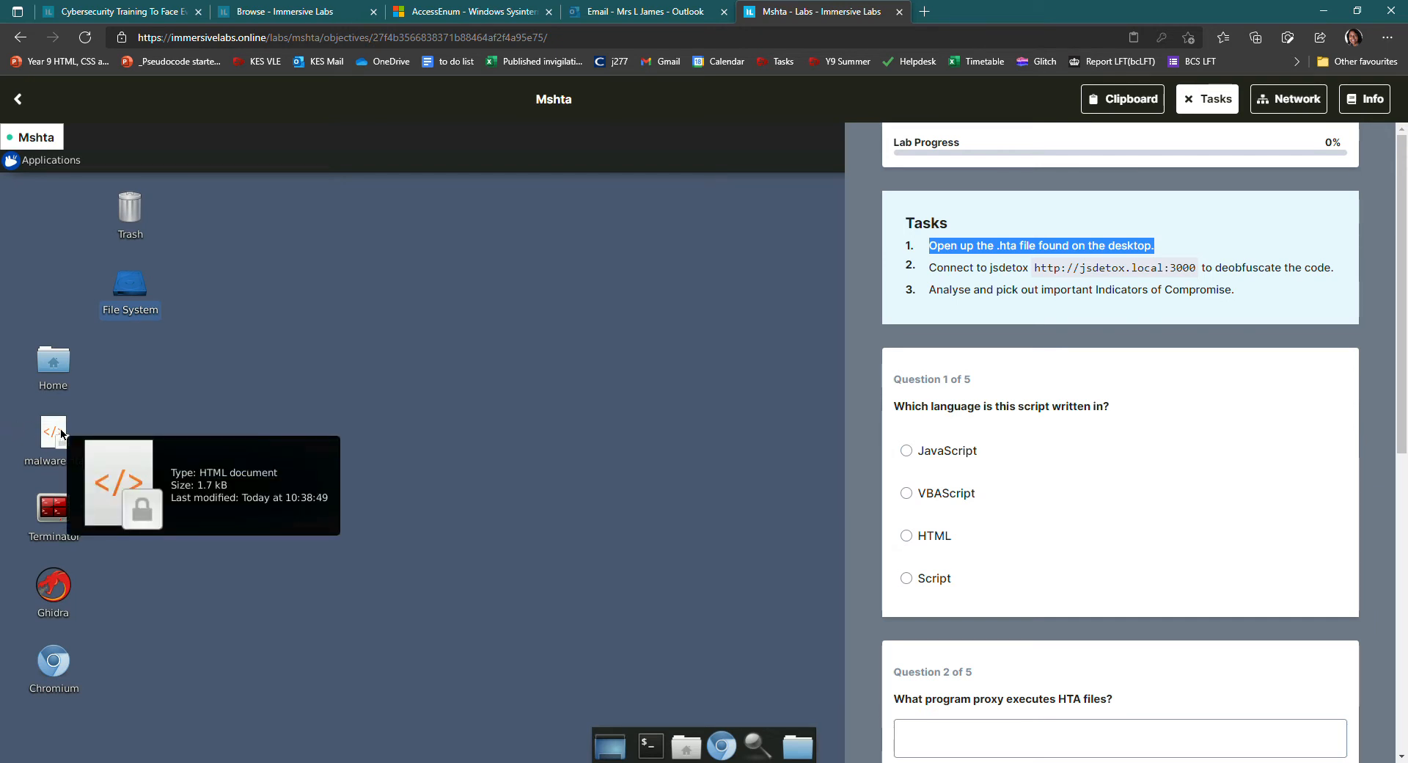
{"action": "mouse_move", "coordinate": [56, 435]}
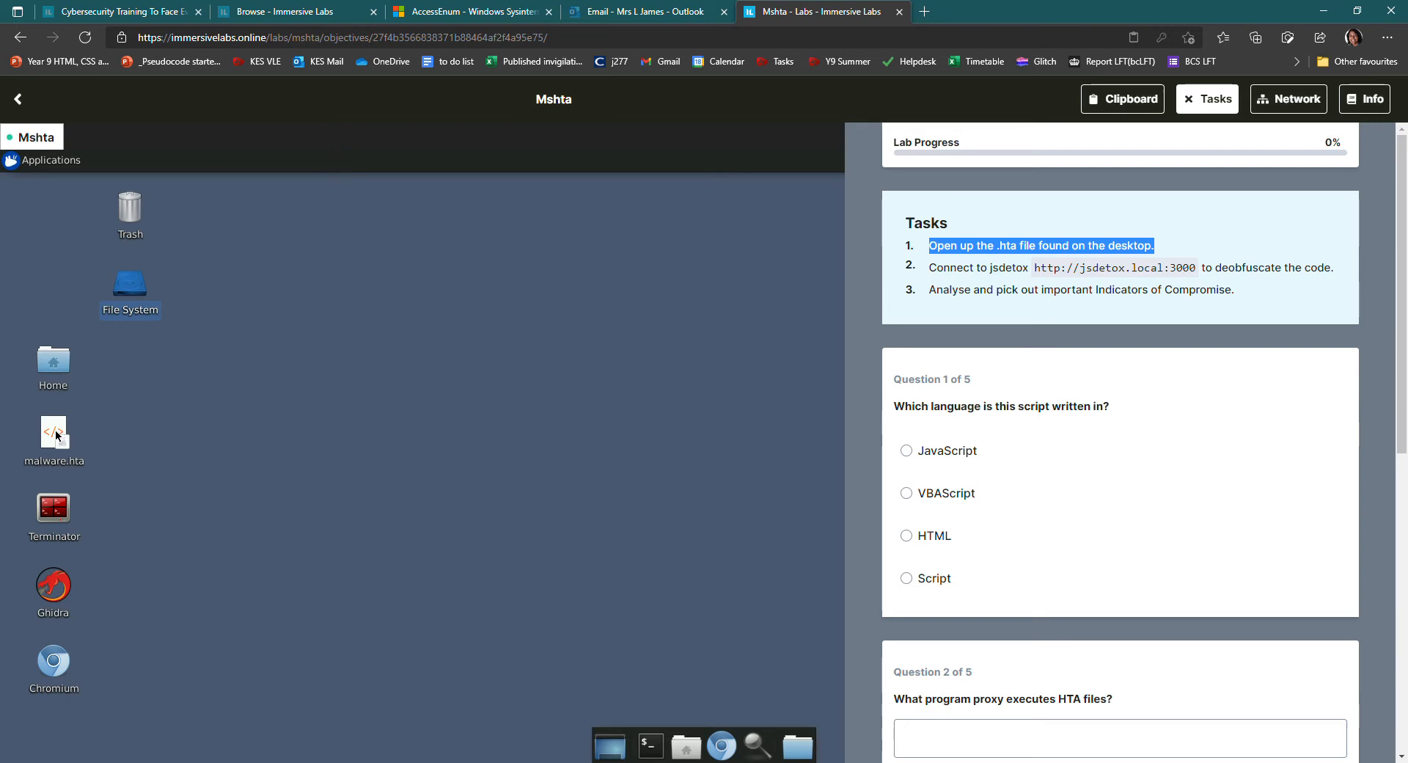
{"action": "mouse_move", "coordinate": [55, 436]}
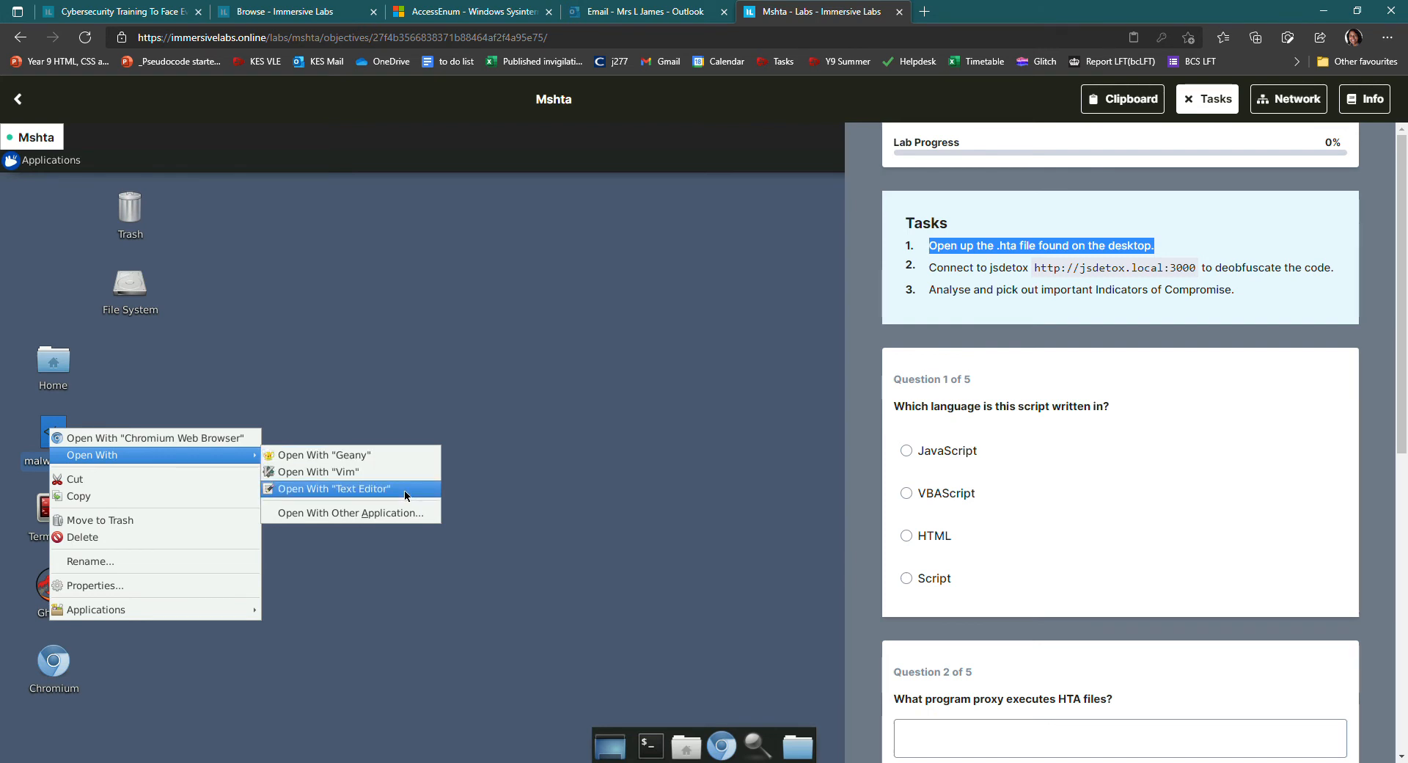
Open malware.hta with the Text Editor to view its obfuscated script
{"action": "left_click", "coordinate": [334, 488]}
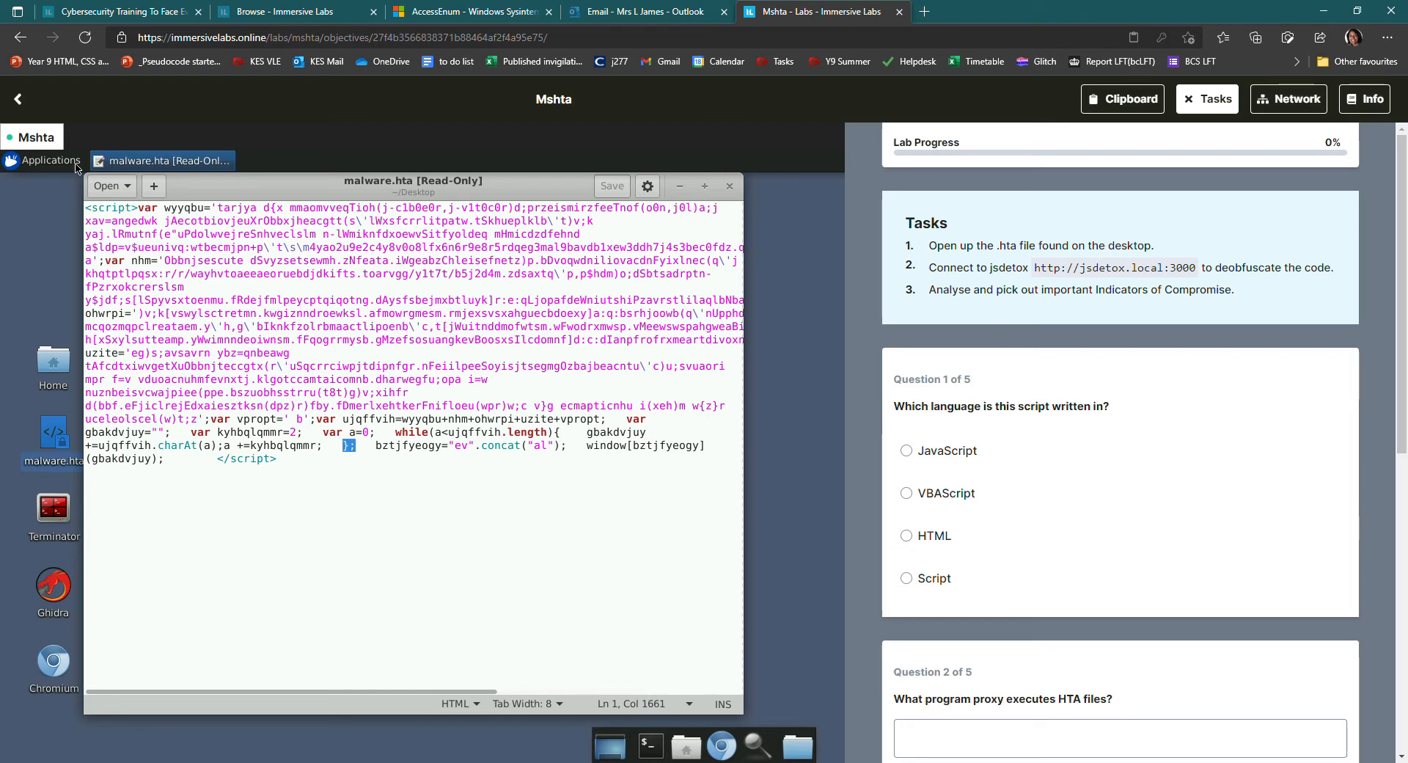
{"action": "double_click", "coordinate": [147, 209]}
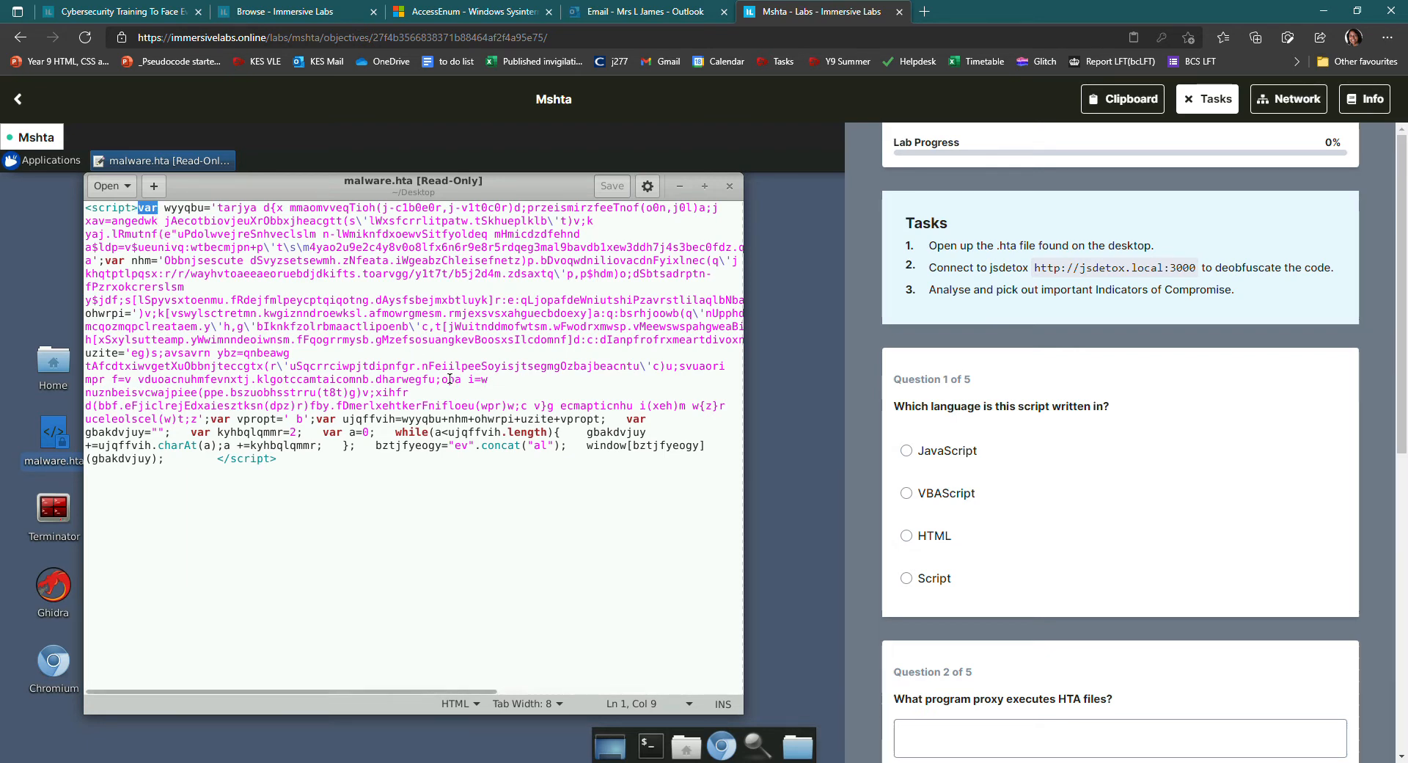
{"action": "mouse_move", "coordinate": [942, 504]}
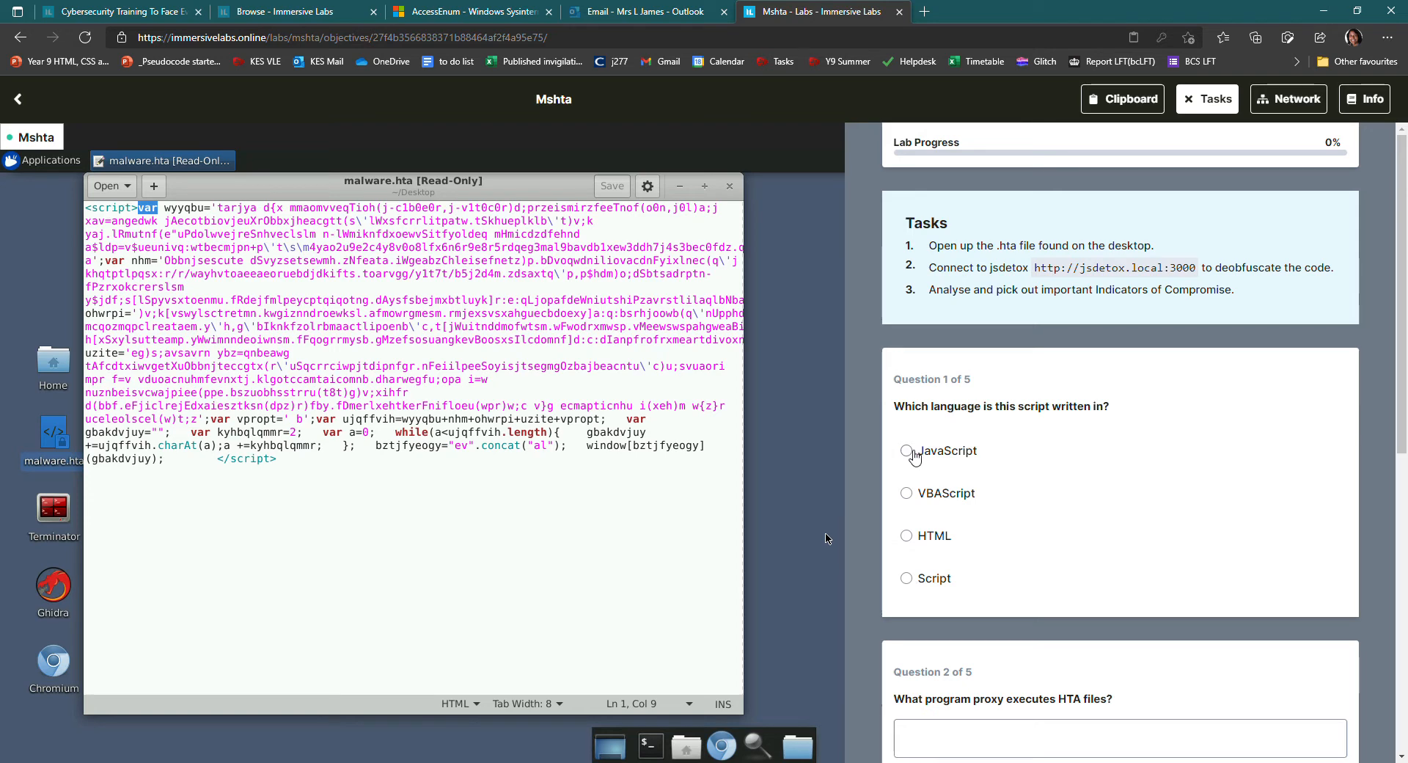
Answer Question 1 as JavaScript and select the jsdetox address from the tasks
{"action": "left_click", "coordinate": [907, 450]}
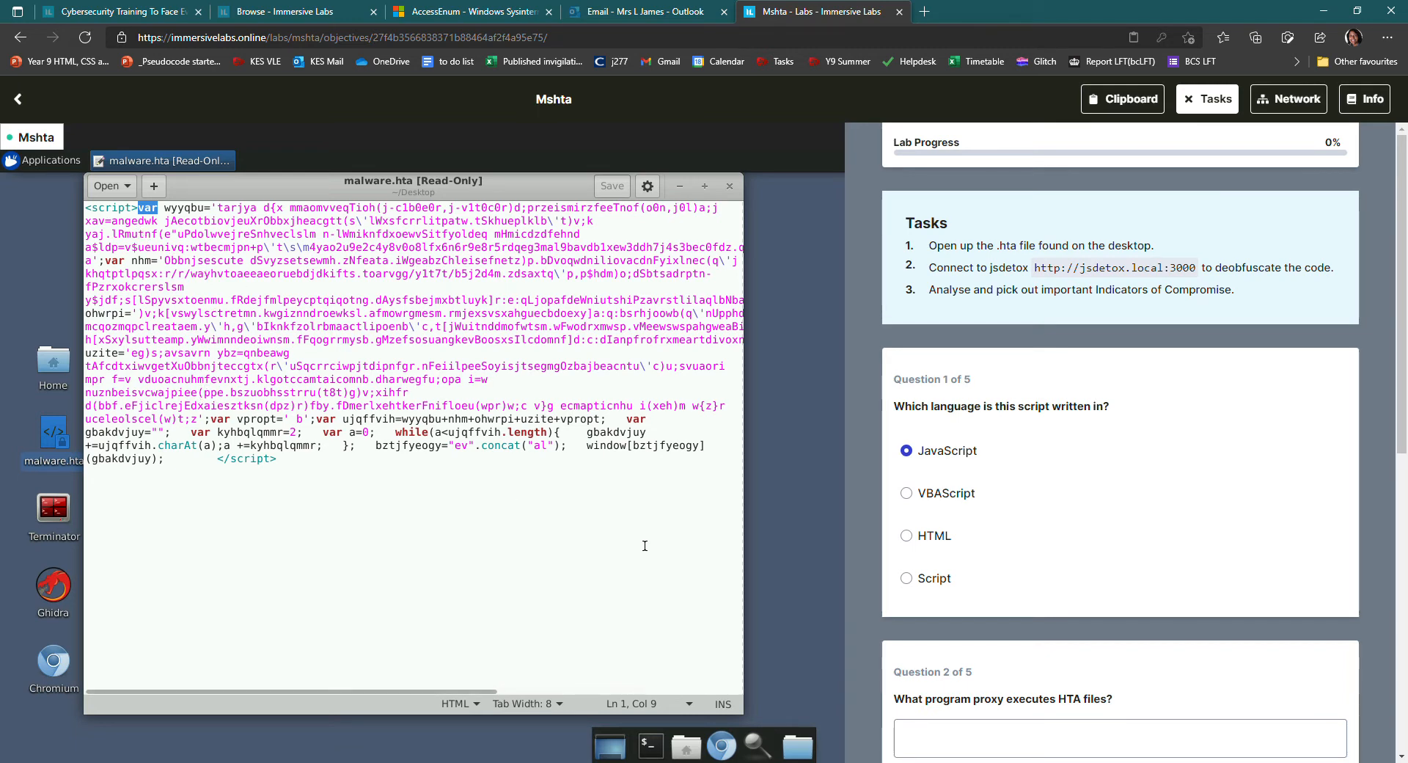
{"action": "mouse_move", "coordinate": [648, 538]}
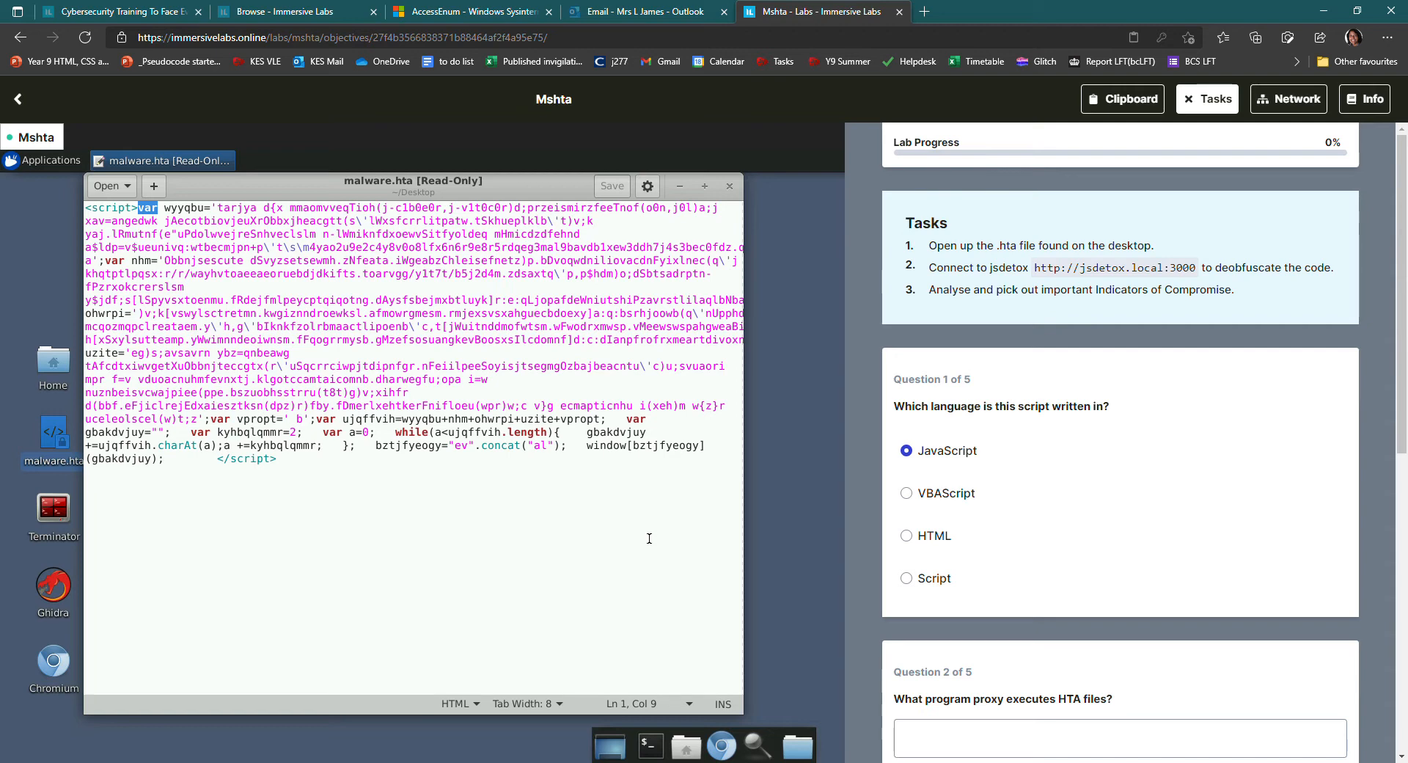
{"action": "mouse_move", "coordinate": [837, 524]}
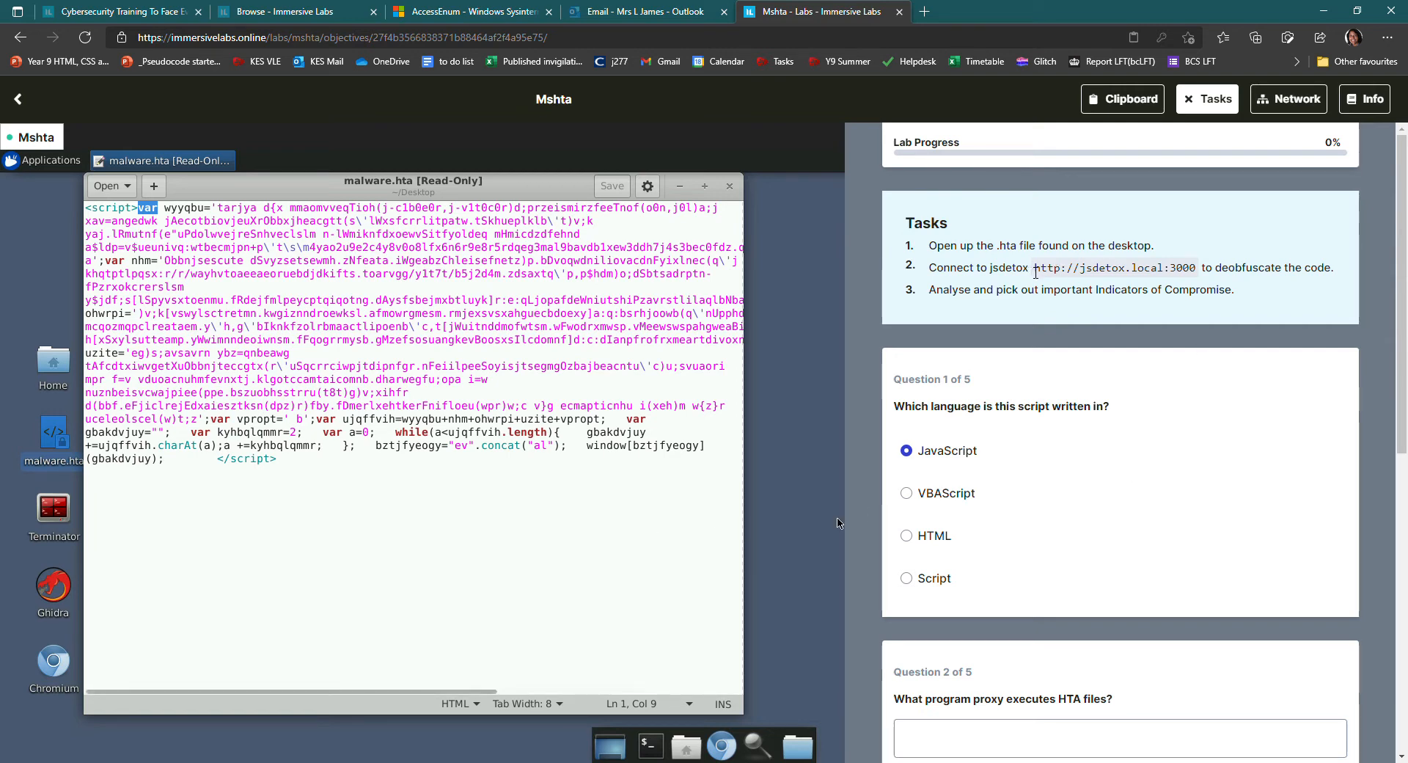
{"action": "double_click", "coordinate": [1049, 269]}
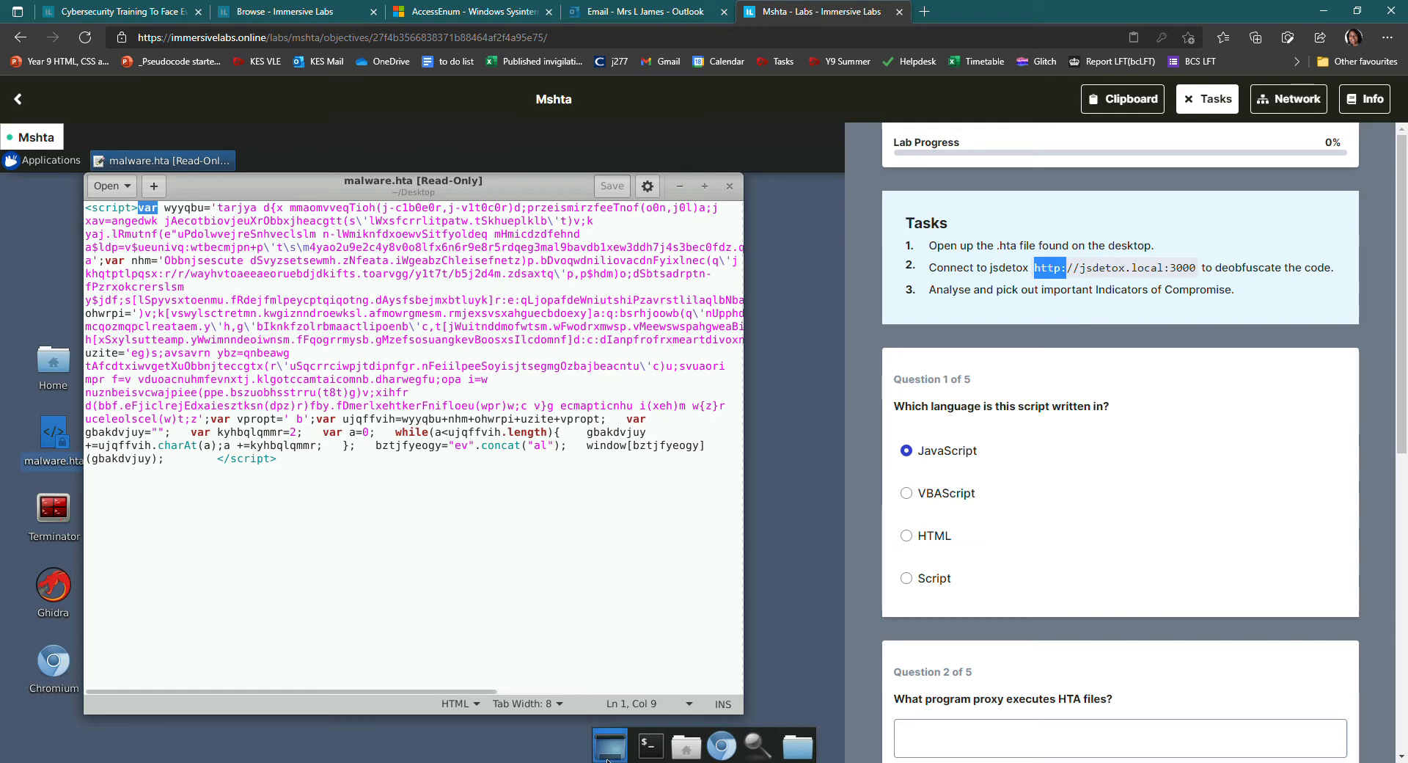
{"action": "left_click", "coordinate": [722, 745]}
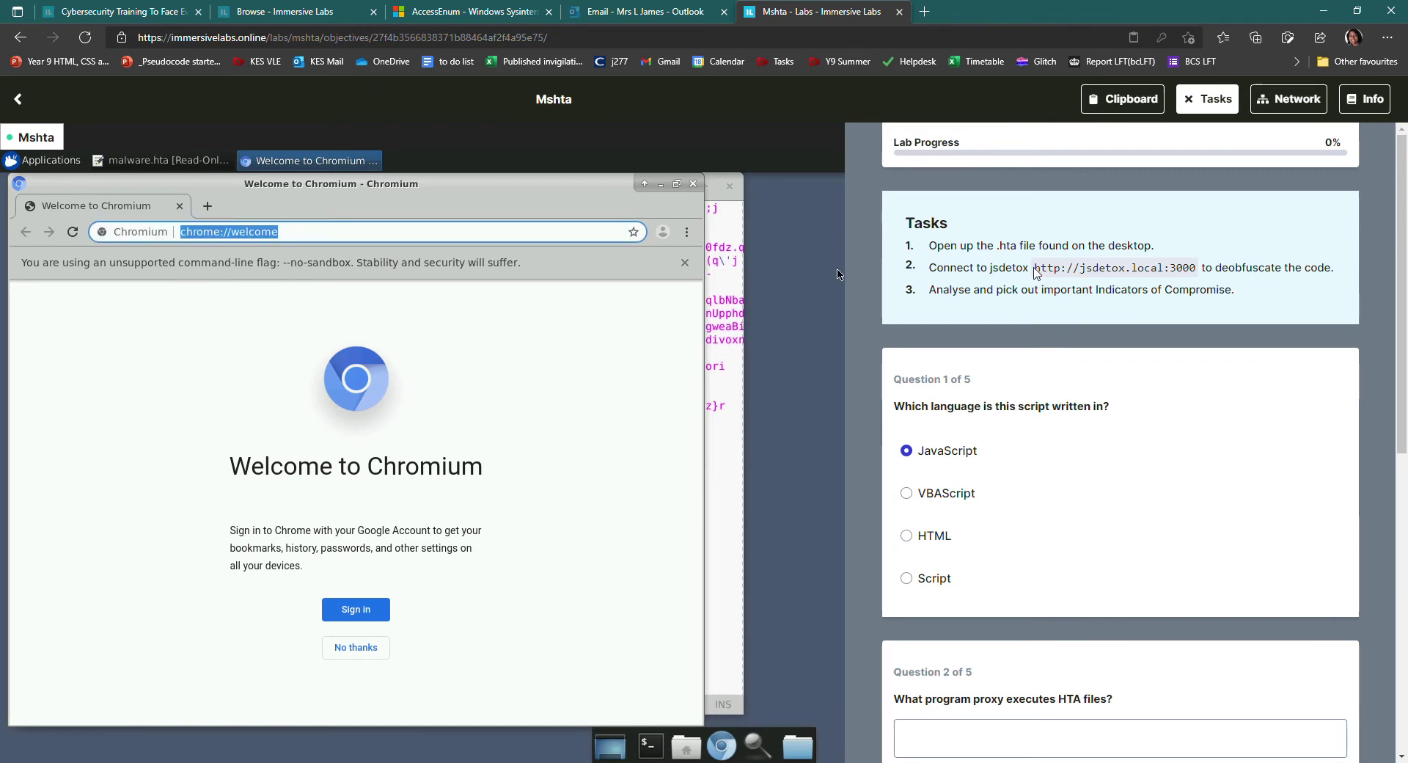
{"action": "double_click", "coordinate": [1115, 267]}
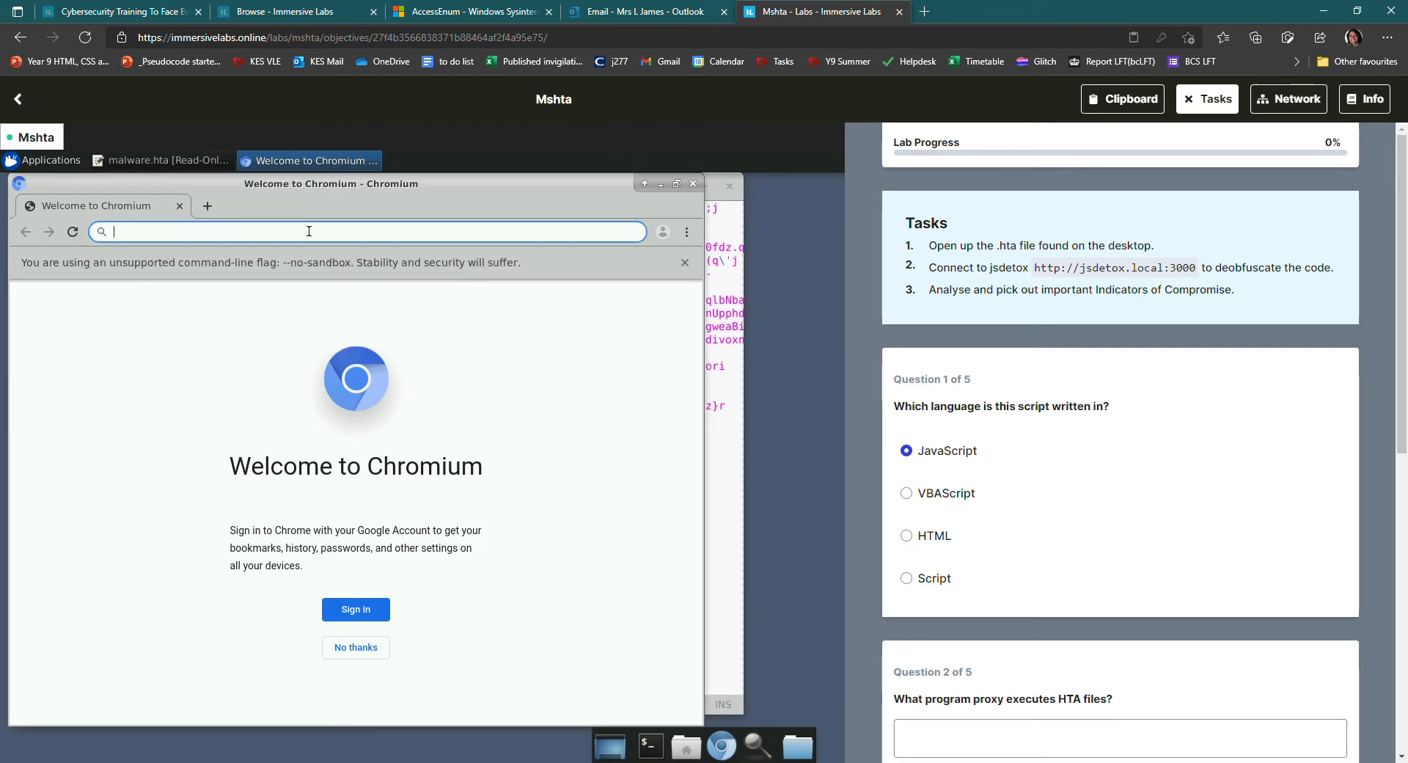
{"action": "right_click", "coordinate": [308, 232]}
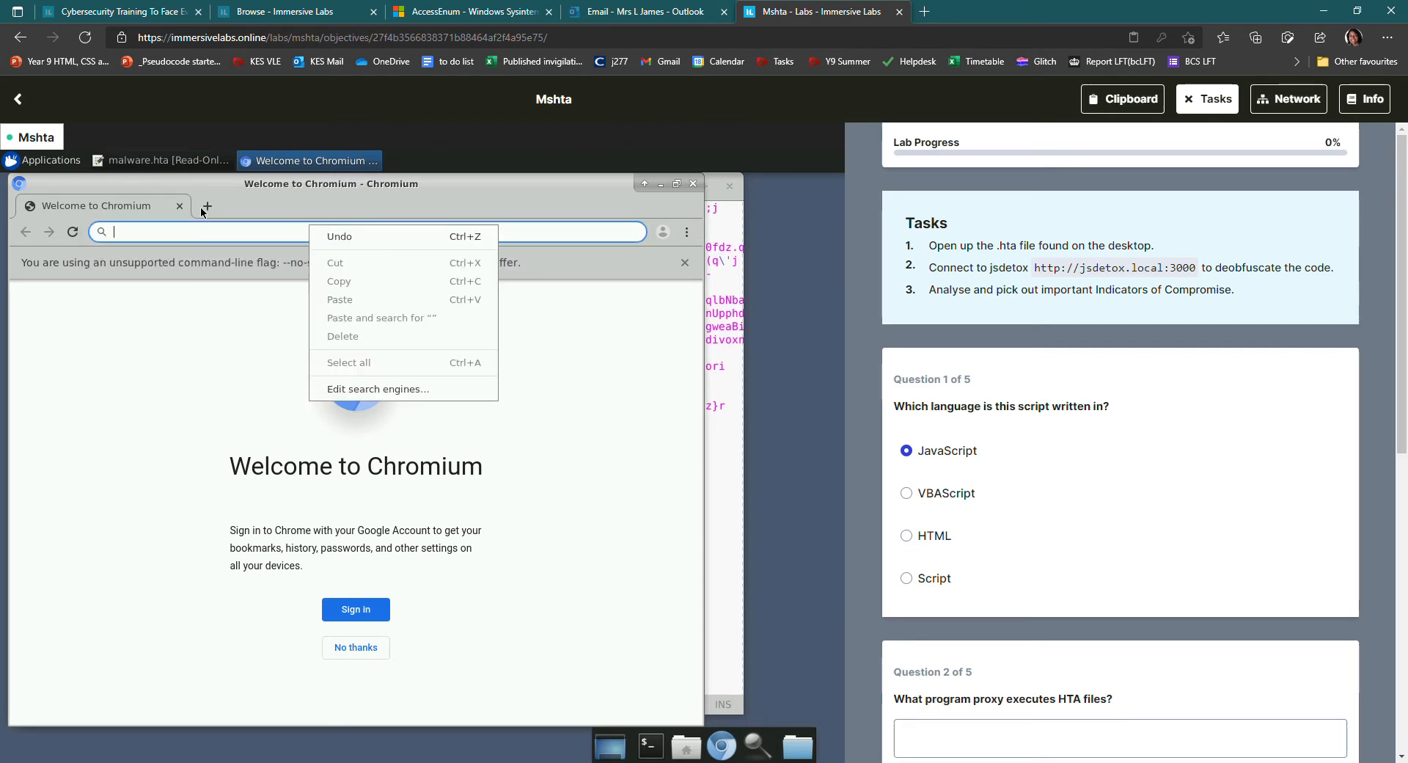
{"action": "left_click", "coordinate": [220, 232]}
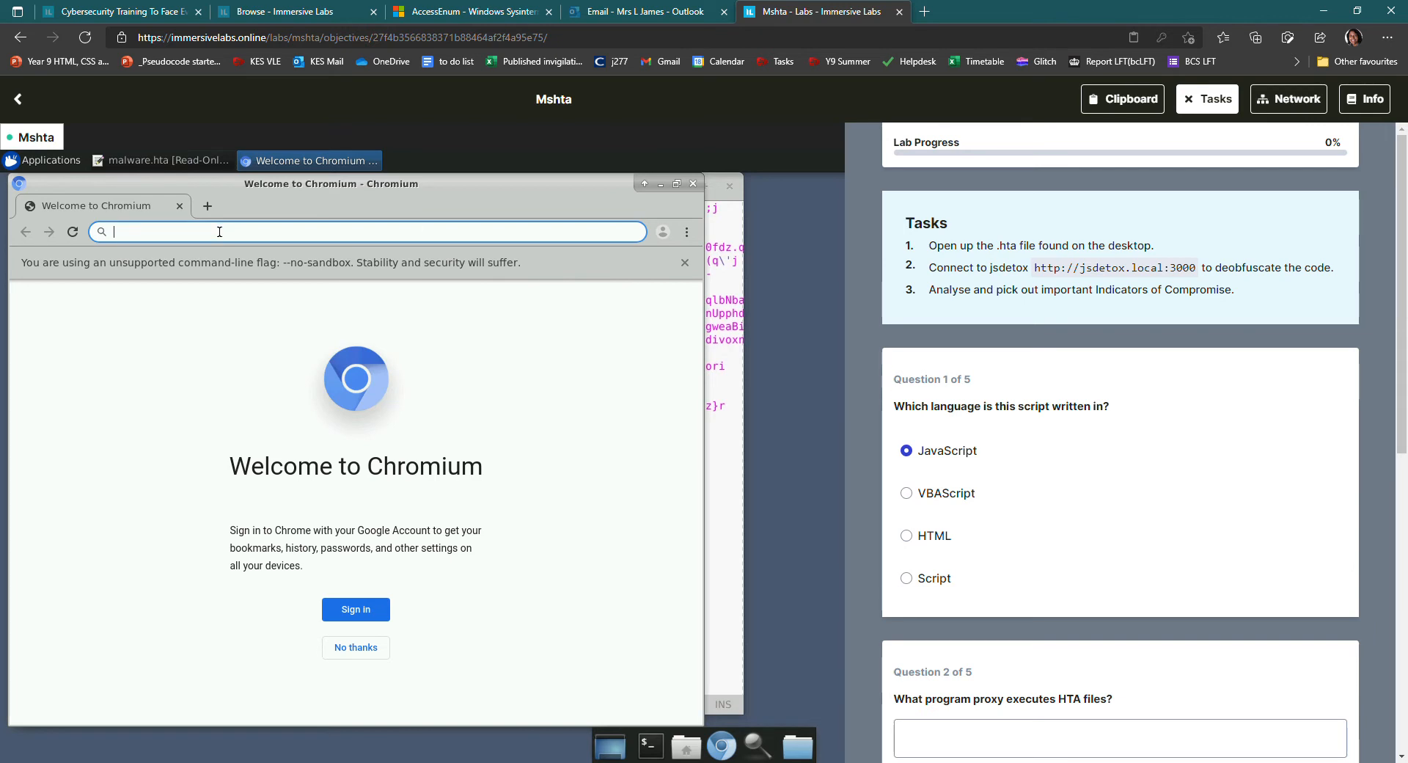
{"action": "type", "text": "http://j"}
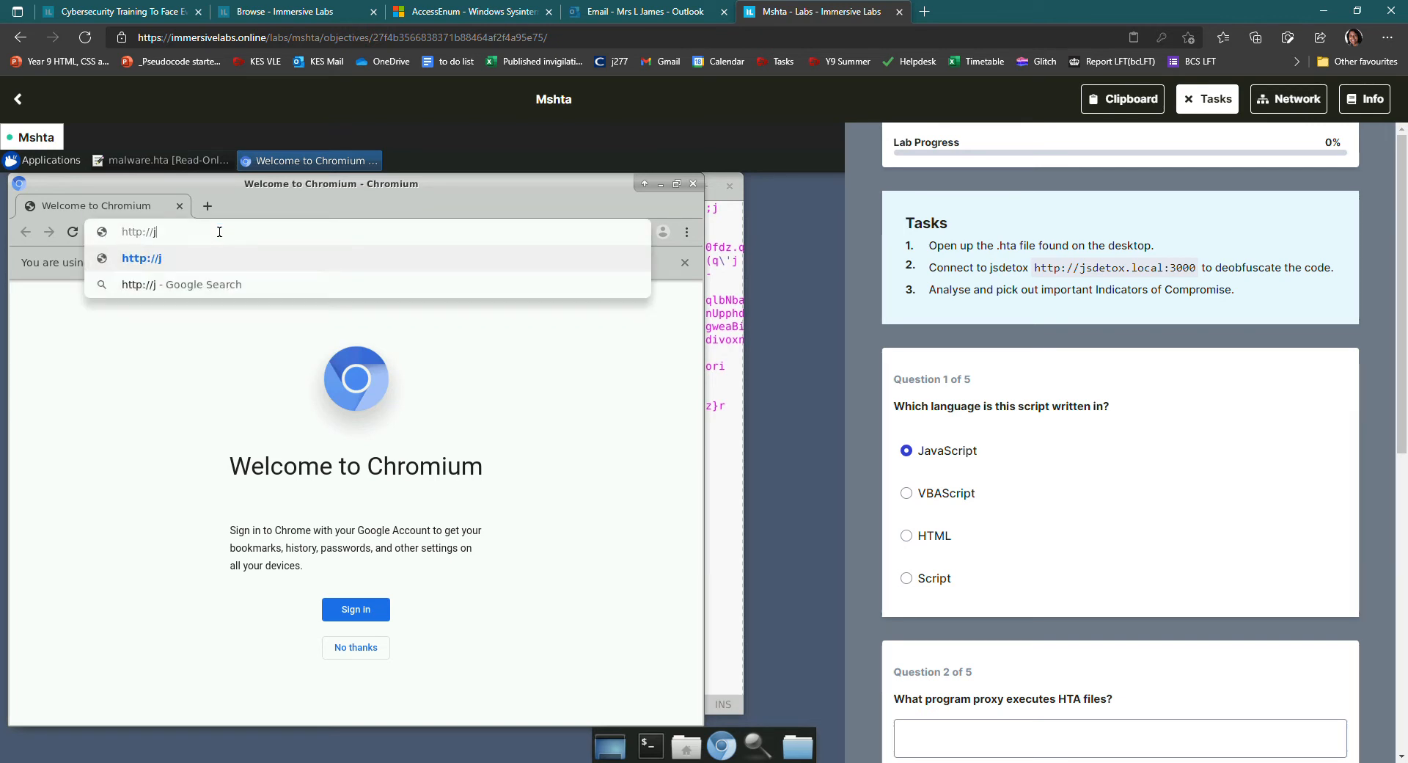
{"action": "type", "text": "sdetox.local:3000/analysis"}
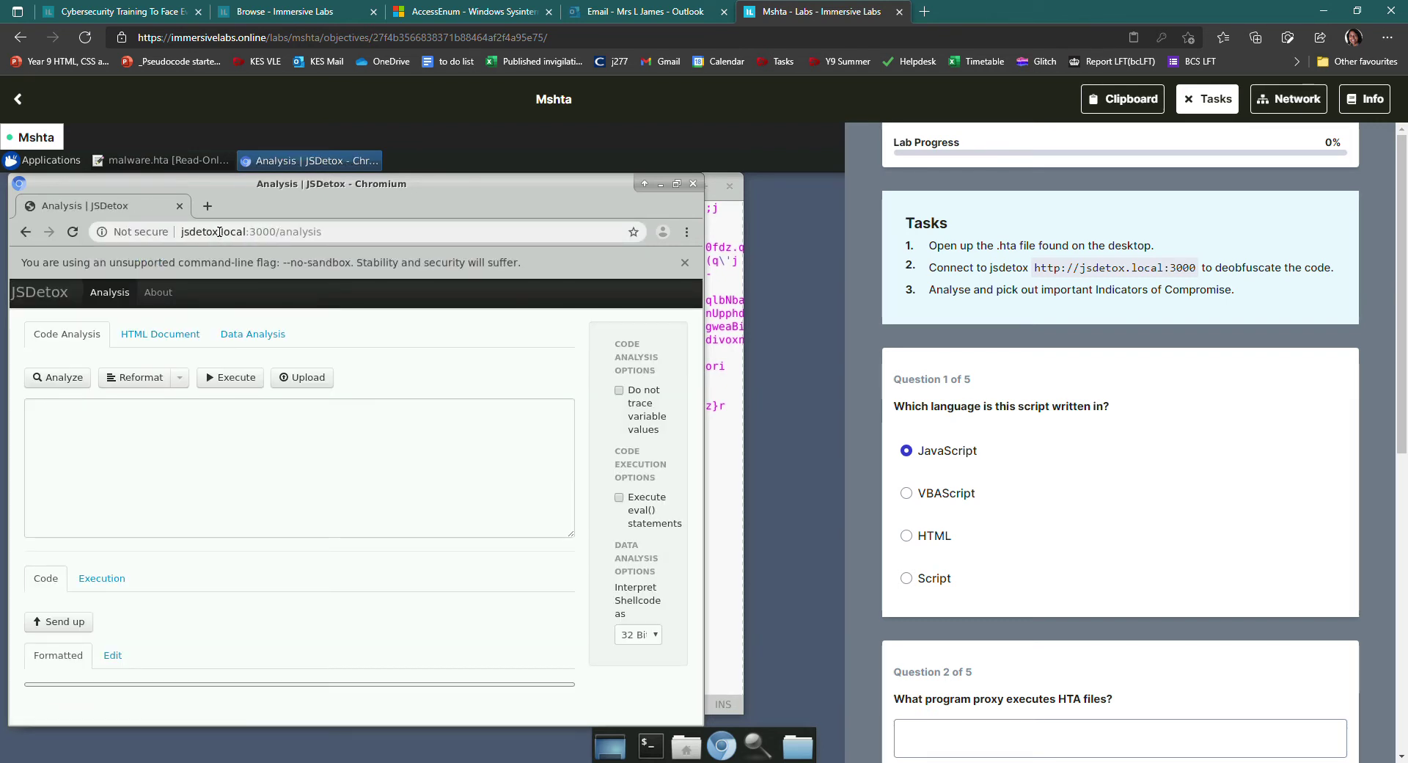
{"action": "mouse_move", "coordinate": [733, 456]}
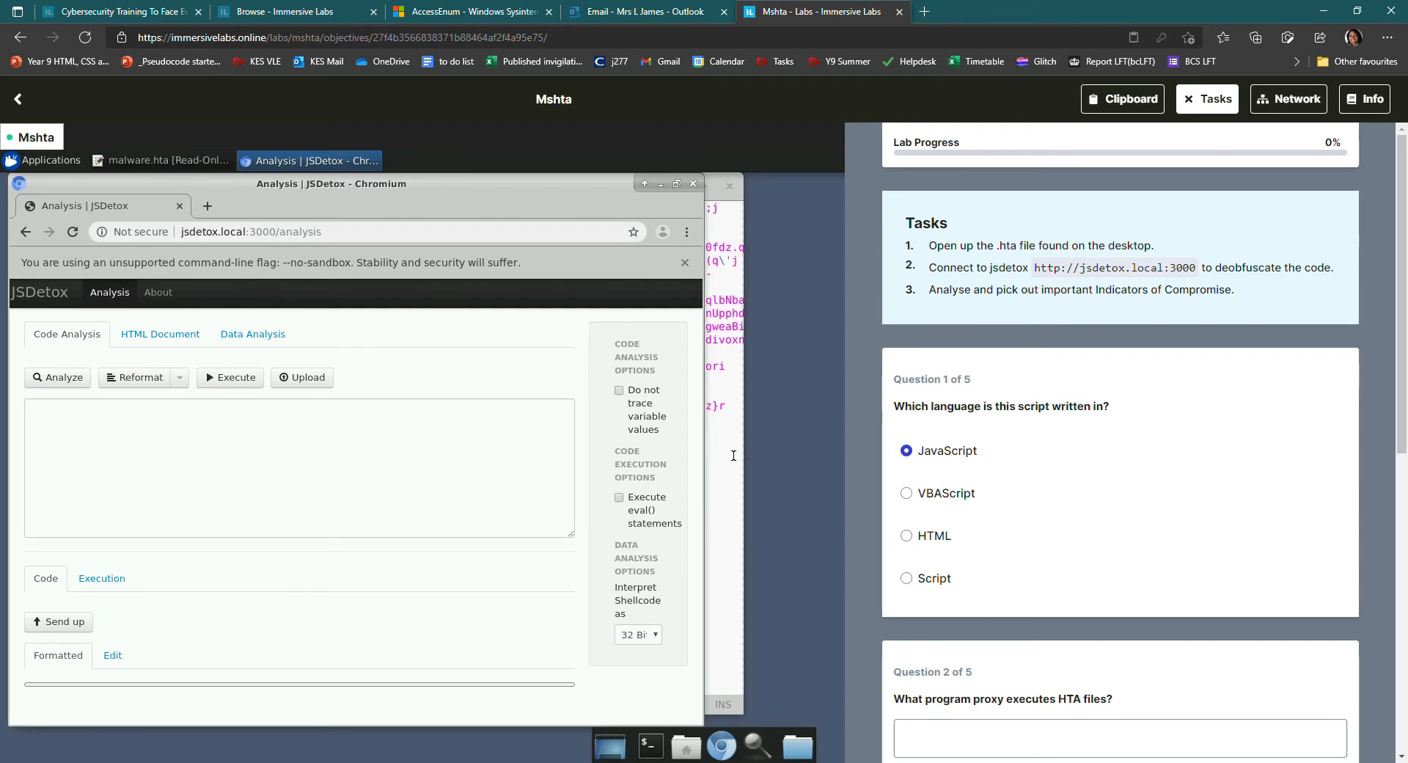
Paste the copied malware.hta script into JSDetox and analyze it into formatted JavaScript
{"action": "left_click", "coordinate": [161, 160]}
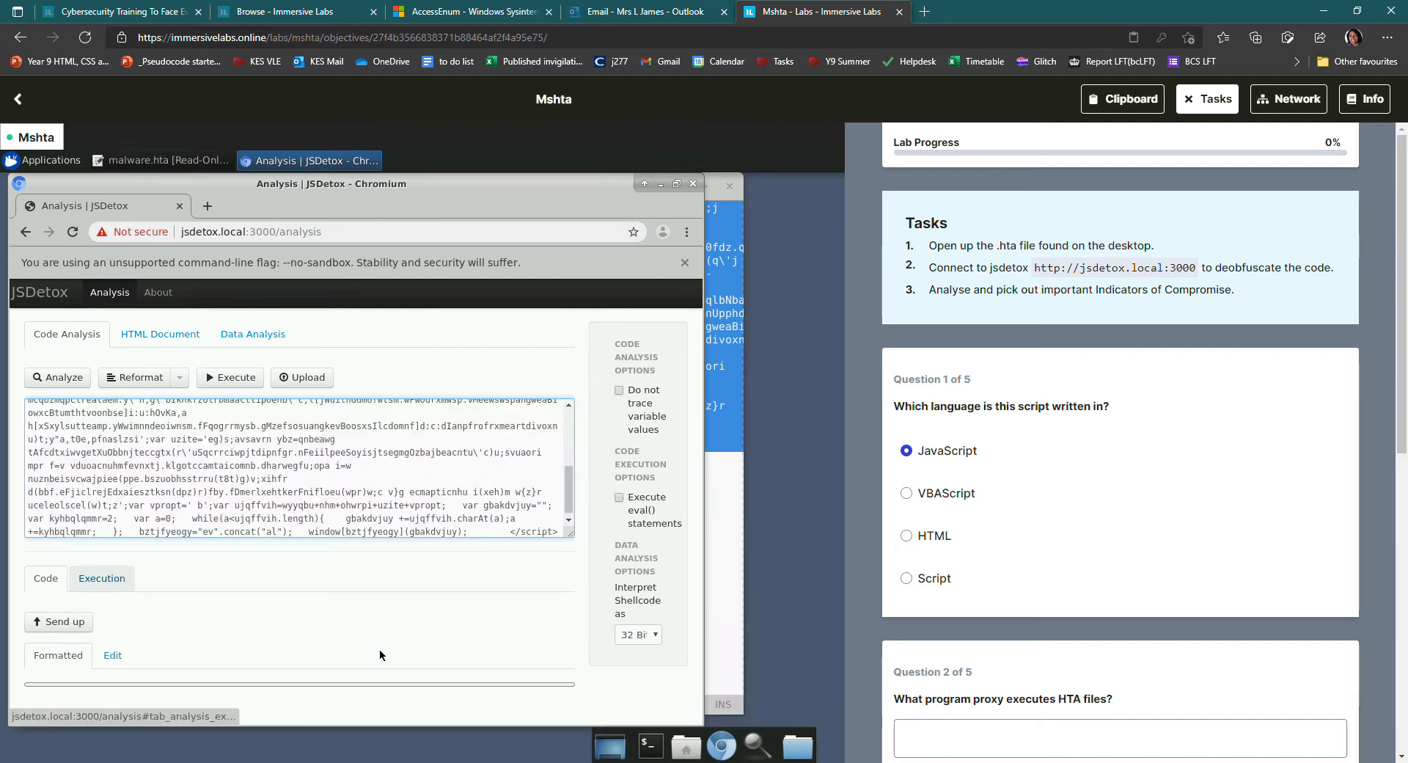
{"action": "mouse_move", "coordinate": [531, 580]}
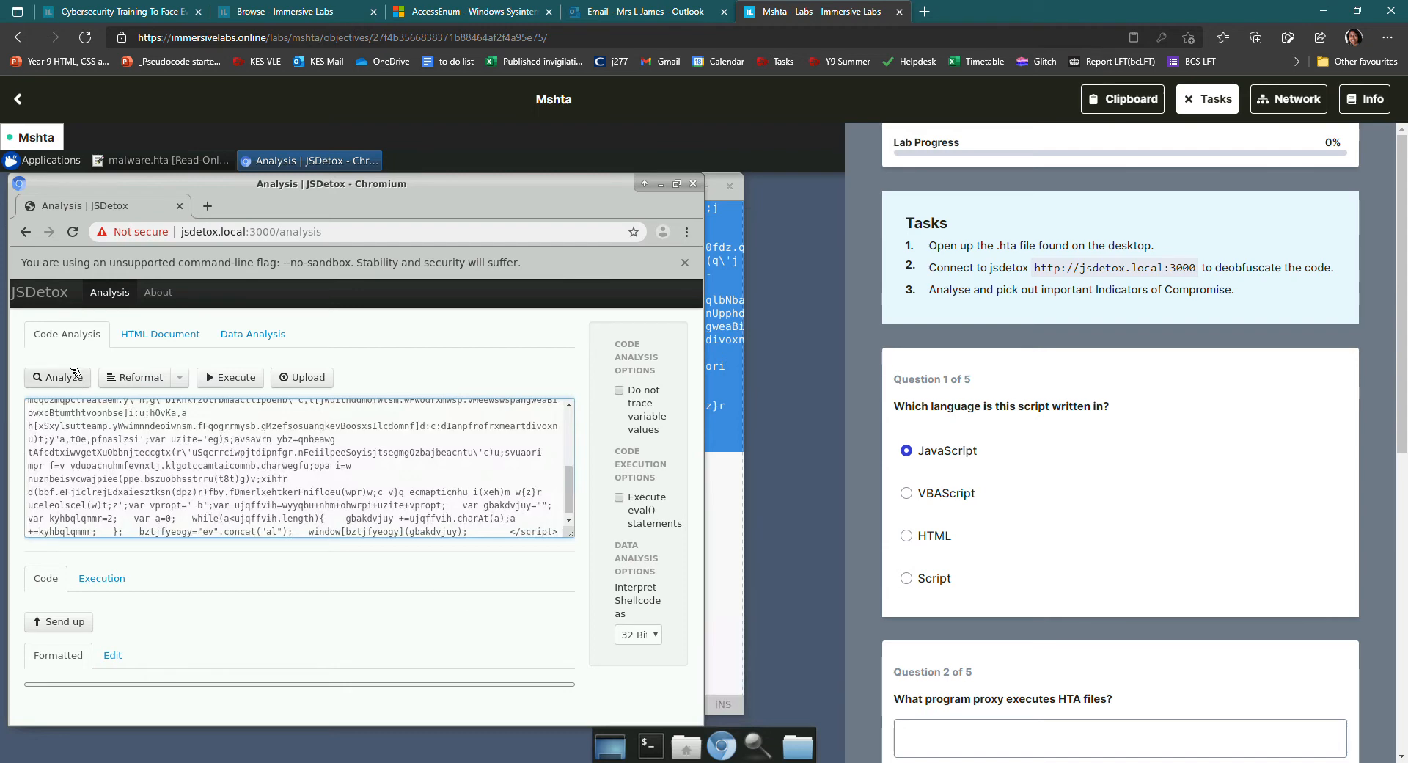
{"action": "left_click", "coordinate": [57, 377]}
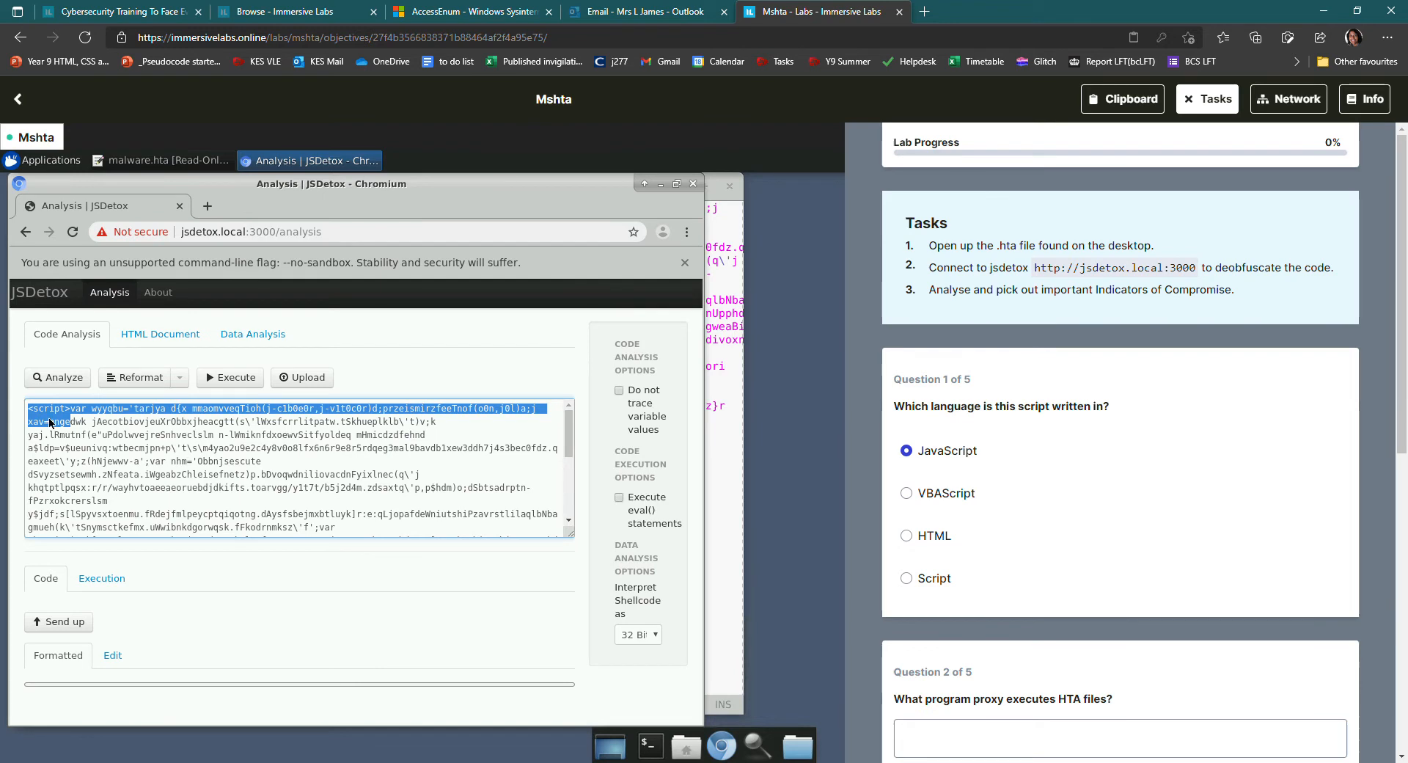
{"action": "left_click", "coordinate": [123, 455]}
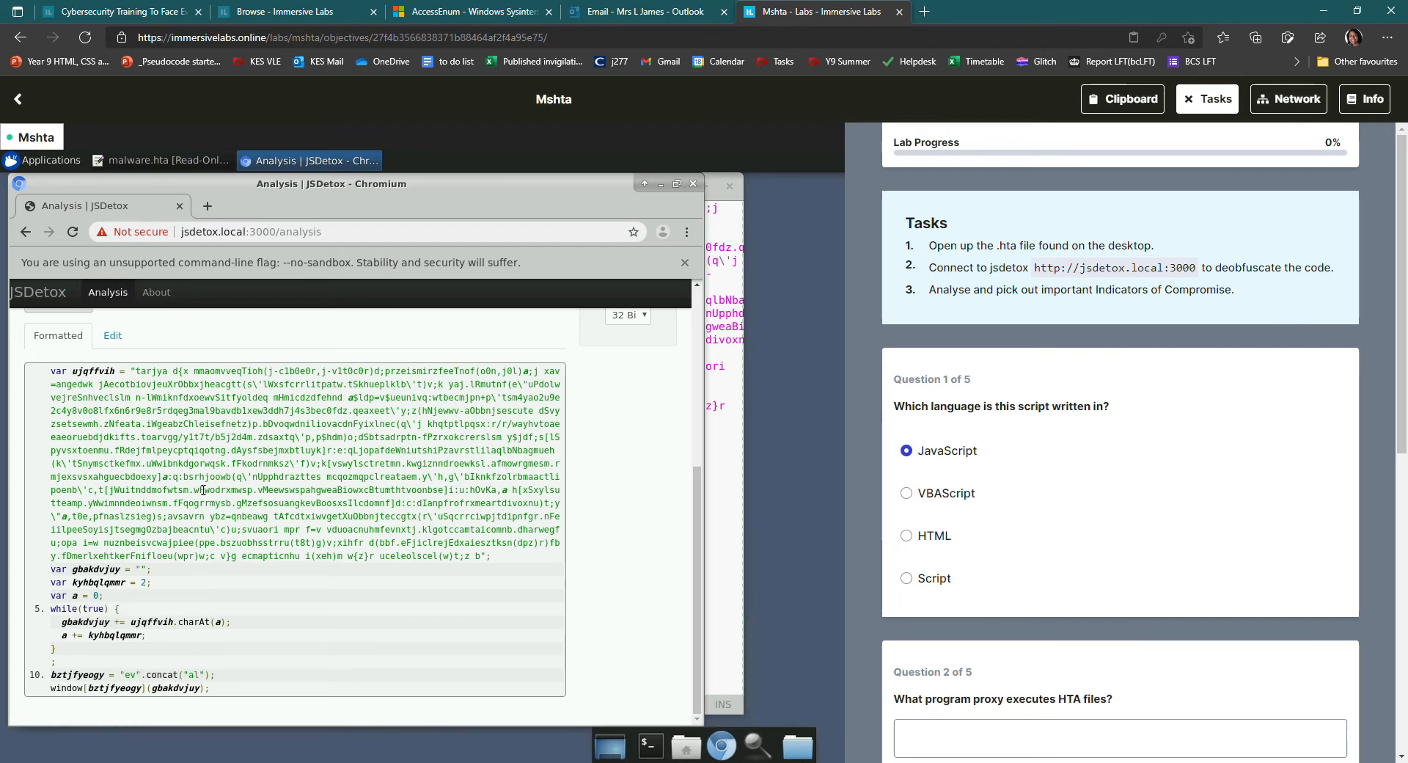
{"action": "mouse_move", "coordinate": [214, 399]}
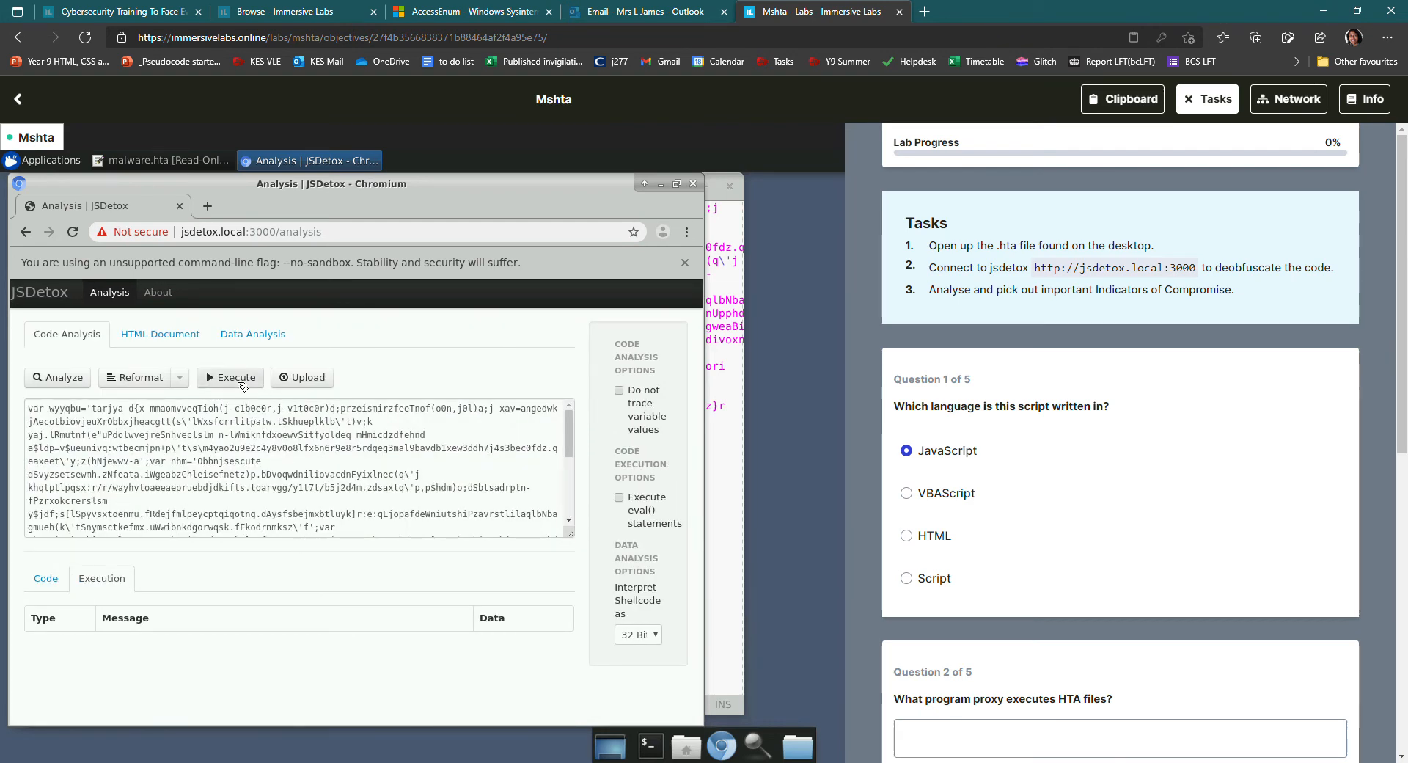
Execute the script and show the decoded code from the window.eval() warning, revealing the PowerShell payload
{"action": "left_click", "coordinate": [229, 377]}
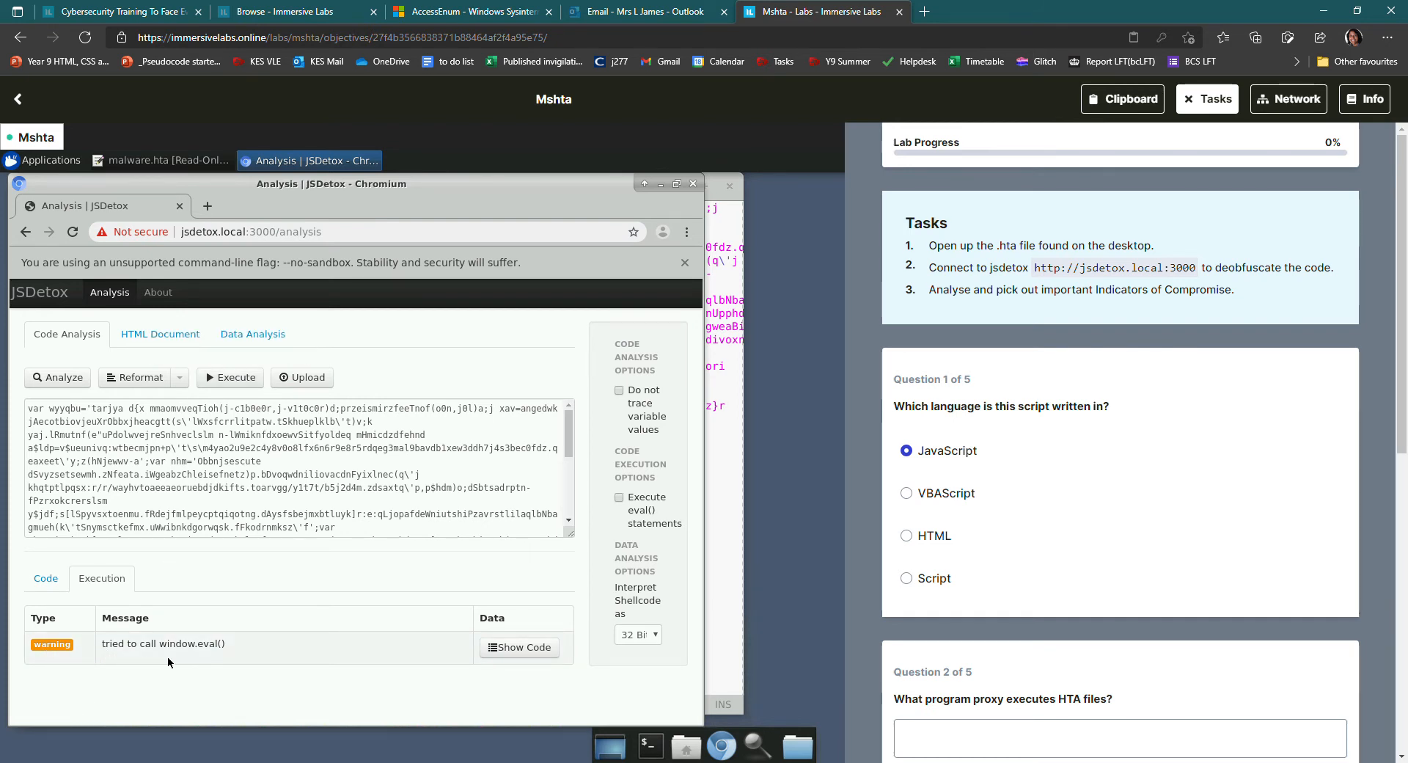
{"action": "mouse_move", "coordinate": [214, 644]}
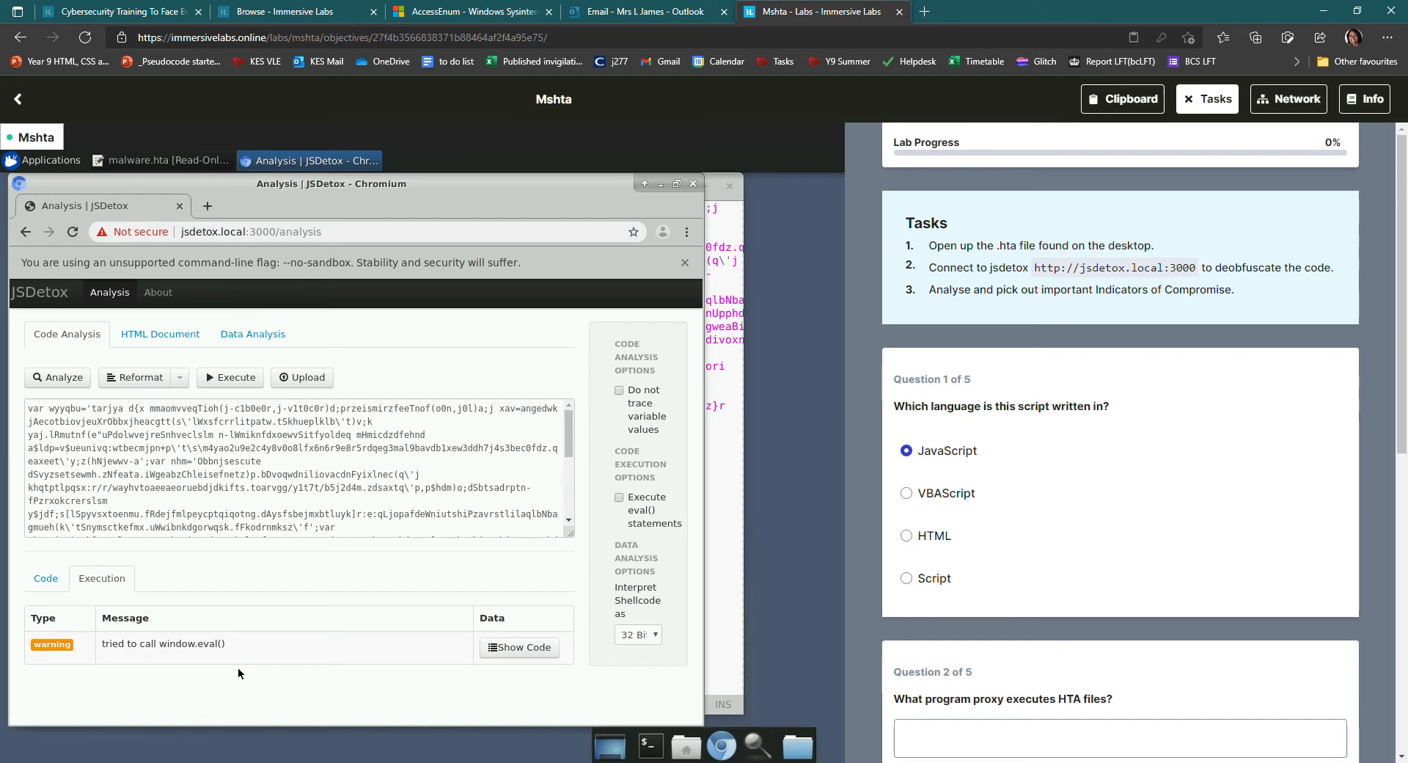
{"action": "mouse_move", "coordinate": [554, 654]}
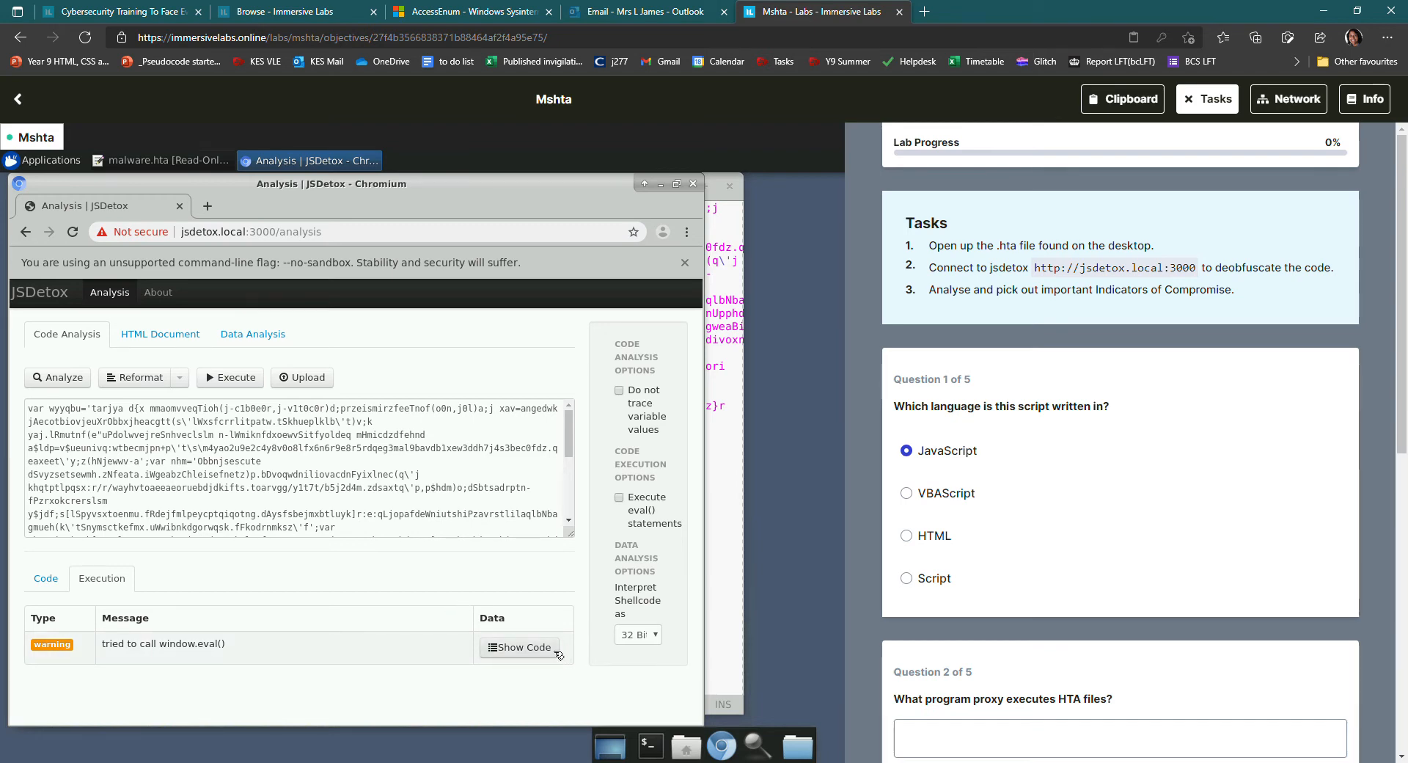
{"action": "left_click", "coordinate": [519, 647]}
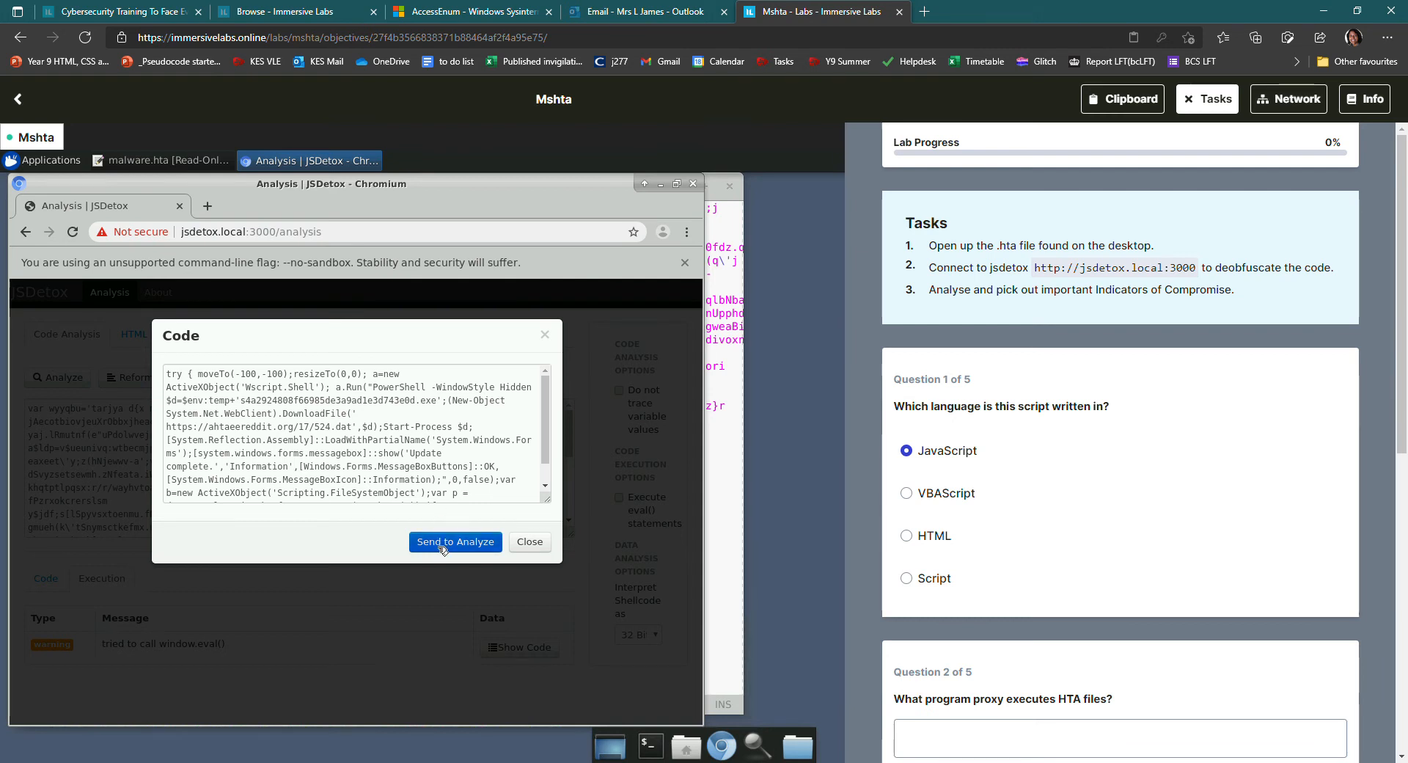
{"action": "mouse_move", "coordinate": [434, 547]}
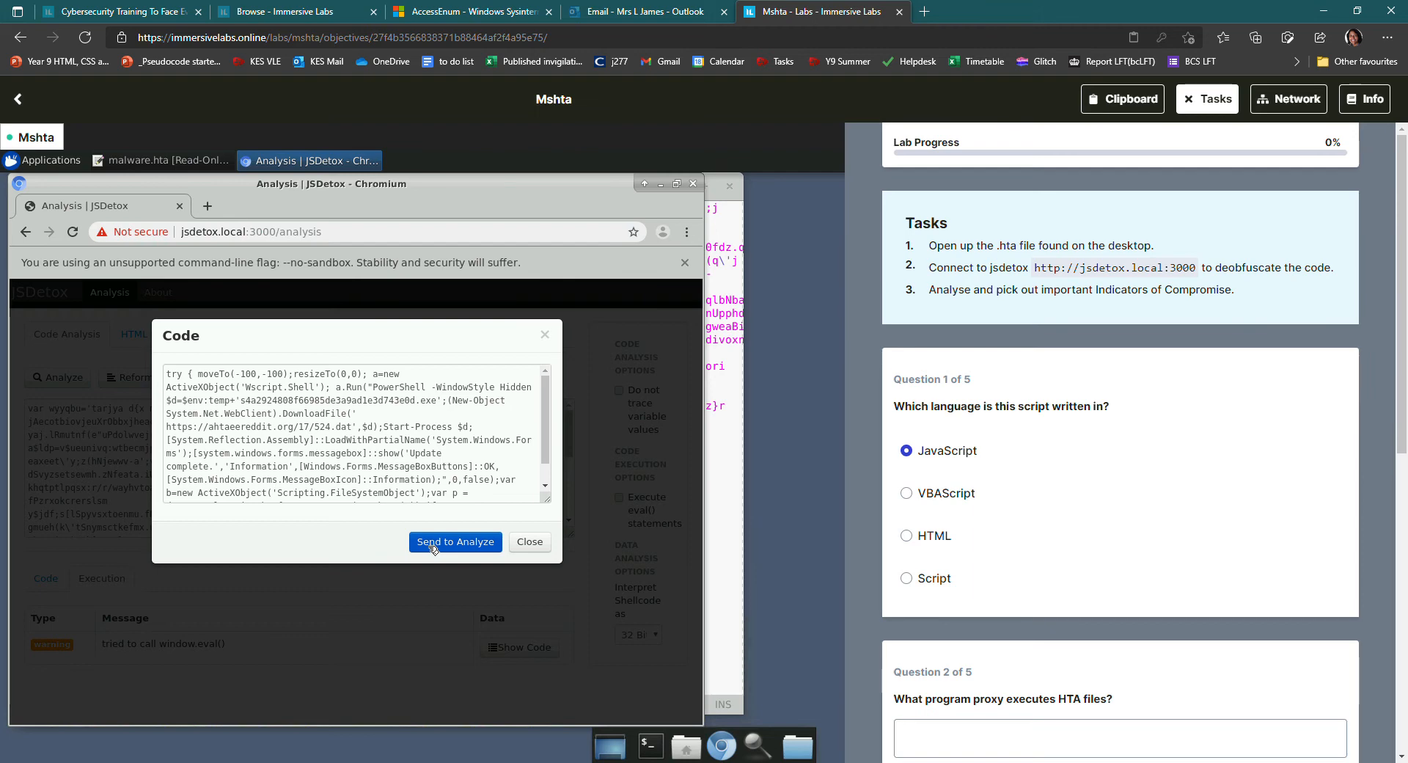
{"action": "mouse_move", "coordinate": [424, 563]}
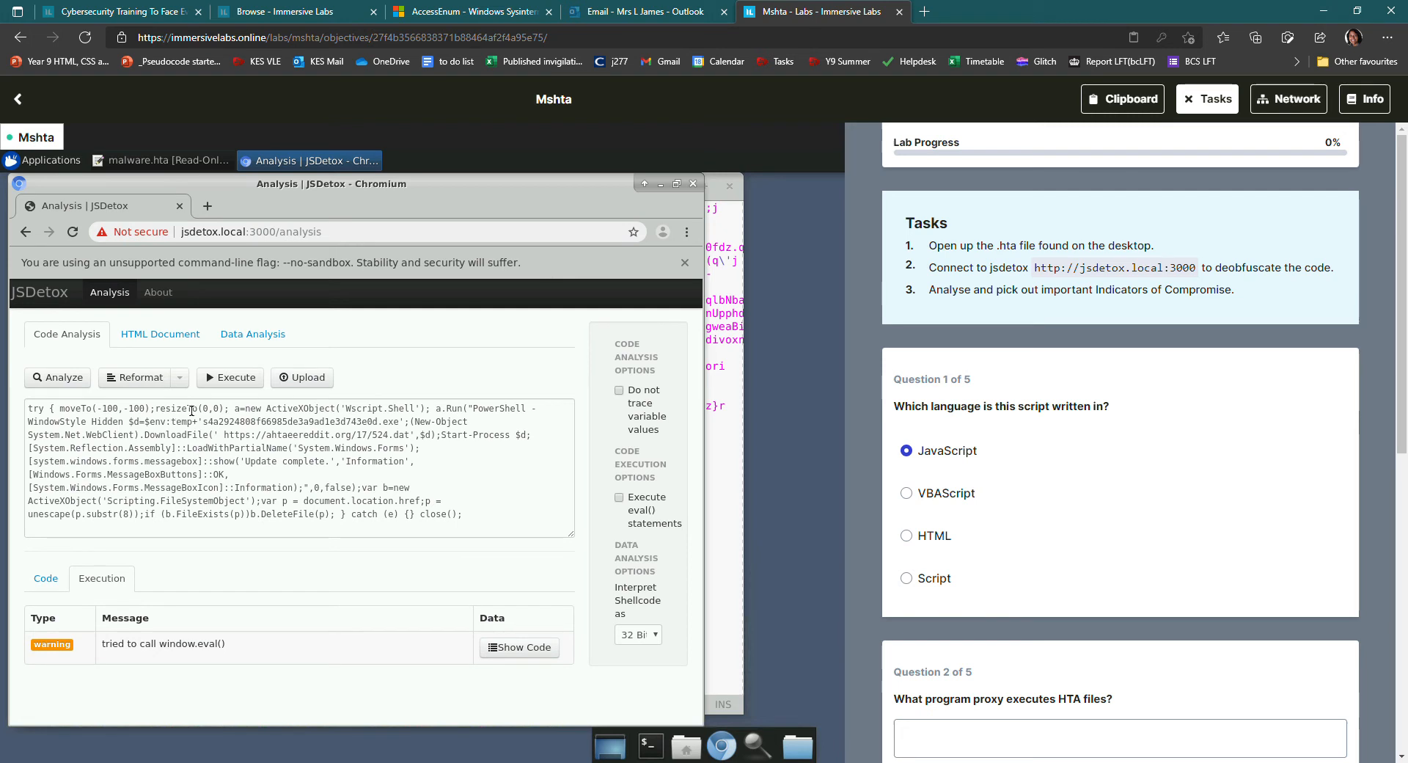
{"action": "mouse_move", "coordinate": [126, 464]}
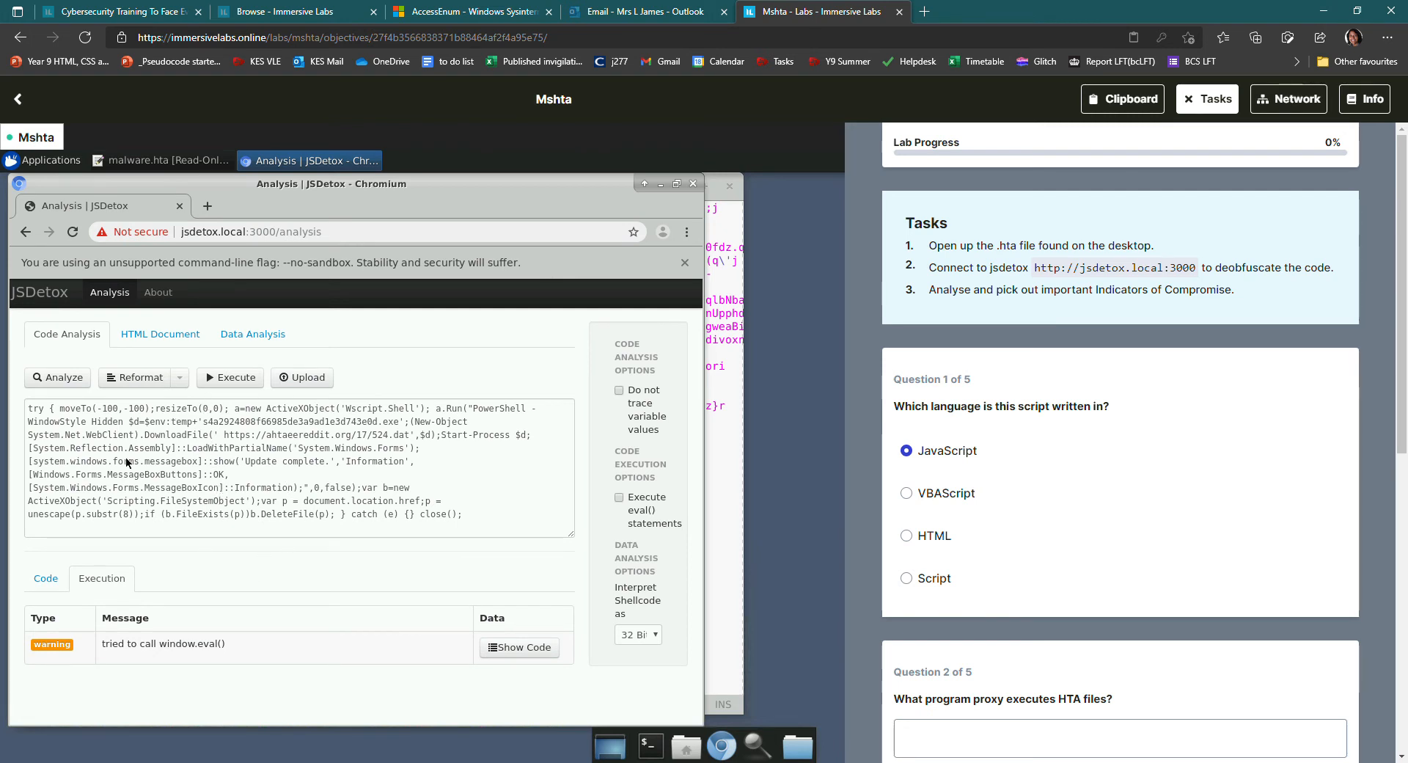
{"action": "mouse_move", "coordinate": [61, 383]}
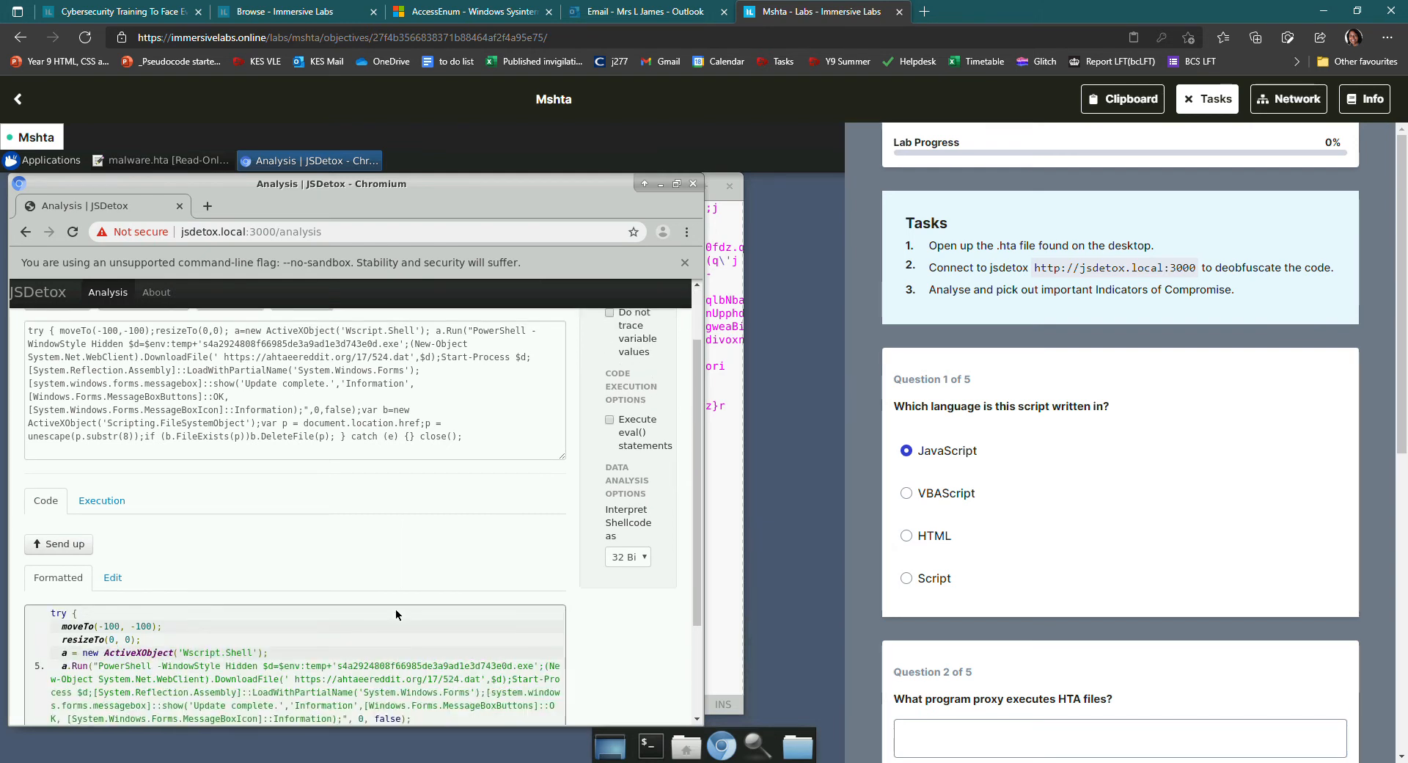
Select the DownloadFile URL in line 5 of the decoded PowerShell command as the .dat download address
{"action": "scroll", "scroll_direction": "down", "scroll_amount": 3}
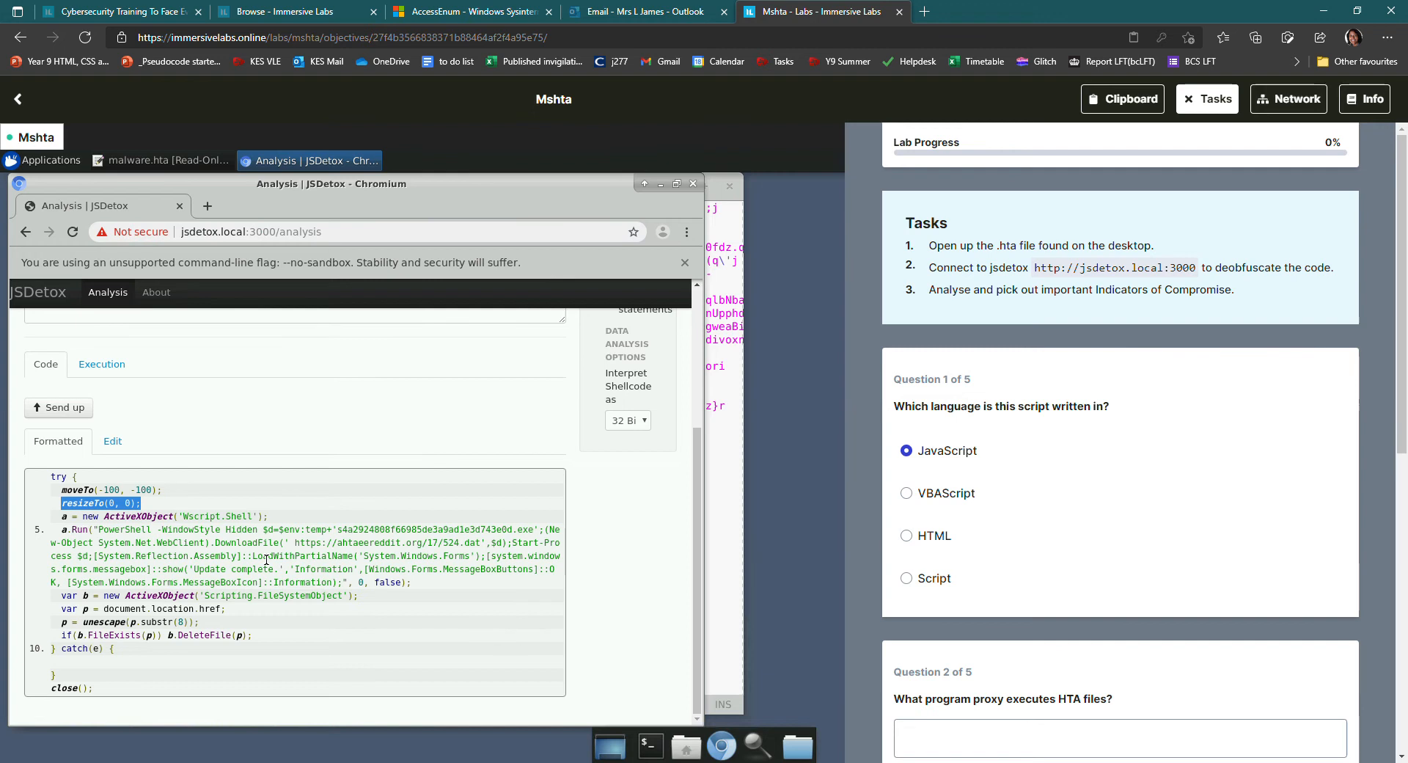
{"action": "mouse_move", "coordinate": [187, 517]}
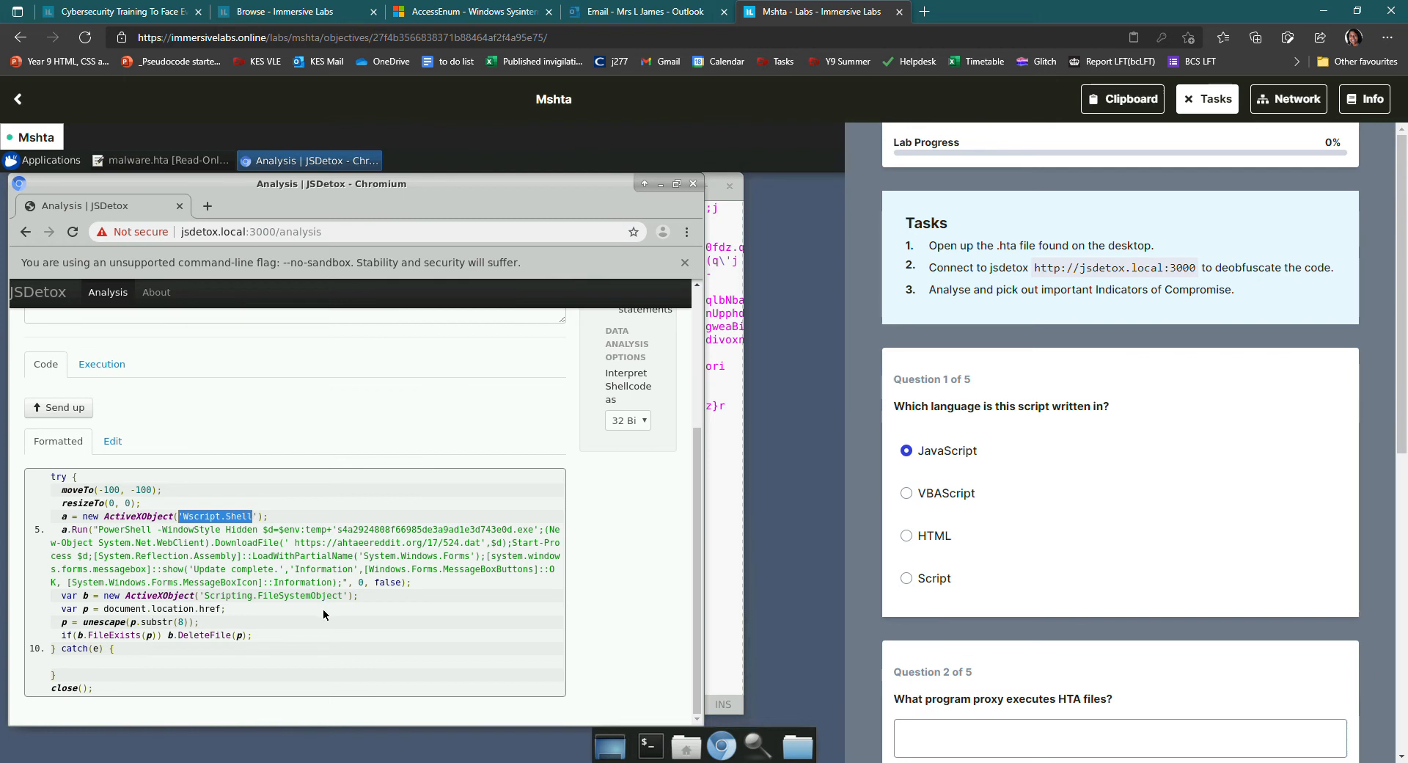
{"action": "mouse_move", "coordinate": [324, 630]}
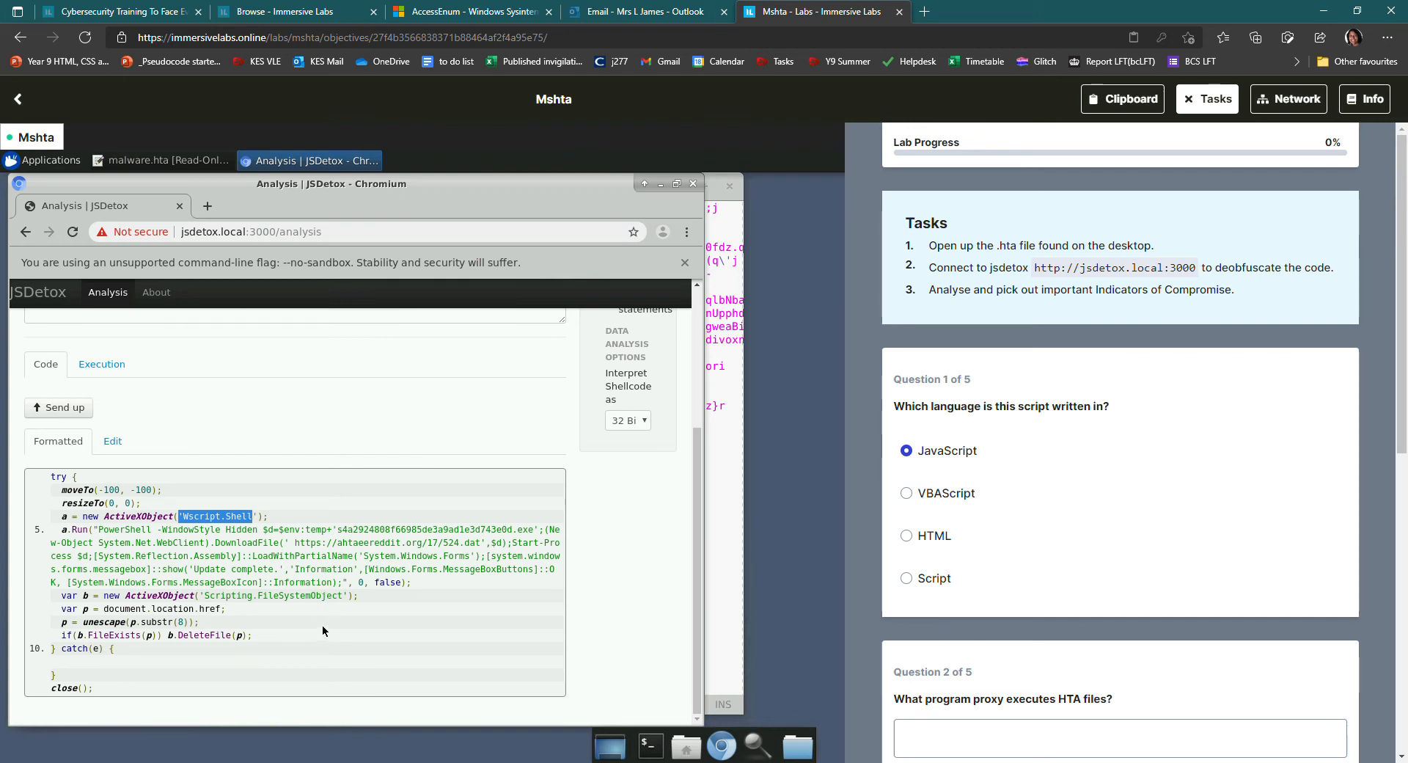
{"action": "mouse_move", "coordinate": [123, 538]}
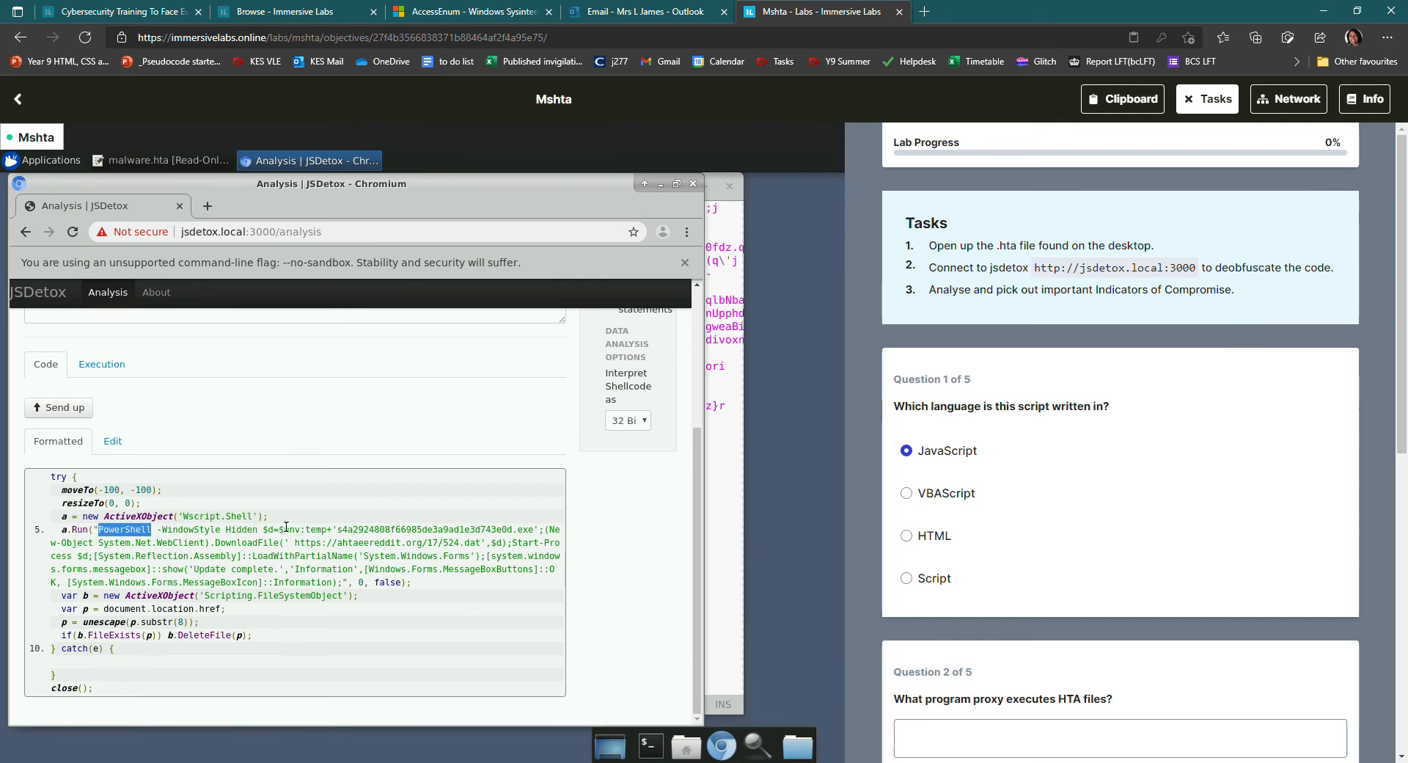
{"action": "mouse_move", "coordinate": [347, 537]}
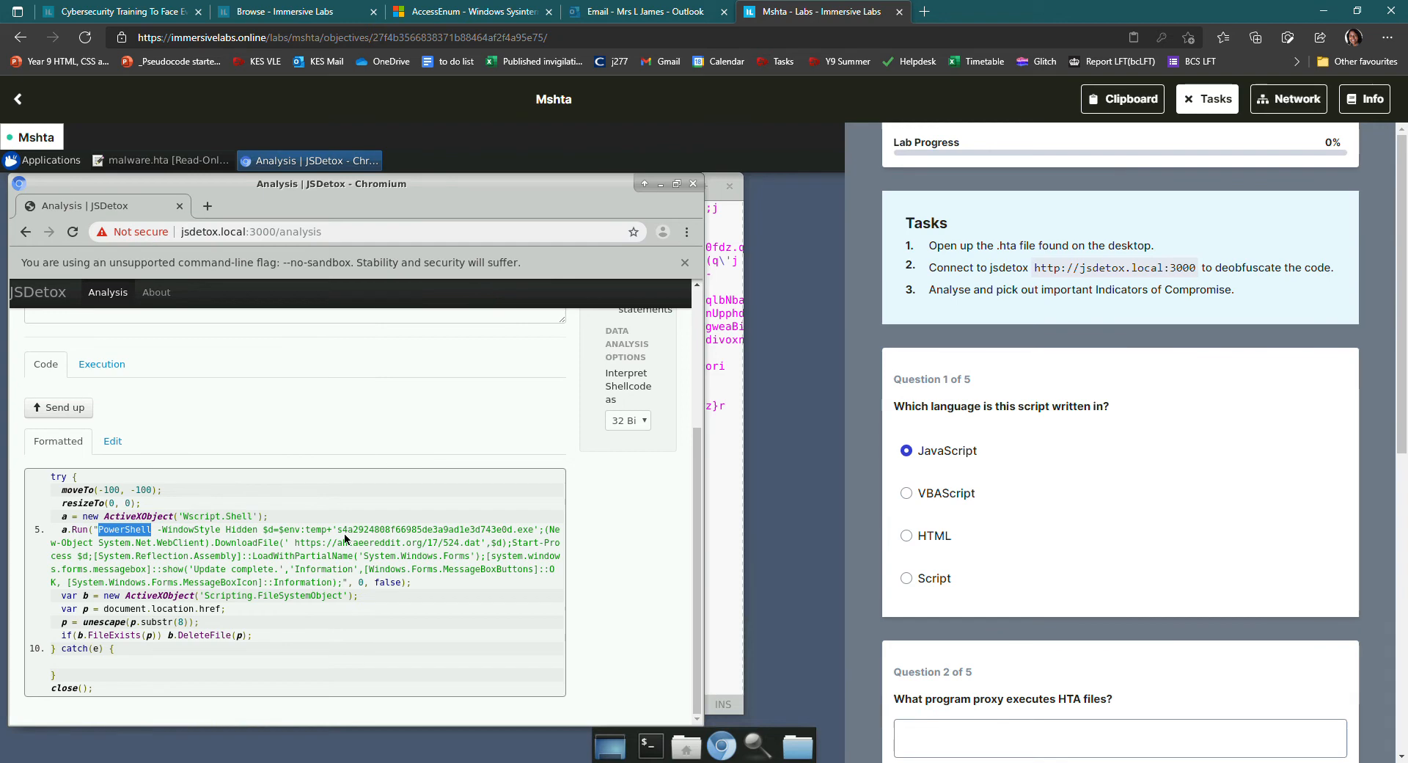
{"action": "mouse_move", "coordinate": [455, 530]}
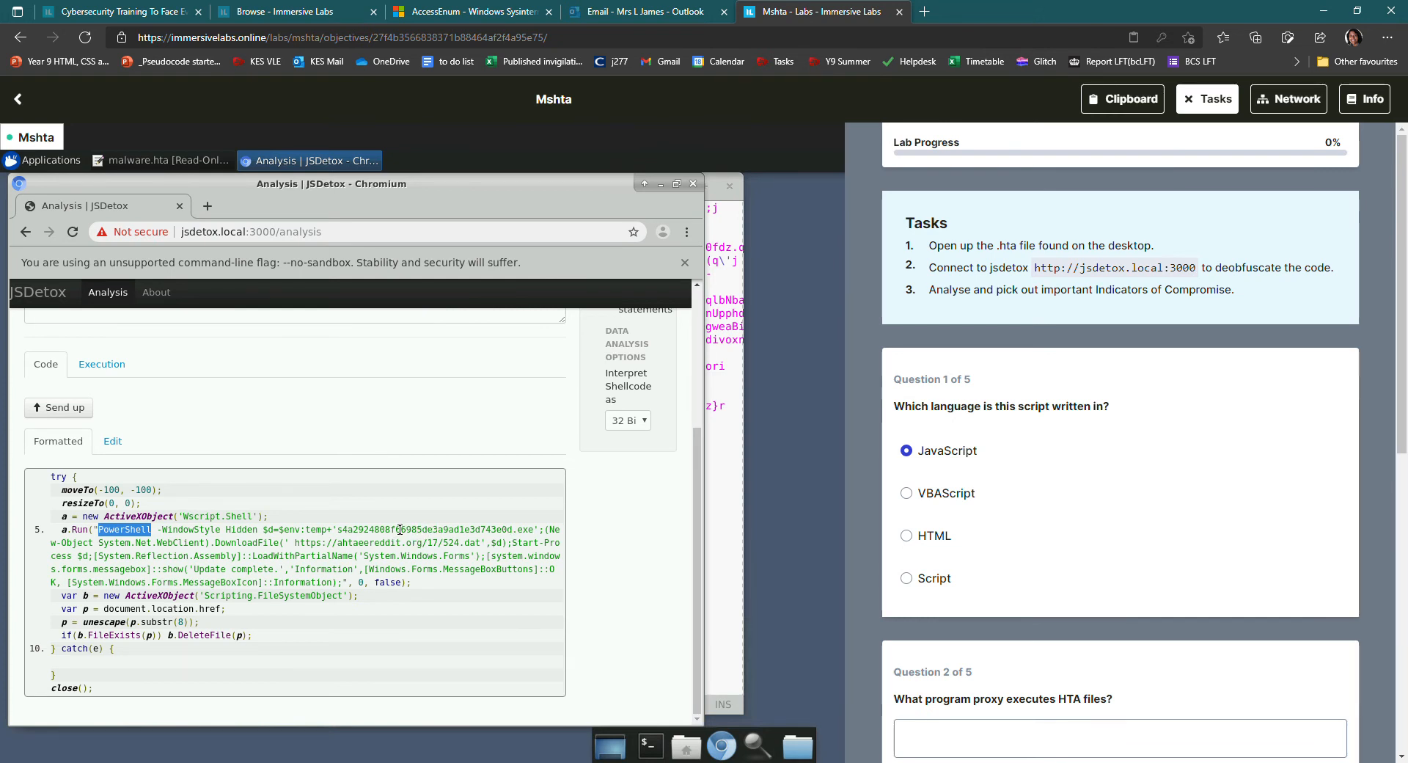
{"action": "mouse_move", "coordinate": [502, 526]}
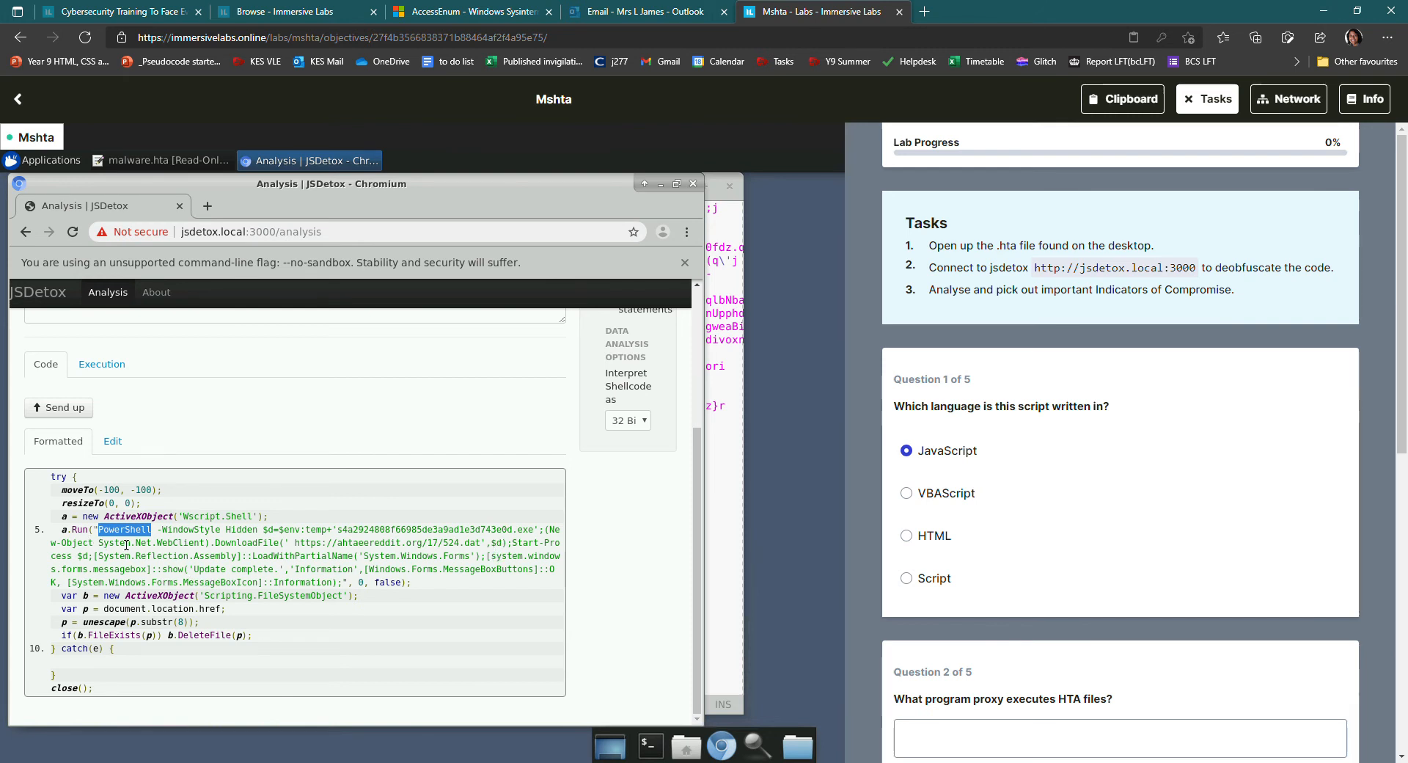
{"action": "mouse_move", "coordinate": [244, 546]}
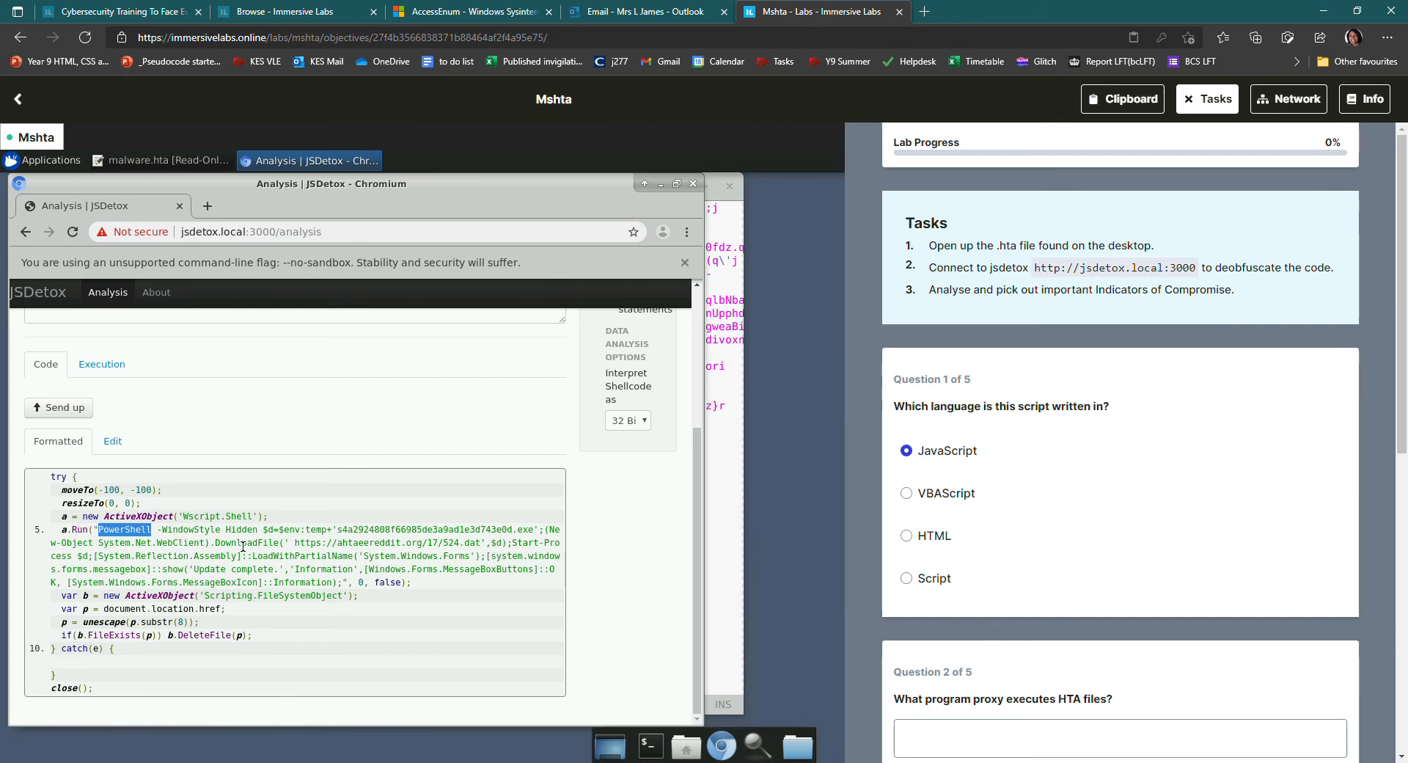
{"action": "mouse_move", "coordinate": [189, 543]}
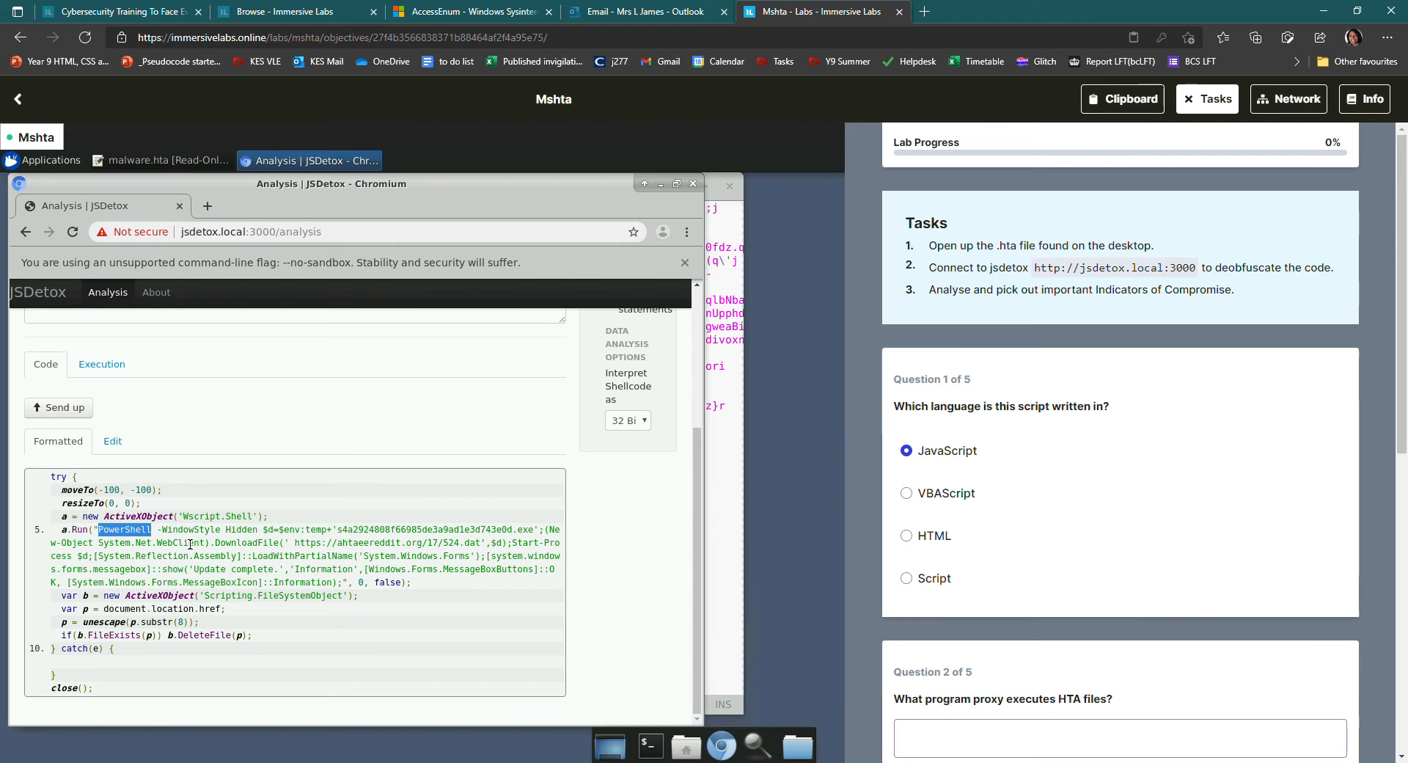
{"action": "mouse_move", "coordinate": [273, 543]}
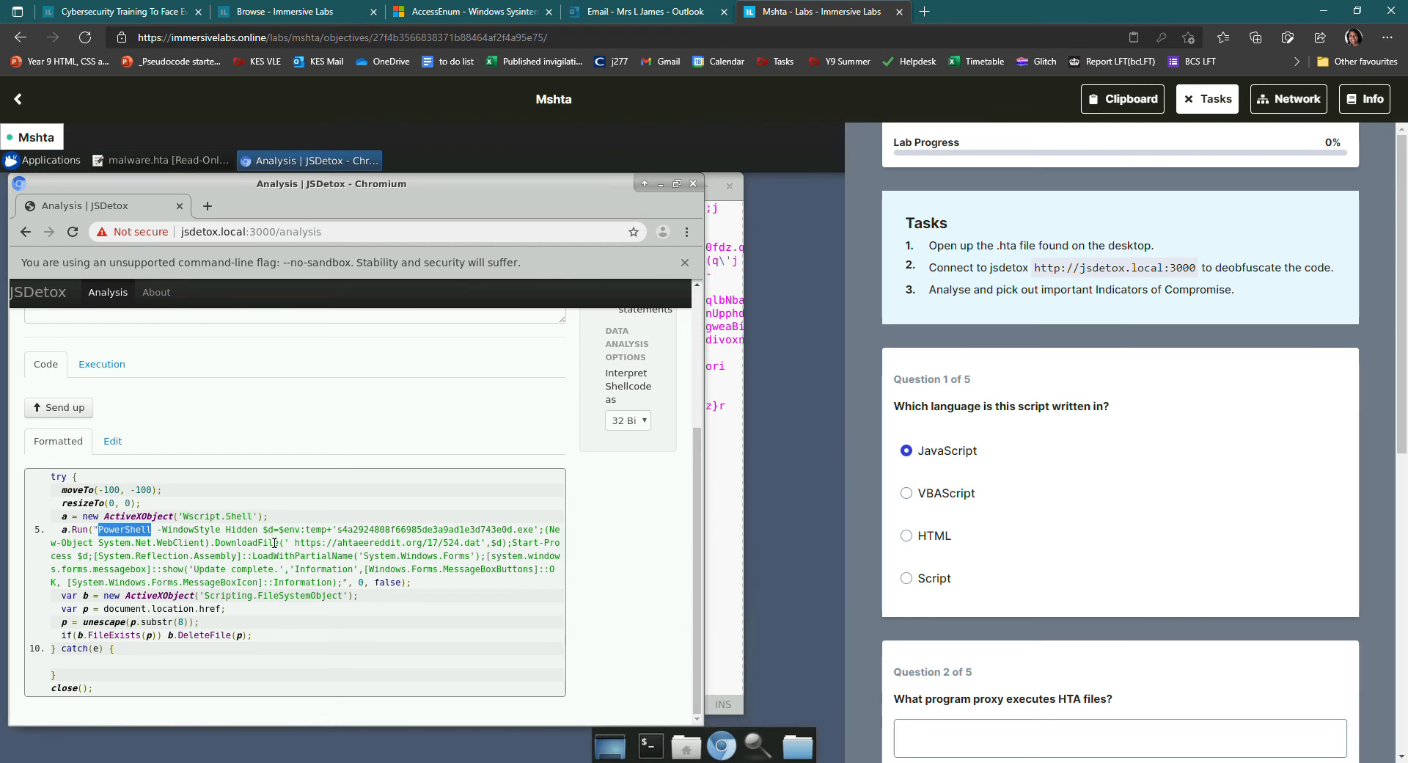
{"action": "double_click", "coordinate": [305, 543]}
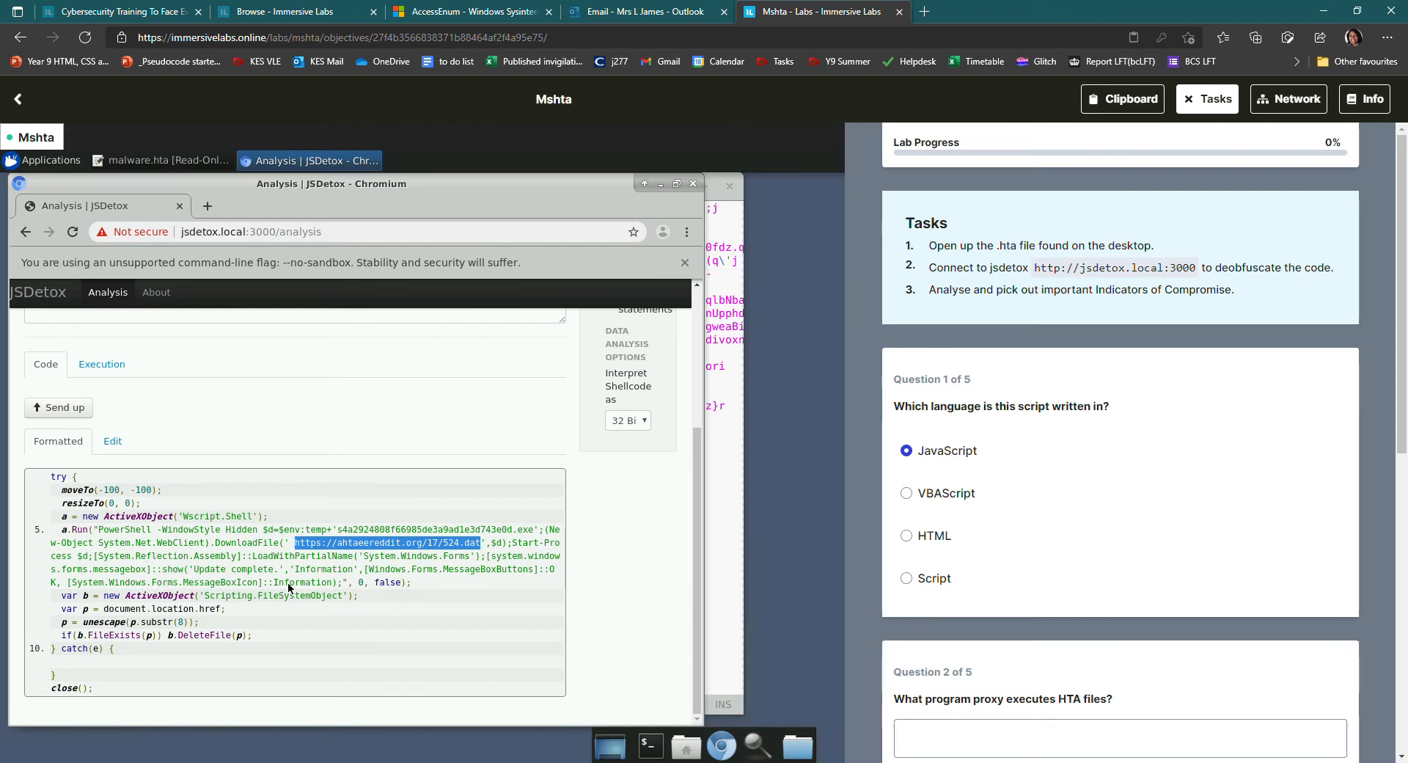
{"action": "mouse_move", "coordinate": [314, 588]}
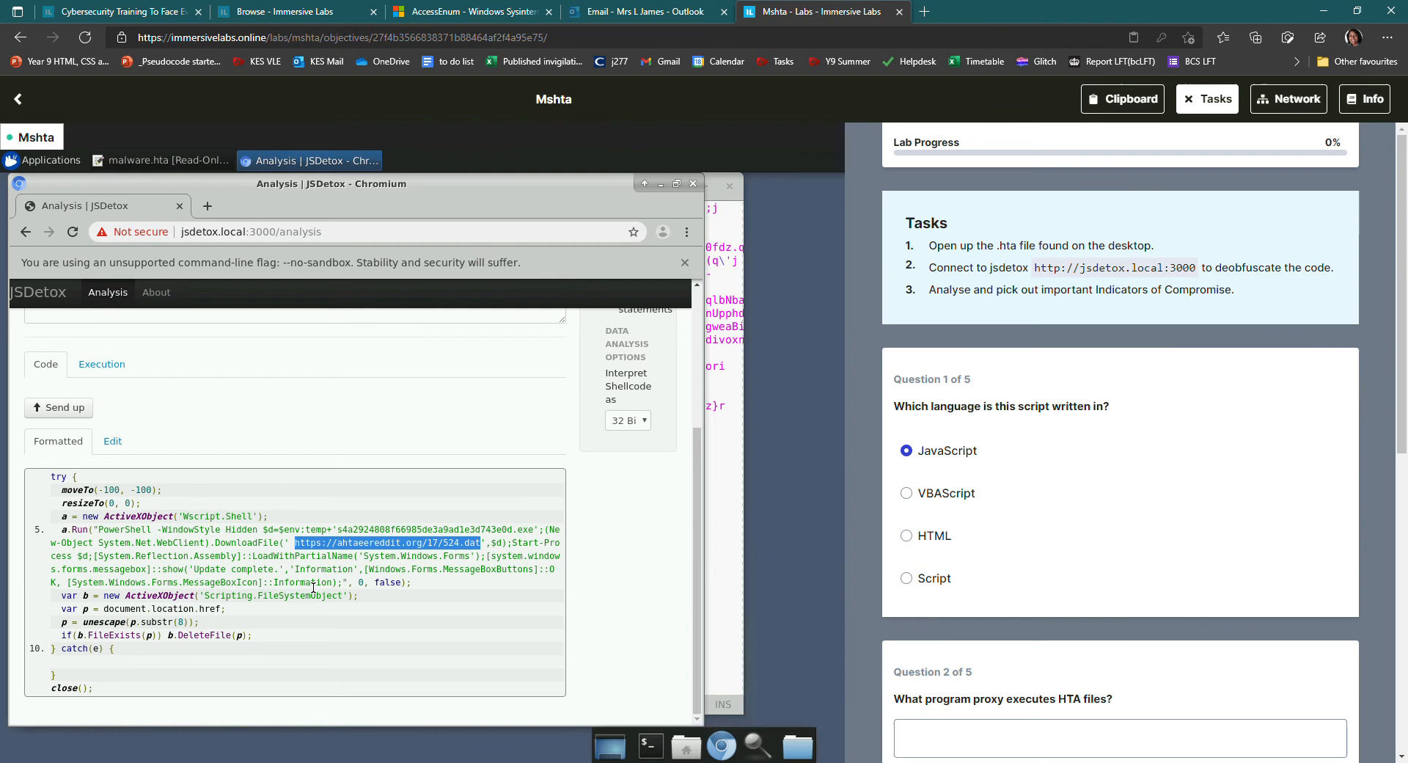
{"action": "mouse_move", "coordinate": [158, 688]}
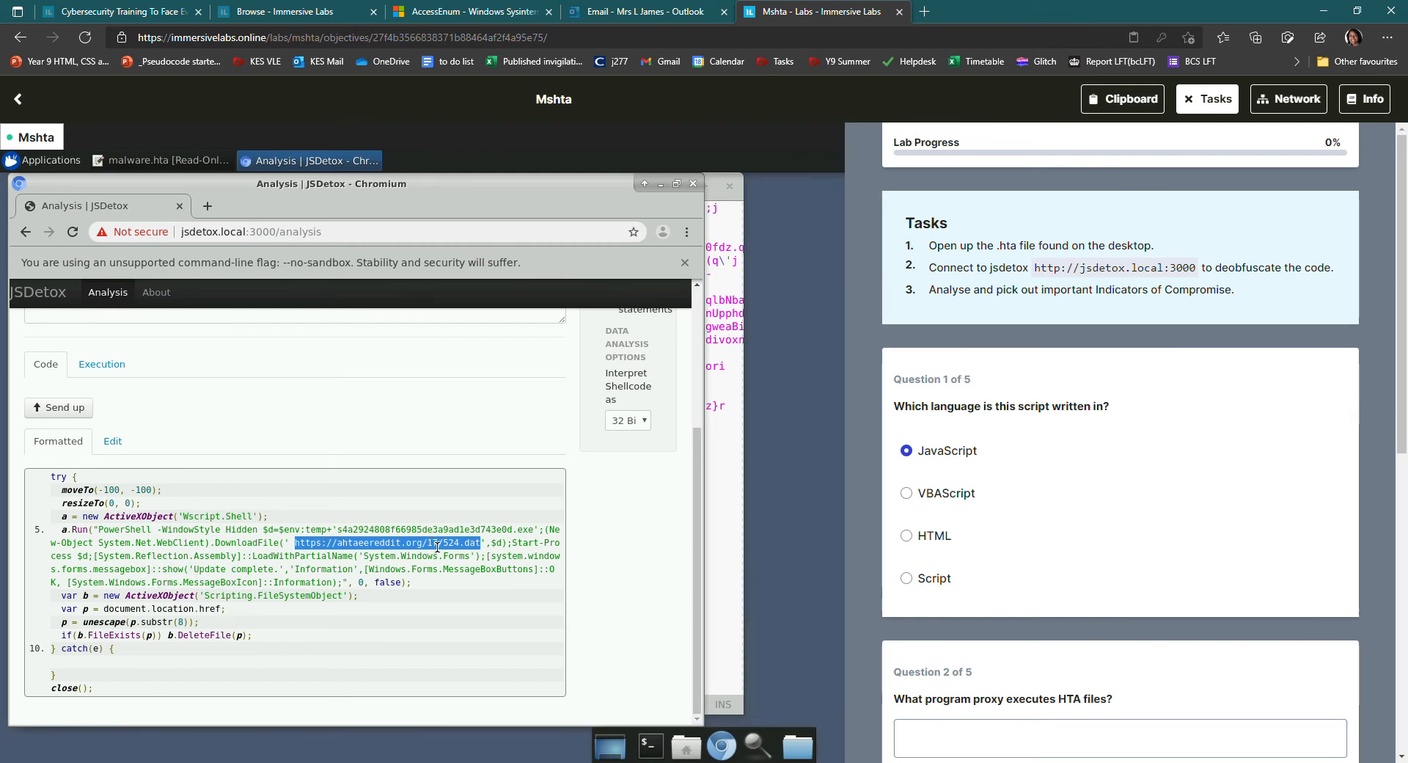
{"action": "mouse_move", "coordinate": [219, 543]}
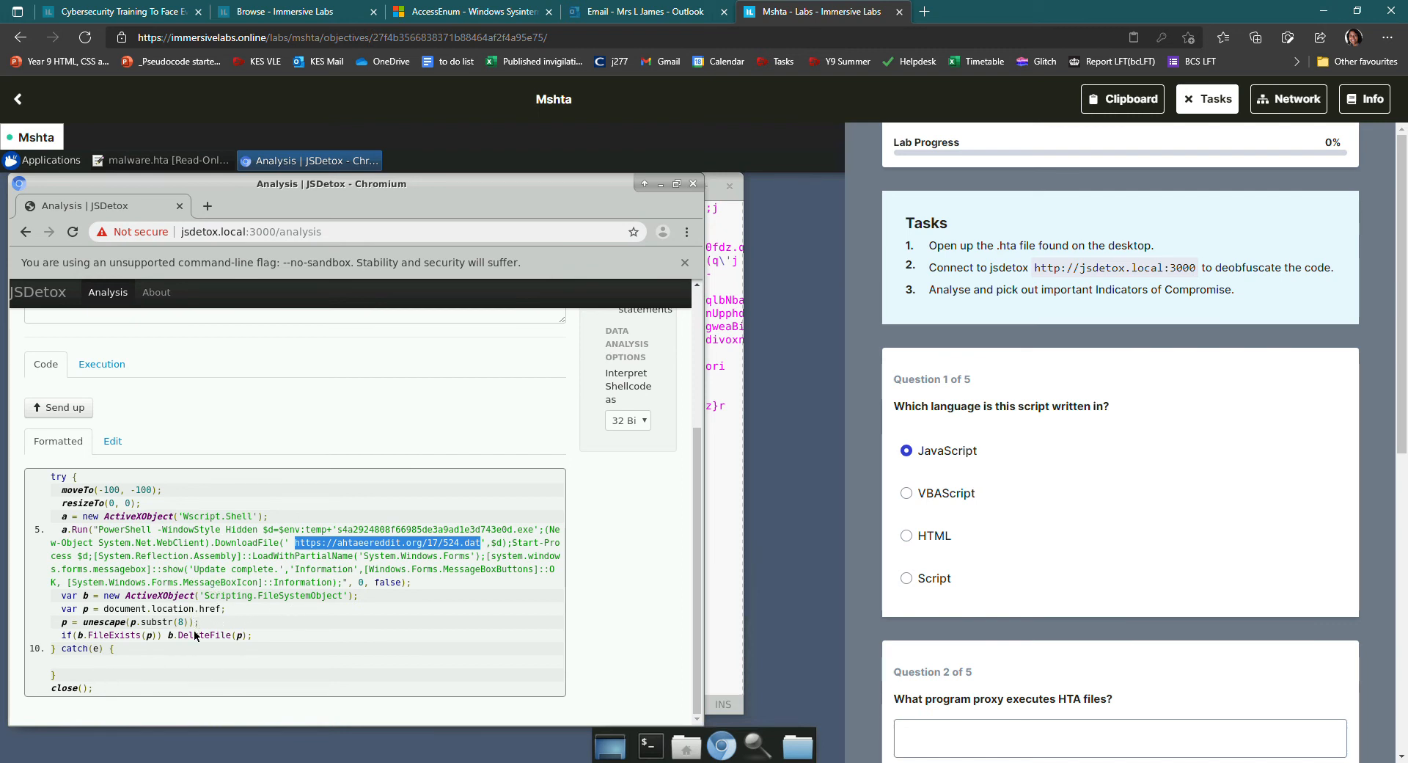
{"action": "mouse_move", "coordinate": [1148, 479]}
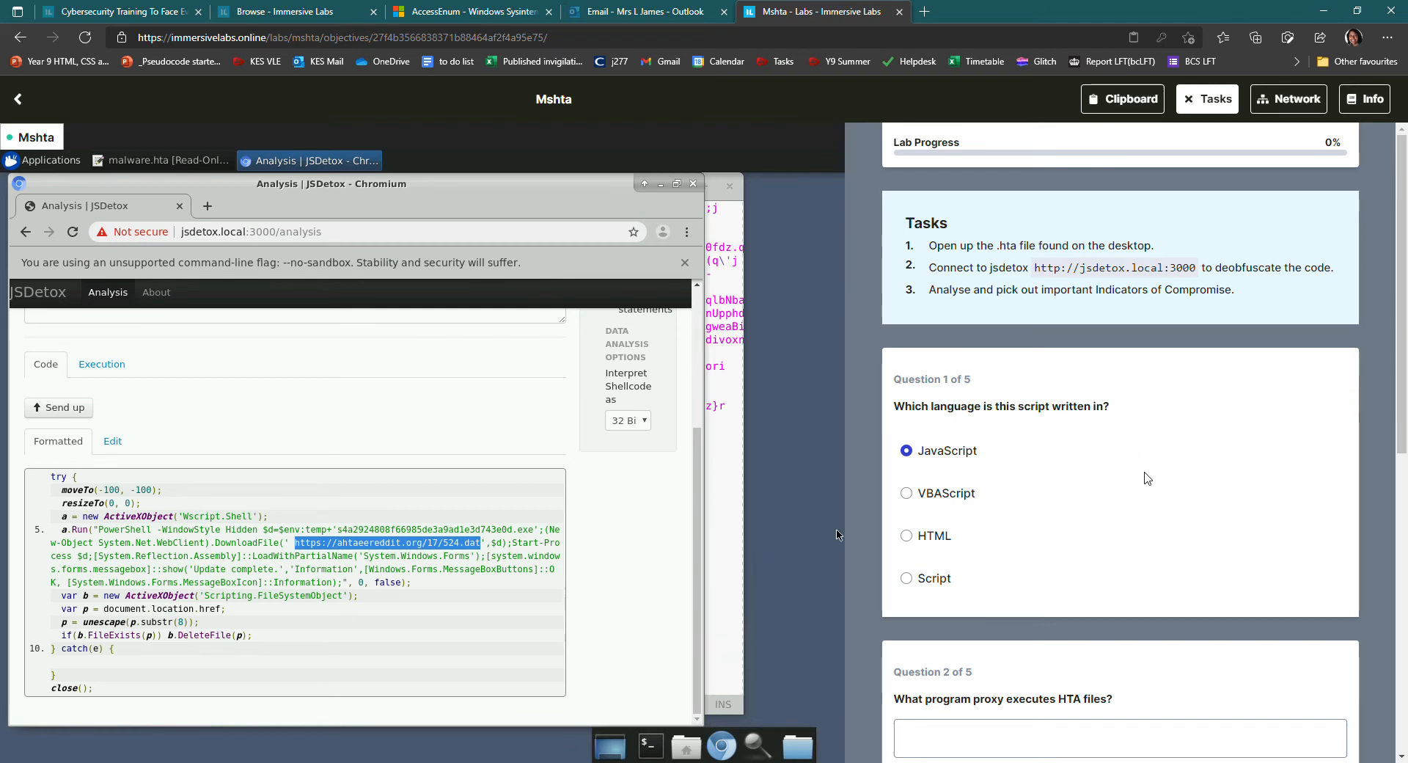
Bring questions 2–4 into view and select PowerShell in the decoded command as the spawned executable
{"action": "scroll", "scroll_direction": "down", "scroll_amount": 3}
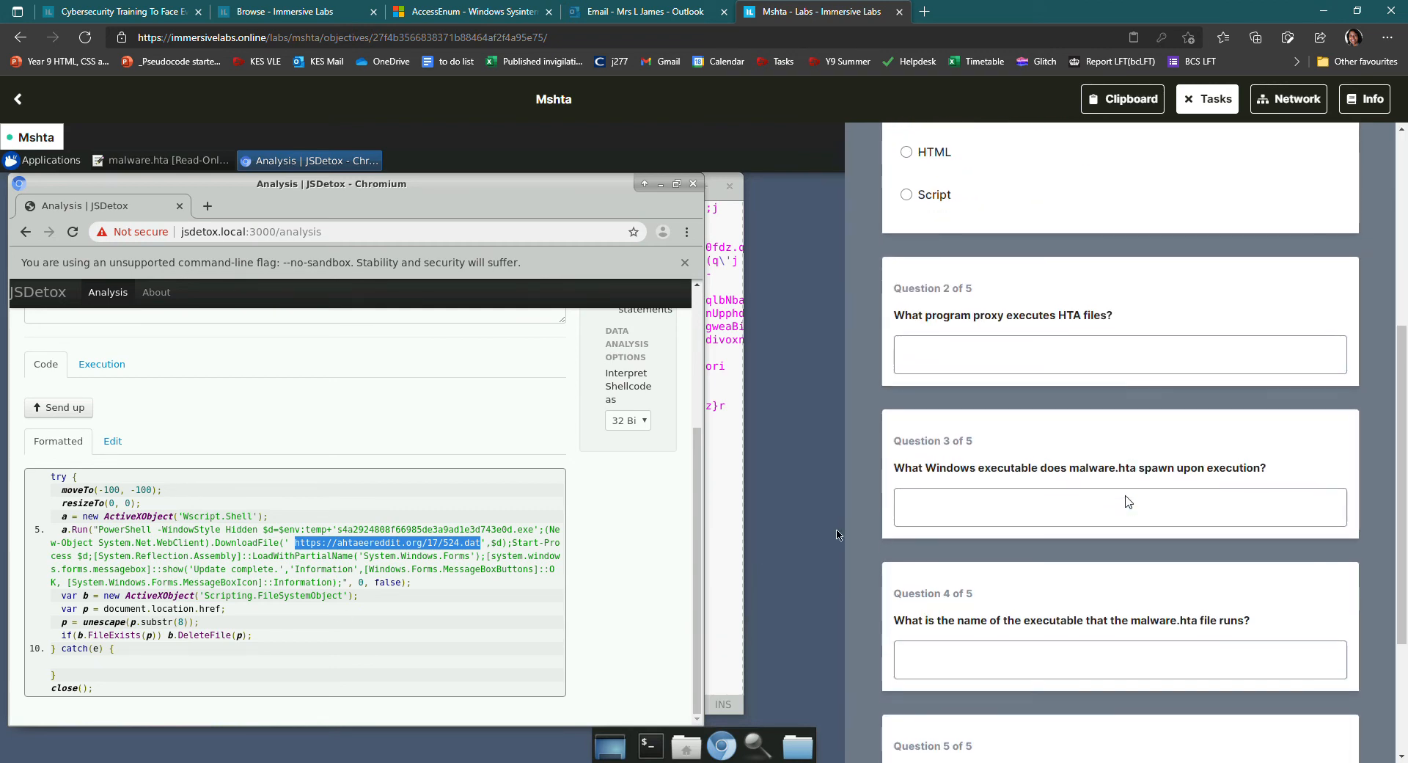
{"action": "mouse_move", "coordinate": [960, 302]}
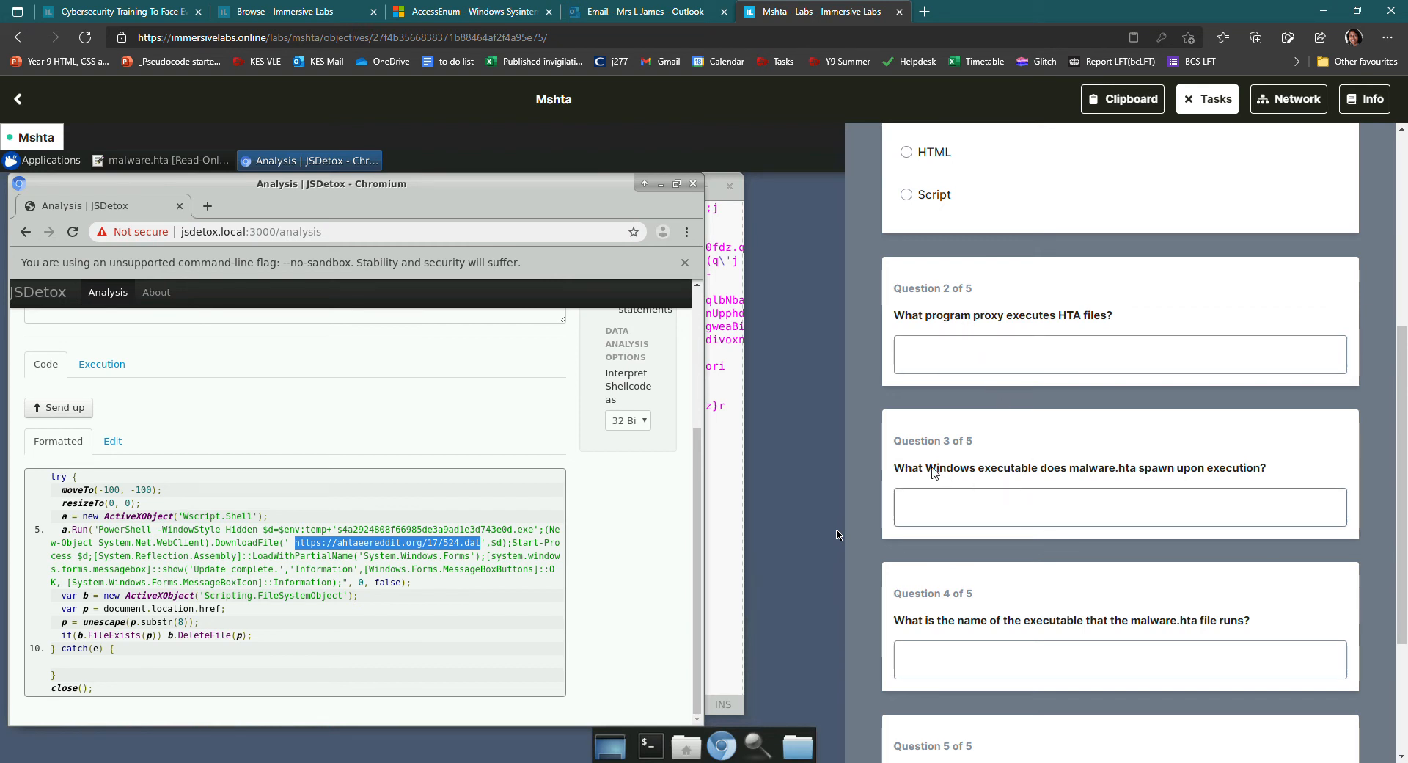
{"action": "mouse_move", "coordinate": [1064, 477]}
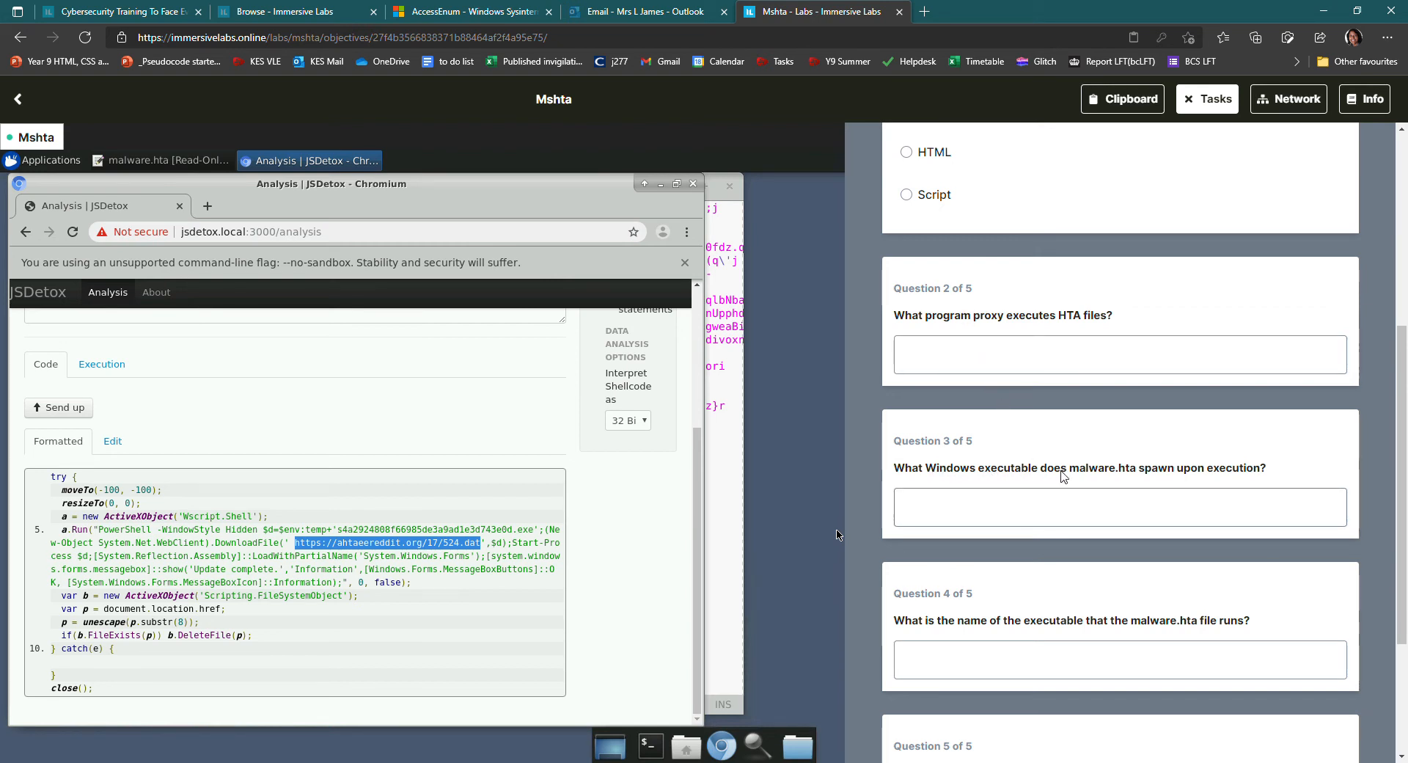
{"action": "mouse_move", "coordinate": [777, 746]}
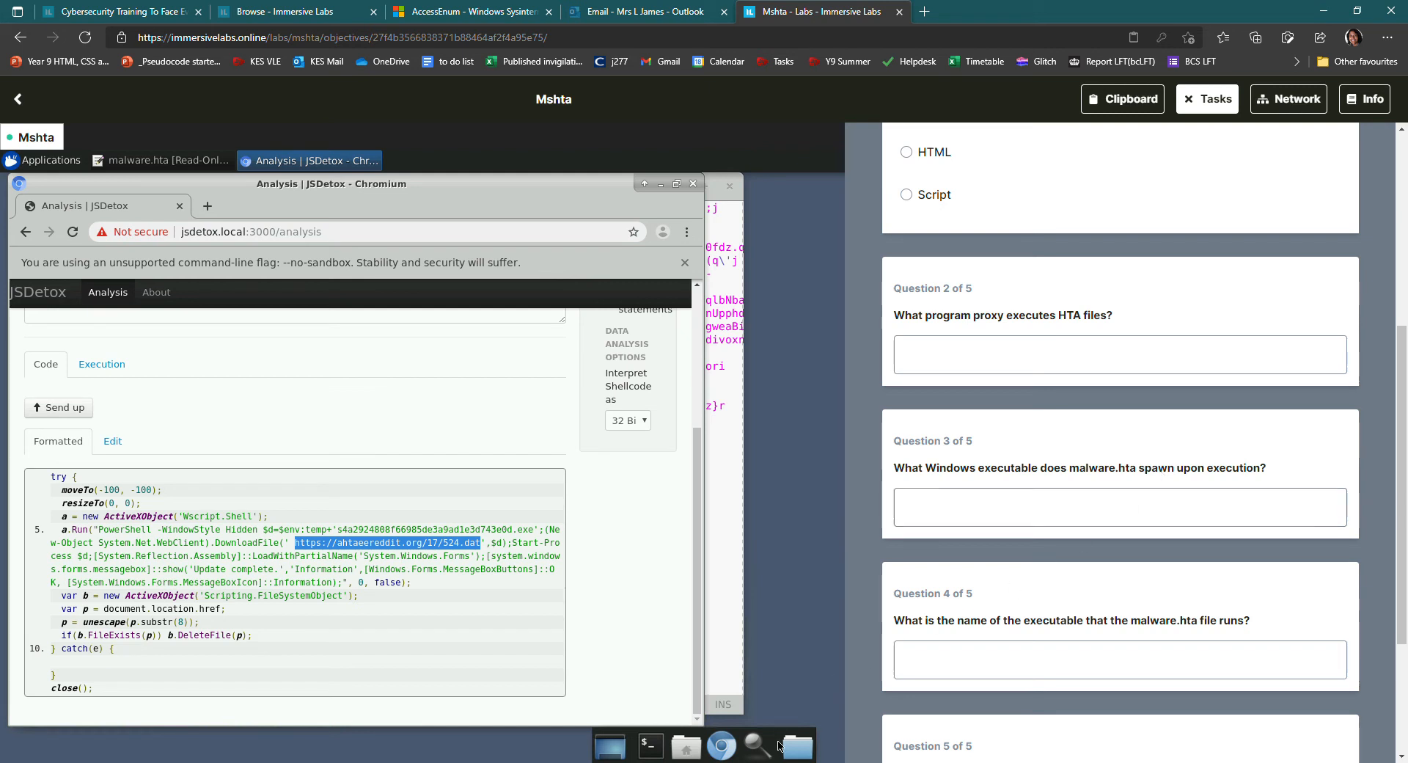
{"action": "mouse_move", "coordinate": [111, 530]}
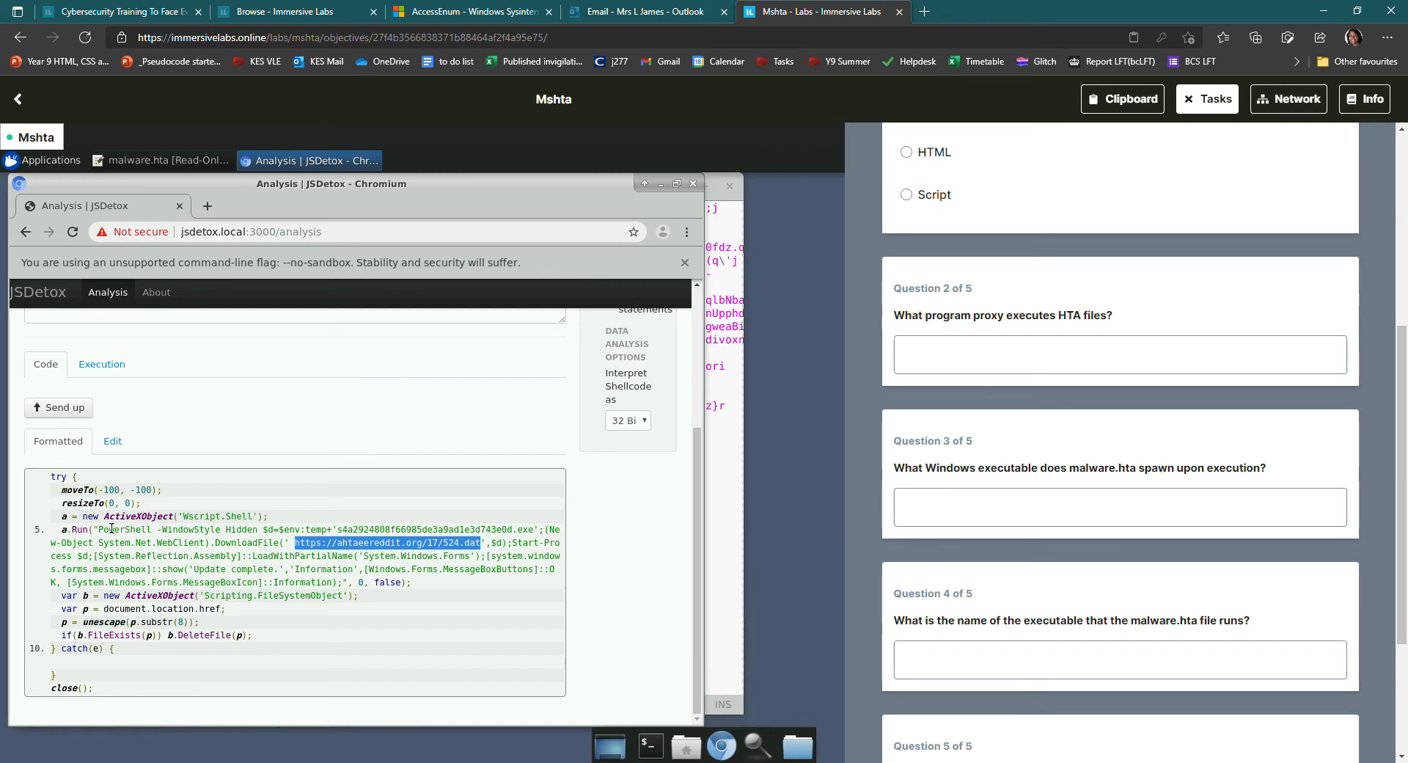
{"action": "double_click", "coordinate": [123, 529]}
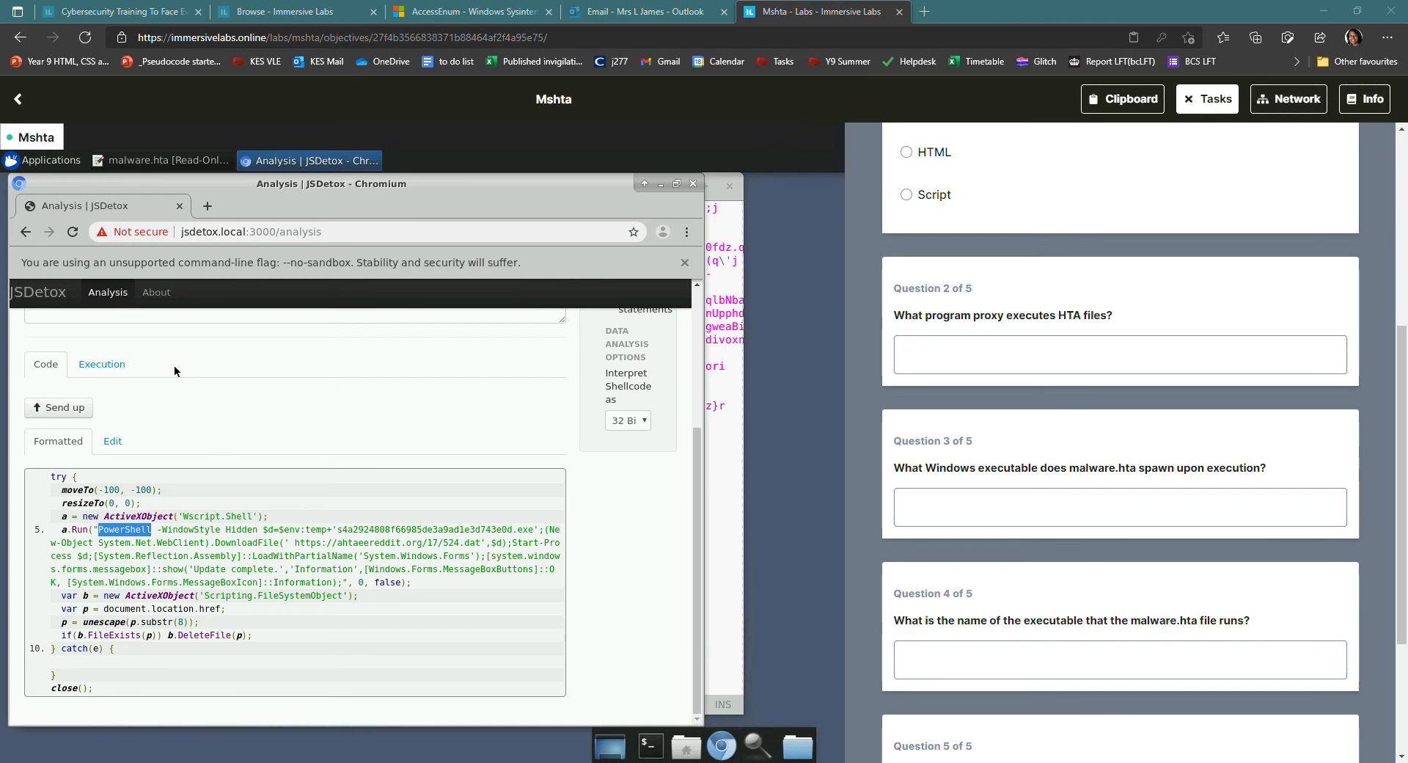
{"action": "mouse_move", "coordinate": [143, 193]}
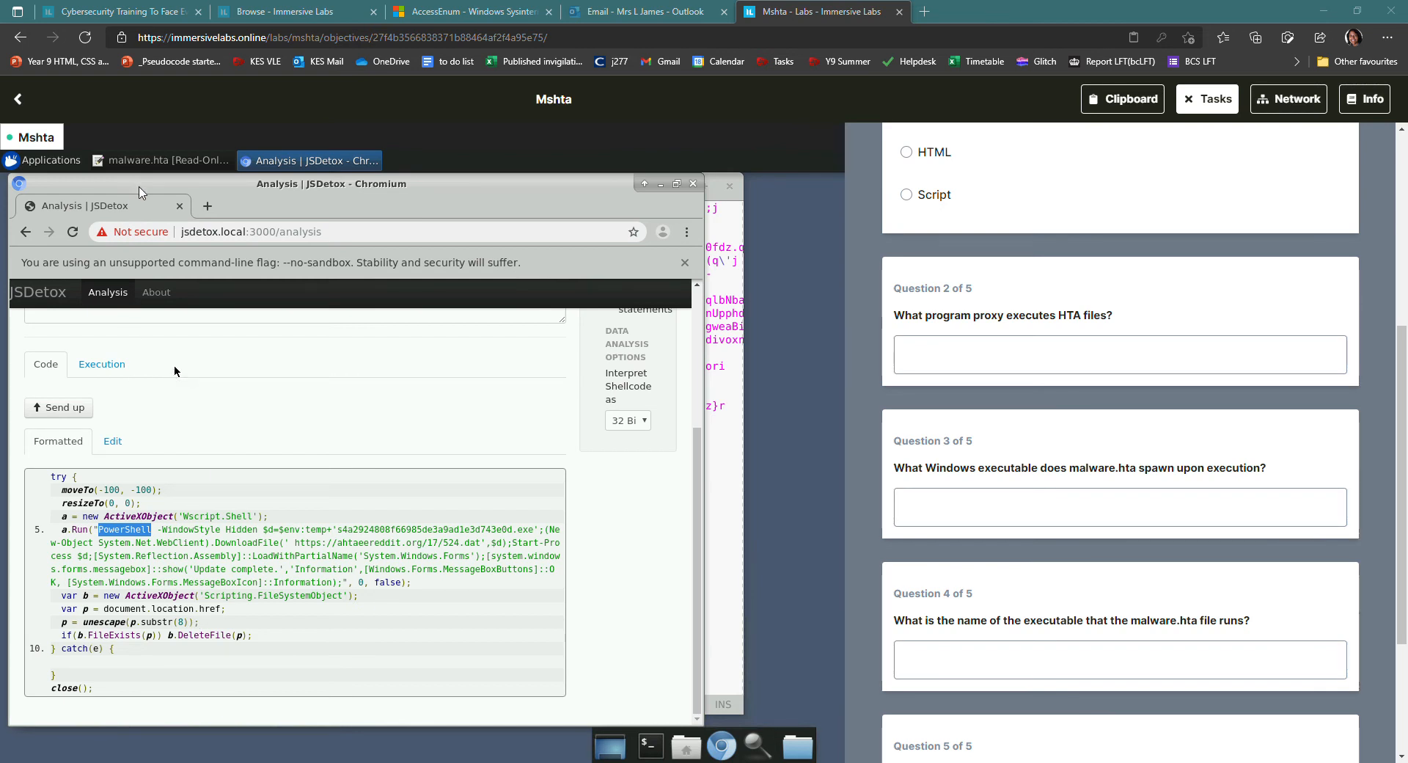
{"action": "mouse_move", "coordinate": [223, 173]}
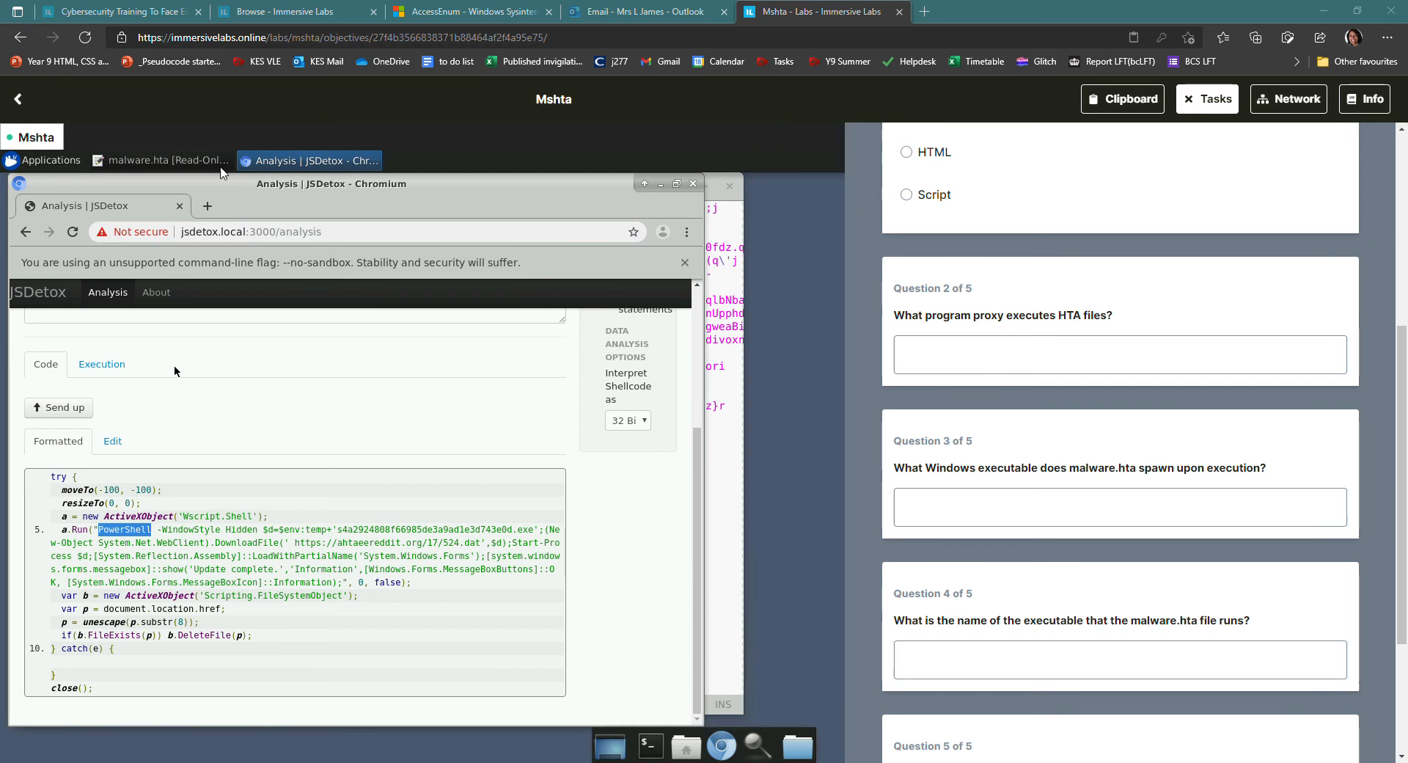
{"action": "mouse_move", "coordinate": [233, 189]}
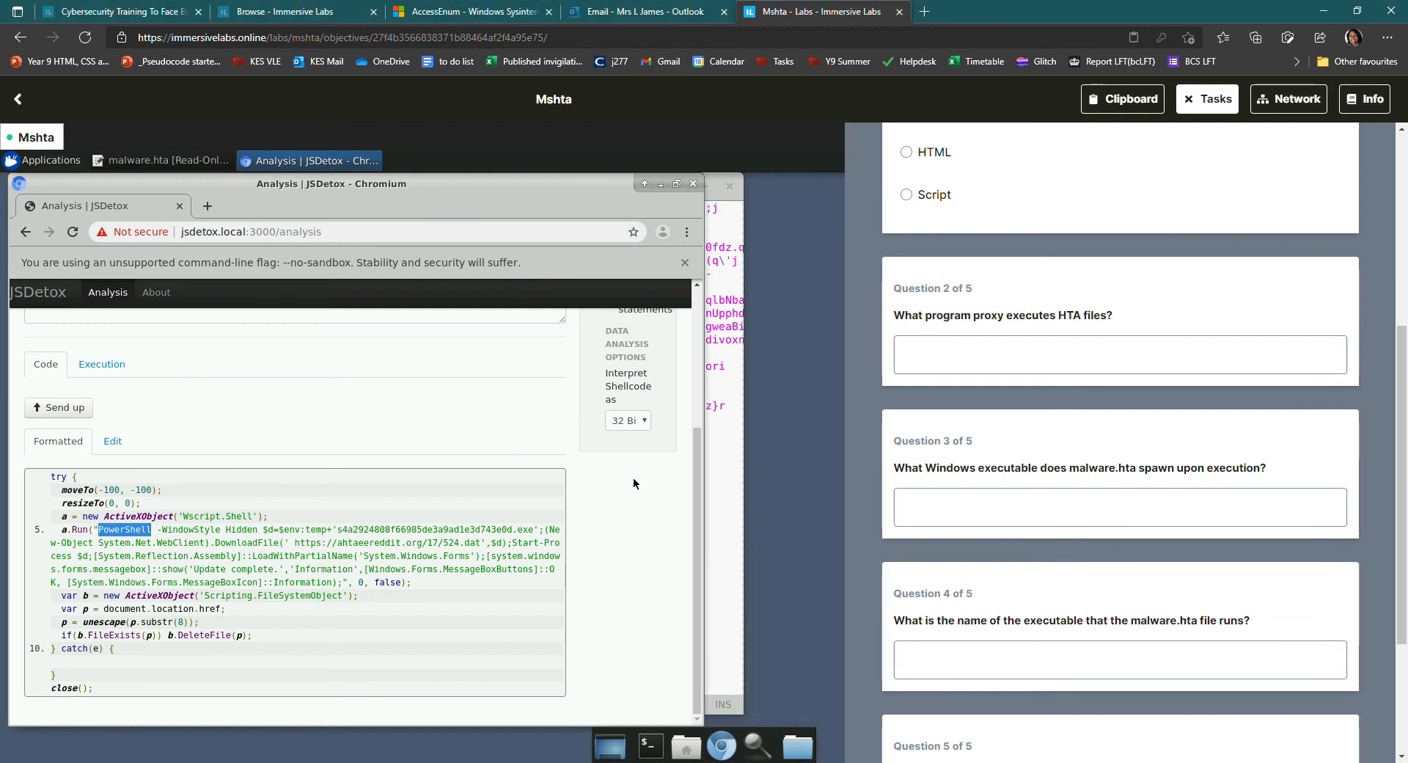
{"action": "mouse_move", "coordinate": [115, 542]}
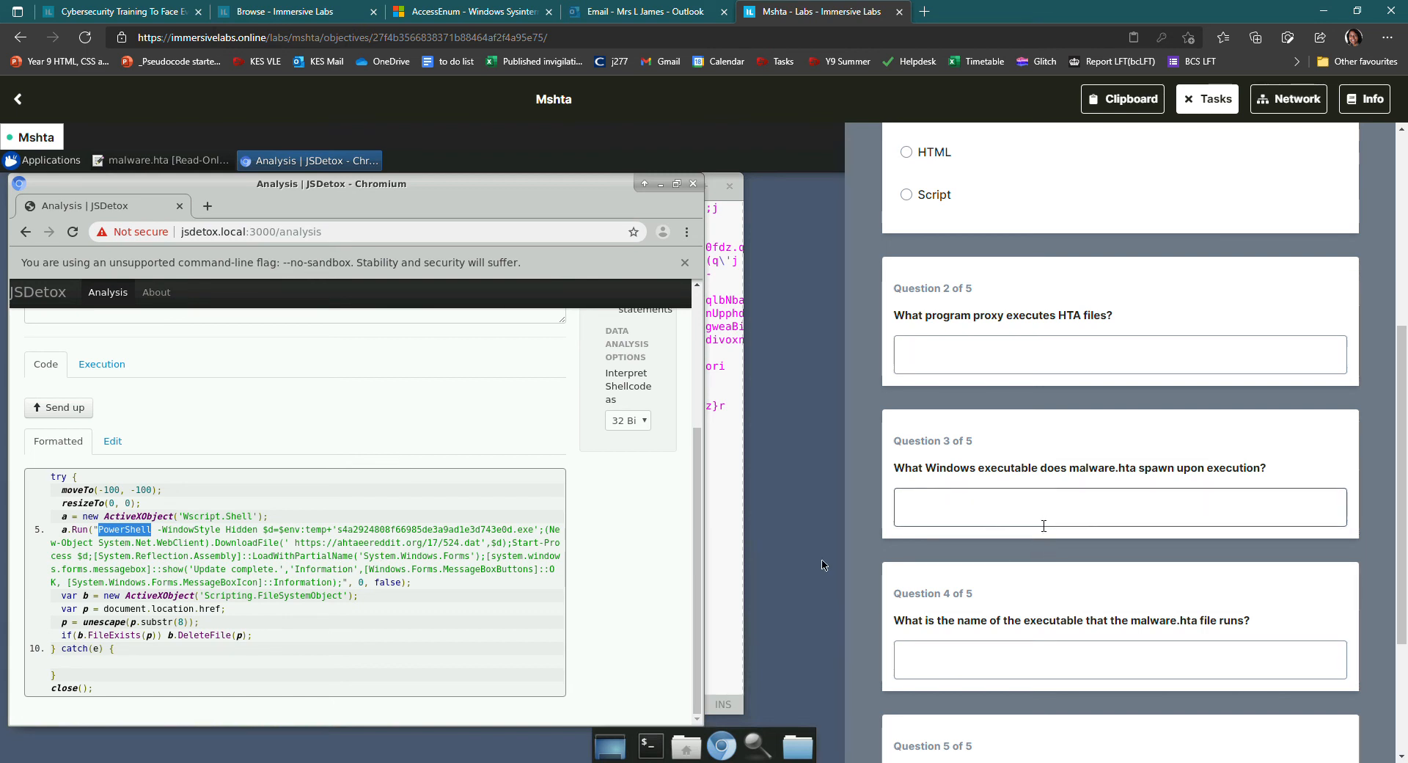
Answer question 3 with Powershell and question 4 with s4a2924808f66985de3a9ad1e3d743e0d.exe from the script
{"action": "type", "text": "Powershell"}
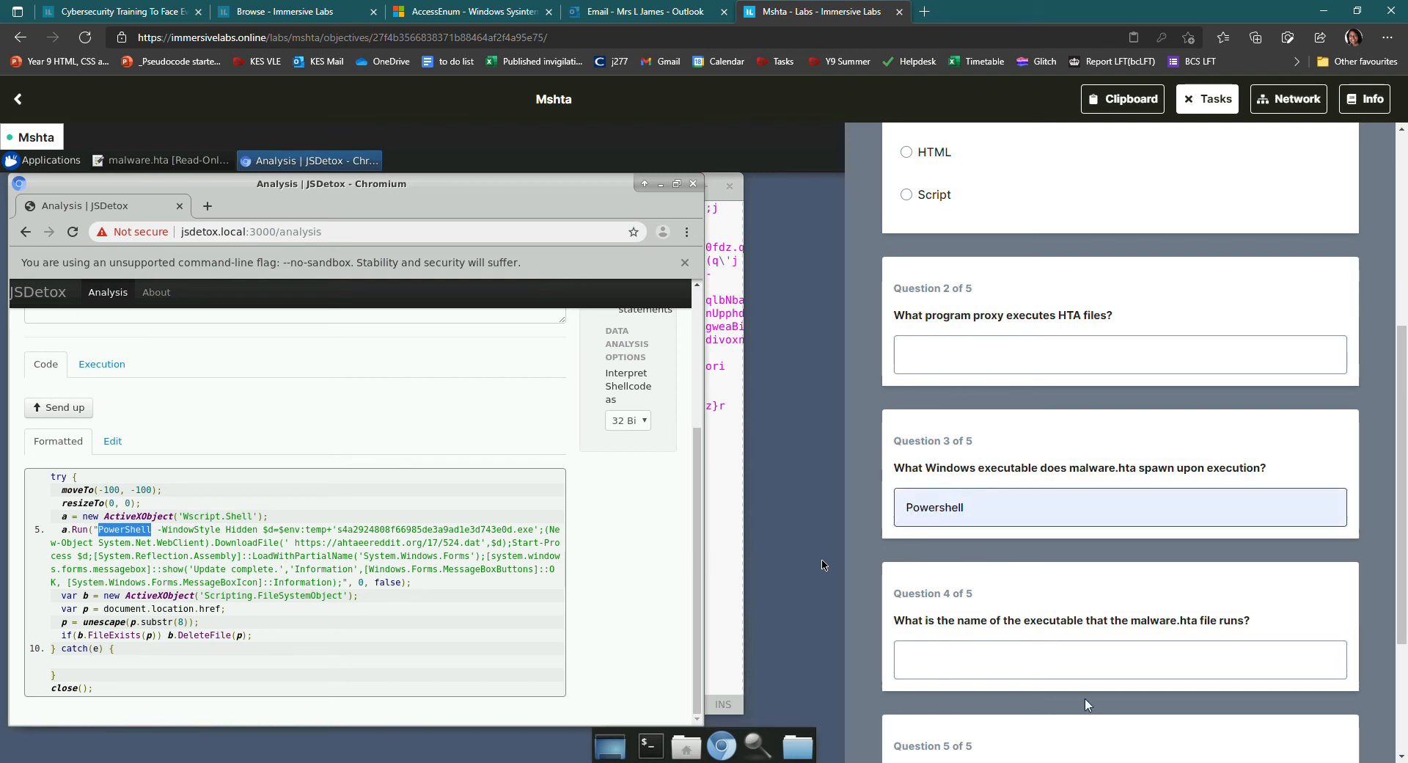
{"action": "mouse_move", "coordinate": [1205, 633]}
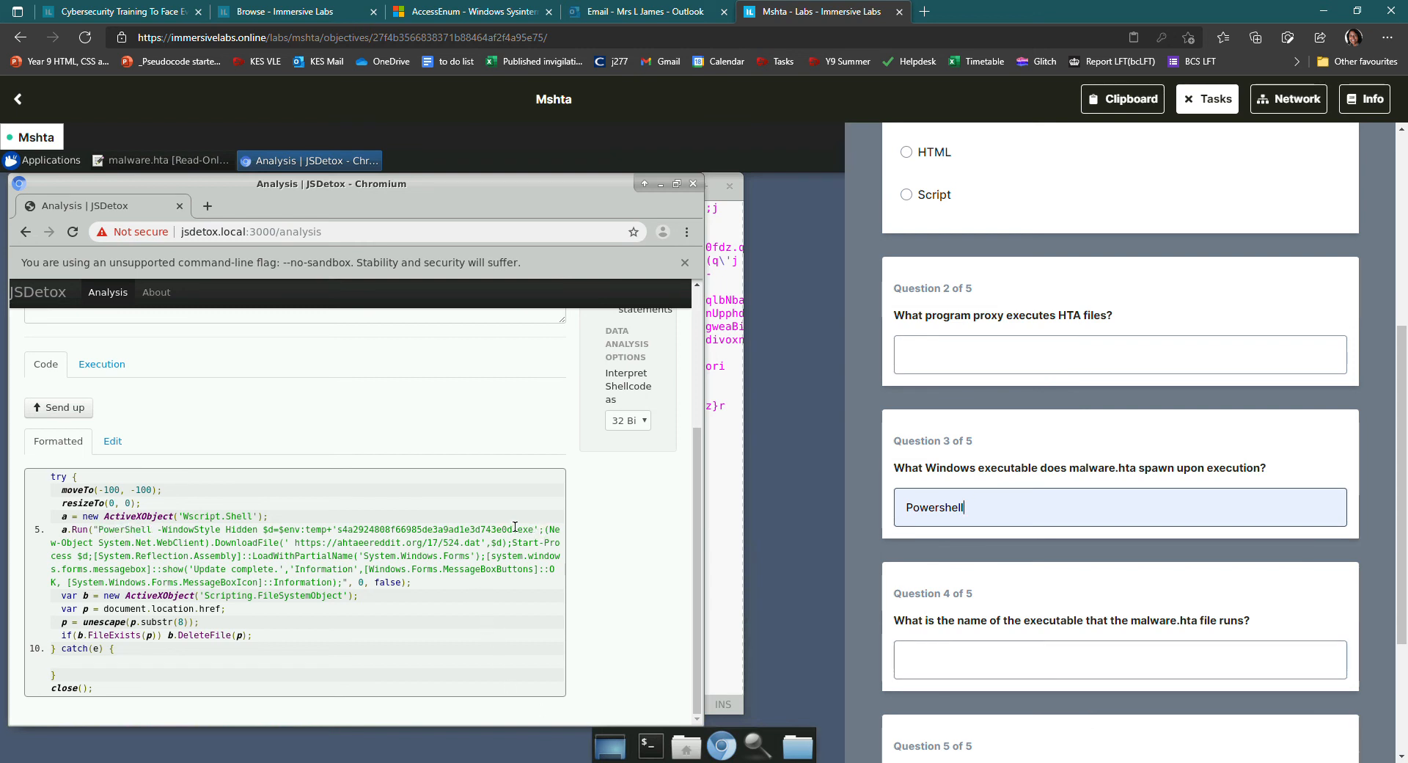
{"action": "left_click_drag", "start_coordinate": [339, 528], "coordinate": [533, 528]}
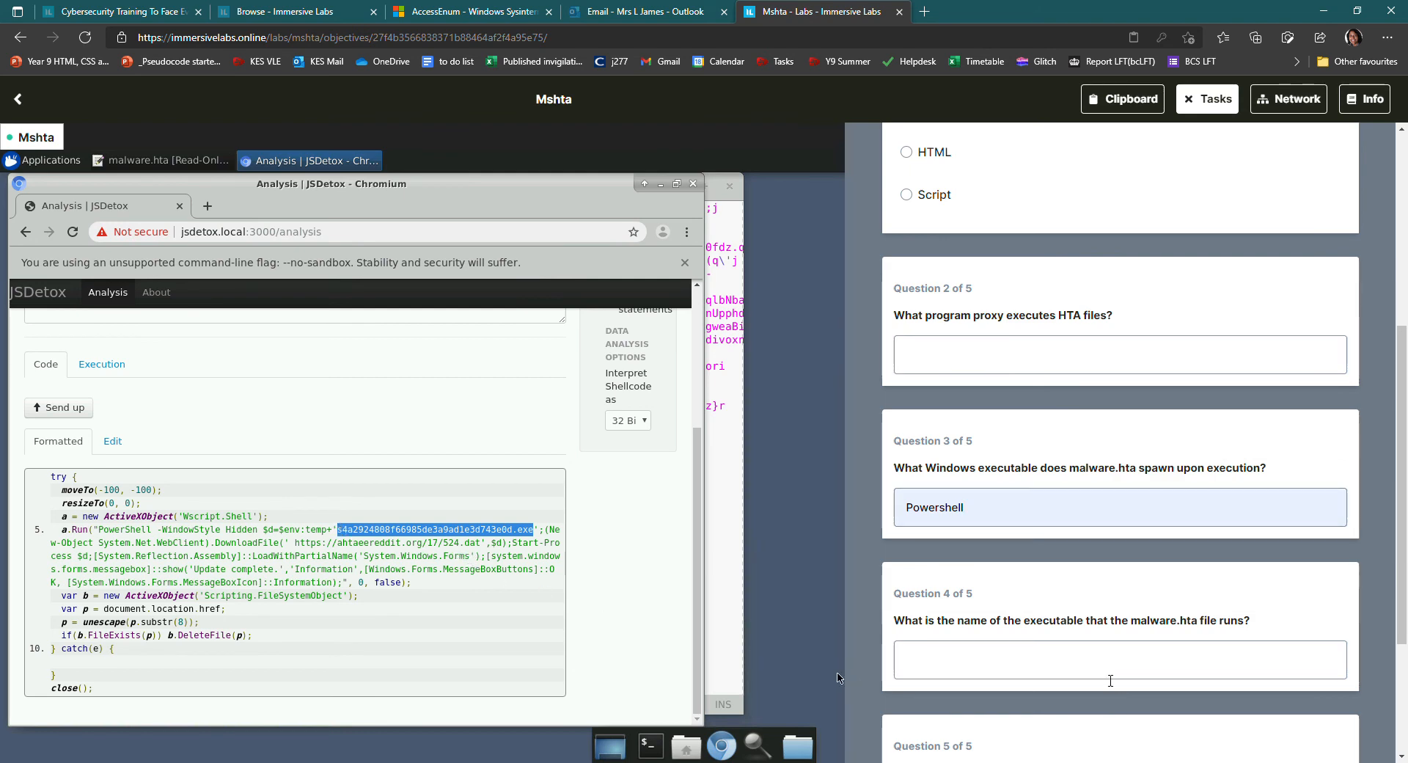
{"action": "type", "text": "s4a2924808f66985de3a9ad1e3d743e0d.exe"}
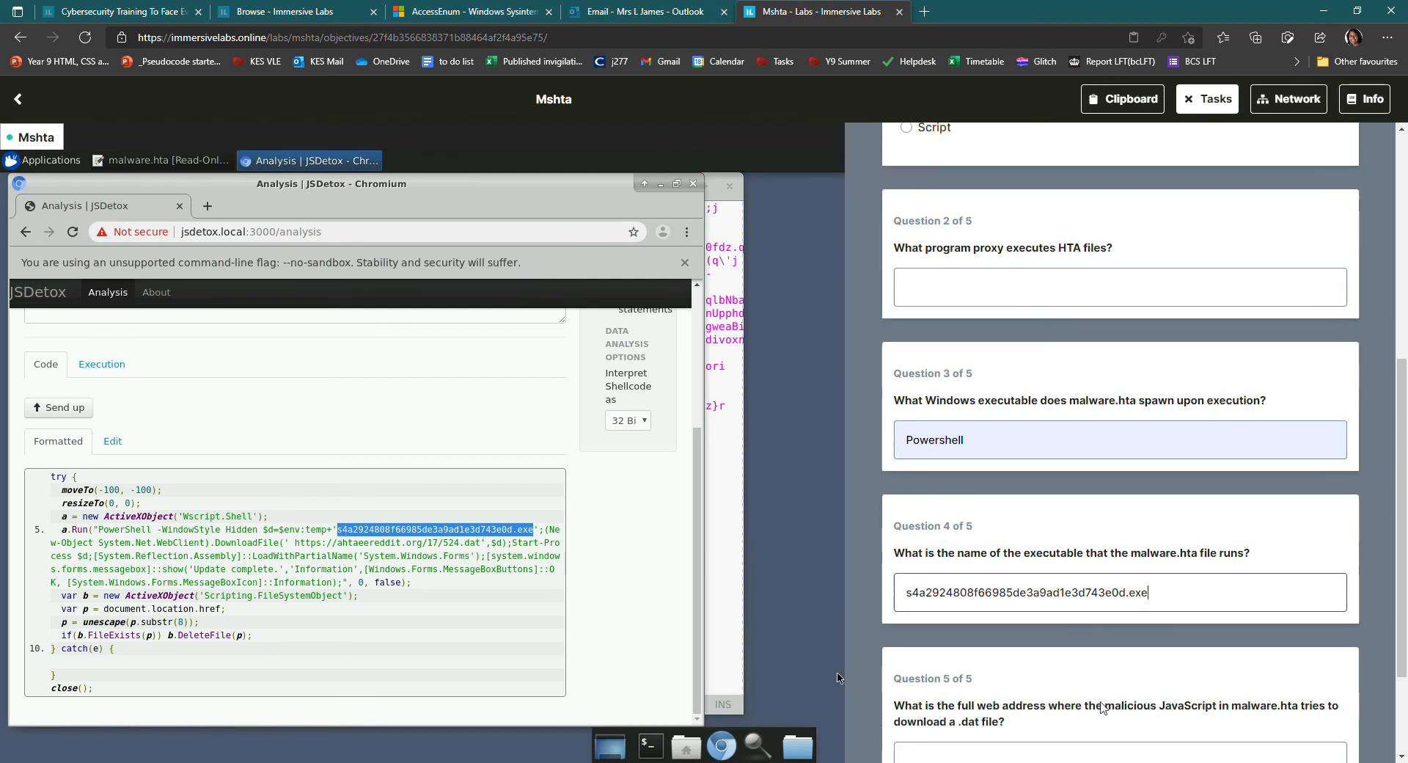
{"action": "scroll", "scroll_direction": "down", "scroll_amount": 3}
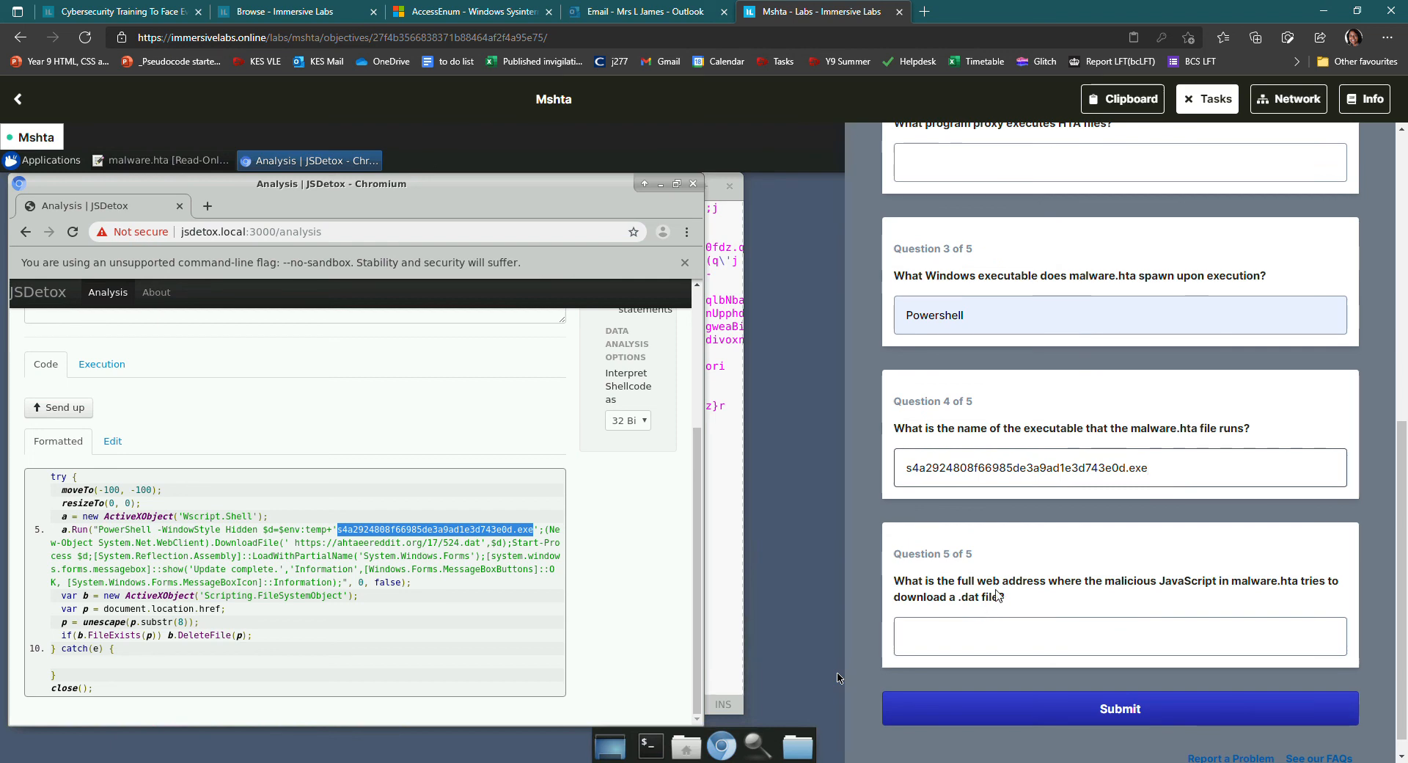
{"action": "mouse_move", "coordinate": [291, 562]}
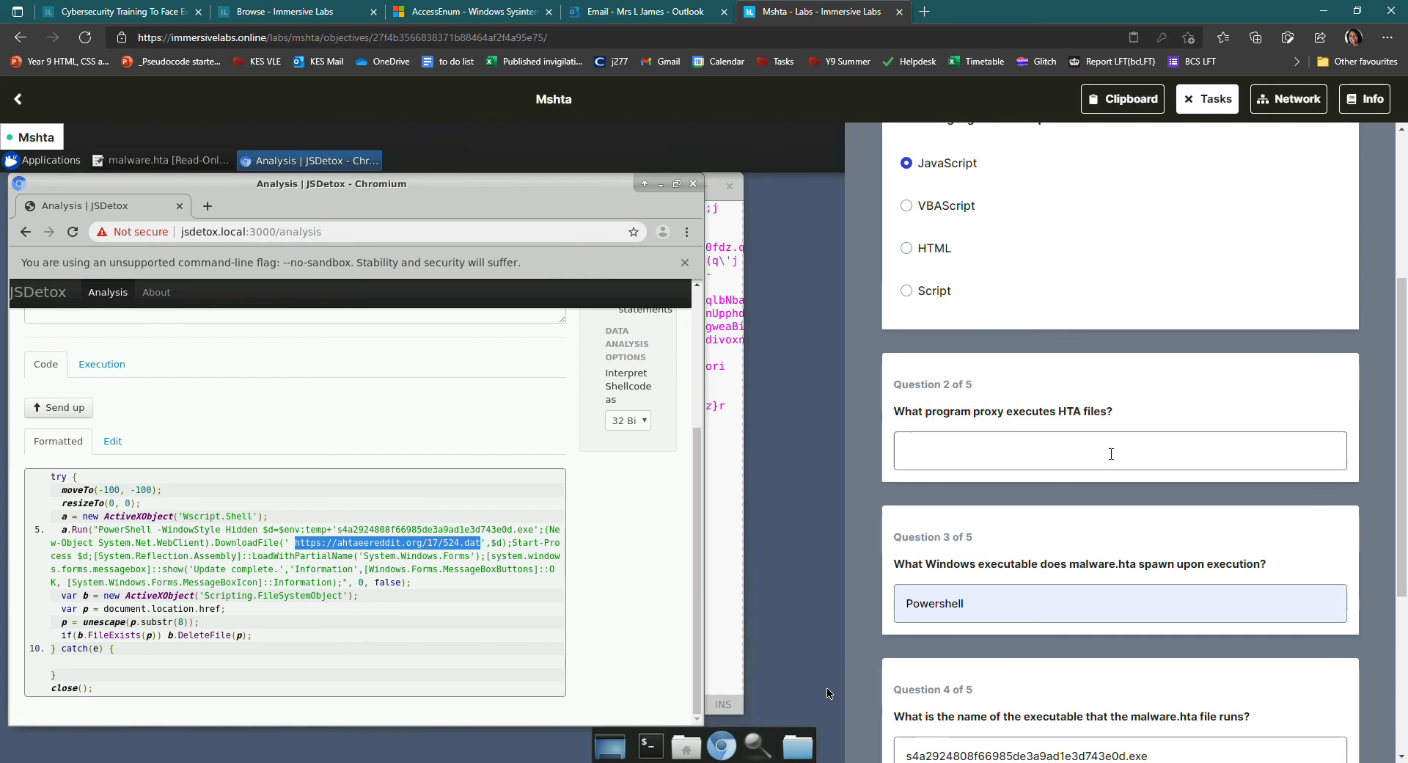
{"action": "mouse_move", "coordinate": [25, 153]}
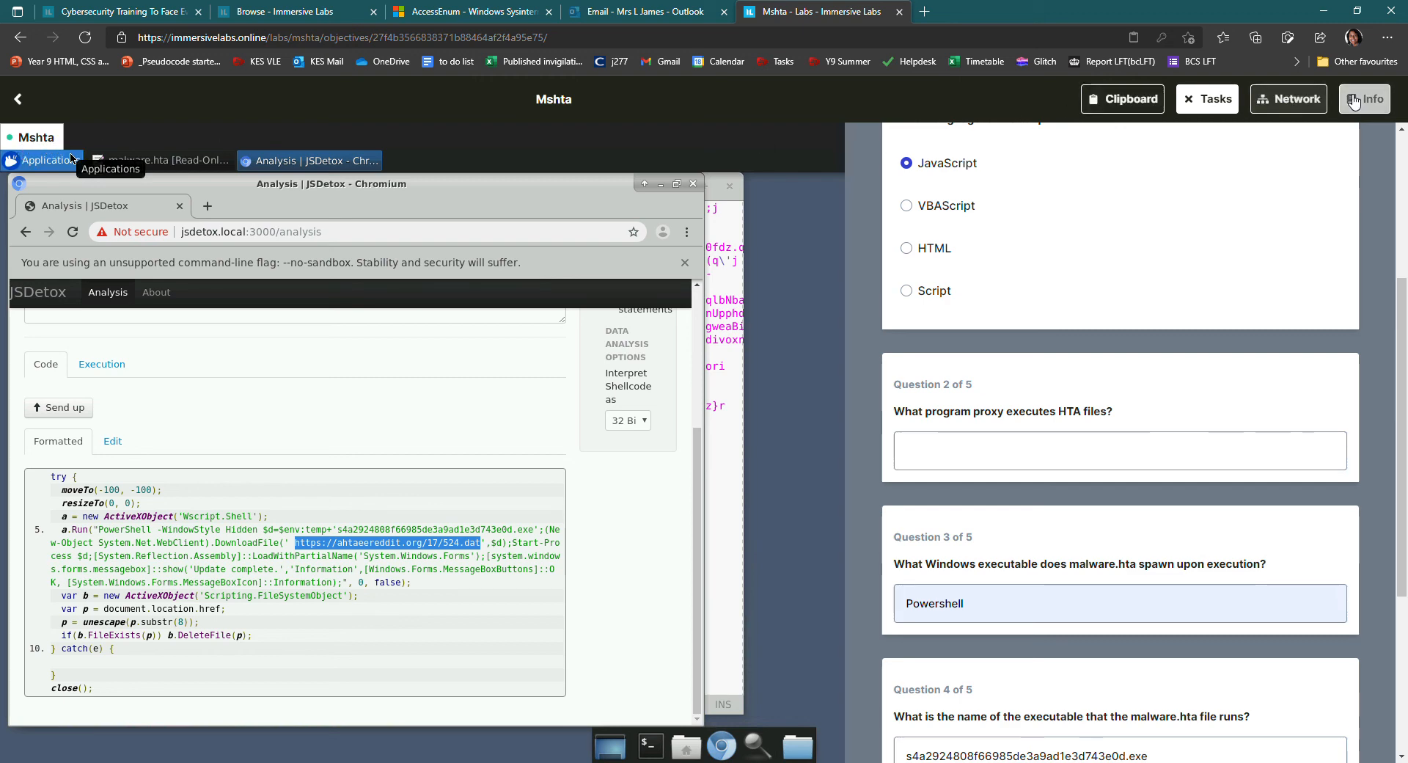
Glance at the Mshta background briefing, then switch back to the Tasks question panel
{"action": "left_click", "coordinate": [1364, 100]}
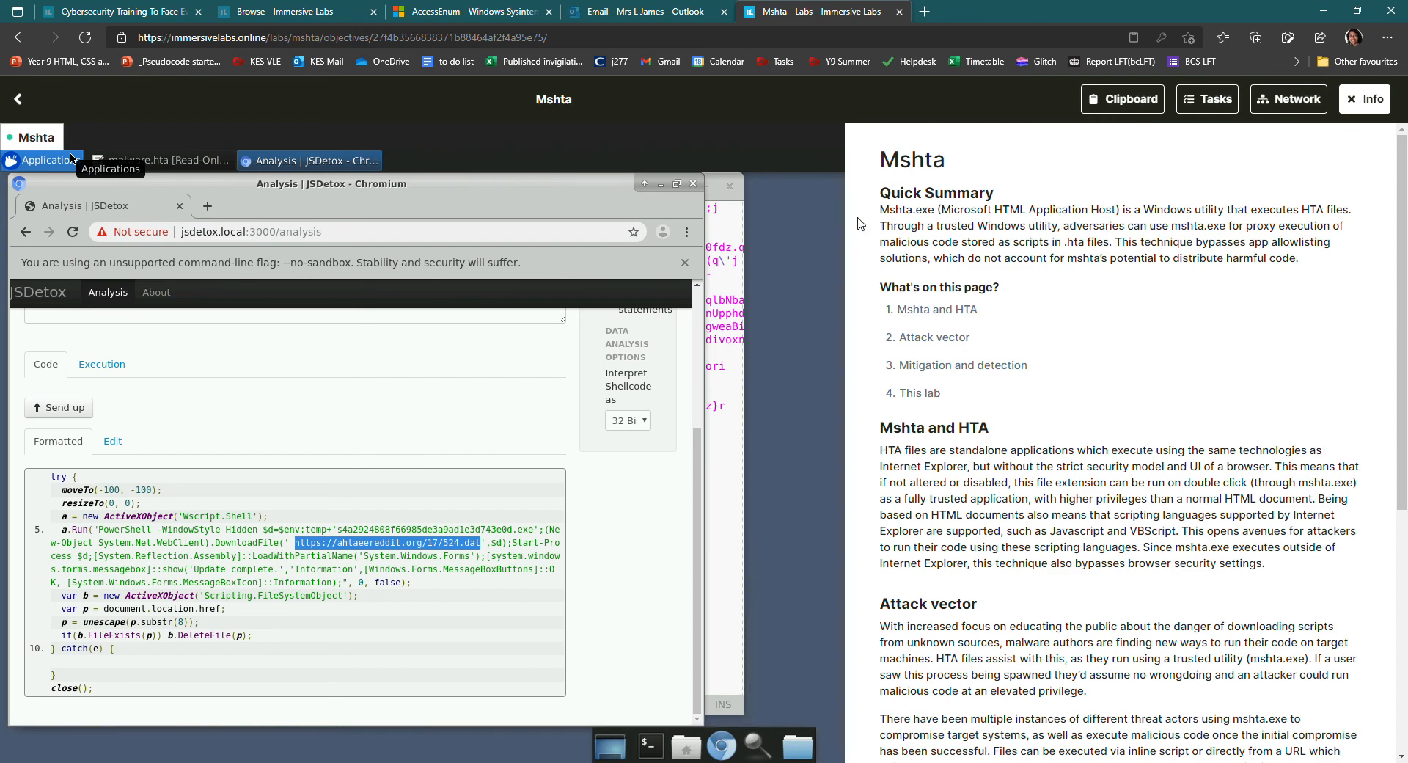
{"action": "mouse_move", "coordinate": [1170, 226]}
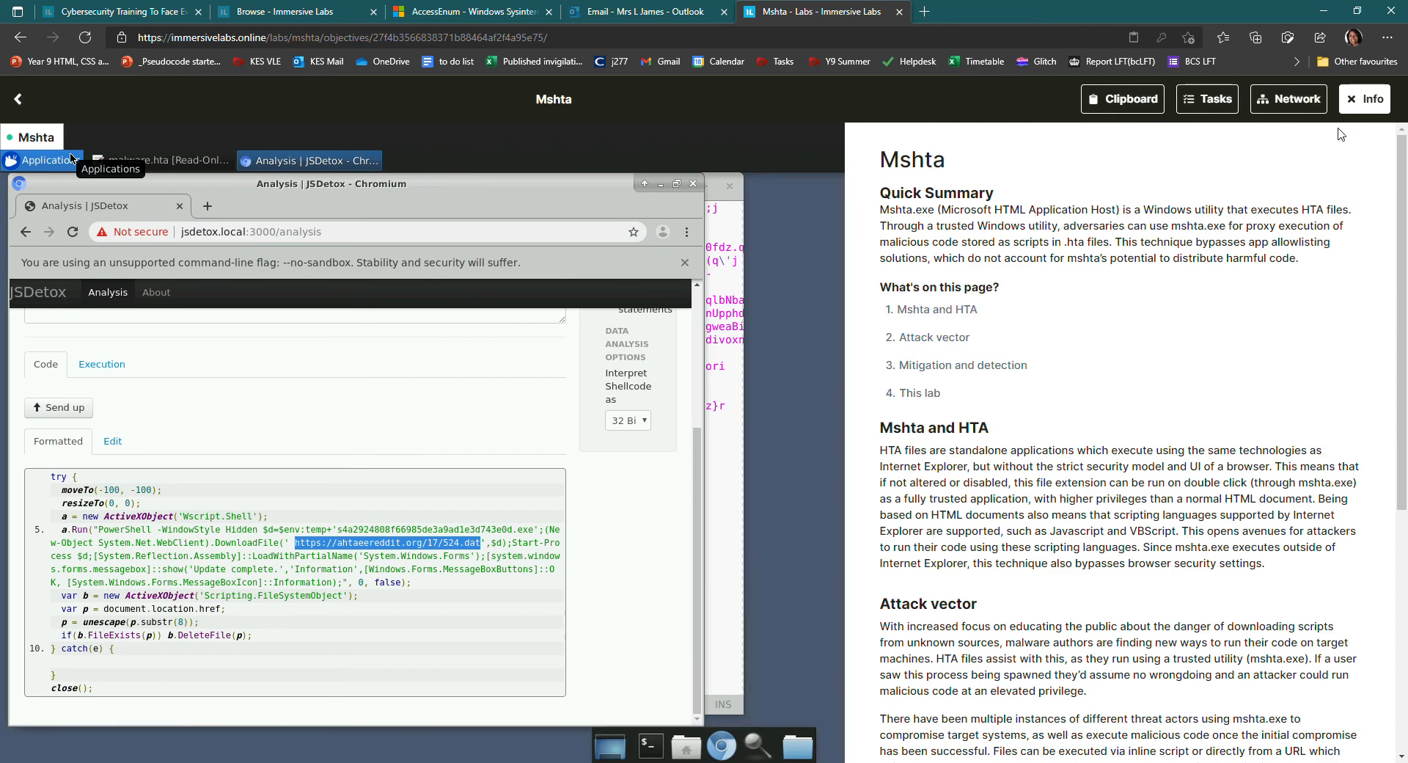
{"action": "left_click", "coordinate": [1214, 100]}
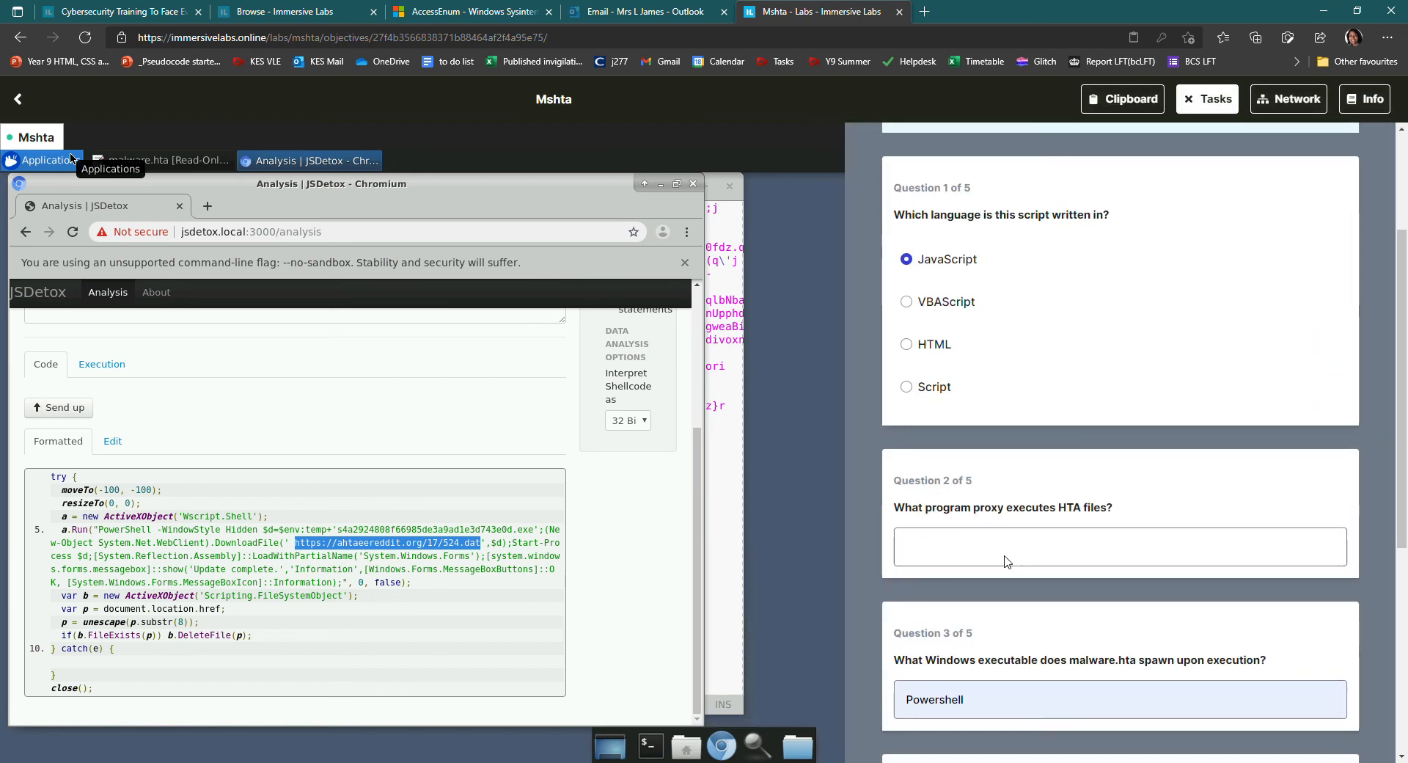
Answer question 2 with mshta.exe and submit all five answers to complete the lab
{"action": "type", "text": "msh"}
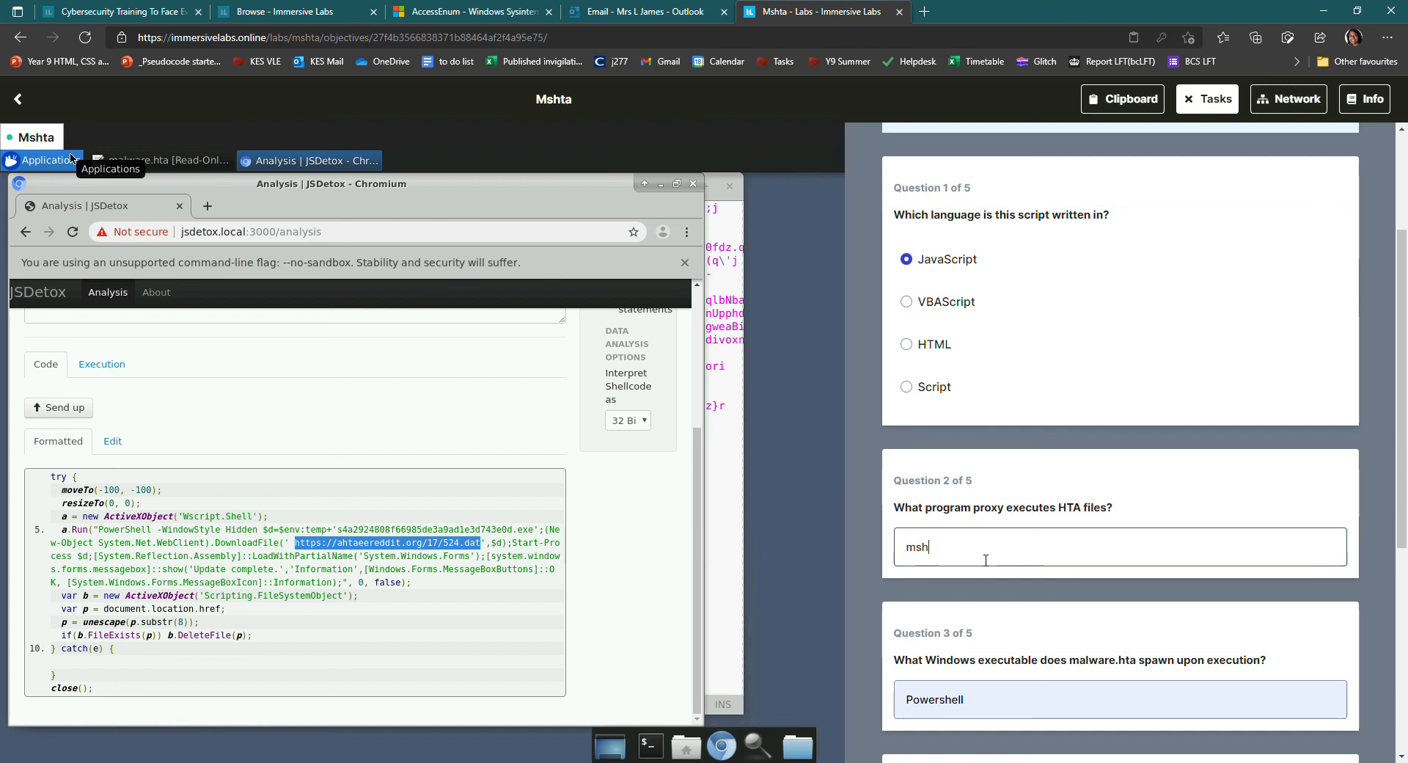
{"action": "type", "text": "ta"}
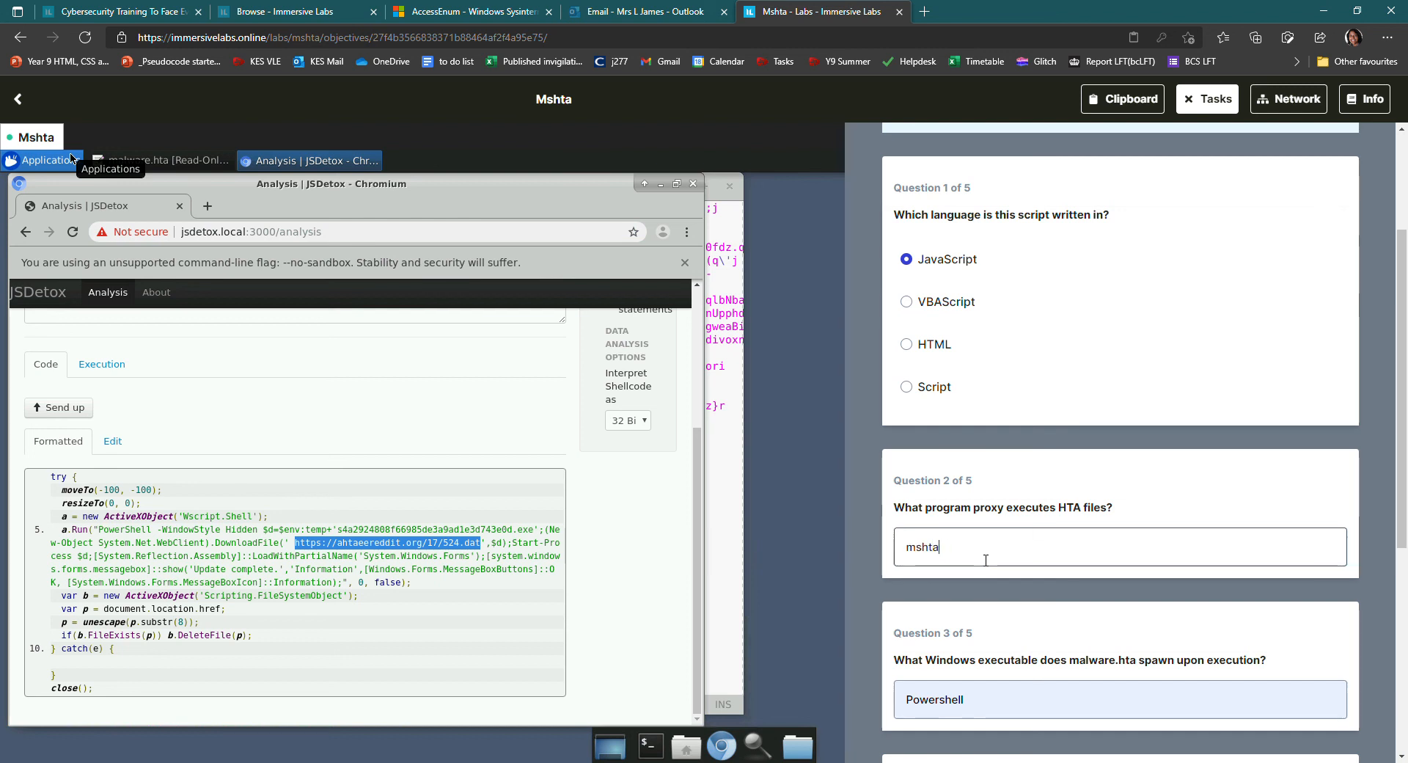
{"action": "type", "text": ".exe"}
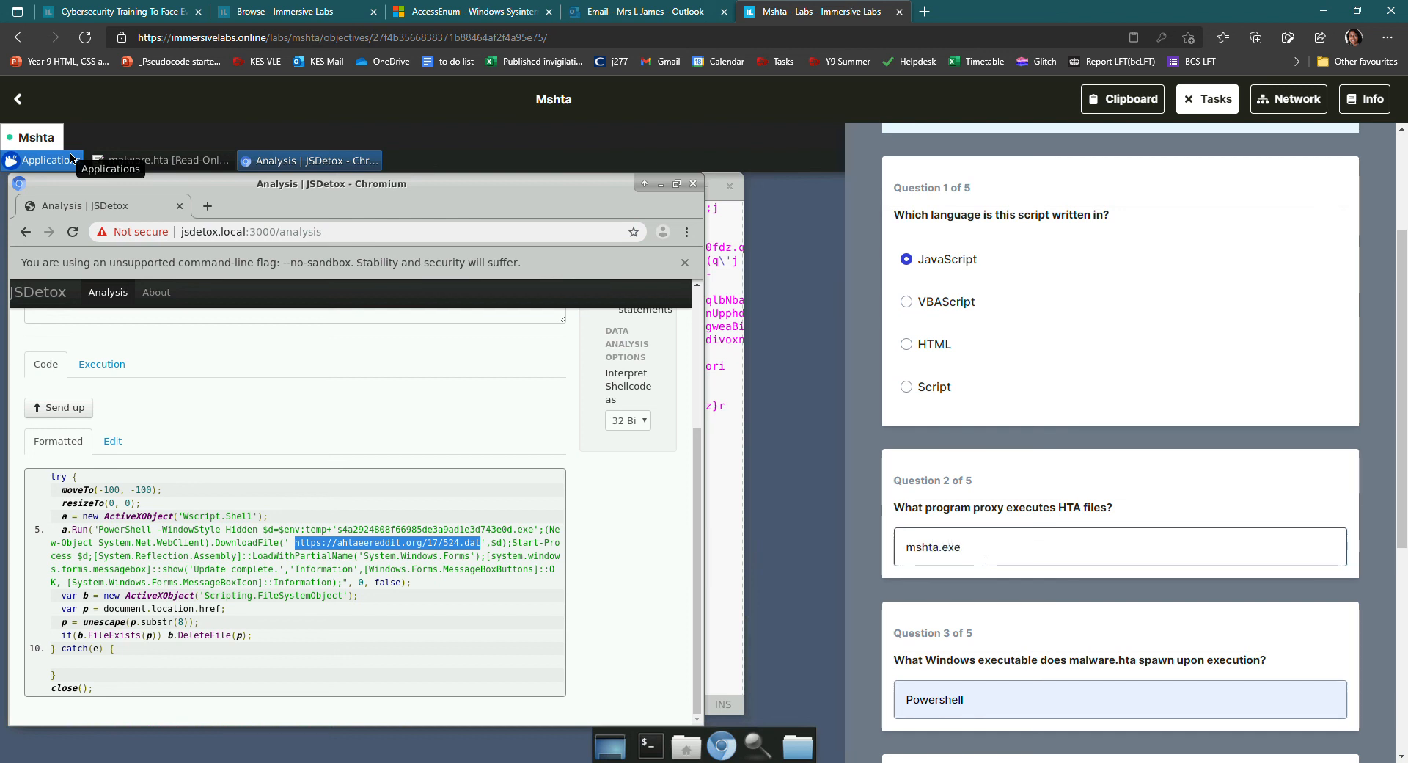
{"action": "mouse_move", "coordinate": [976, 563]}
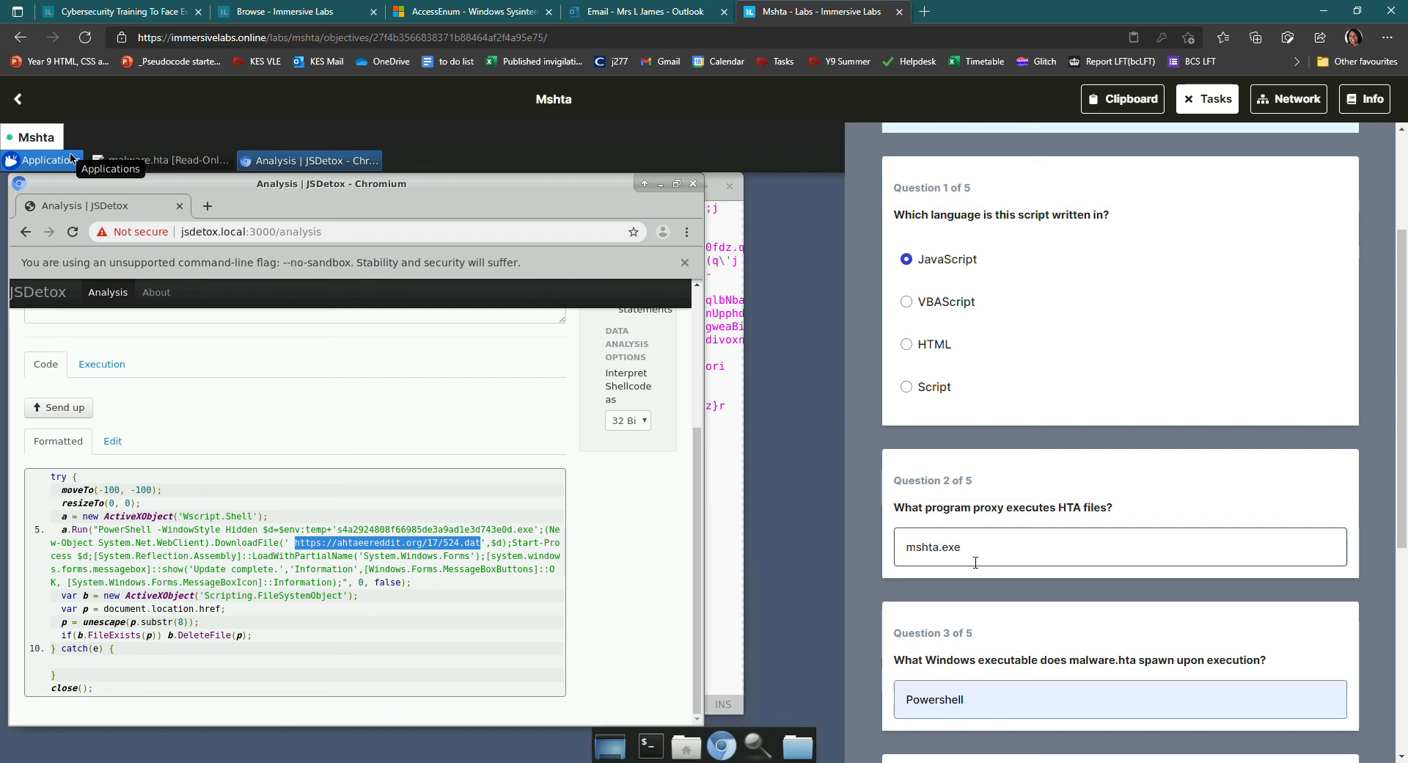
{"action": "scroll", "scroll_direction": "down", "scroll_amount": 3}
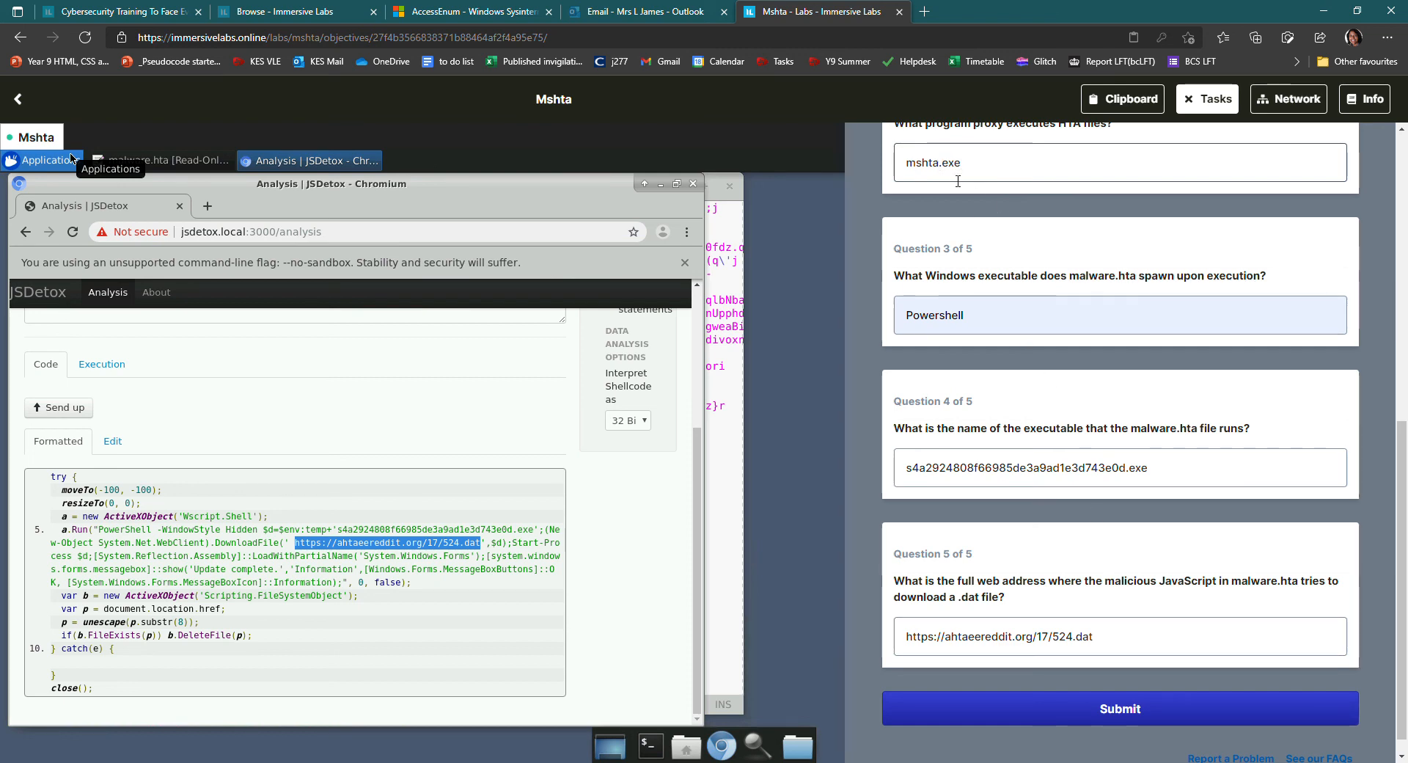
{"action": "mouse_move", "coordinate": [1001, 368]}
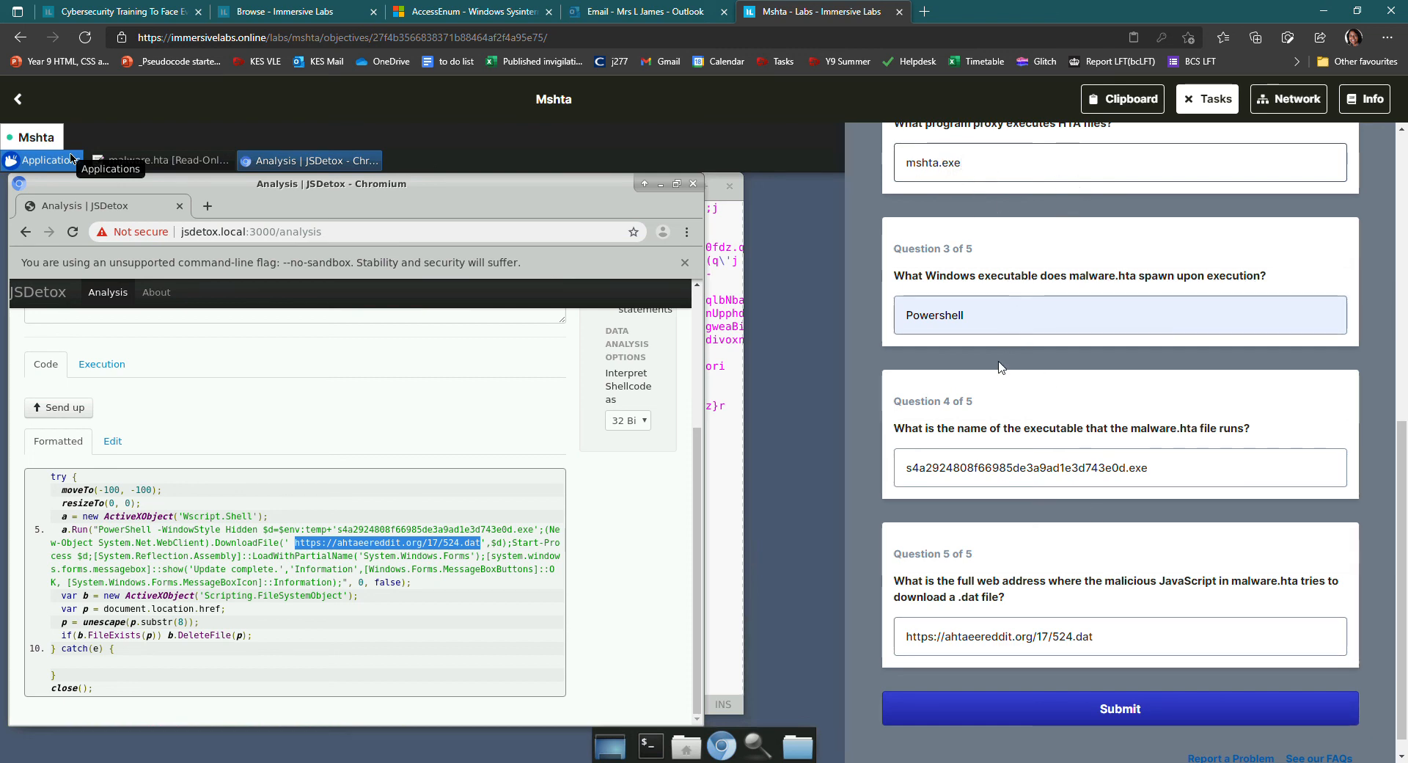
{"action": "left_click", "coordinate": [1121, 708]}
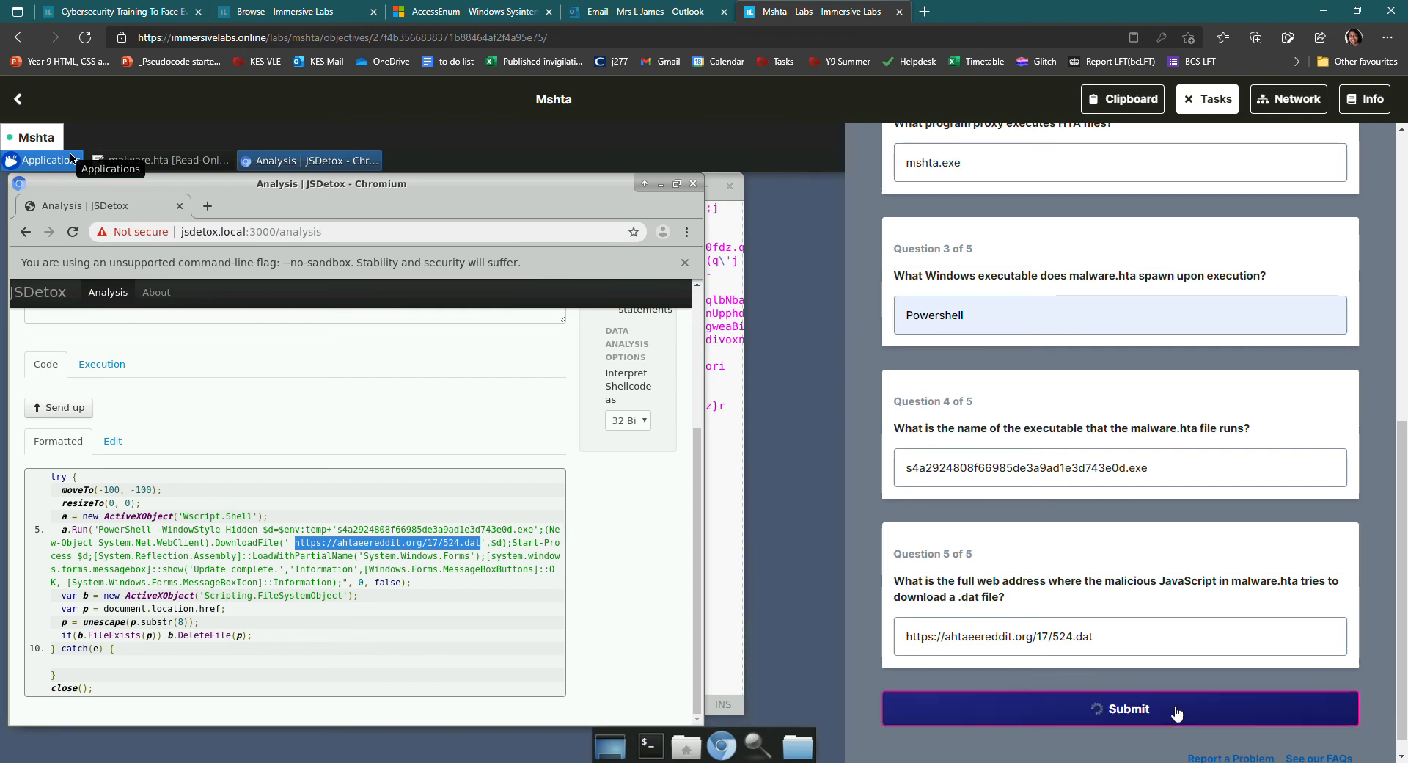
{"action": "left_click", "coordinate": [1128, 708]}
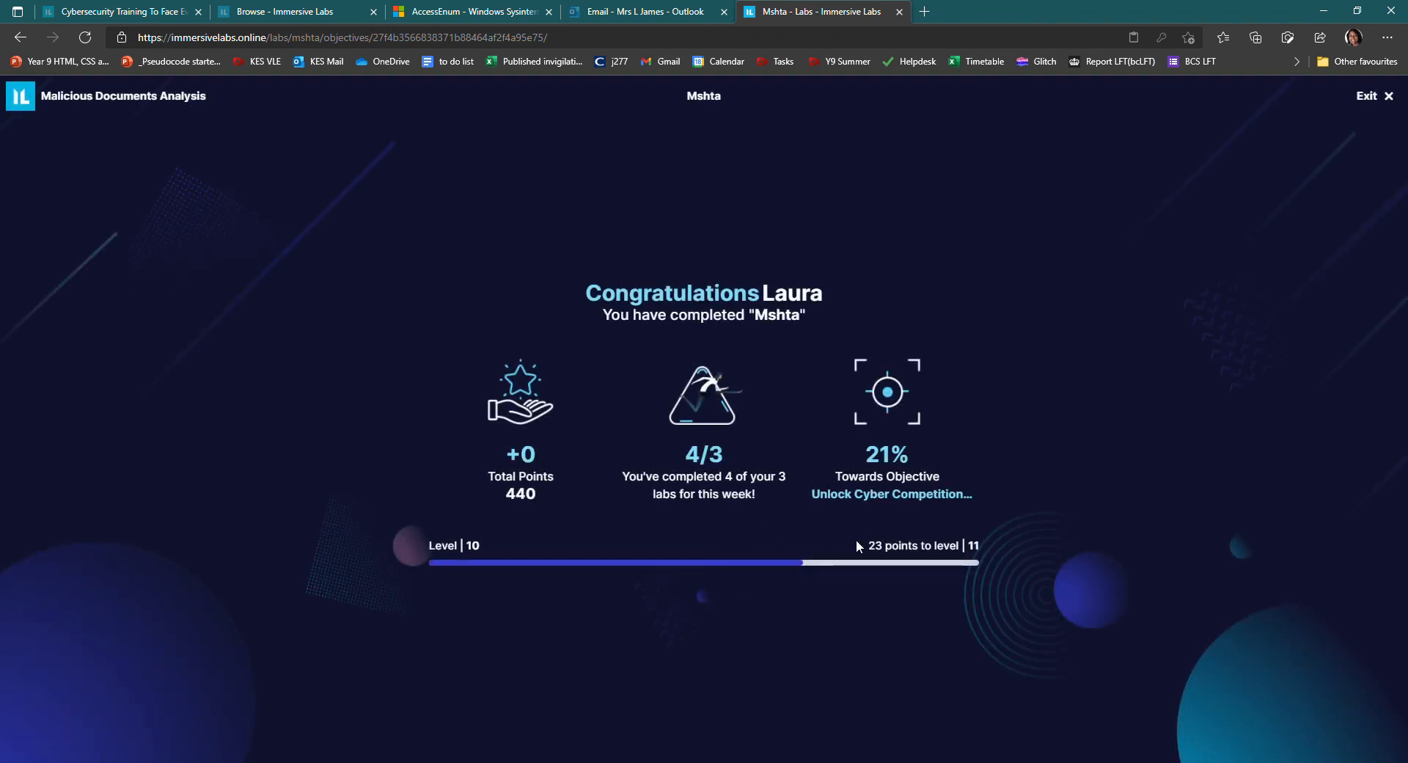
{"action": "mouse_move", "coordinate": [523, 471]}
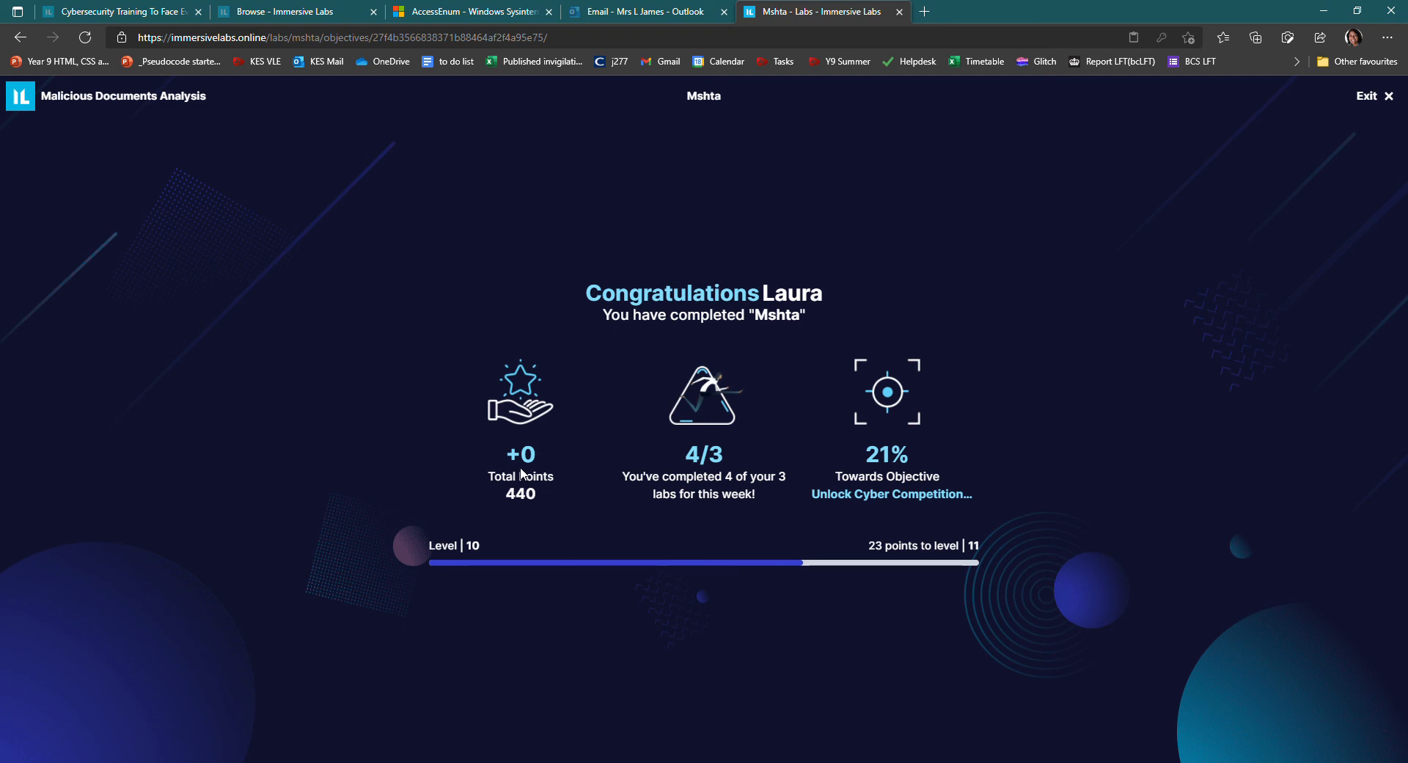
{"action": "mouse_move", "coordinate": [1217, 180]}
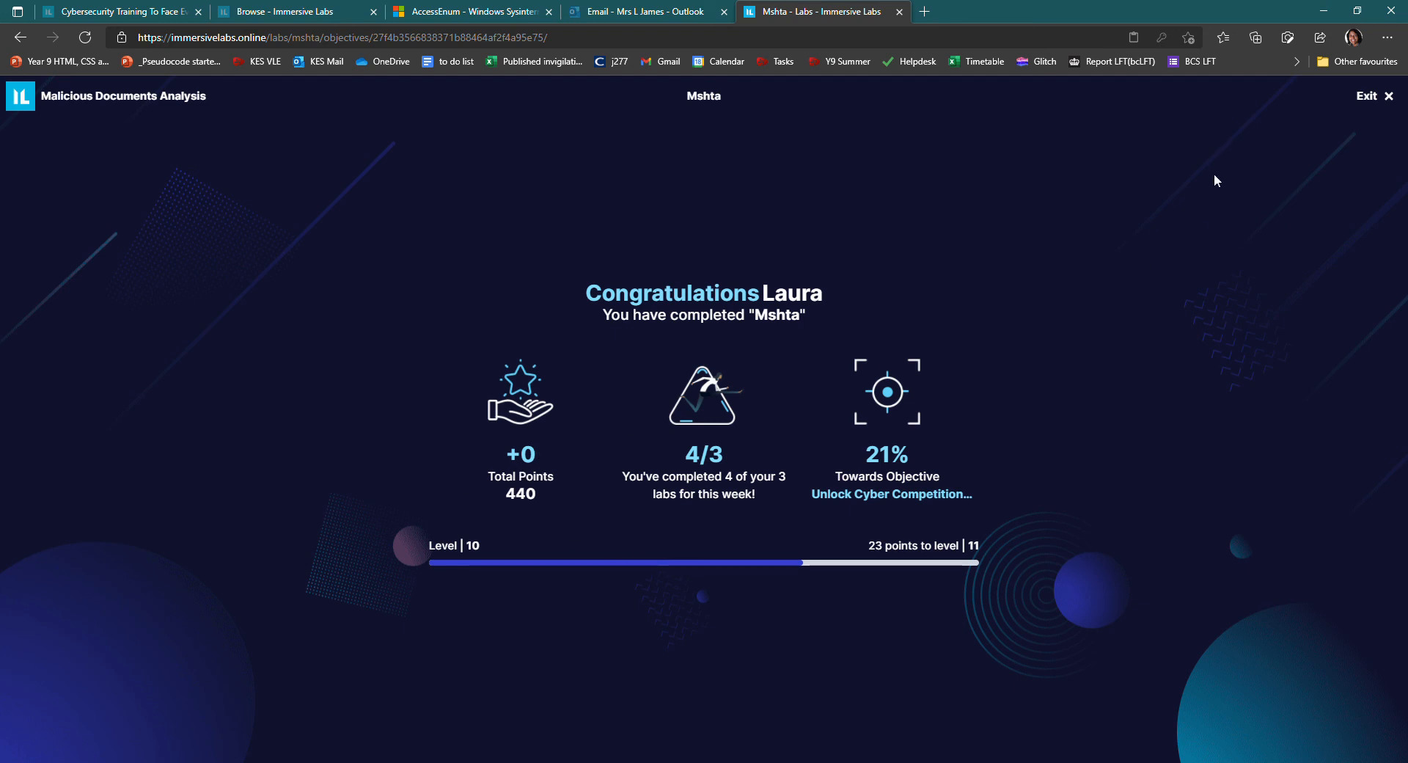
{"action": "left_click", "coordinate": [1375, 96]}
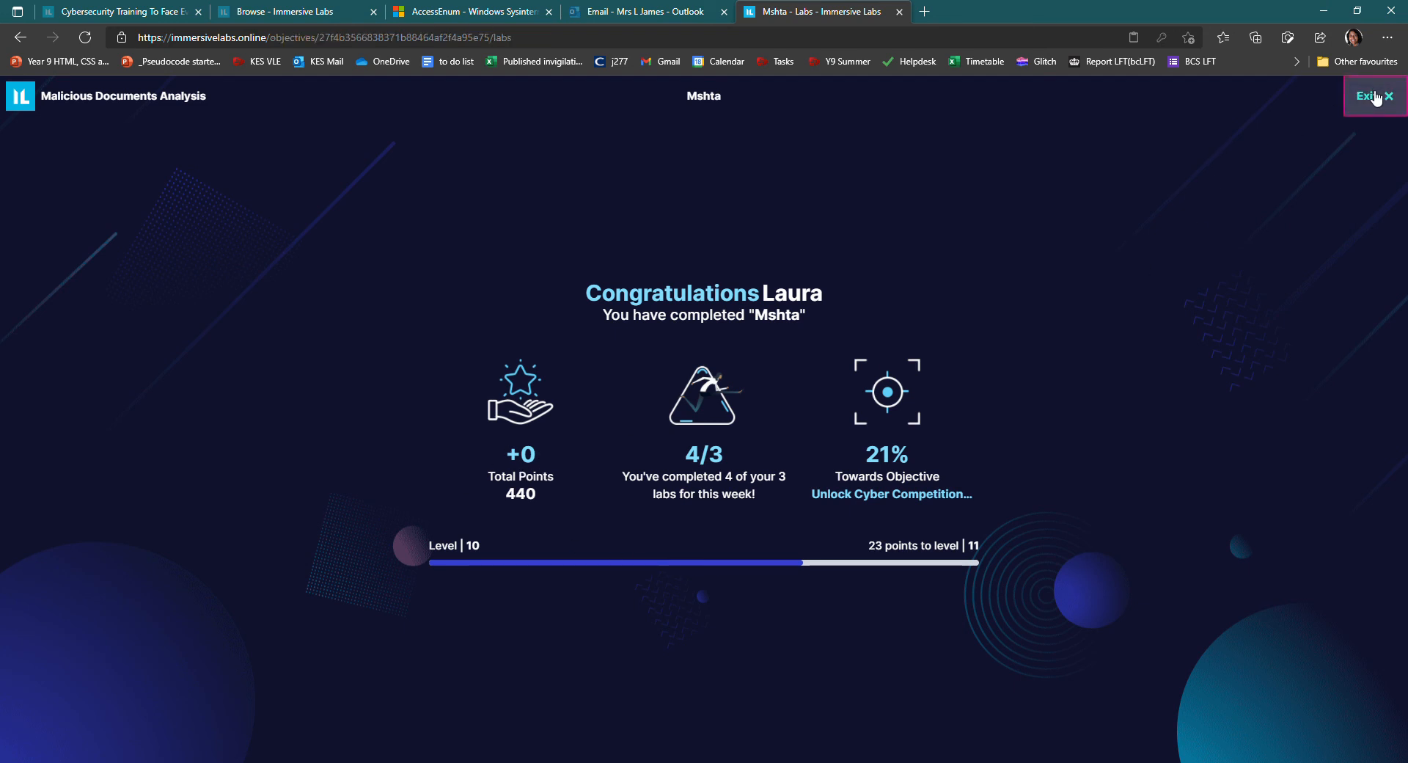
Exit the completion screen to the Unlock Cyber Competition Preparation Labs objective and review its labs table
{"action": "left_click", "coordinate": [1373, 95]}
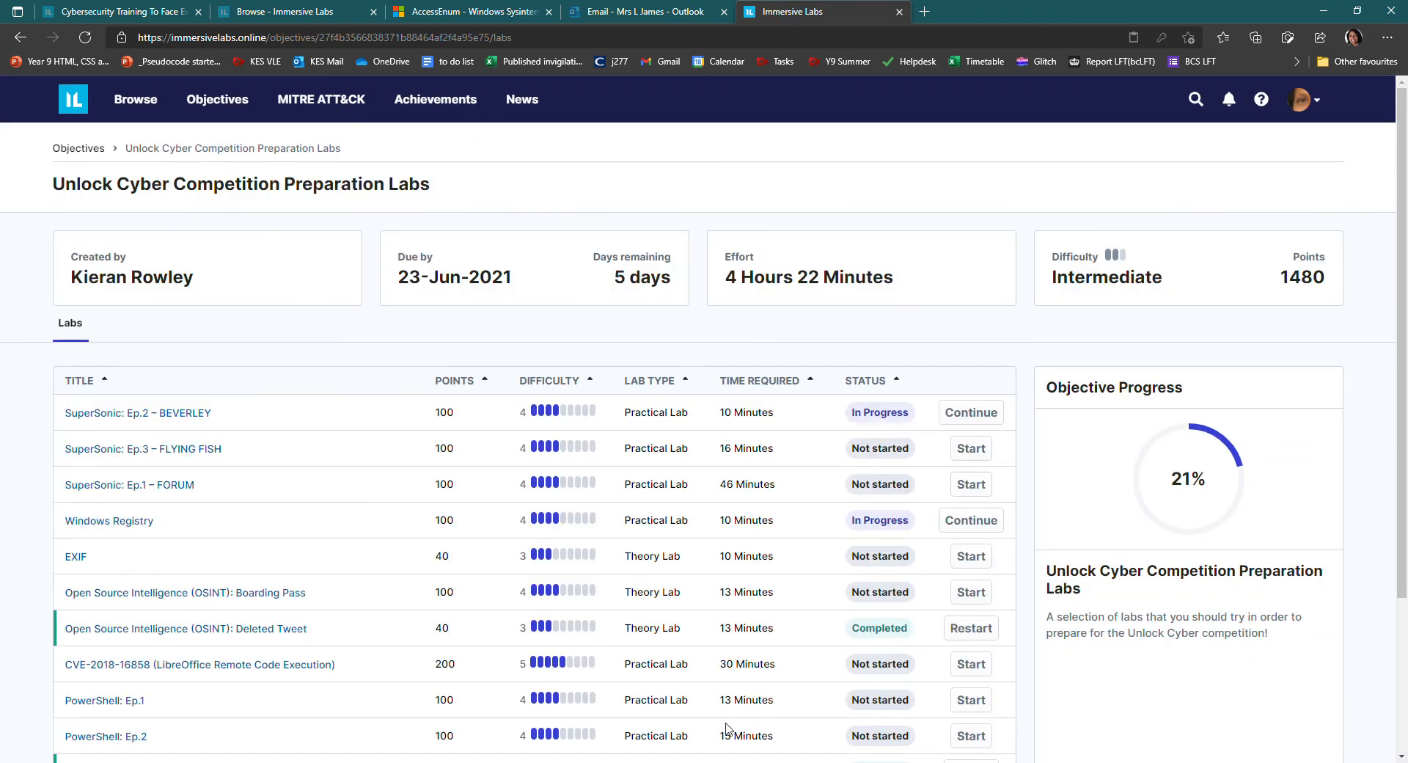
{"action": "mouse_move", "coordinate": [732, 546]}
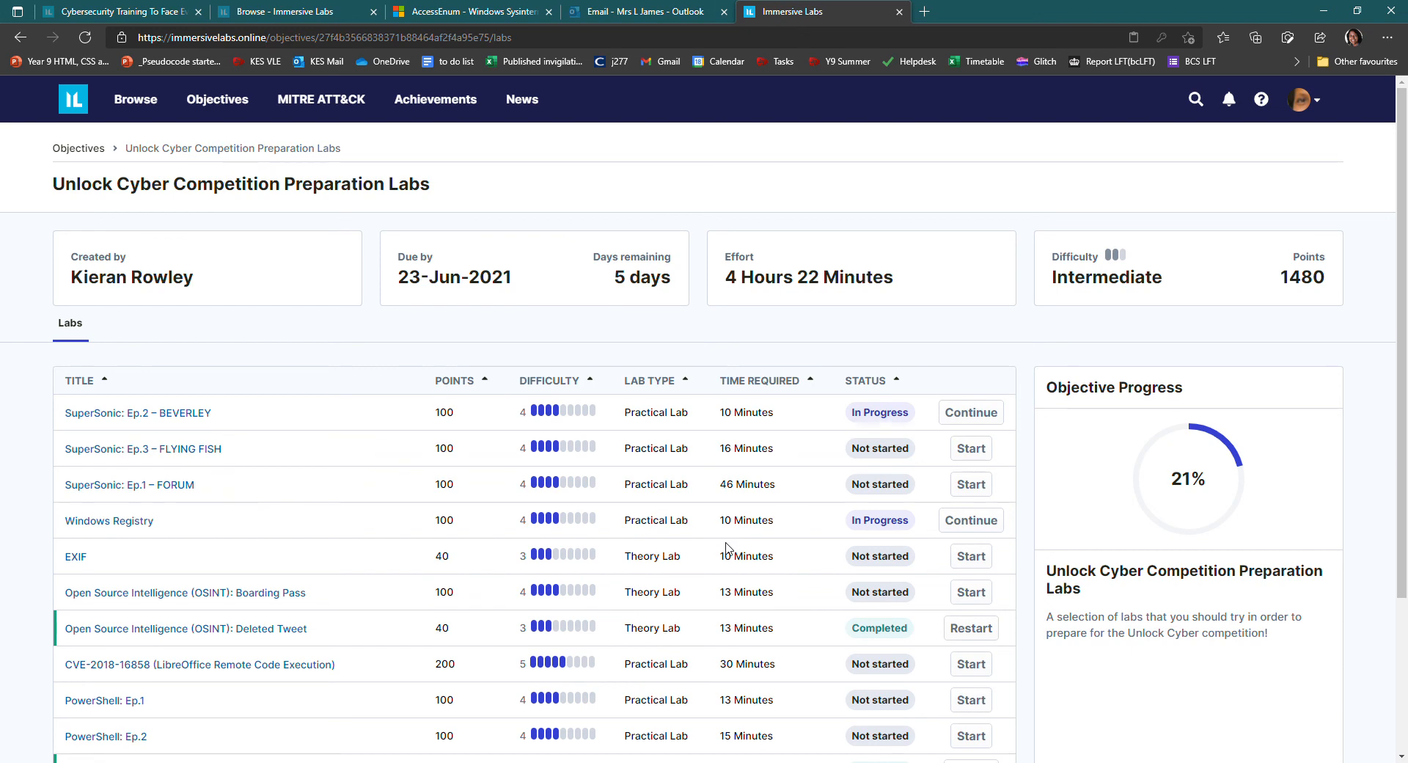
{"action": "mouse_move", "coordinate": [722, 588]}
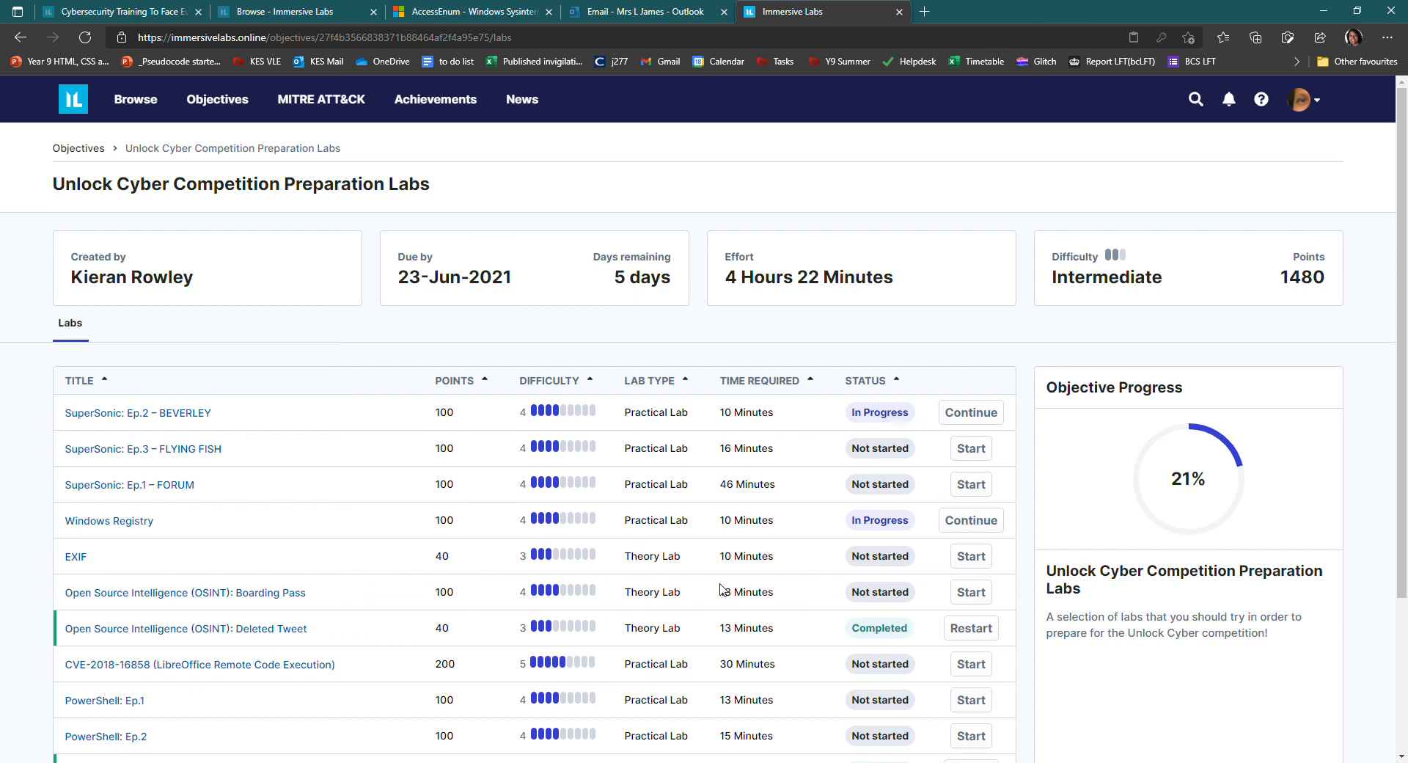
{"action": "mouse_move", "coordinate": [706, 682]}
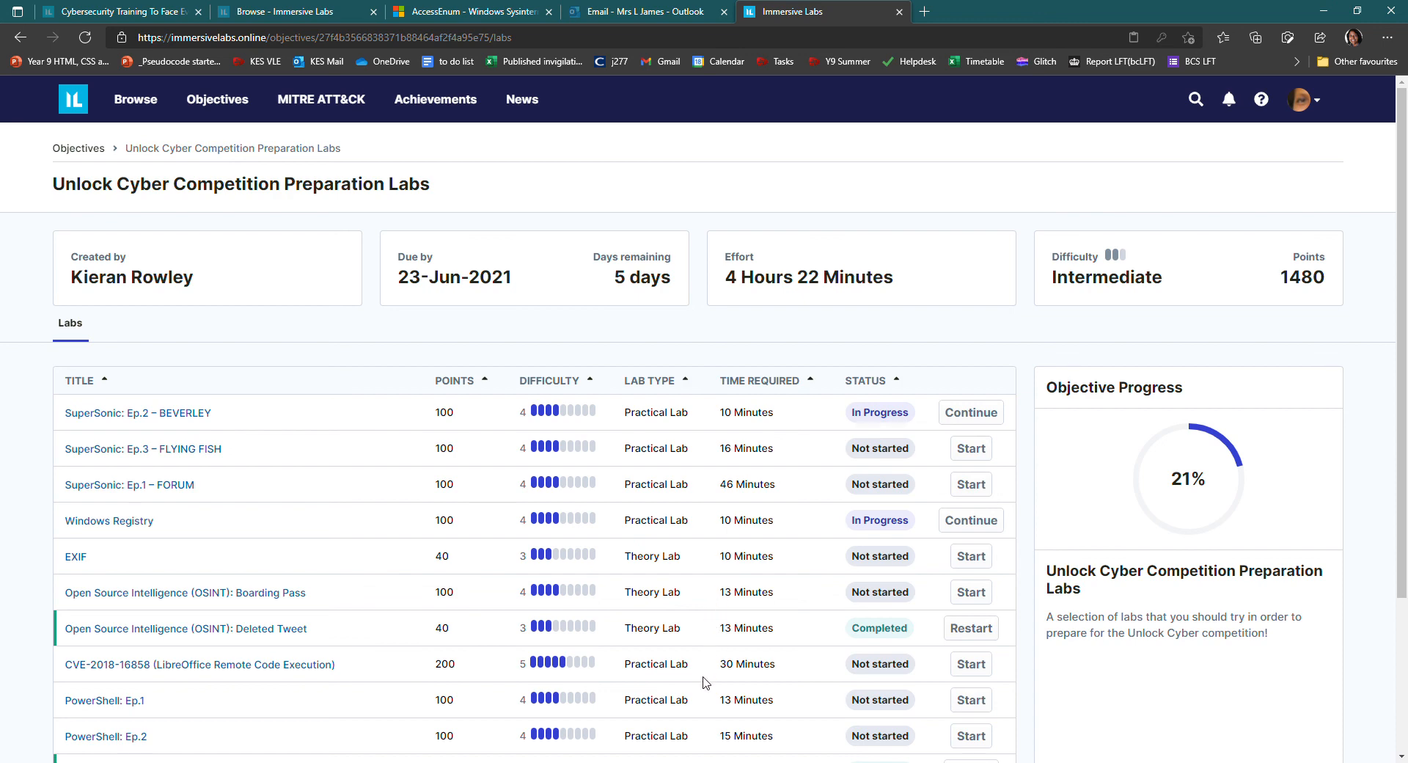
{"action": "mouse_move", "coordinate": [556, 647]}
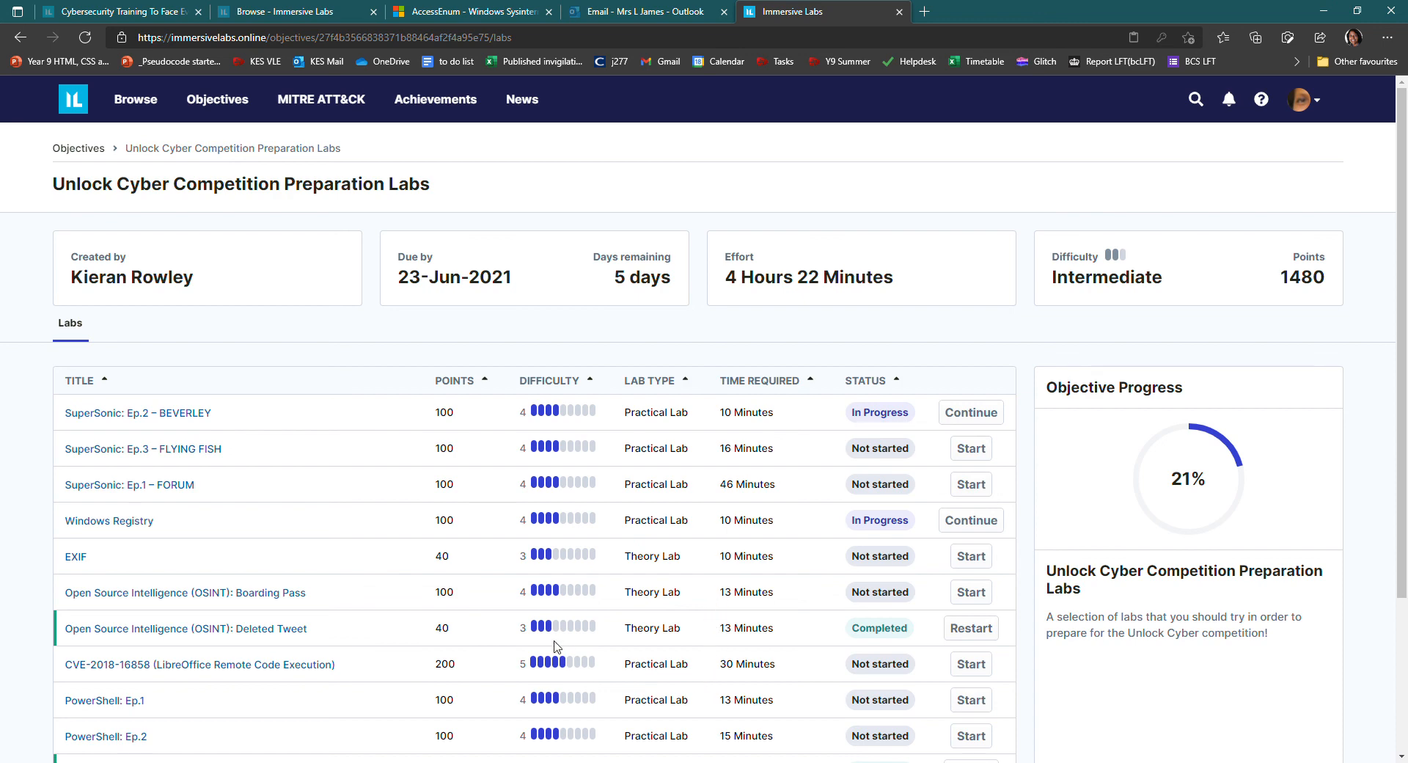
{"action": "mouse_move", "coordinate": [936, 650]}
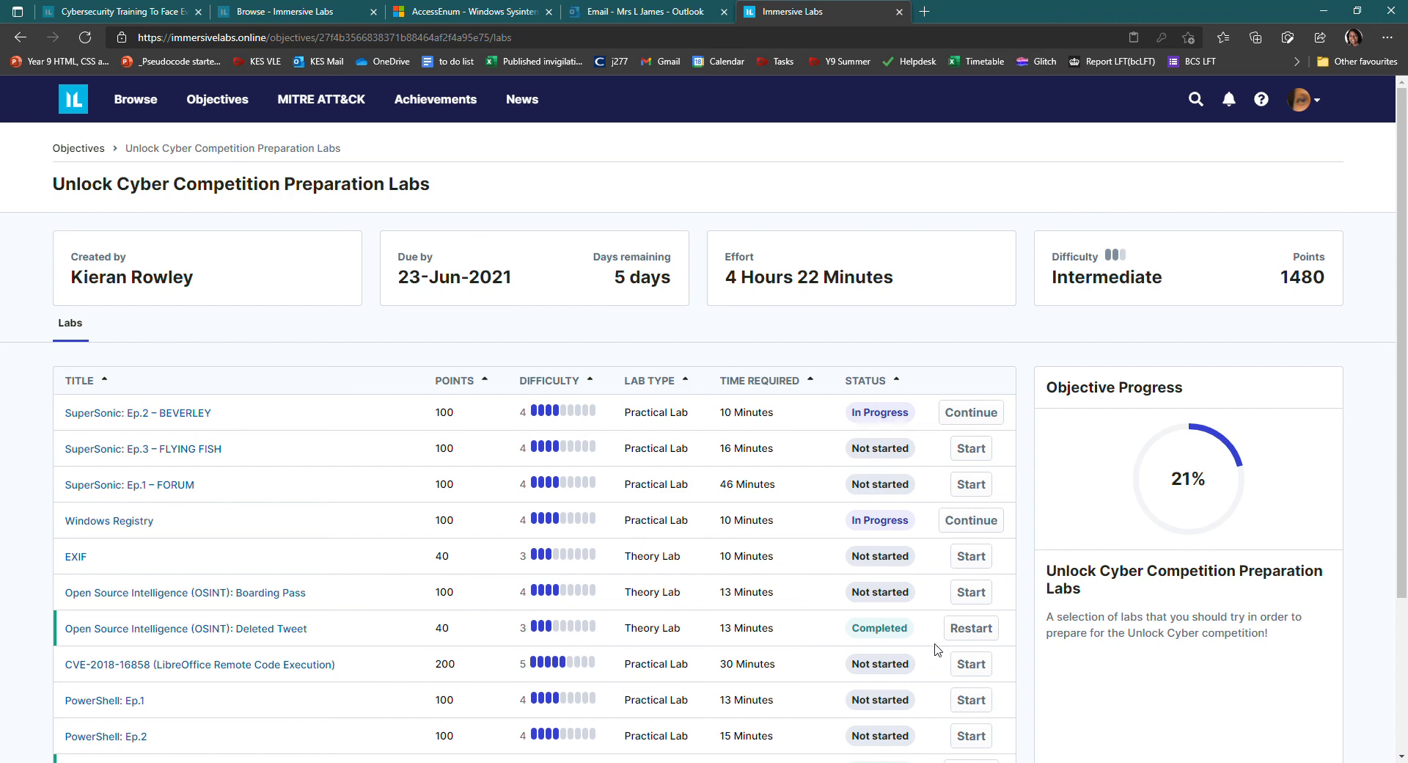
{"action": "mouse_move", "coordinate": [247, 641]}
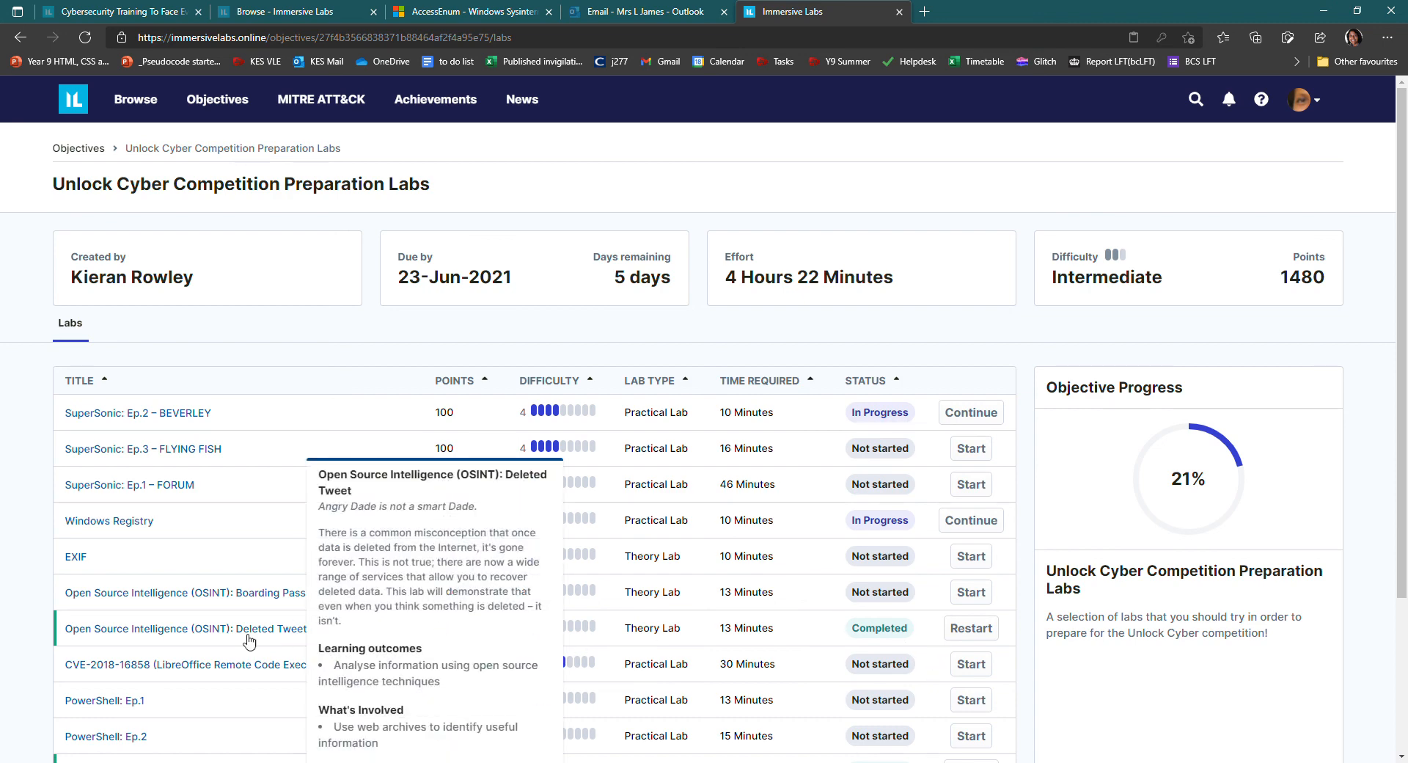
{"action": "scroll", "scroll_direction": "down", "scroll_amount": 3}
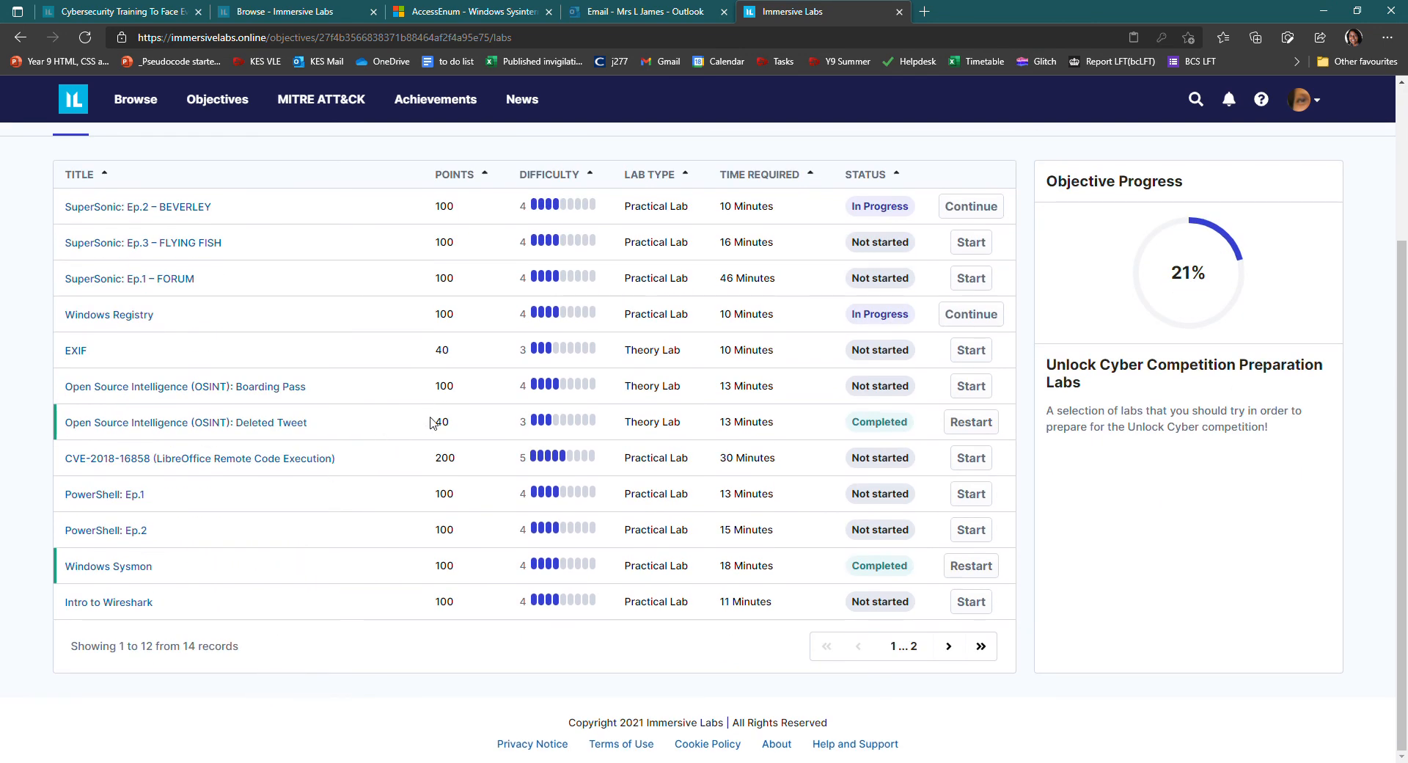
{"action": "mouse_move", "coordinate": [304, 631]}
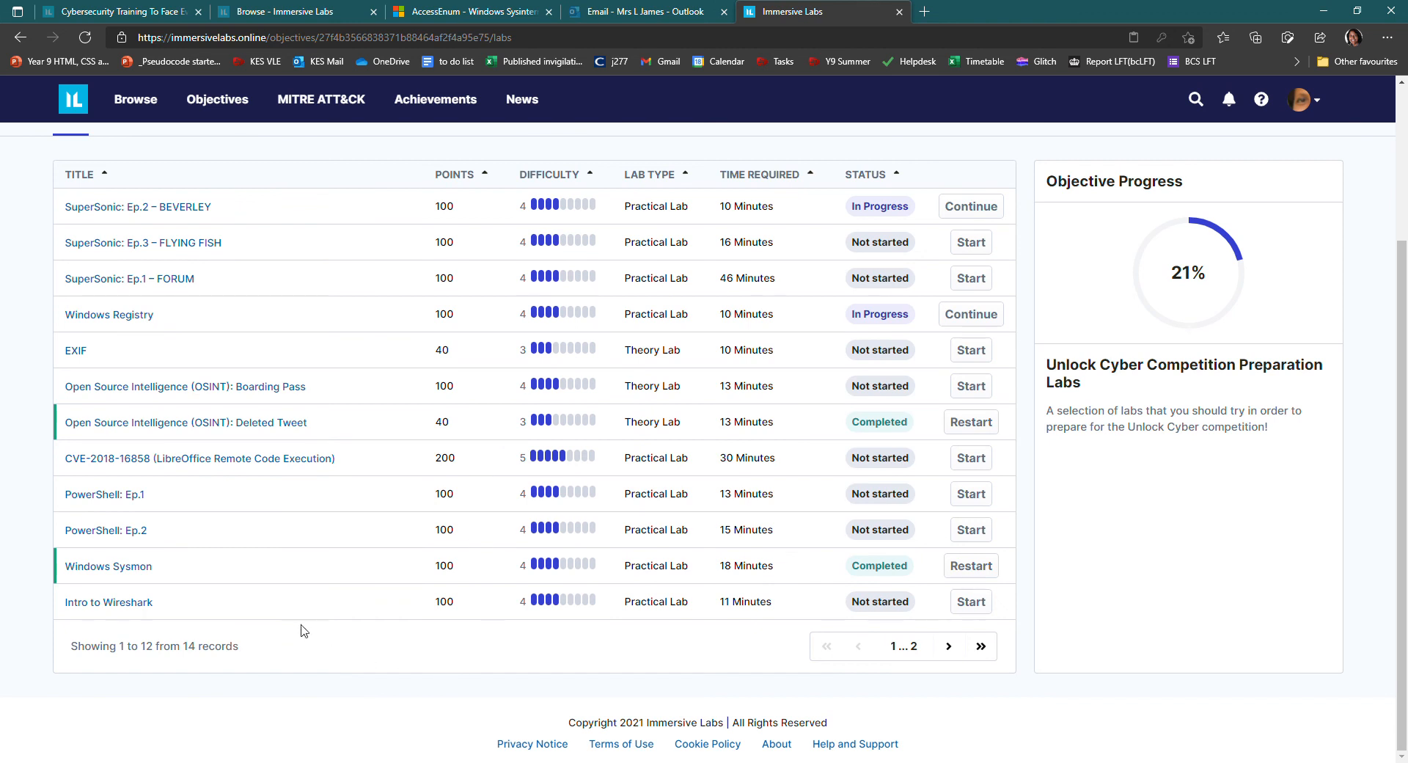
{"action": "mouse_move", "coordinate": [261, 597]}
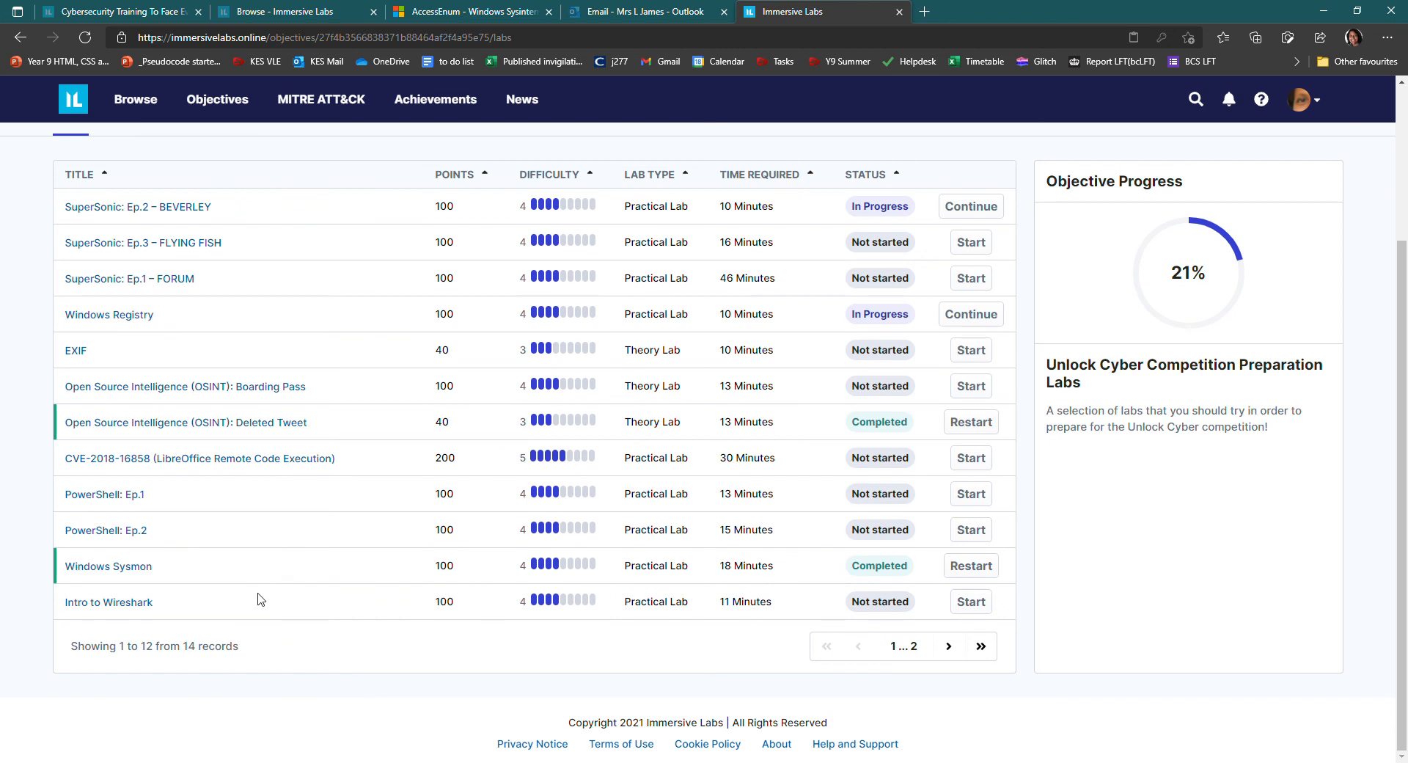
{"action": "mouse_move", "coordinate": [557, 571]}
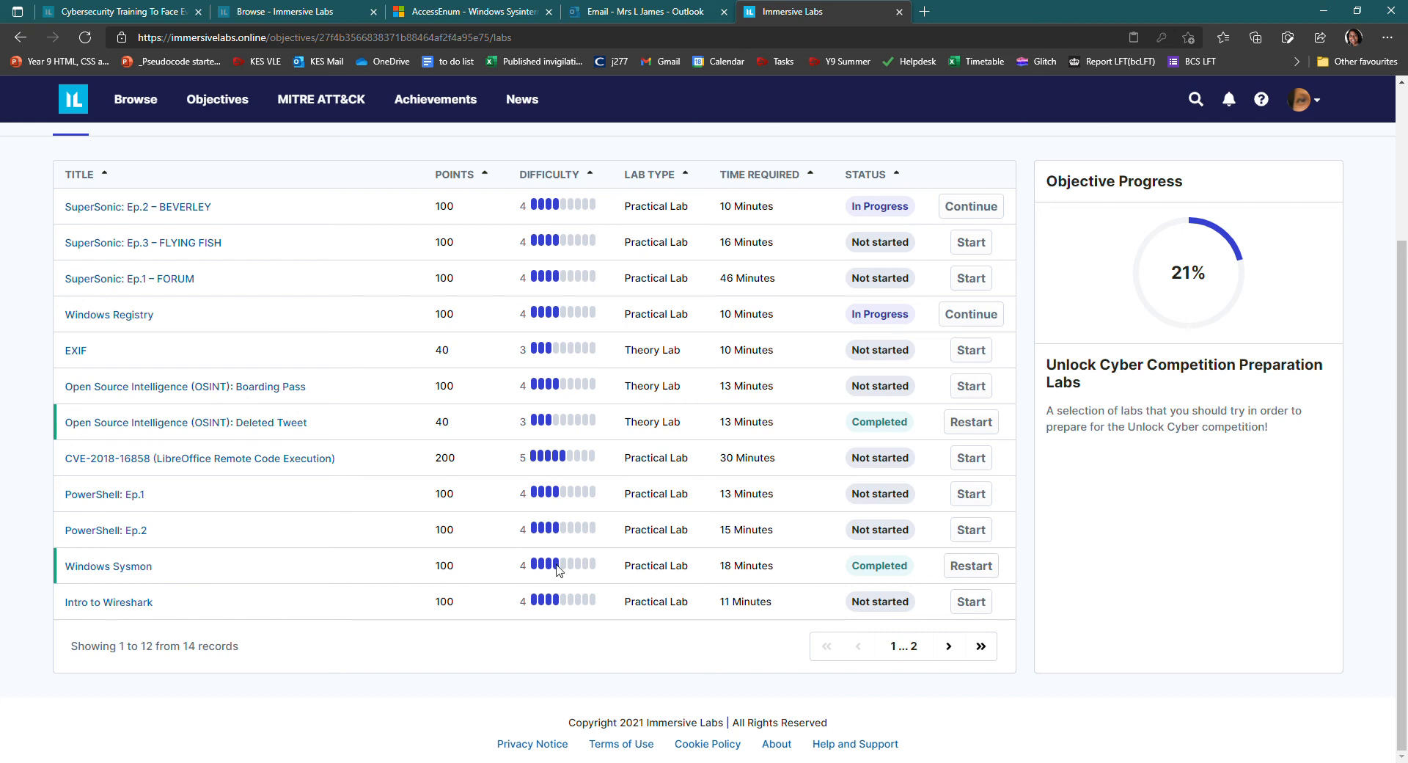
{"action": "mouse_move", "coordinate": [208, 553]}
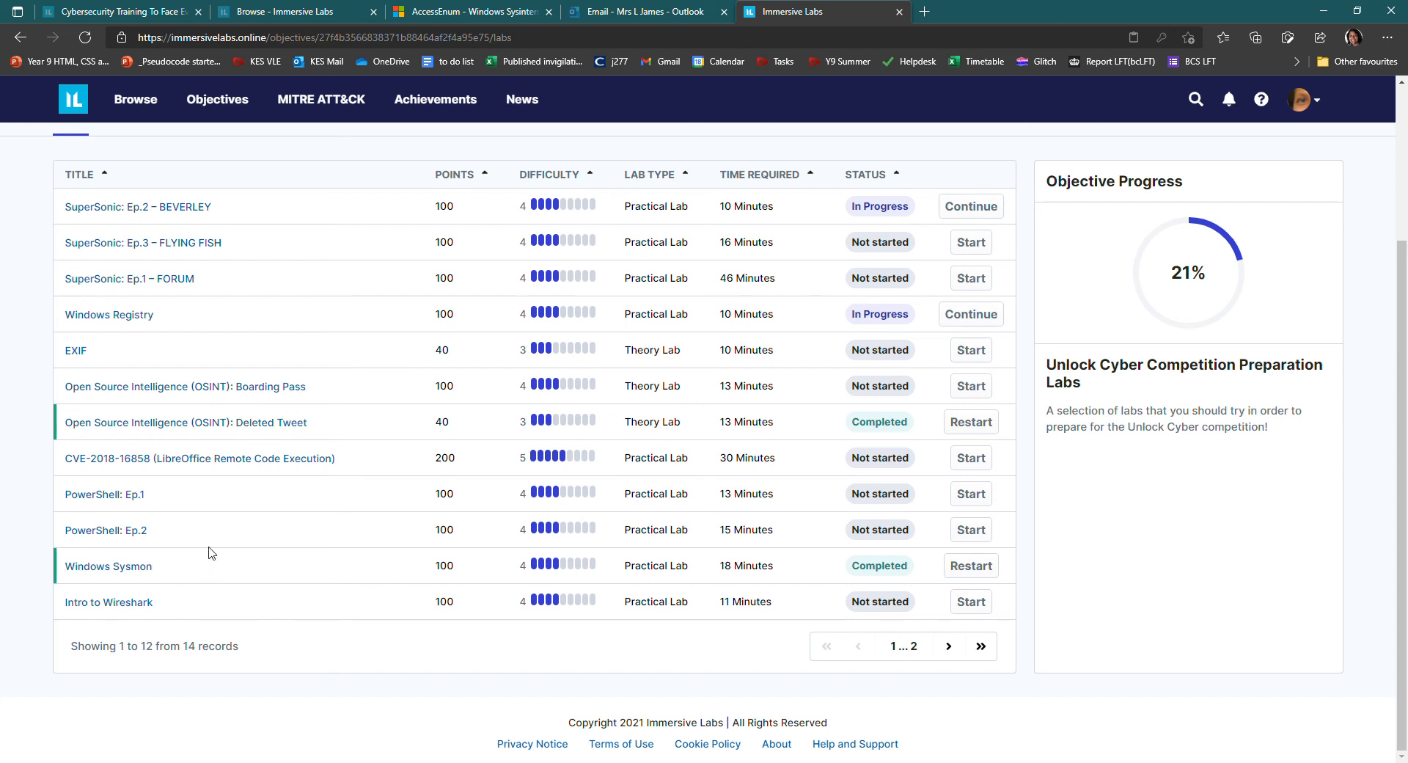
{"action": "mouse_move", "coordinate": [314, 575]}
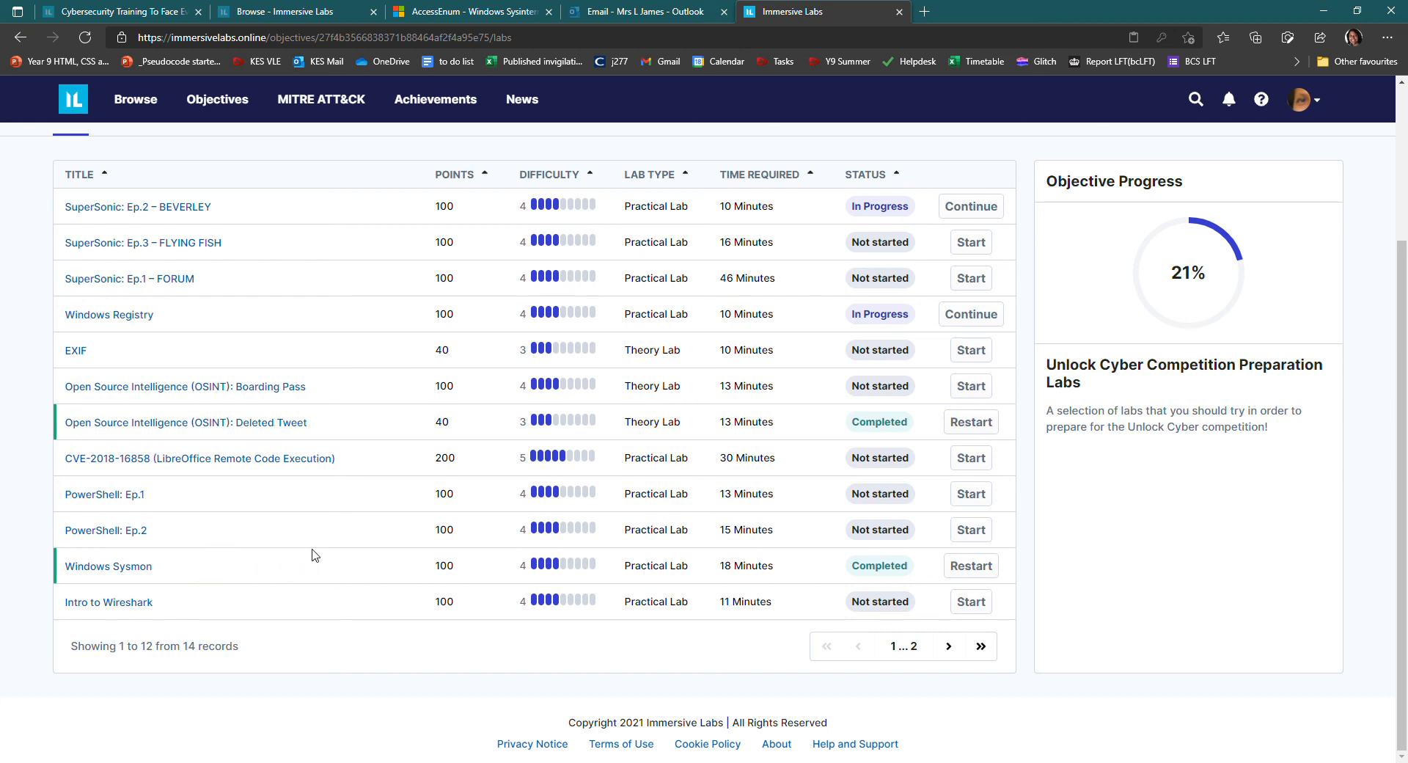
{"action": "mouse_move", "coordinate": [705, 330]}
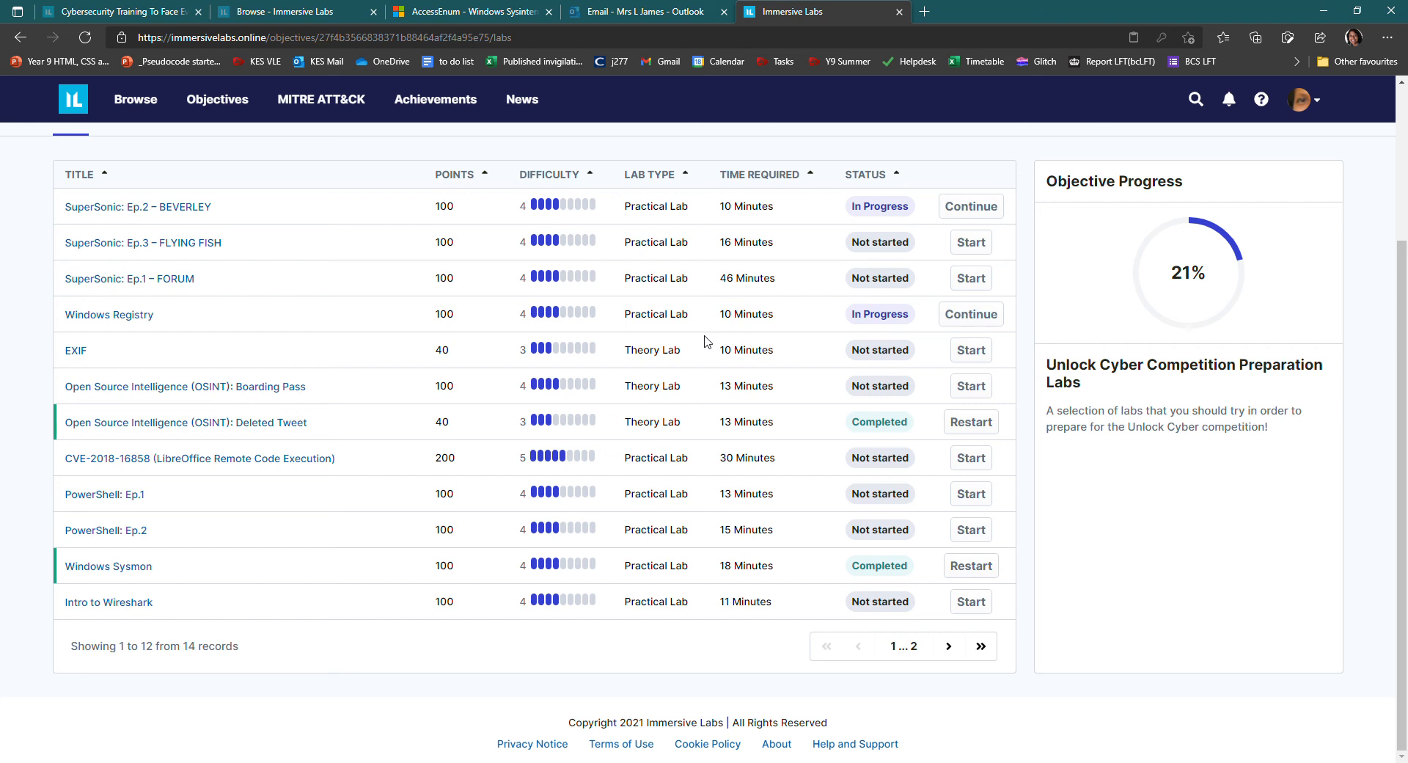
{"action": "mouse_move", "coordinate": [1317, 137]}
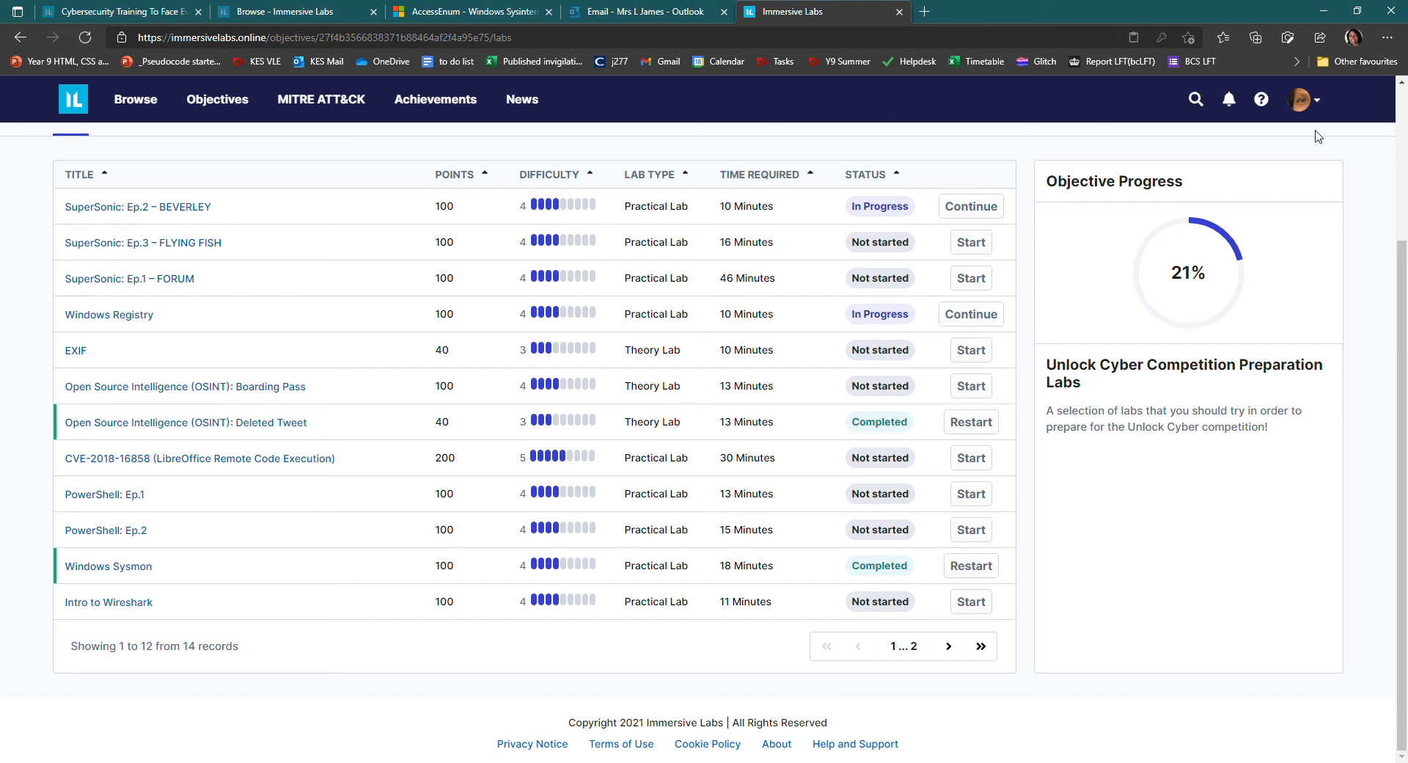